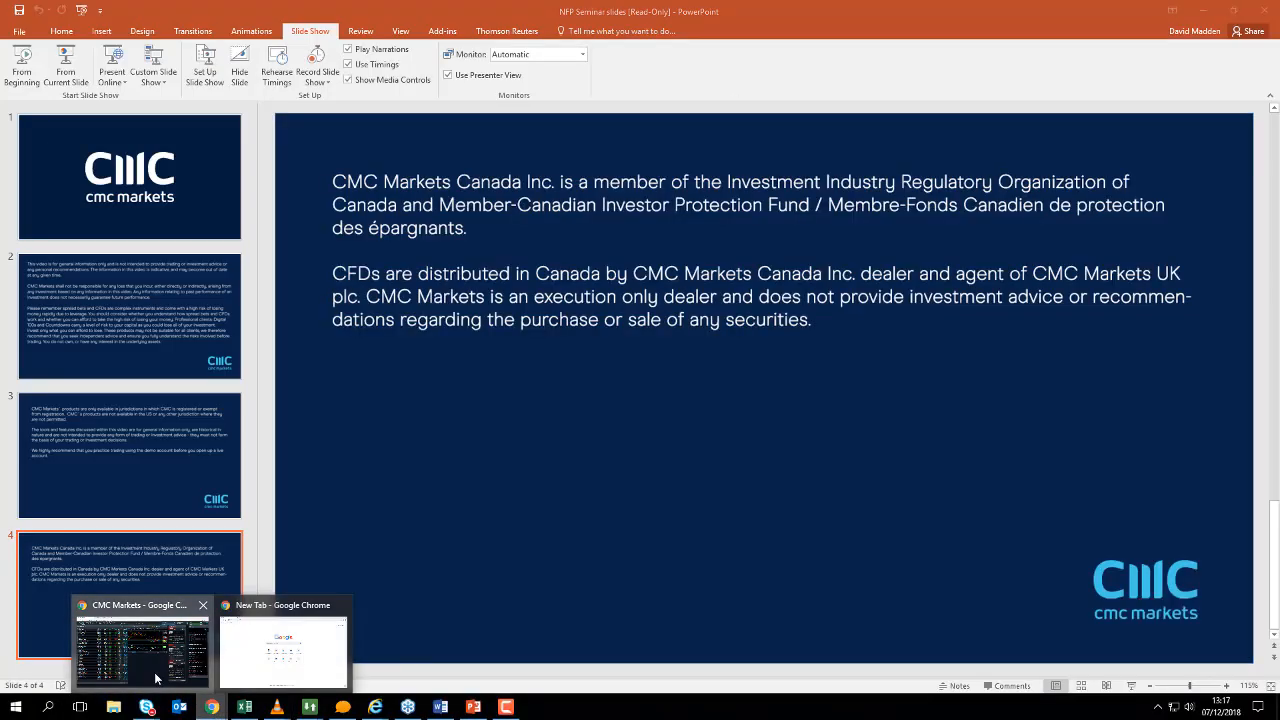
- Switch to the CMC Markets trading platform in Chrome from the taskbar
{"action": "left_click", "coordinate": [140, 645]}
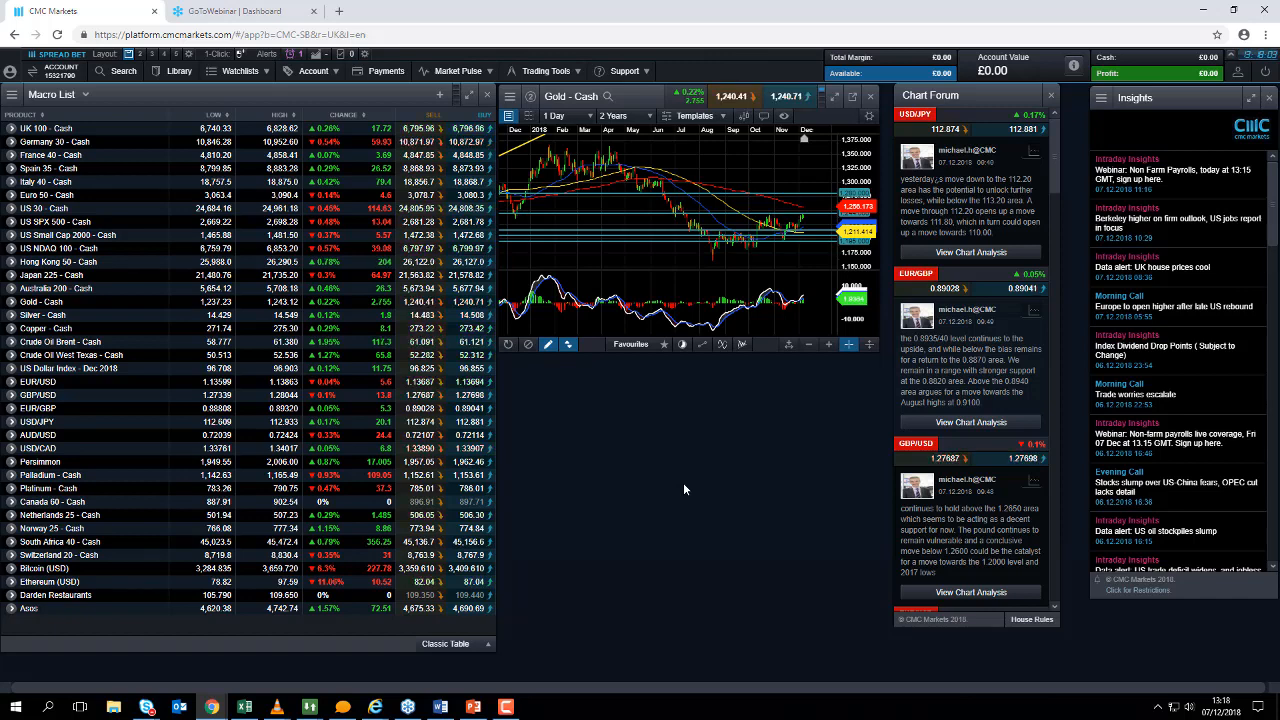
{"action": "mouse_move", "coordinate": [309, 707]}
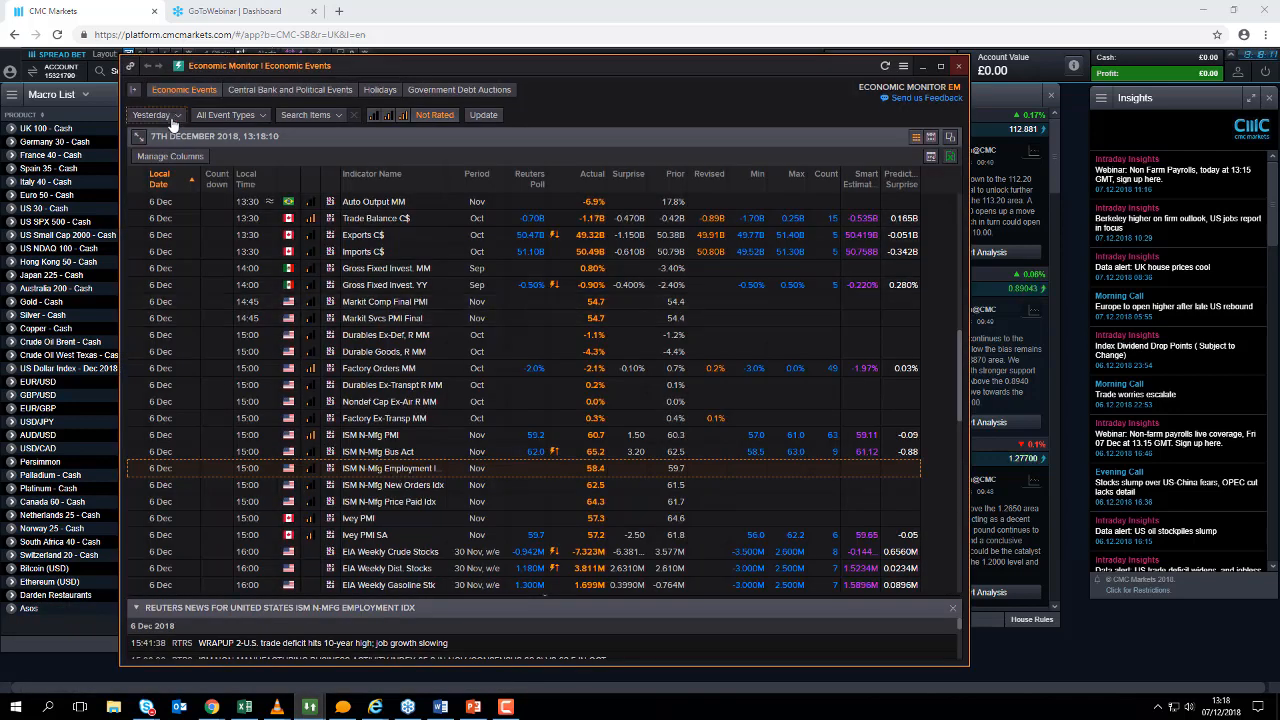
- Change the events date range from Yesterday to Today and update the list
{"action": "left_click", "coordinate": [150, 115]}
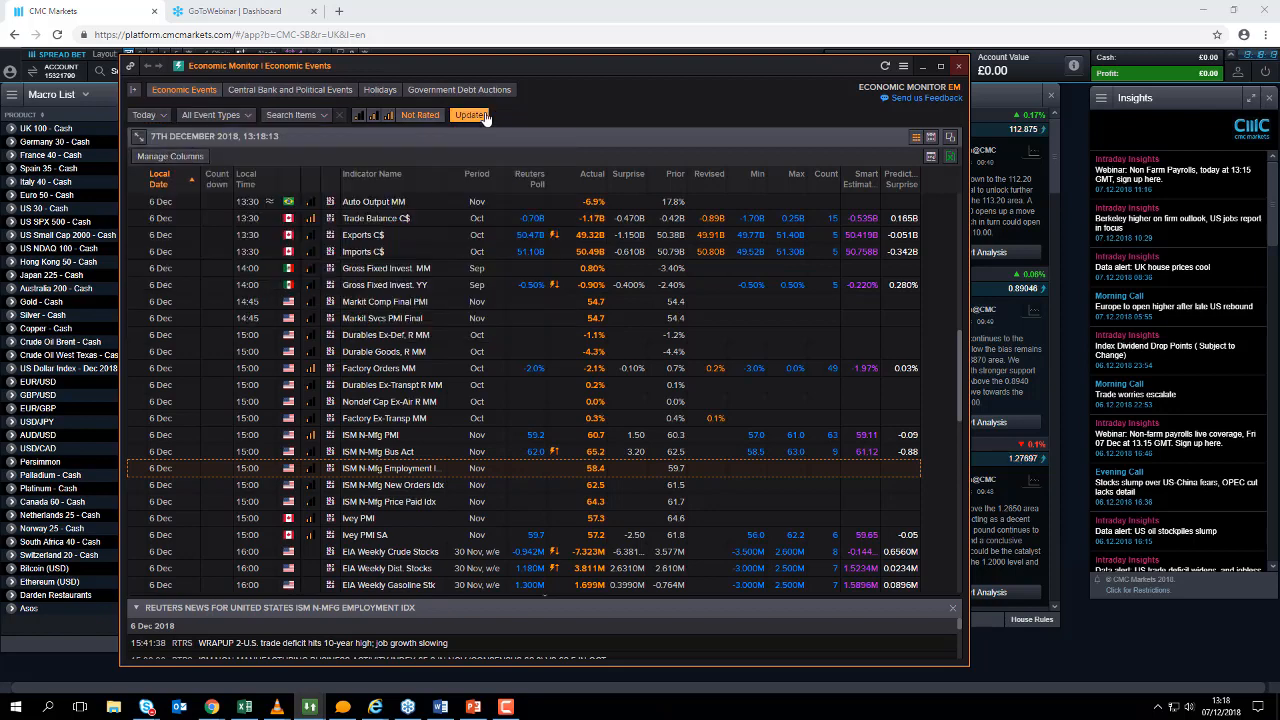
{"action": "left_click", "coordinate": [469, 114]}
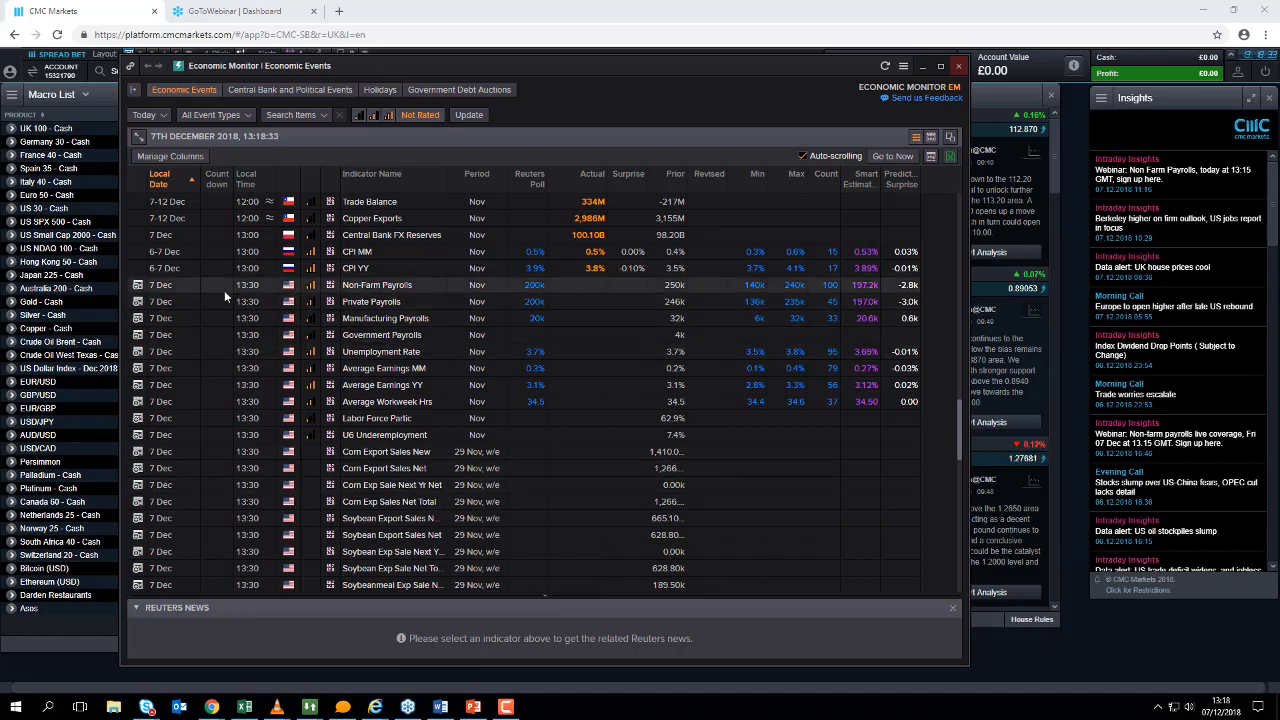
- Select the US Non-Farm Payrolls row to load its Reuters employment report wrap-up
{"action": "left_click", "coordinate": [385, 285]}
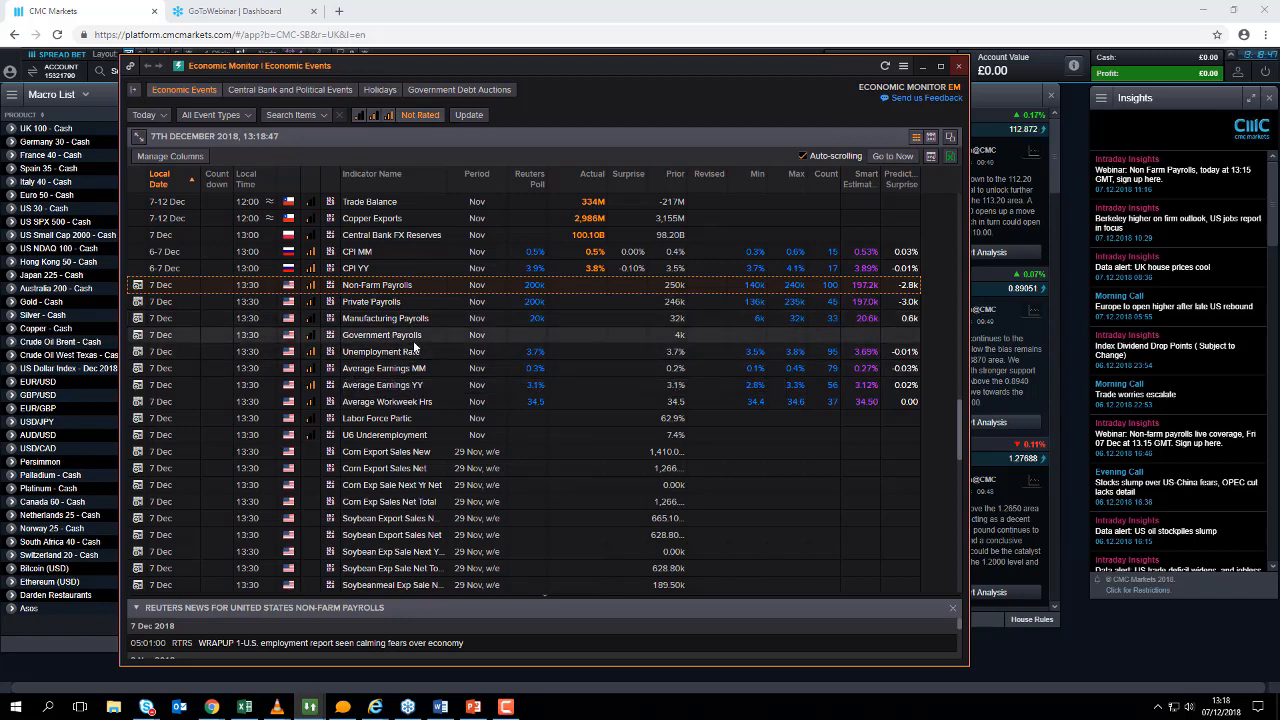
{"action": "mouse_move", "coordinate": [425, 318]}
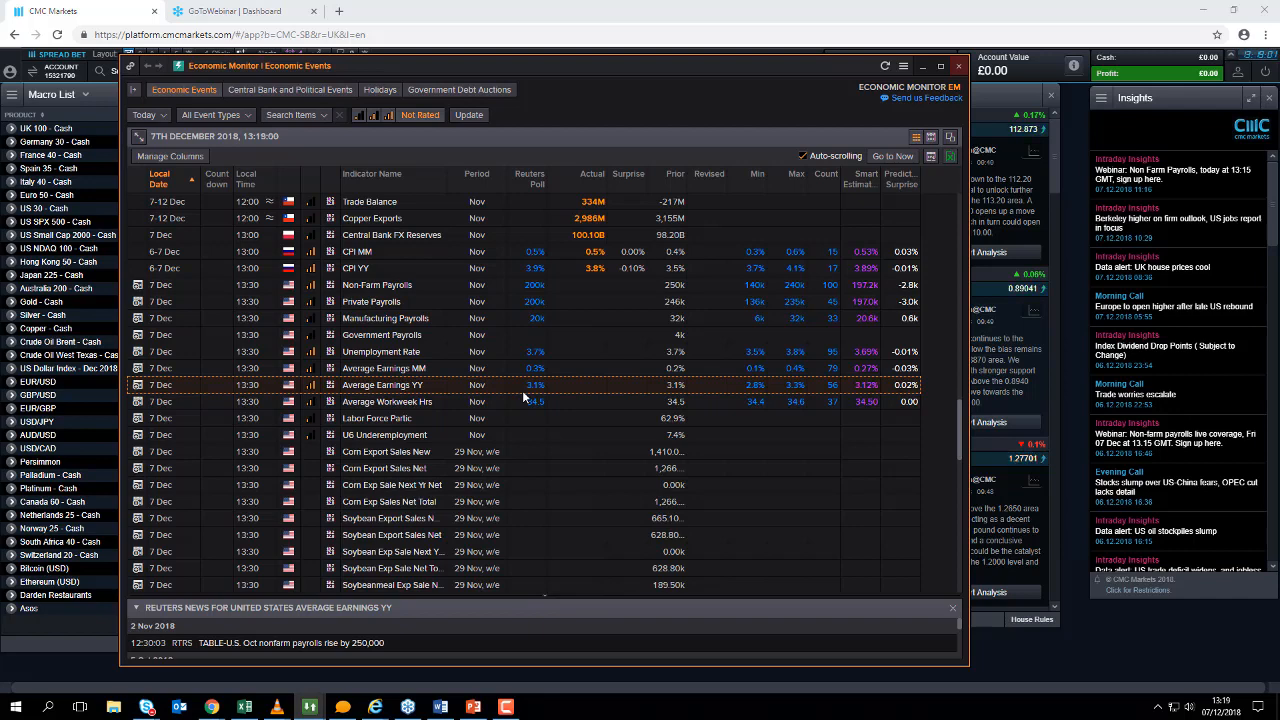
{"action": "mouse_move", "coordinate": [831, 411]}
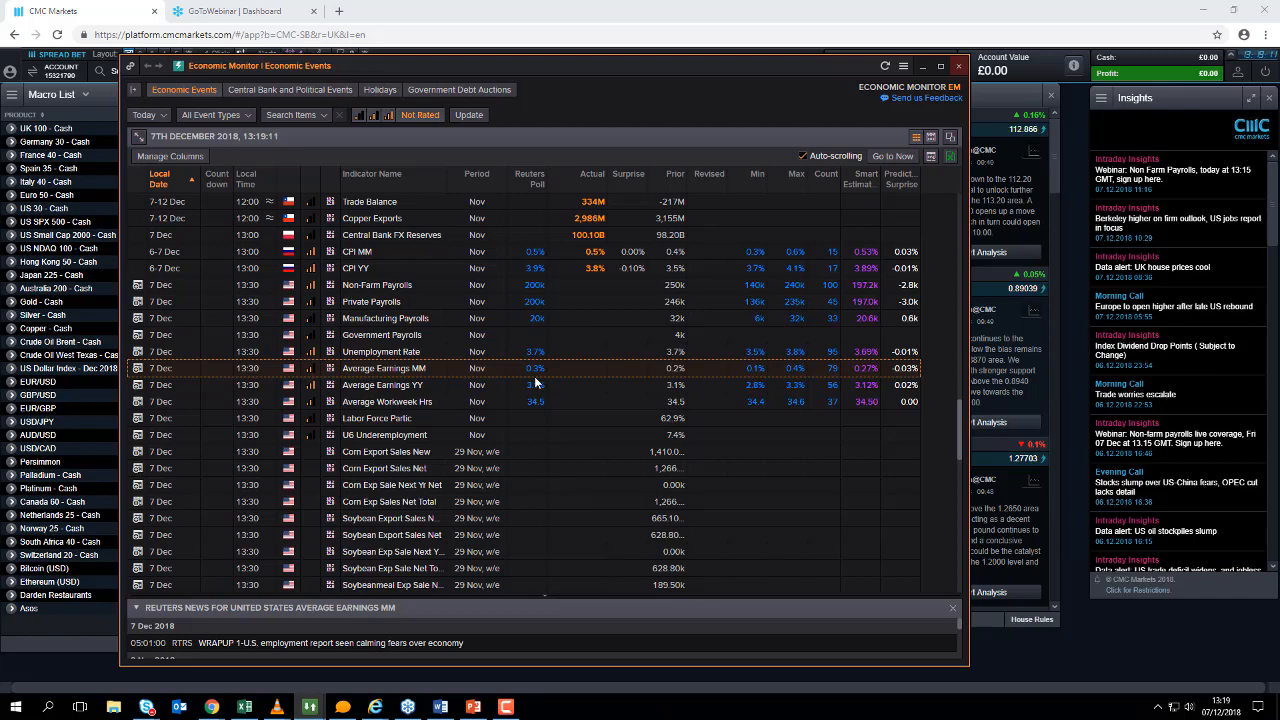
{"action": "mouse_move", "coordinate": [680, 370]}
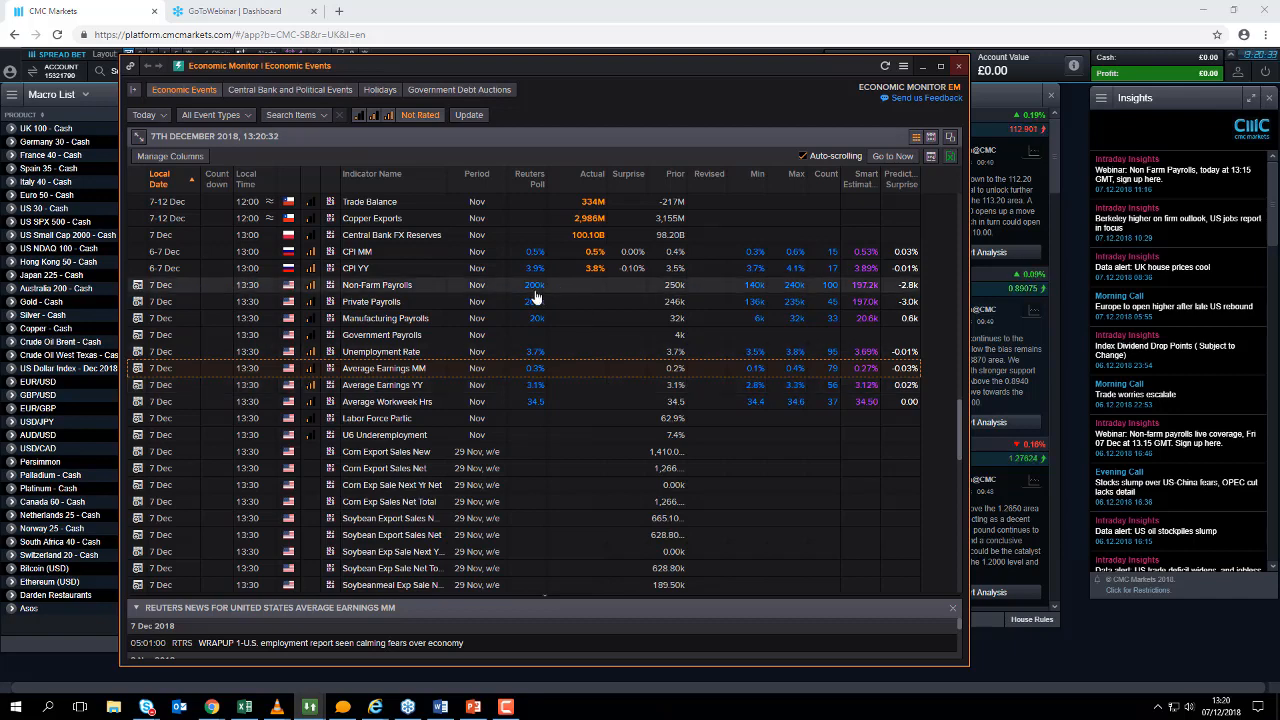
{"action": "mouse_move", "coordinate": [686, 293]}
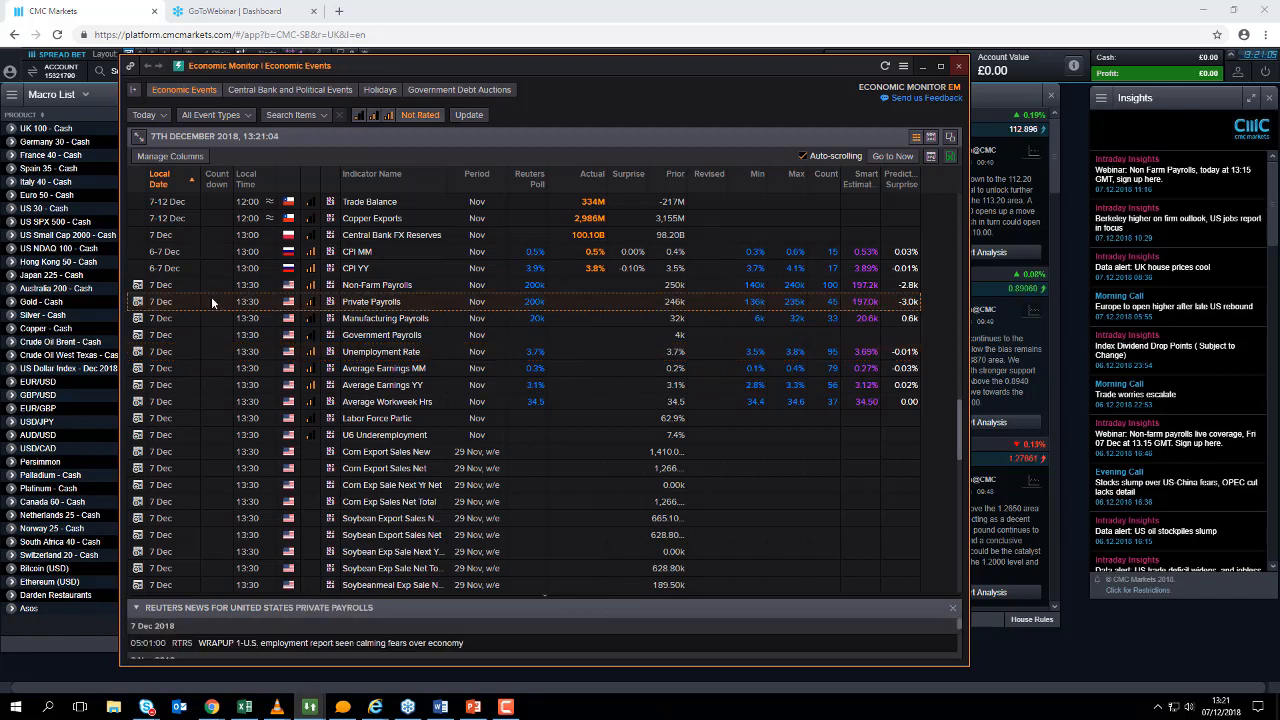
- Select the Non-Farm Payrolls row again to bring back its Reuters story
{"action": "left_click", "coordinate": [376, 285]}
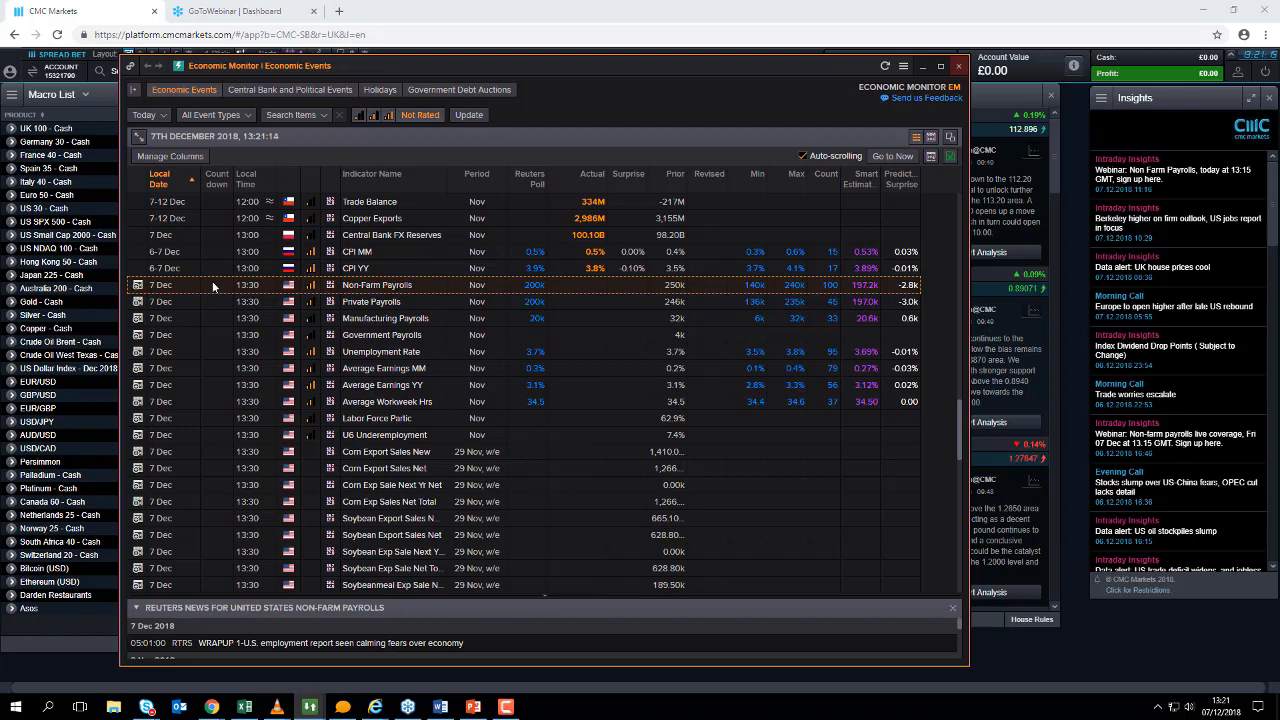
{"action": "mouse_move", "coordinate": [568, 309]}
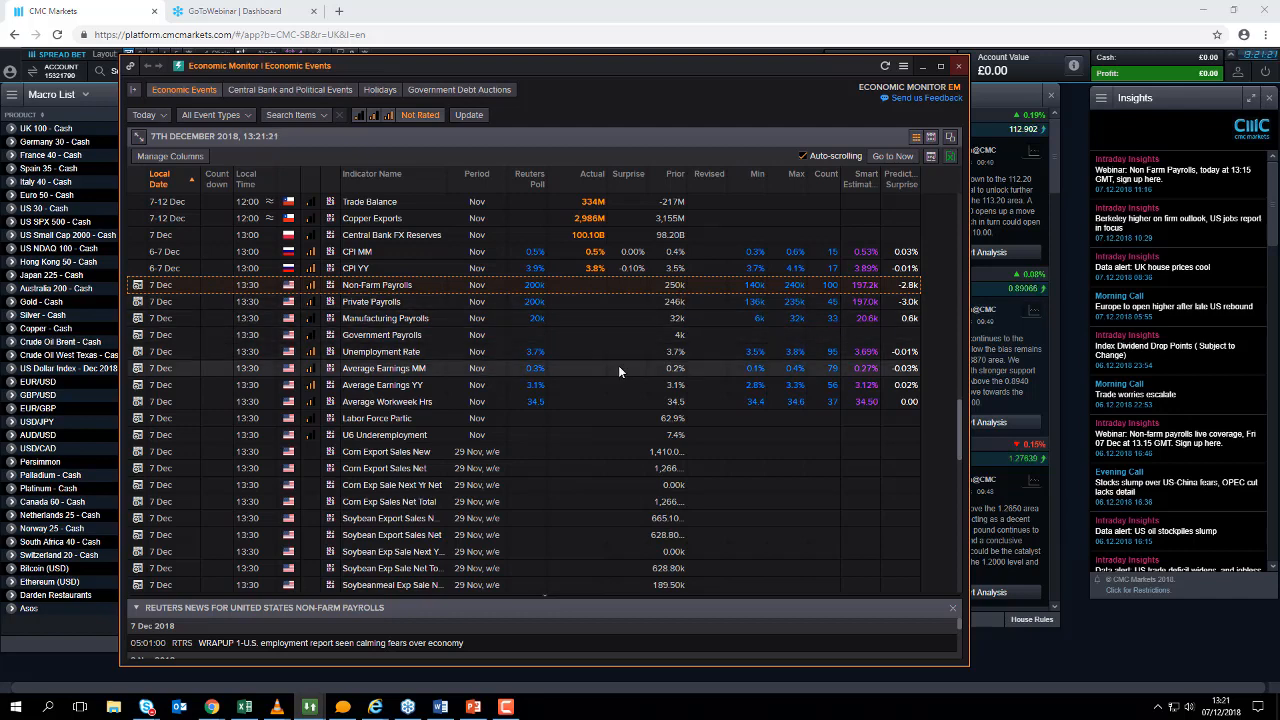
{"action": "mouse_move", "coordinate": [605, 408]}
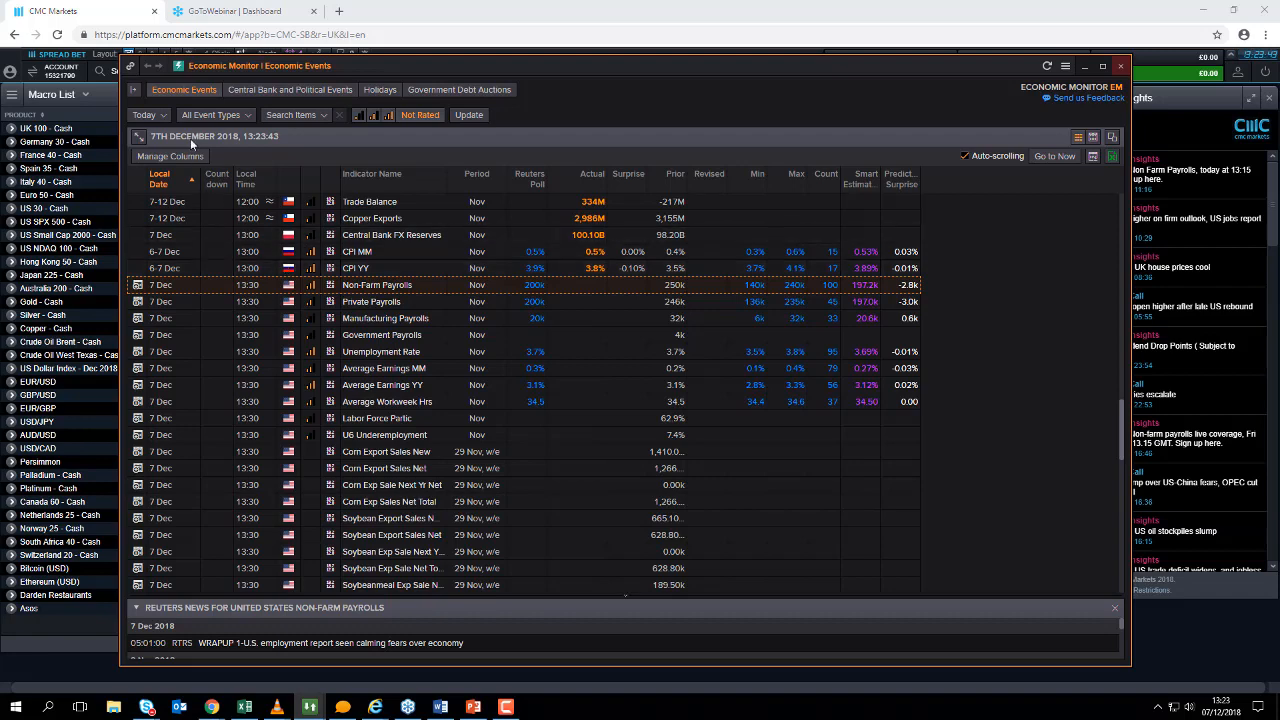
- Pick Yesterday in the events date dropdown and reload the list
{"action": "left_click", "coordinate": [148, 114]}
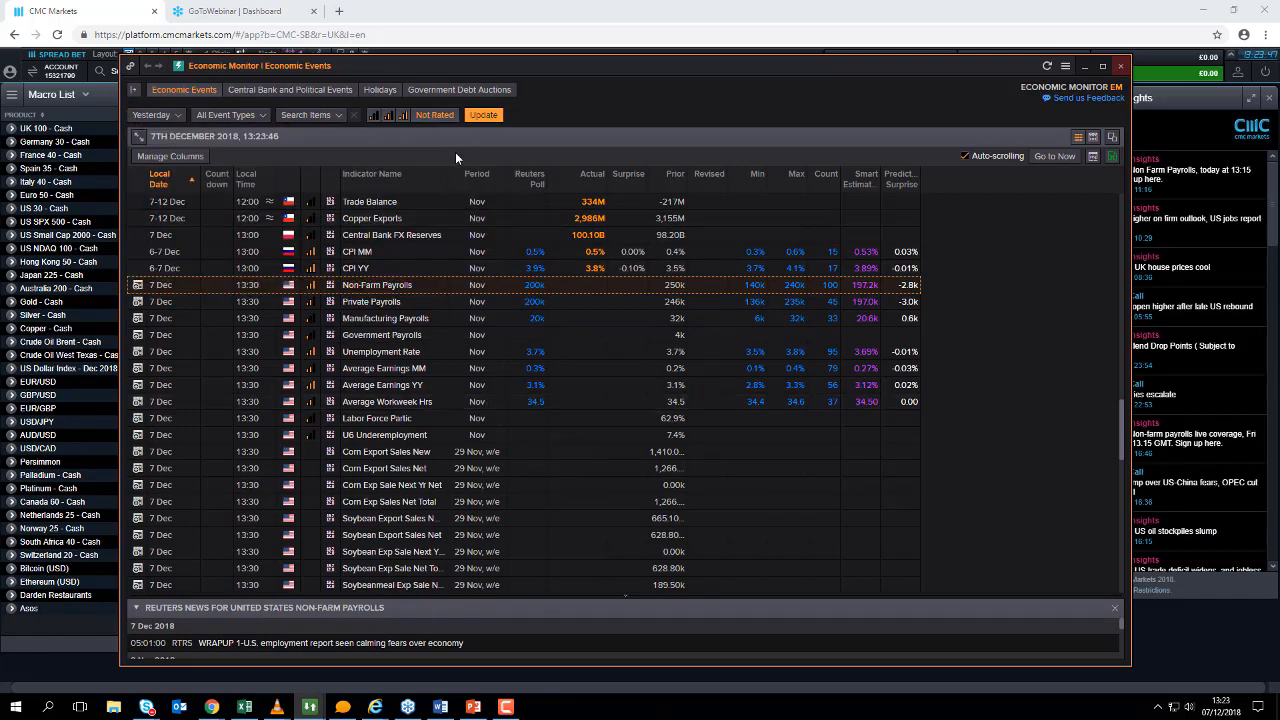
{"action": "left_click", "coordinate": [483, 114]}
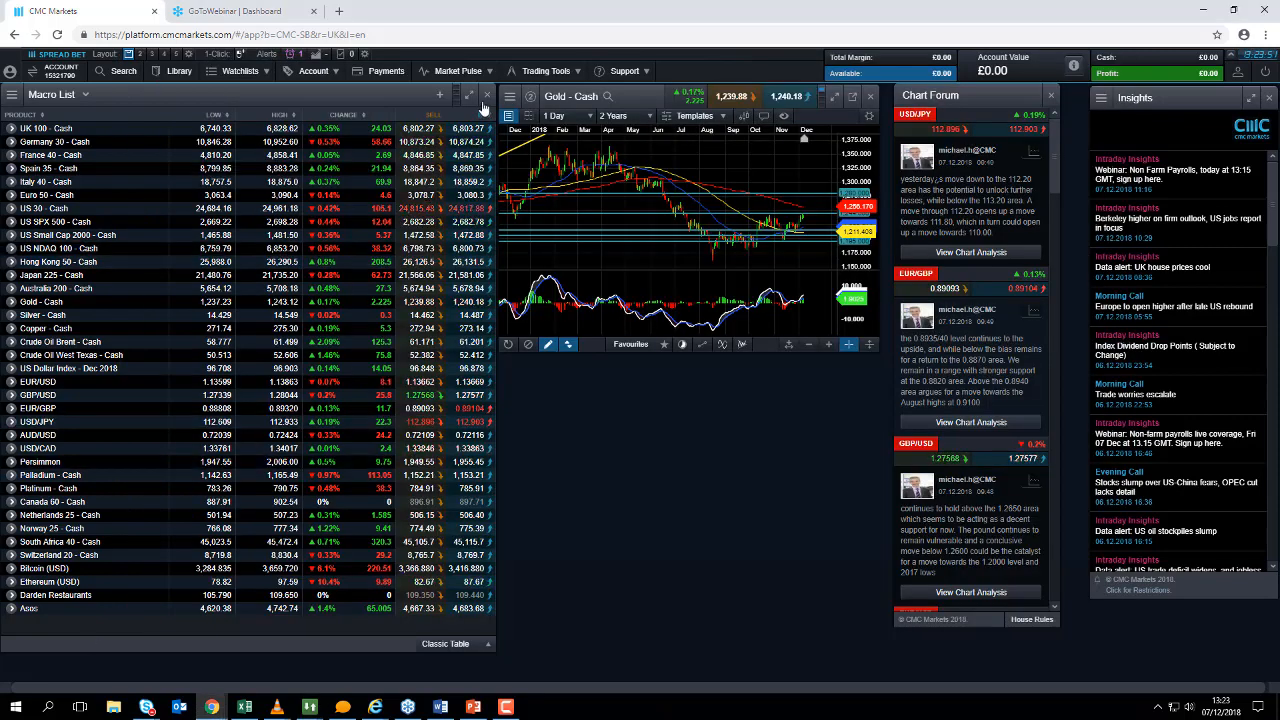
- Open the Market Calendar from Market Pulse, showing Friday 07 Dec releases
{"action": "left_click", "coordinate": [457, 71]}
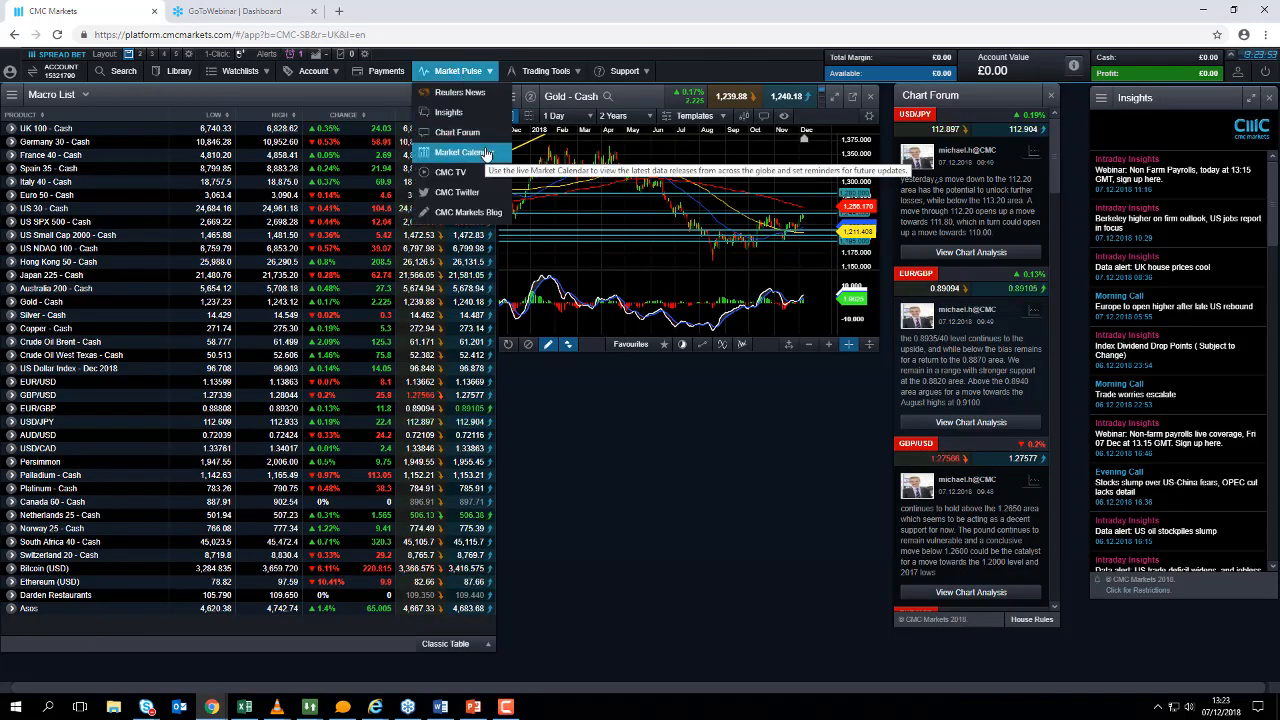
{"action": "left_click", "coordinate": [462, 152]}
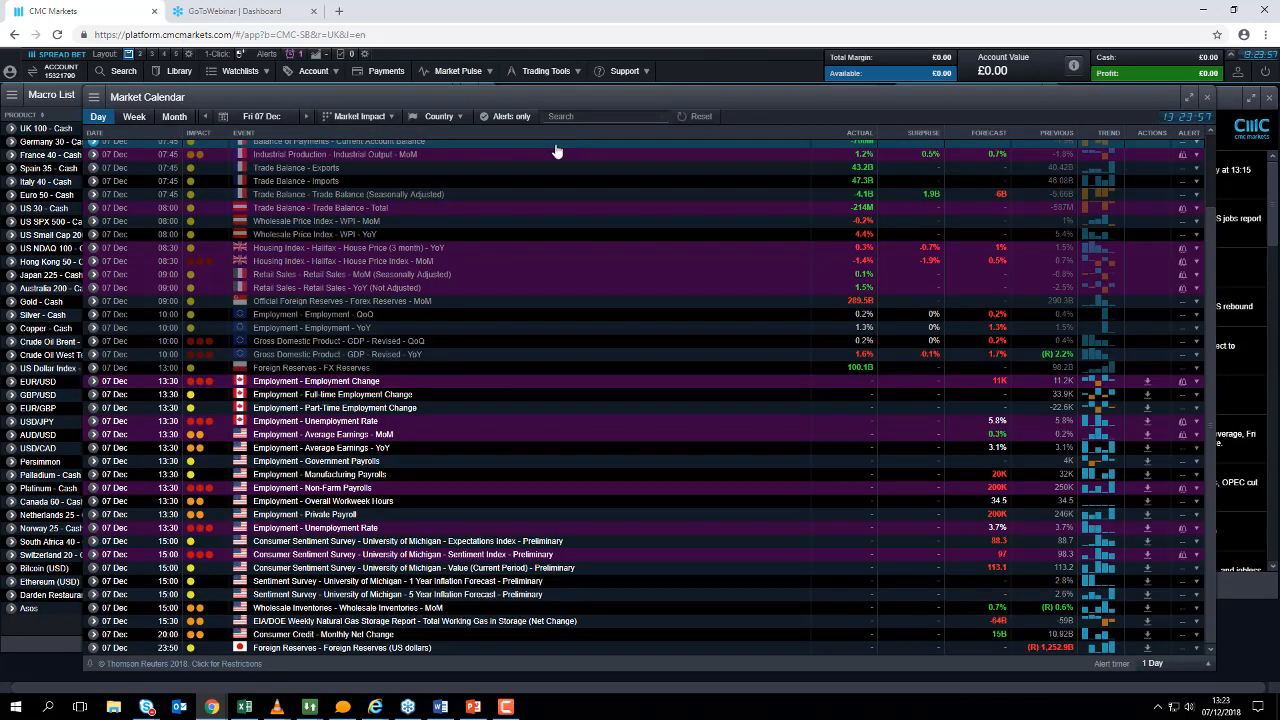
{"action": "mouse_move", "coordinate": [540, 132]}
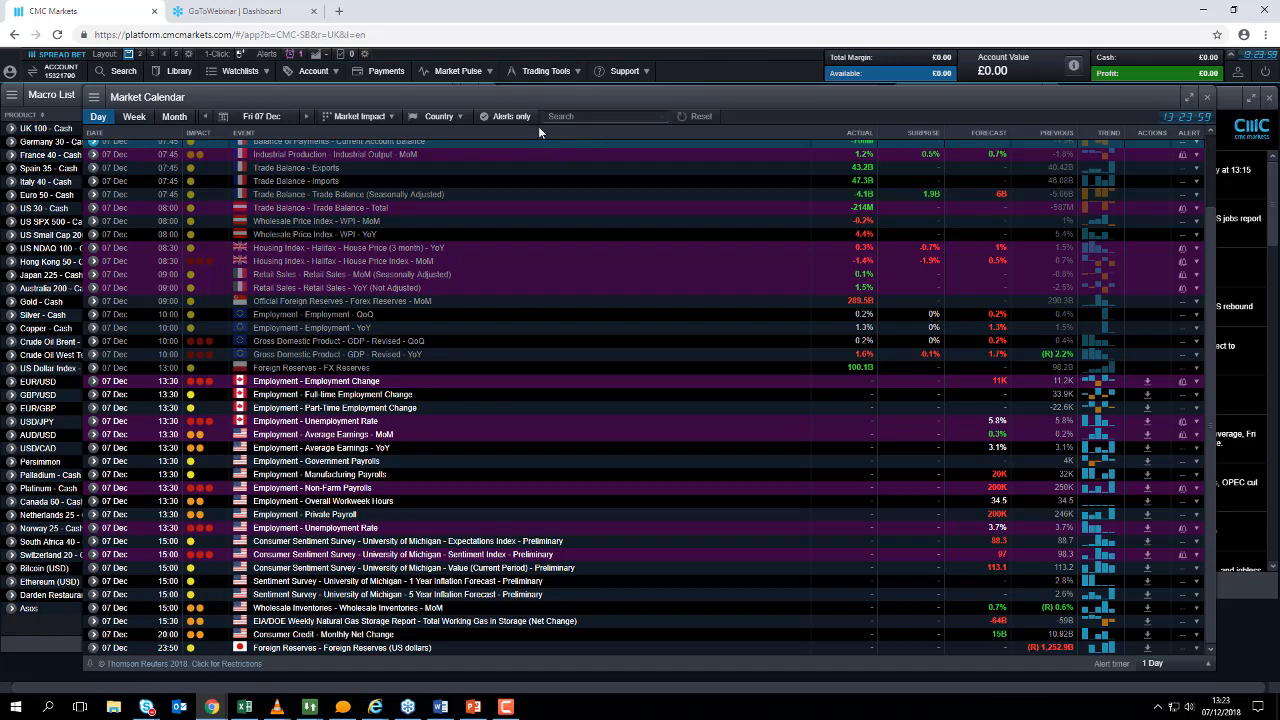
{"action": "left_click", "coordinate": [457, 70]}
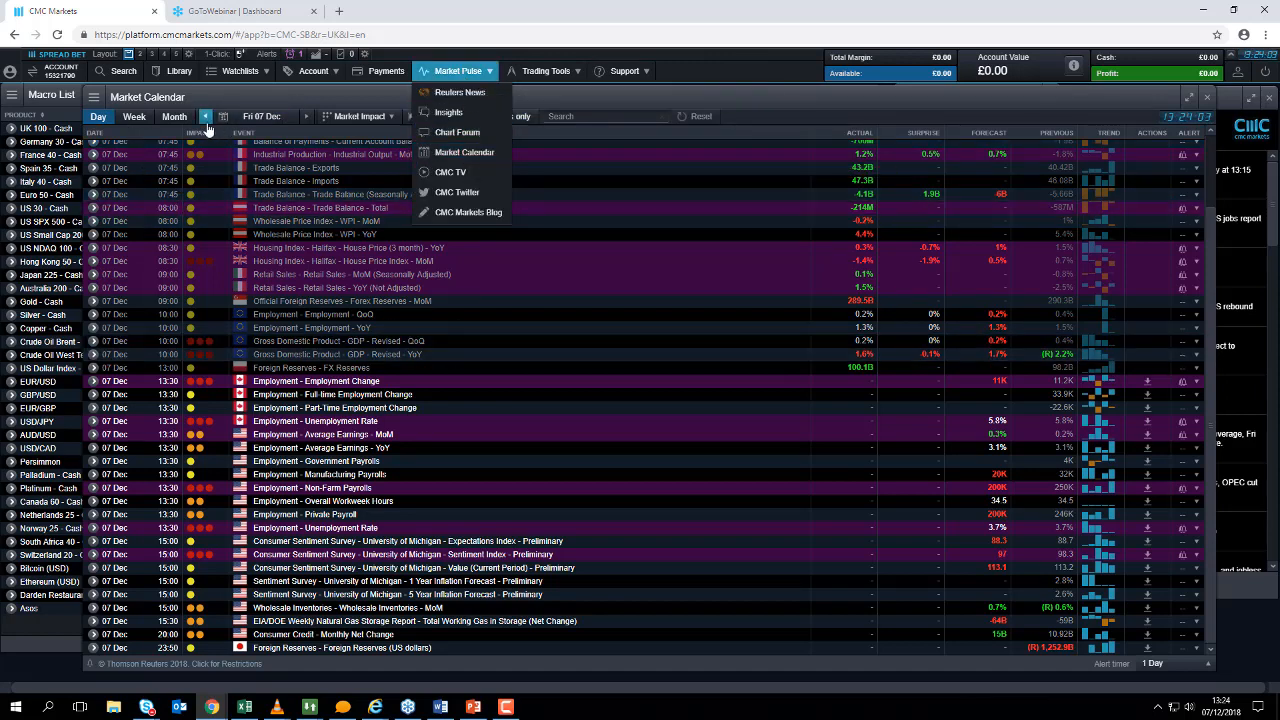
- Move the Market Calendar back one day to Thursday 06 Dec
{"action": "left_click", "coordinate": [205, 116]}
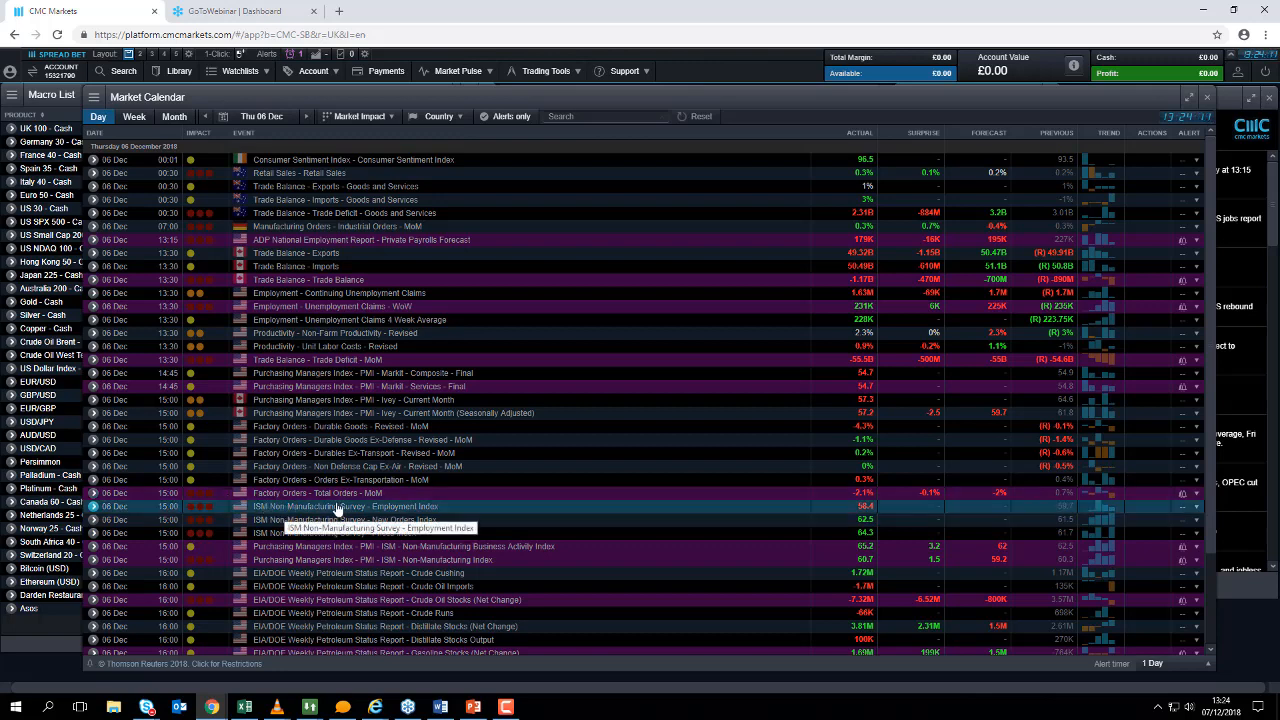
{"action": "mouse_move", "coordinate": [676, 518]}
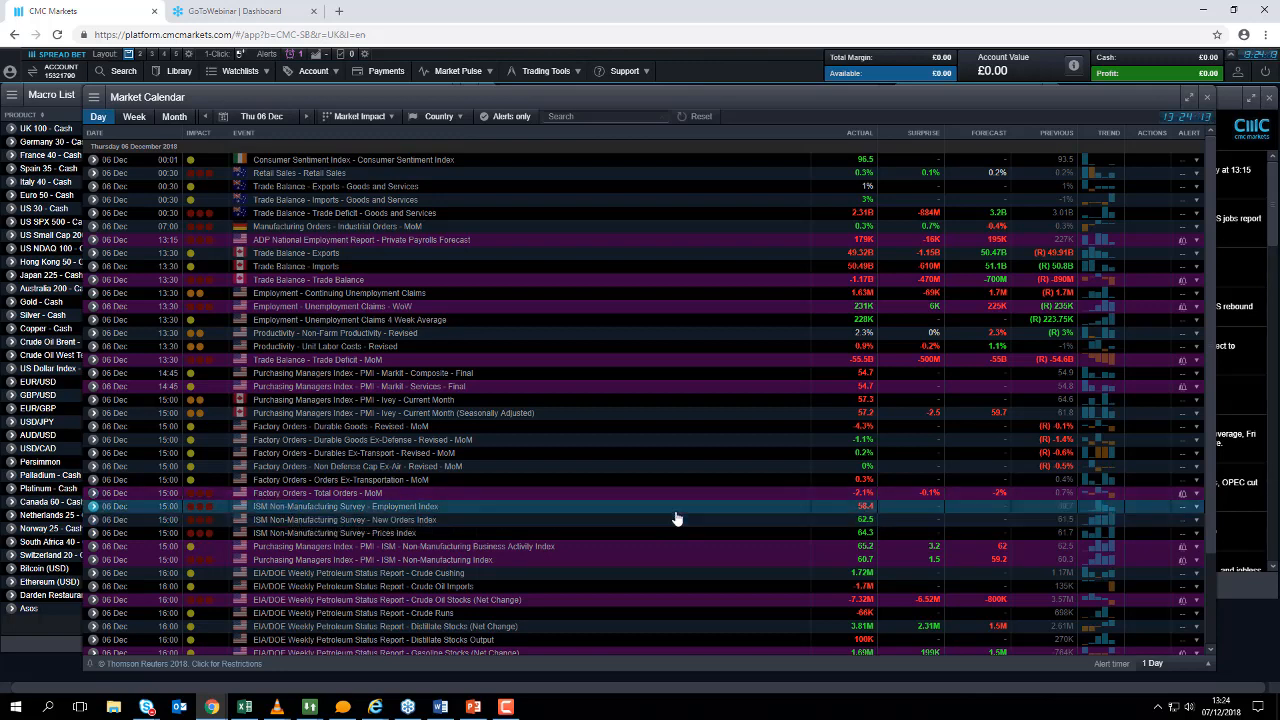
{"action": "mouse_move", "coordinate": [680, 541]}
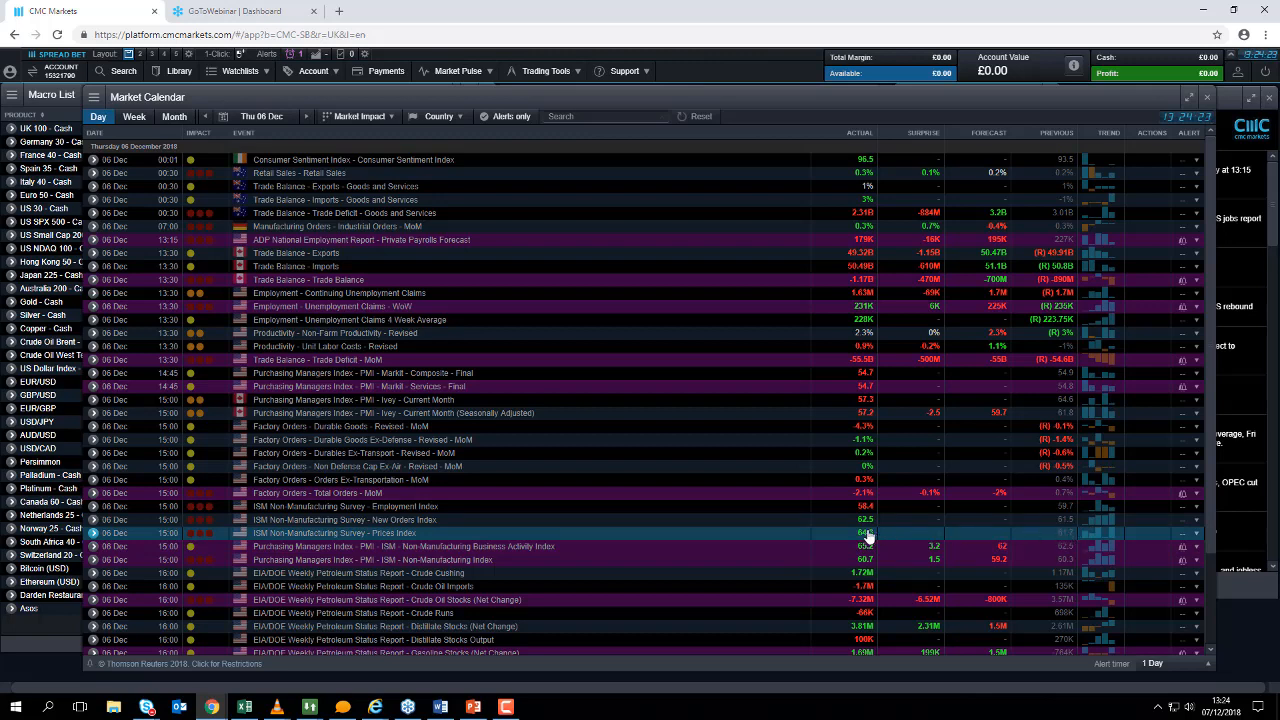
{"action": "mouse_move", "coordinate": [865, 520]}
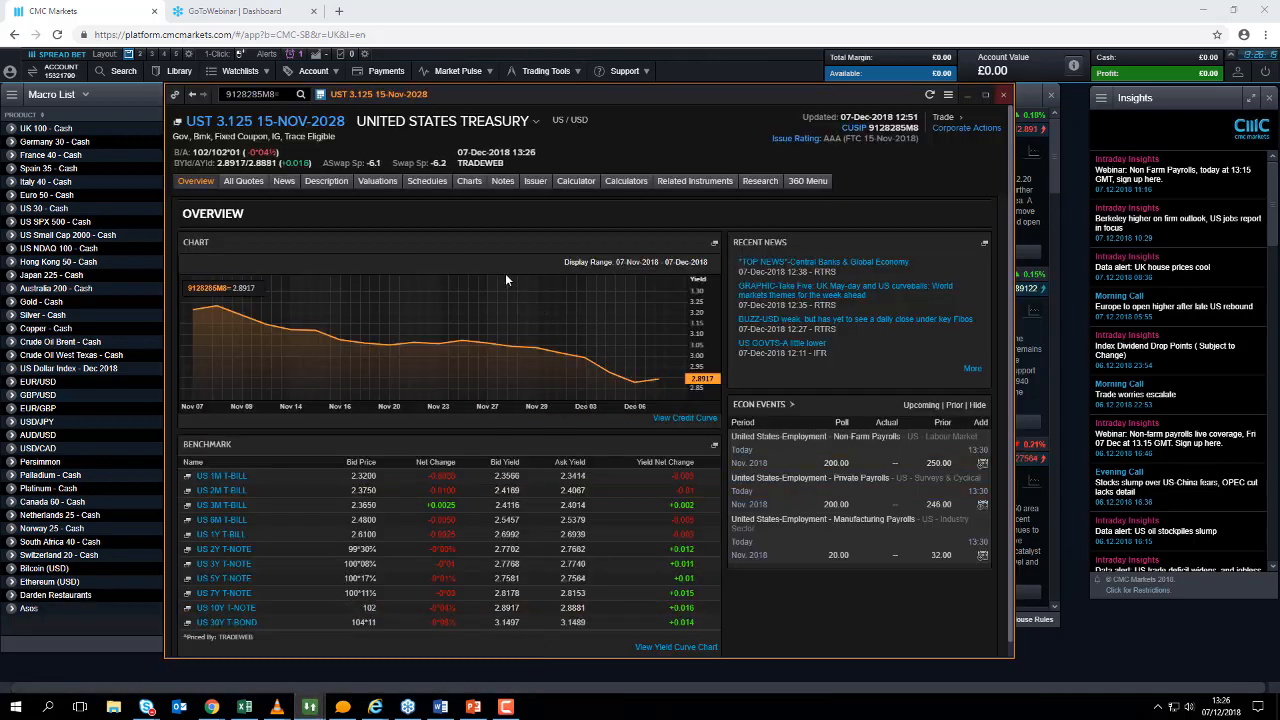
{"action": "mouse_move", "coordinate": [240, 307]}
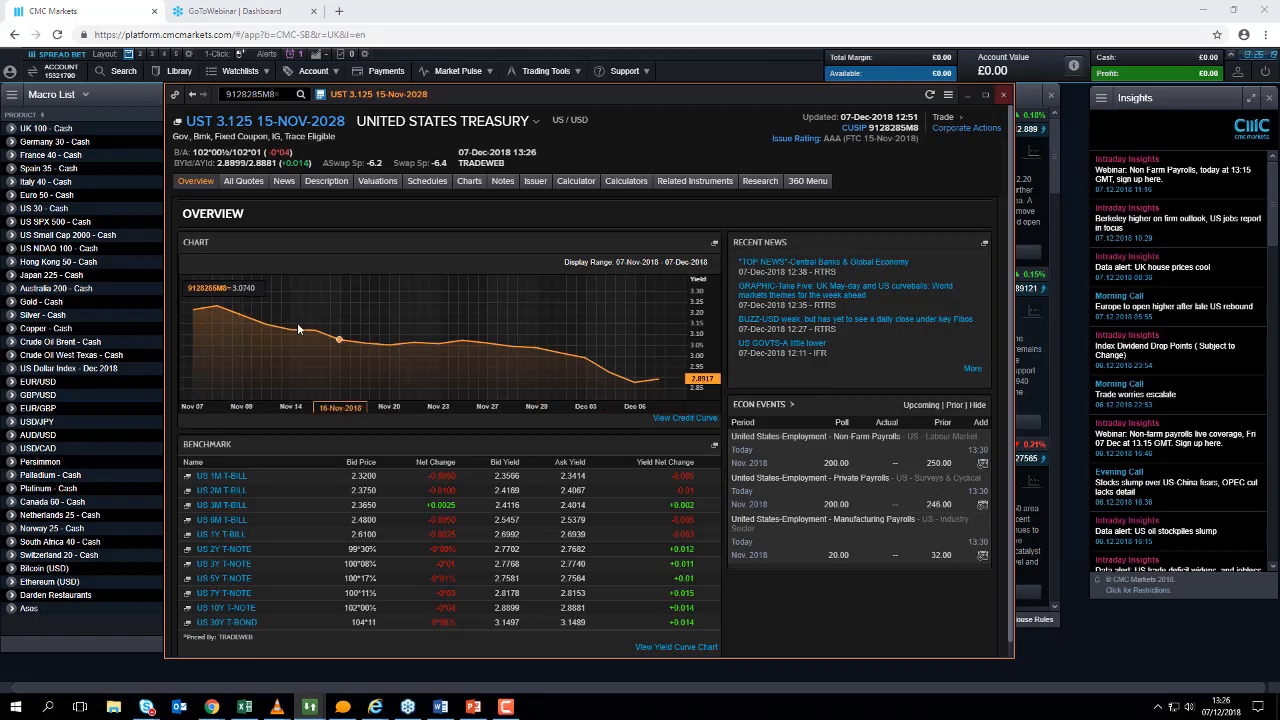
{"action": "mouse_move", "coordinate": [215, 305]}
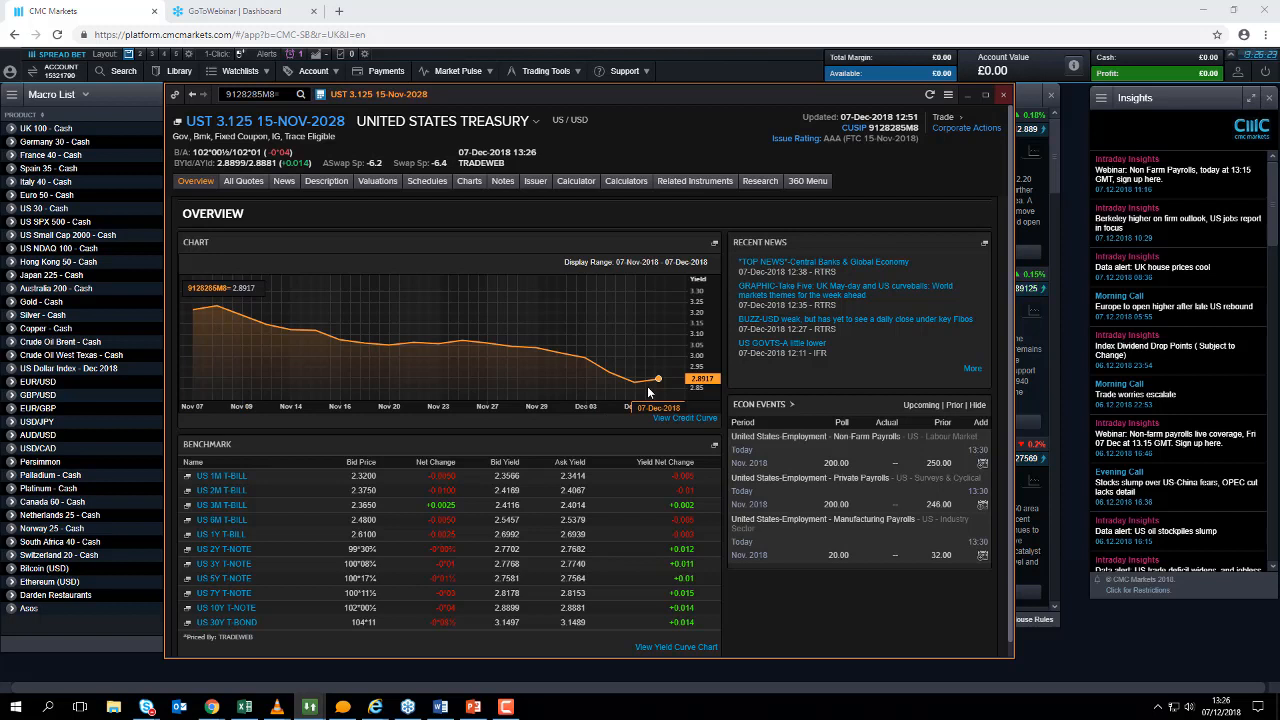
{"action": "mouse_move", "coordinate": [218, 305]}
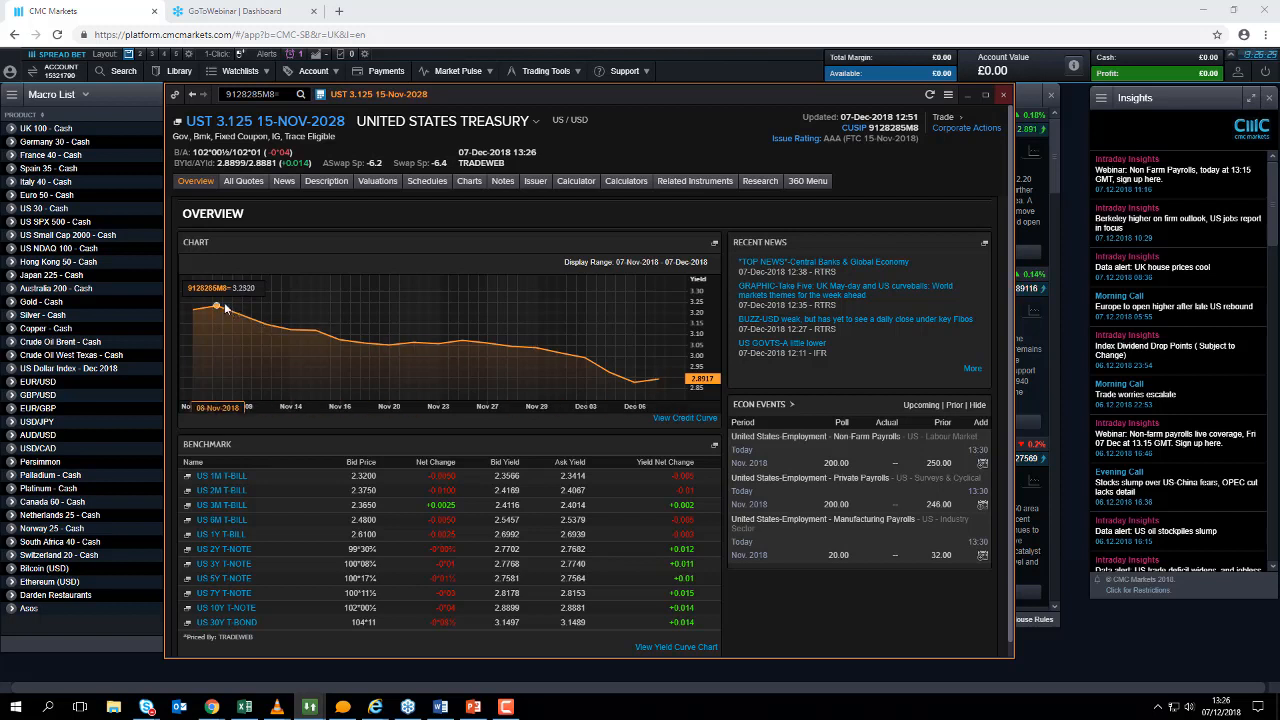
{"action": "mouse_move", "coordinate": [658, 378]}
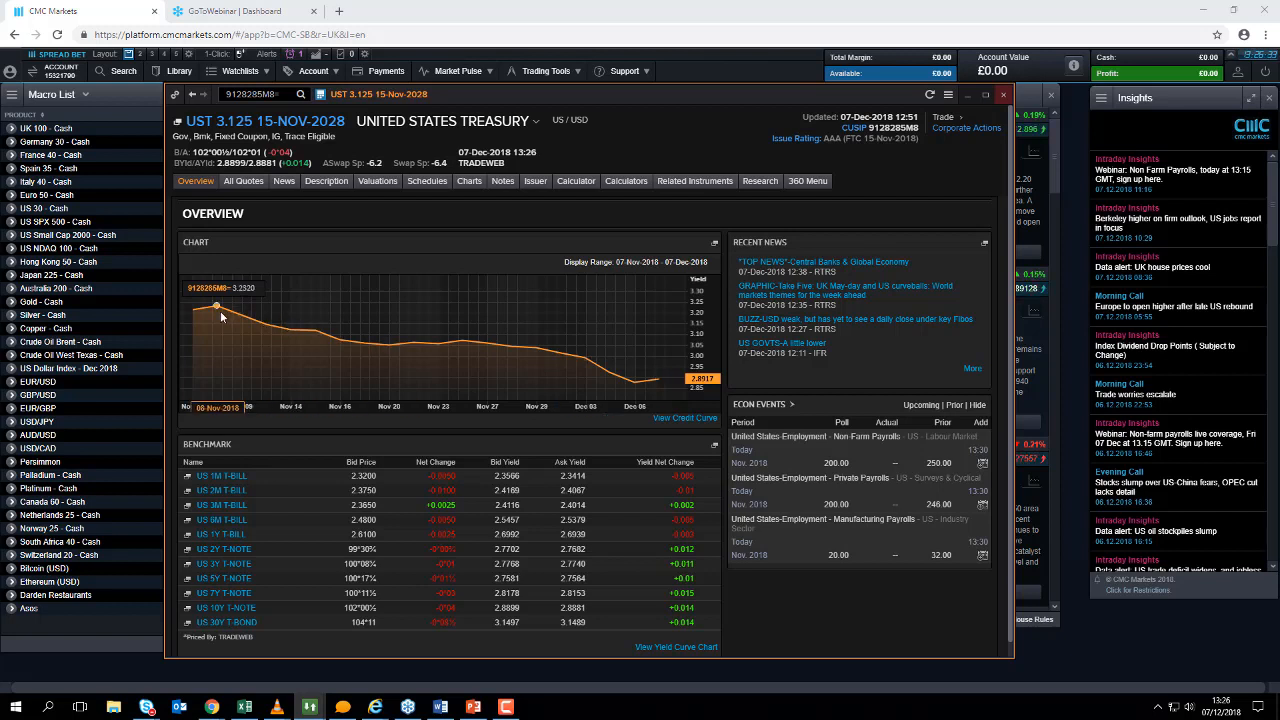
{"action": "mouse_move", "coordinate": [644, 378]}
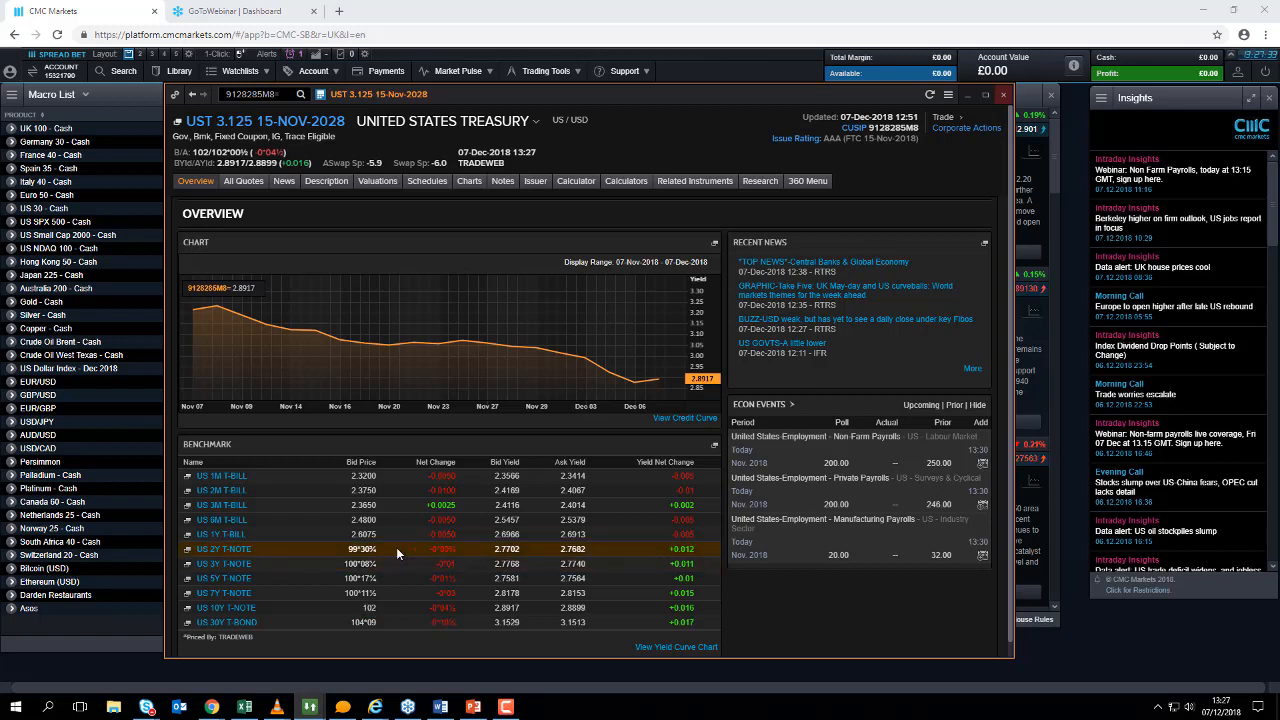
{"action": "mouse_move", "coordinate": [522, 560]}
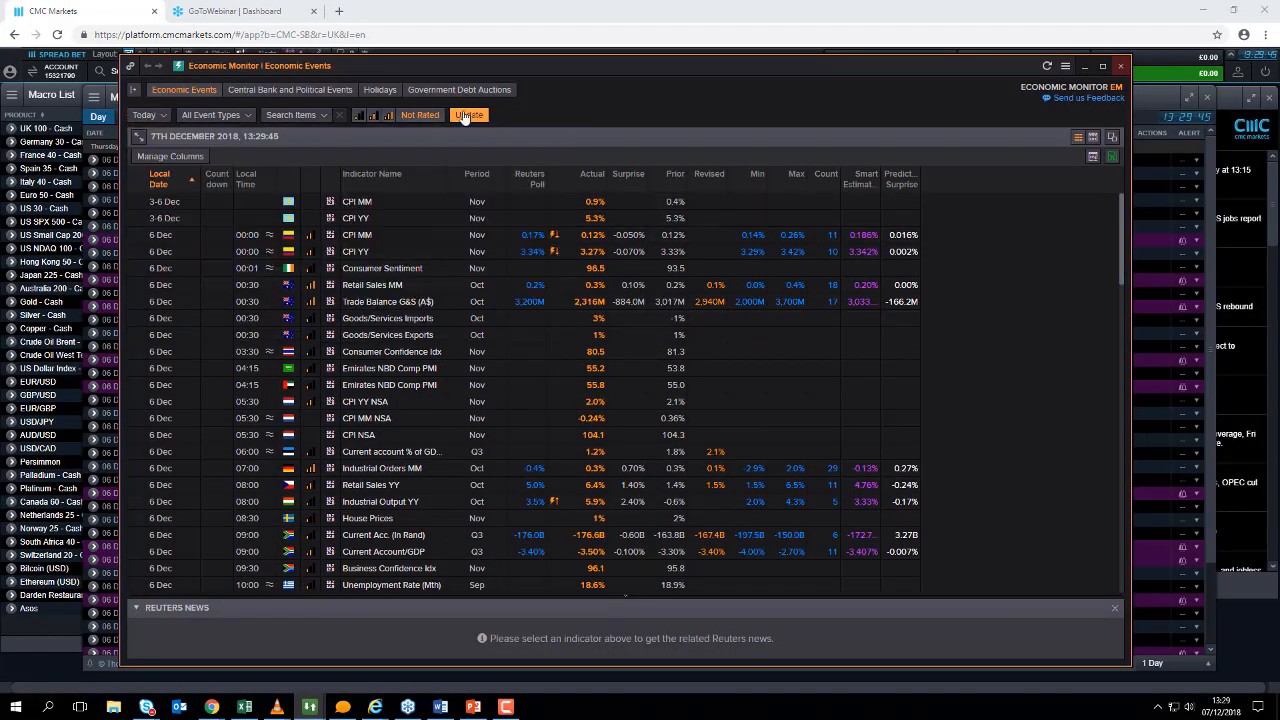
- Refresh the Economic Events list and select the 7 Dec 13:30 Non-Farm Payrolls row
{"action": "left_click", "coordinate": [469, 114]}
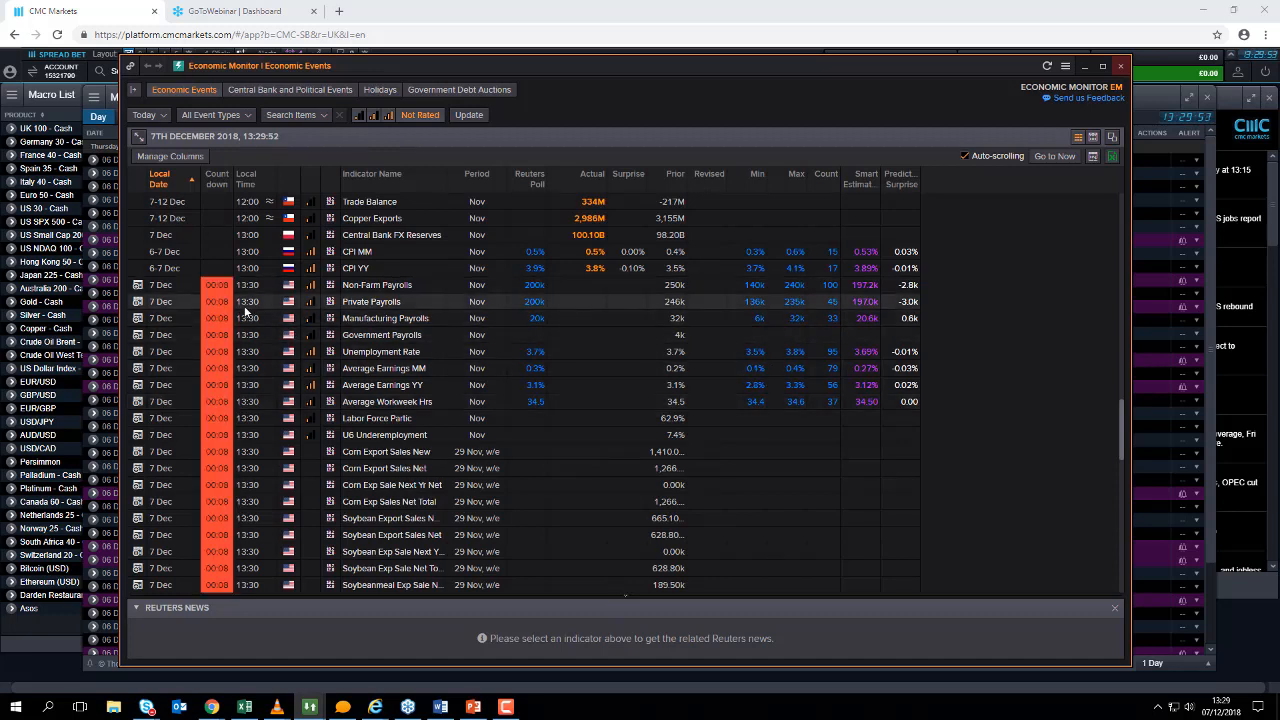
{"action": "left_click", "coordinate": [376, 285]}
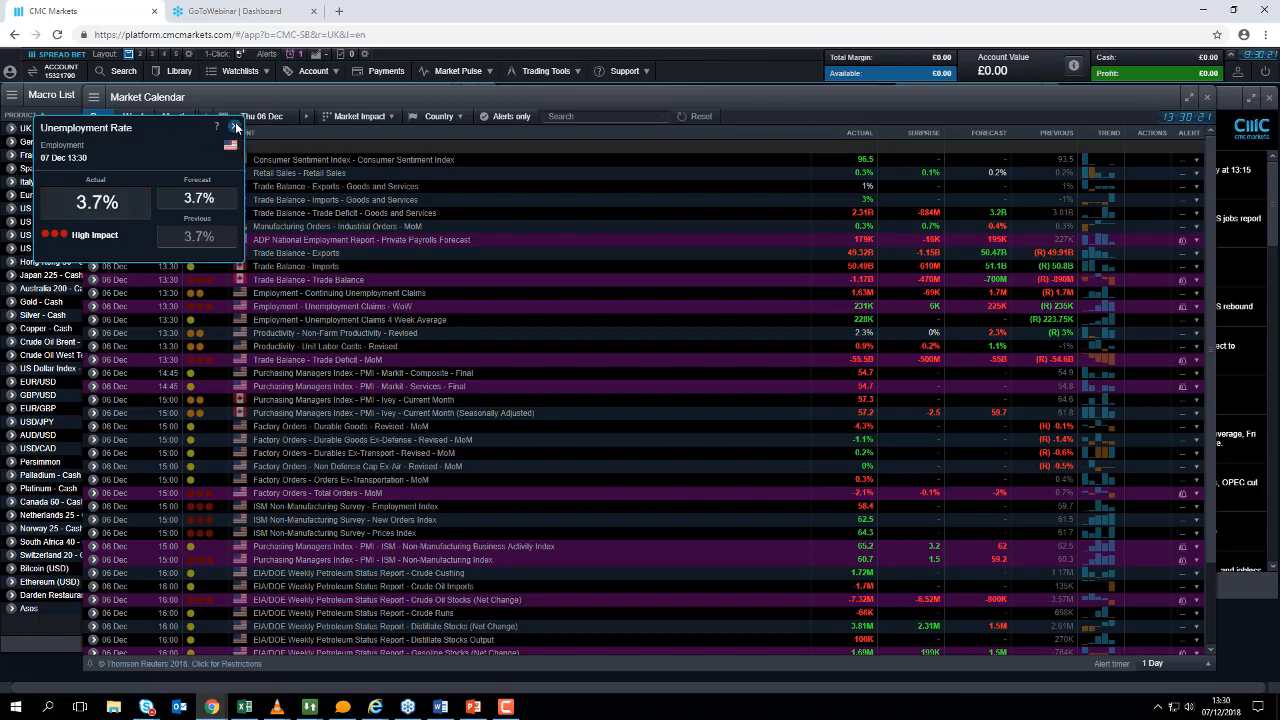
- Return to the Economic Monitor showing payrolls at 155k against a 200k poll
{"action": "left_click", "coordinate": [237, 128]}
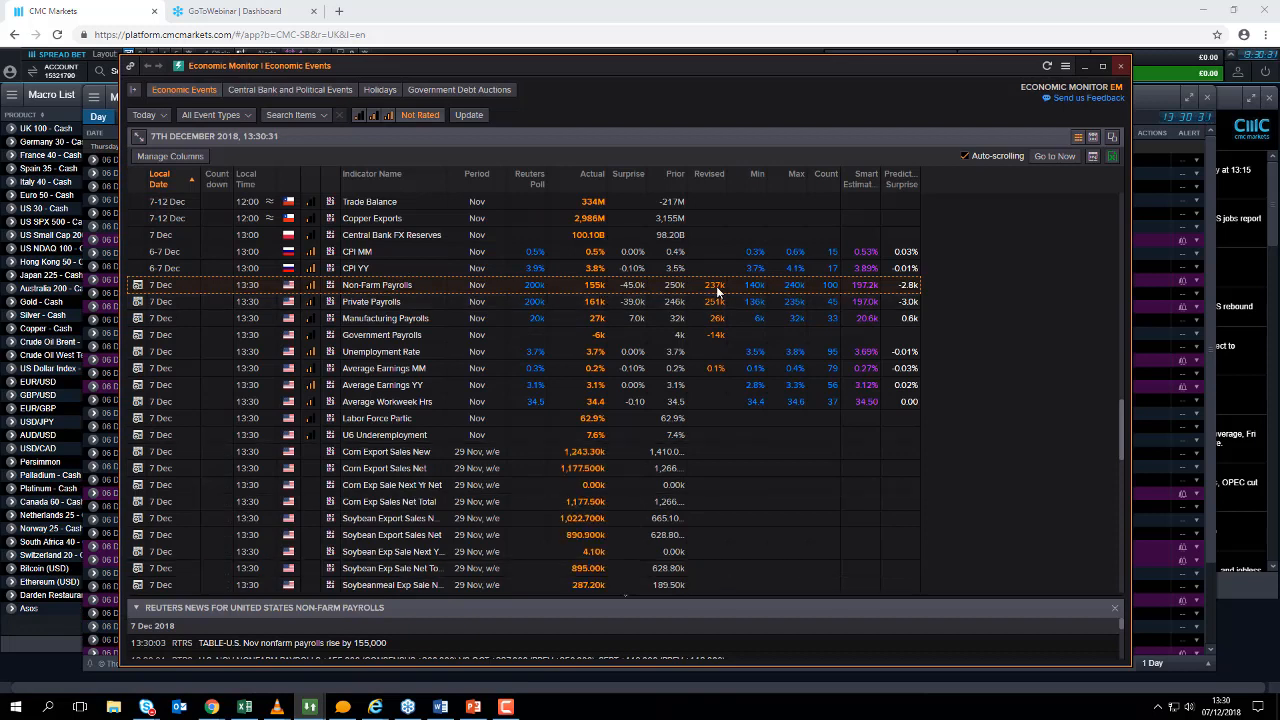
{"action": "mouse_move", "coordinate": [670, 296]}
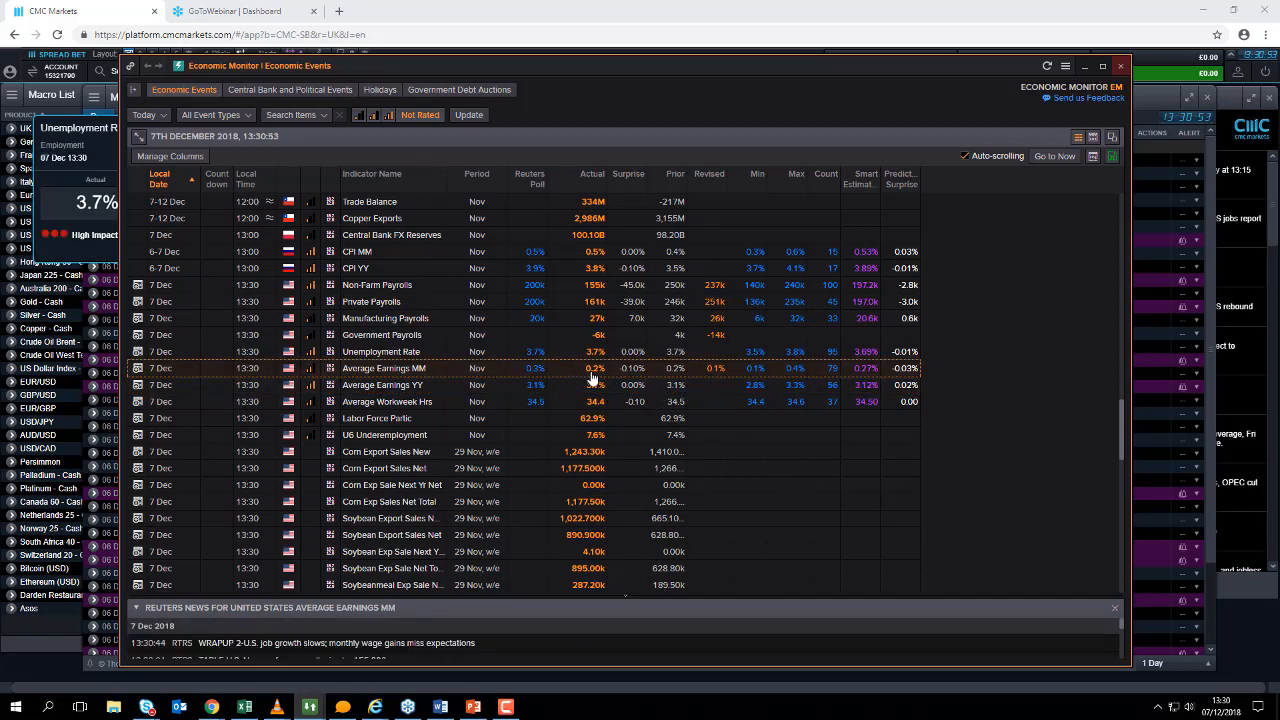
{"action": "mouse_move", "coordinate": [600, 380]}
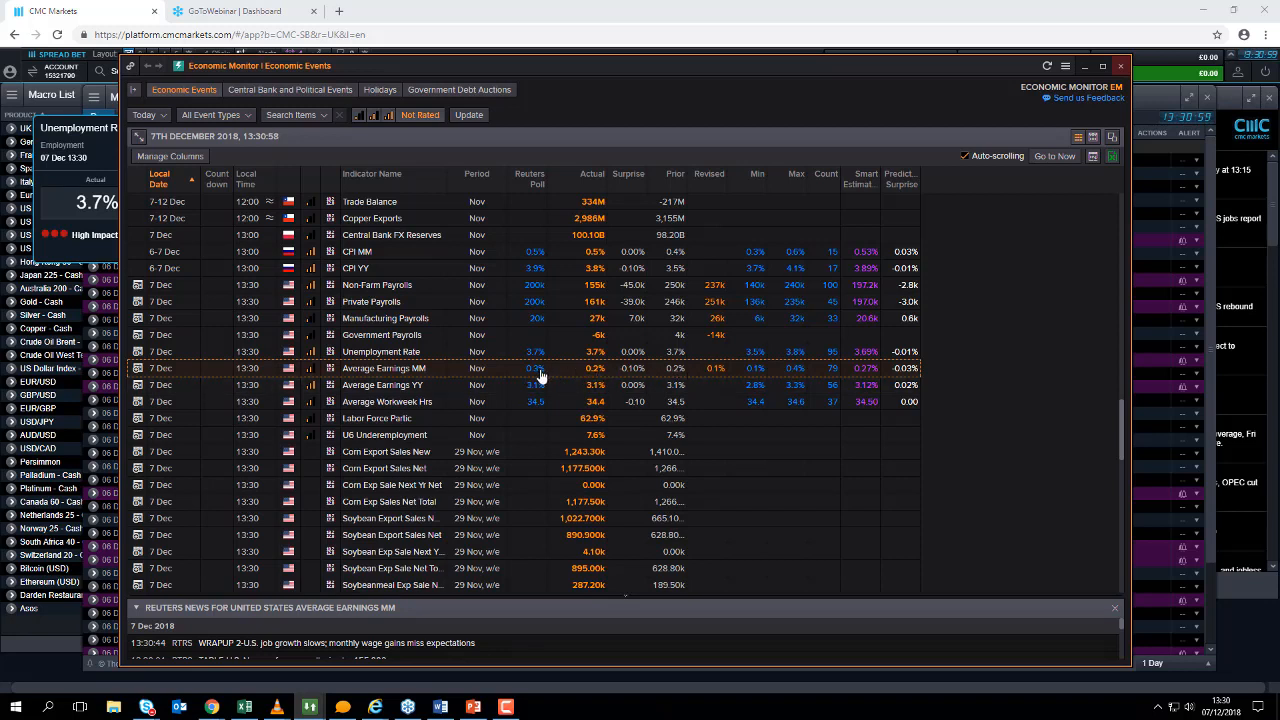
{"action": "mouse_move", "coordinate": [718, 377]}
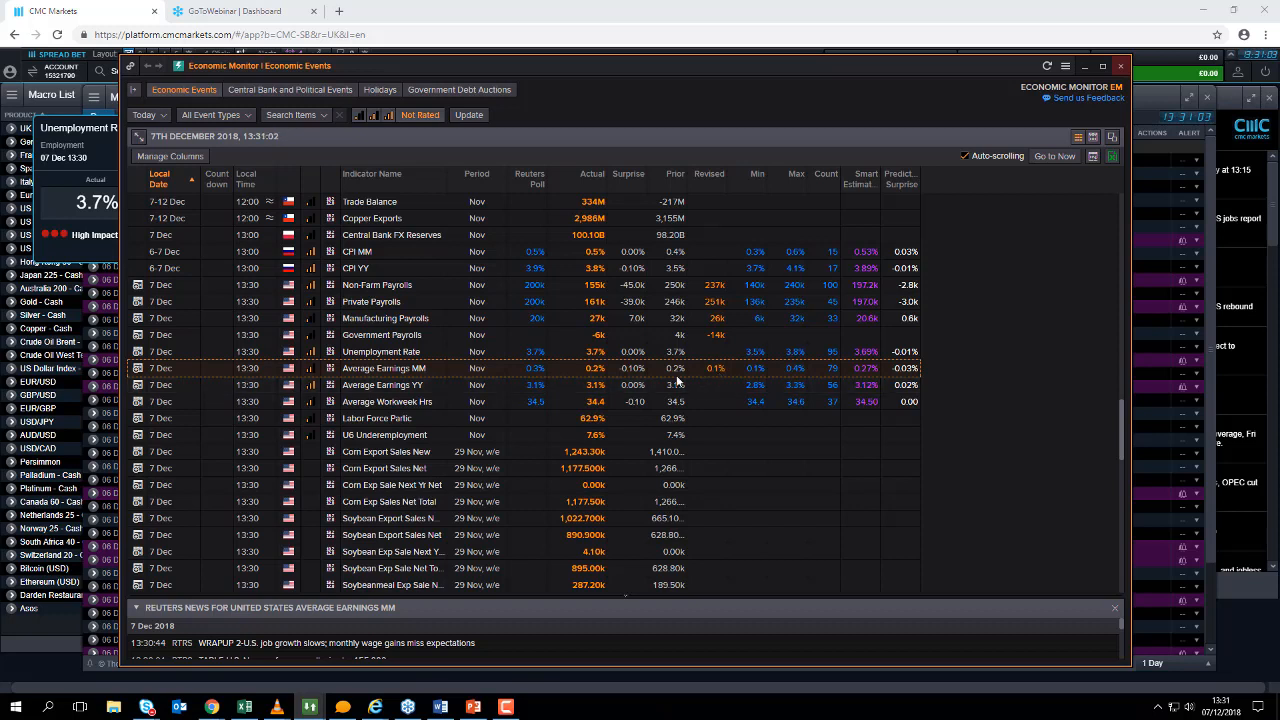
{"action": "mouse_move", "coordinate": [703, 380]}
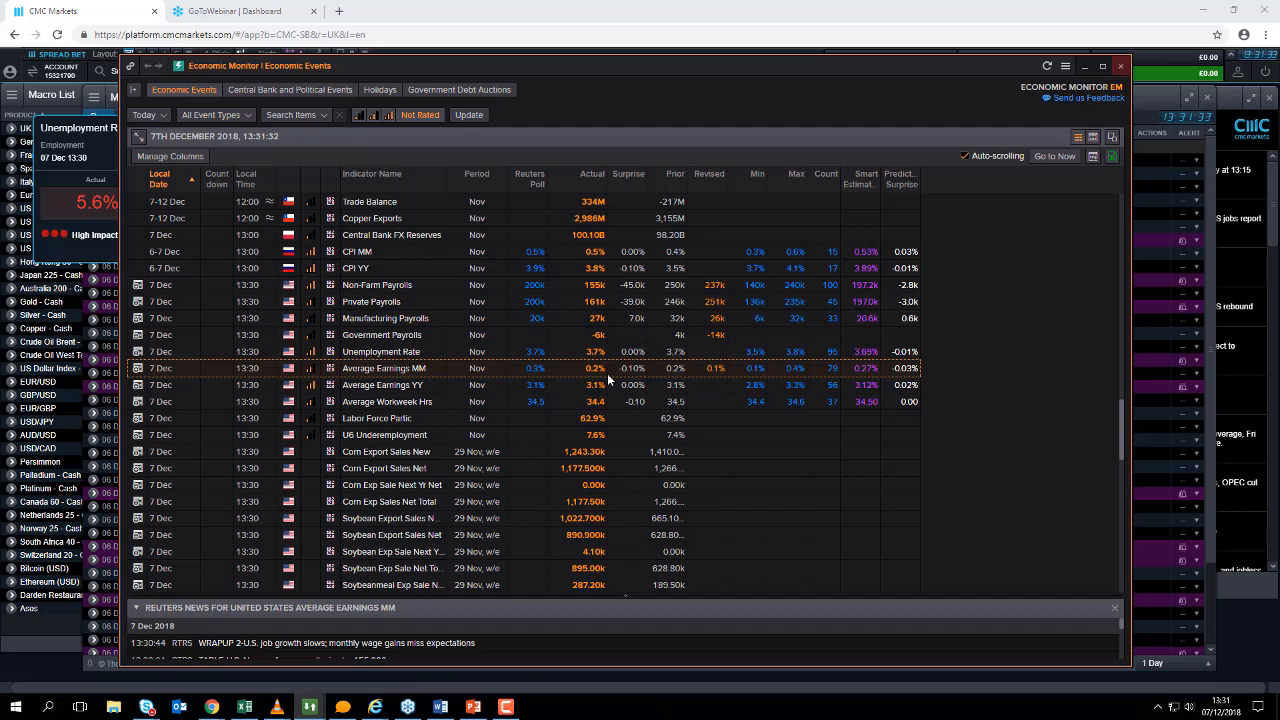
{"action": "mouse_move", "coordinate": [686, 374]}
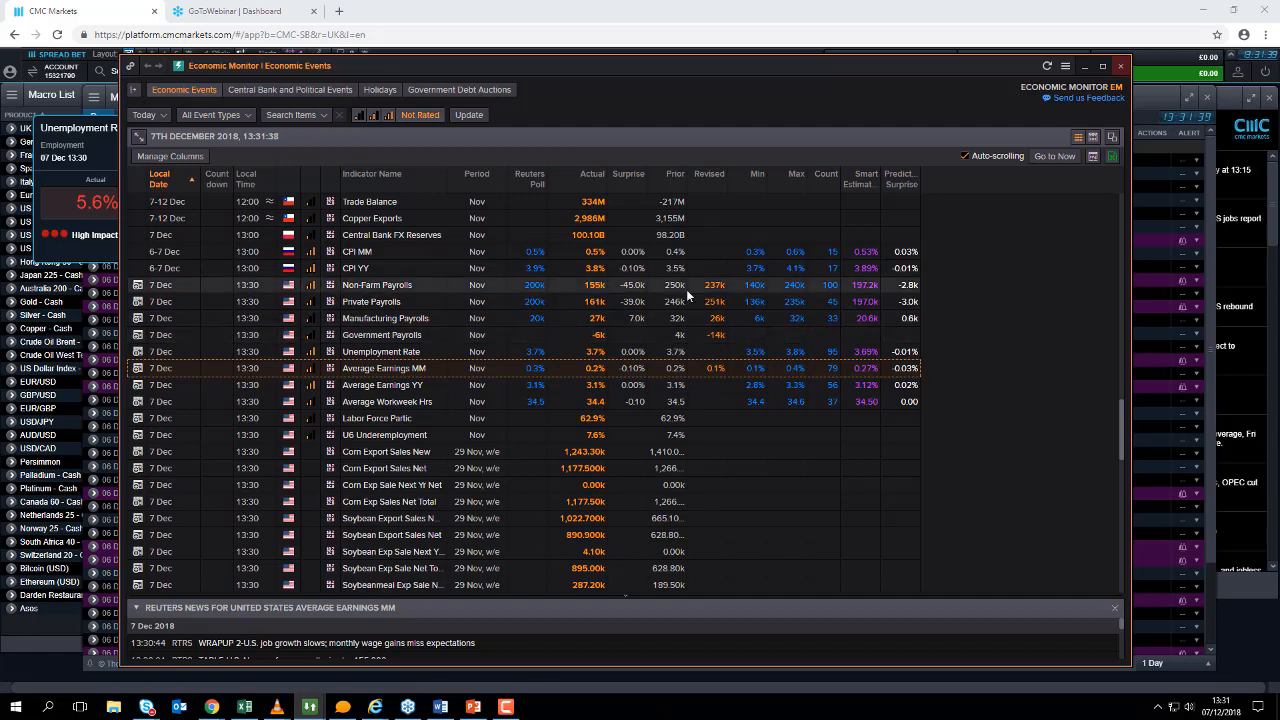
{"action": "mouse_move", "coordinate": [714, 294]}
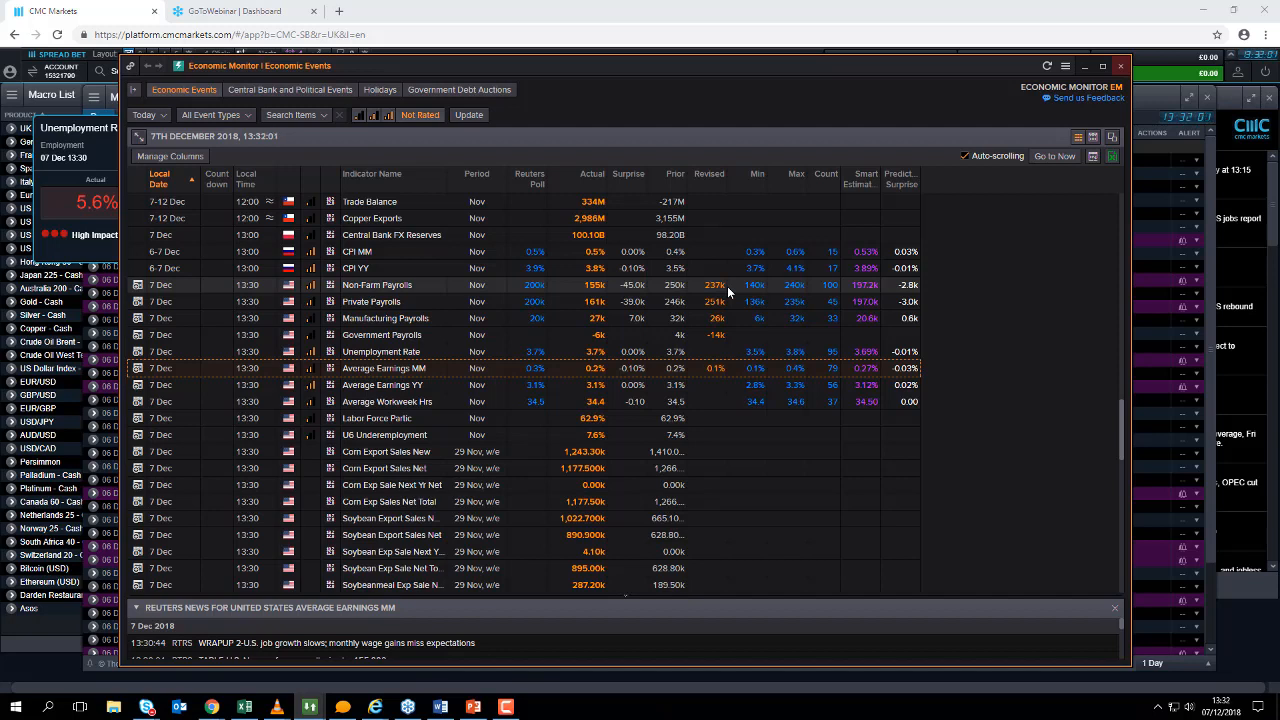
{"action": "mouse_move", "coordinate": [645, 285]}
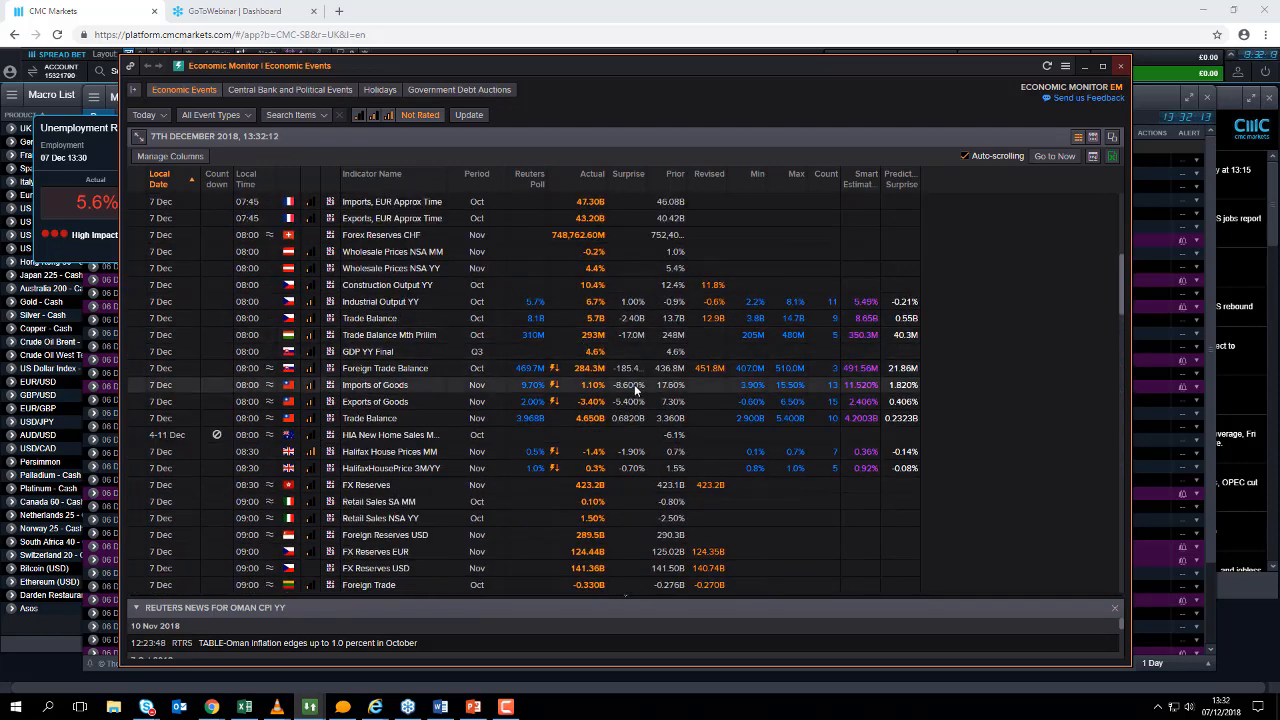
- Scroll the events list down to Canada's unemployment rate: 5.6% versus 5.8% poll
{"action": "scroll", "scroll_direction": "down", "scroll_amount": 3}
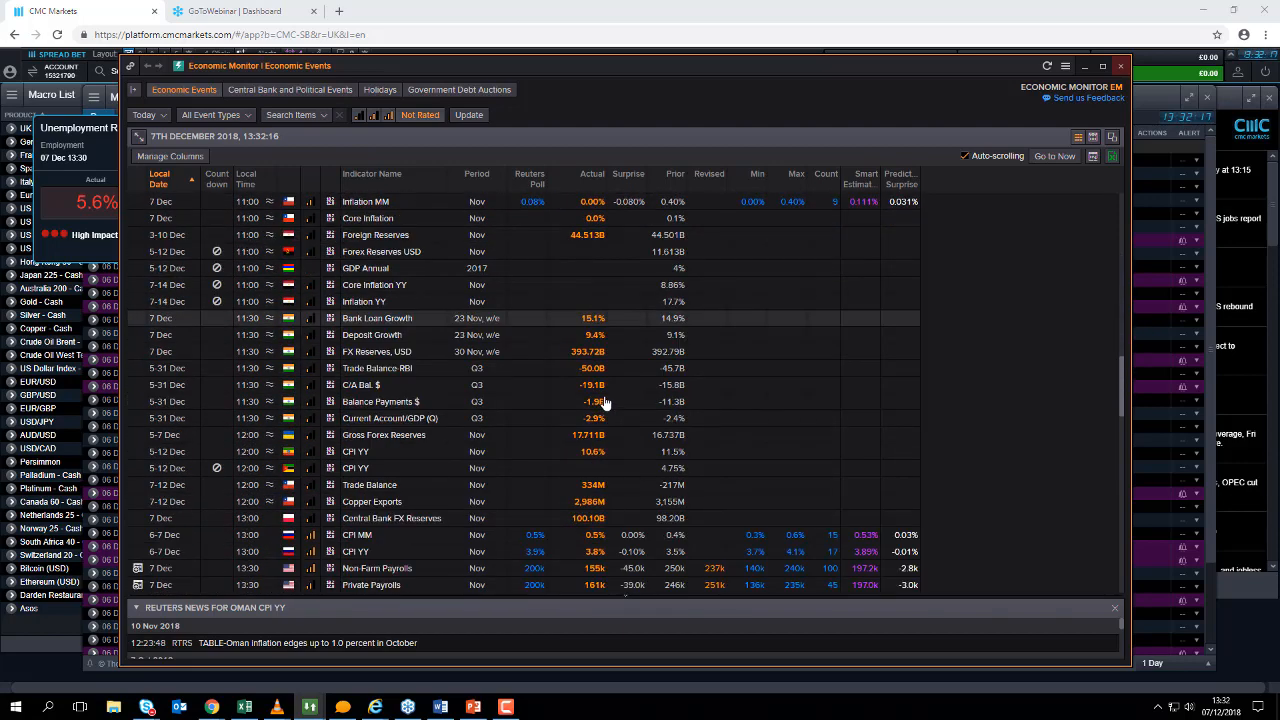
{"action": "scroll", "scroll_direction": "down", "scroll_amount": 3}
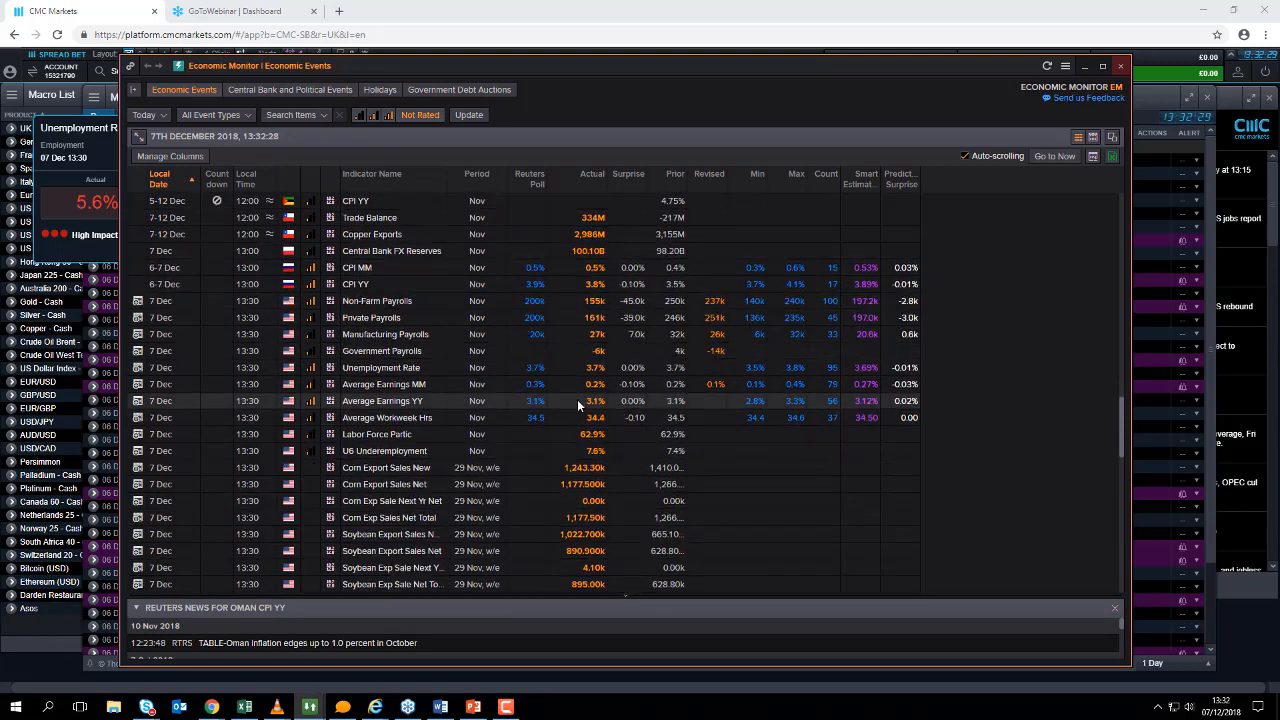
{"action": "scroll", "scroll_direction": "down", "scroll_amount": 3}
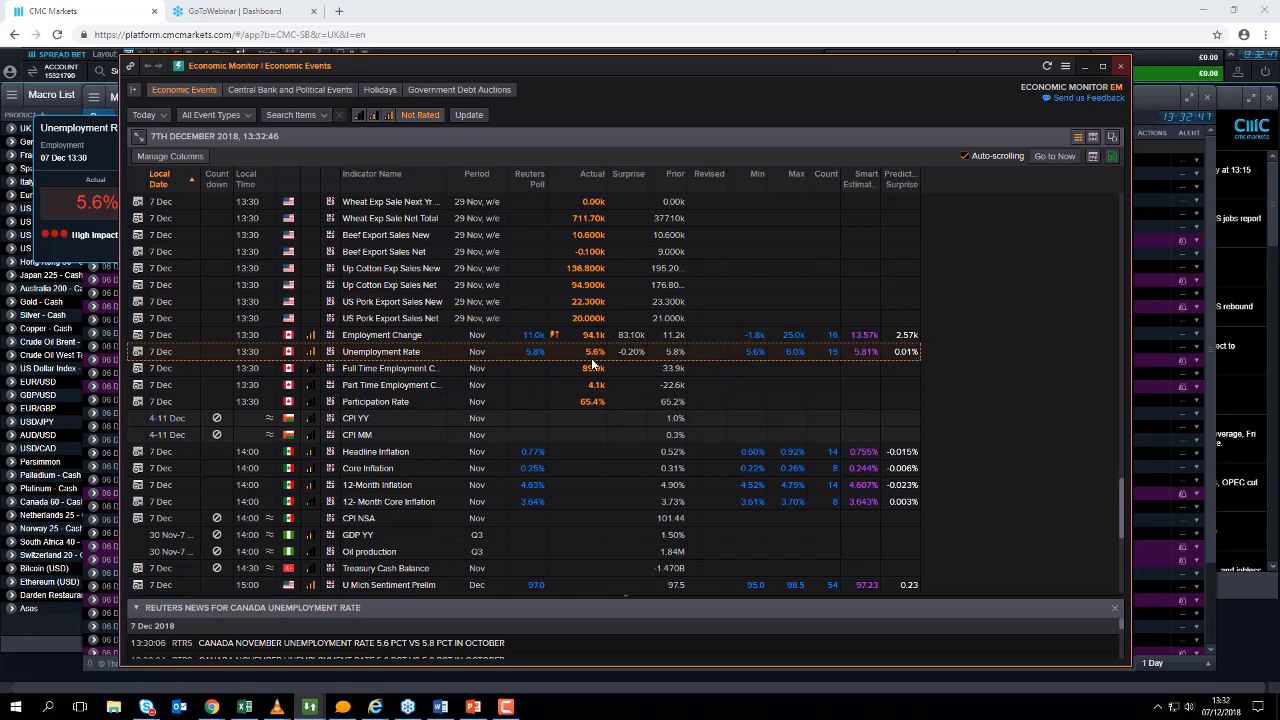
{"action": "mouse_move", "coordinate": [617, 362]}
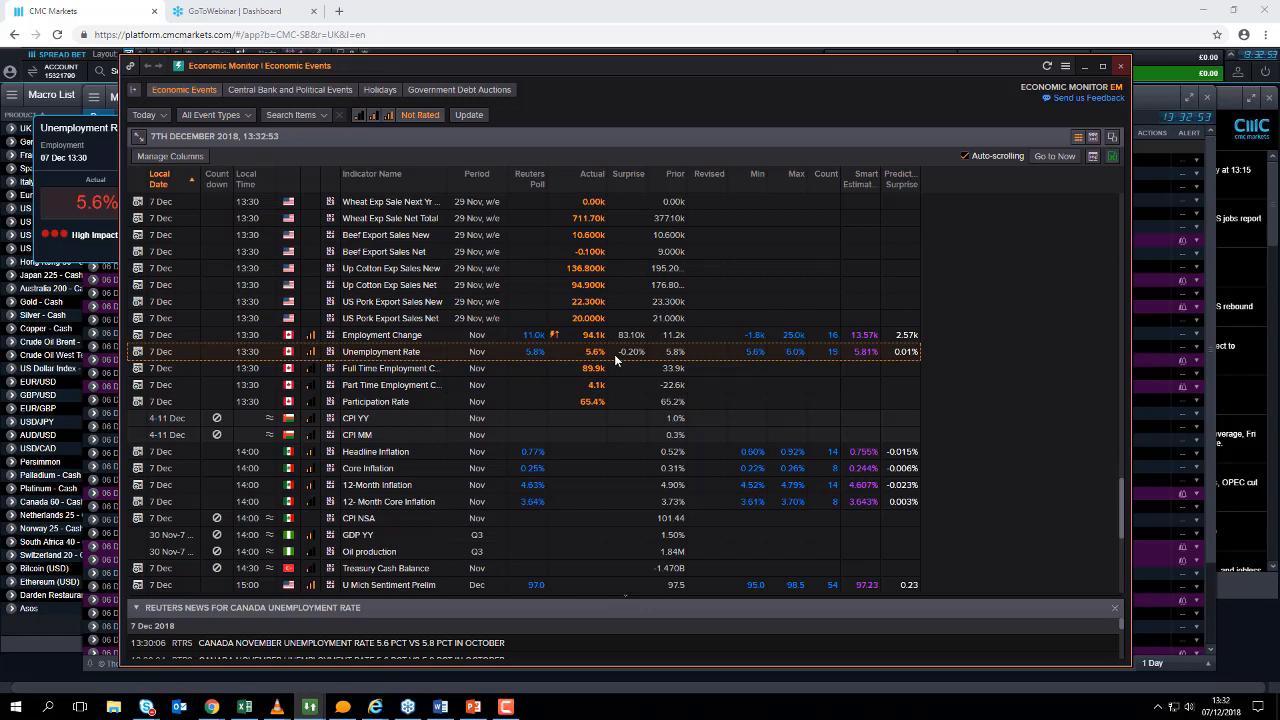
{"action": "mouse_move", "coordinate": [614, 378]}
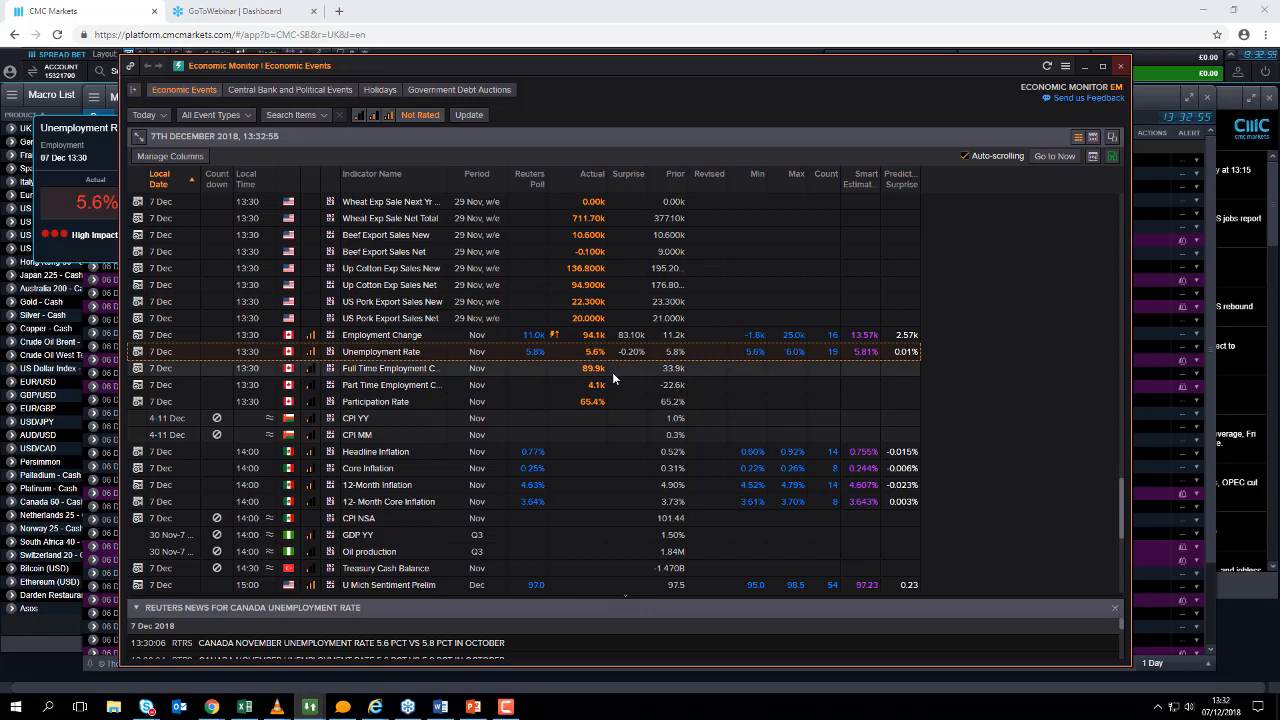
{"action": "mouse_move", "coordinate": [605, 383]}
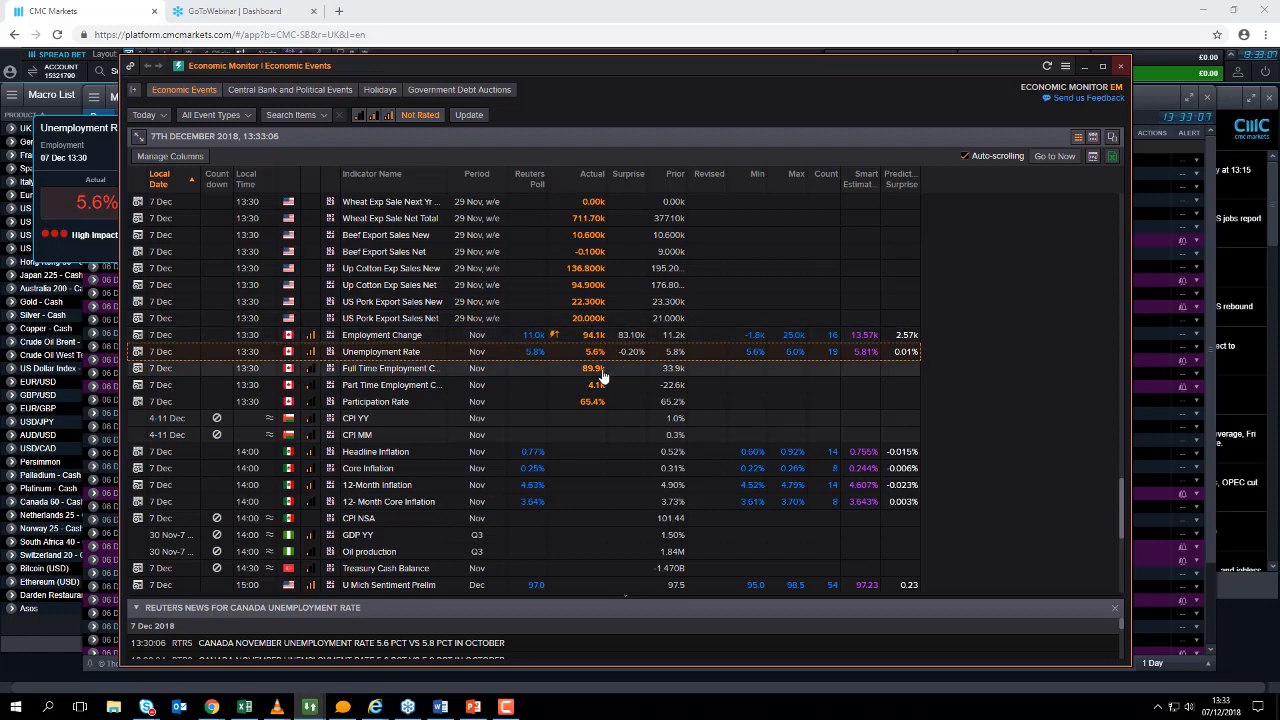
{"action": "mouse_move", "coordinate": [597, 335]}
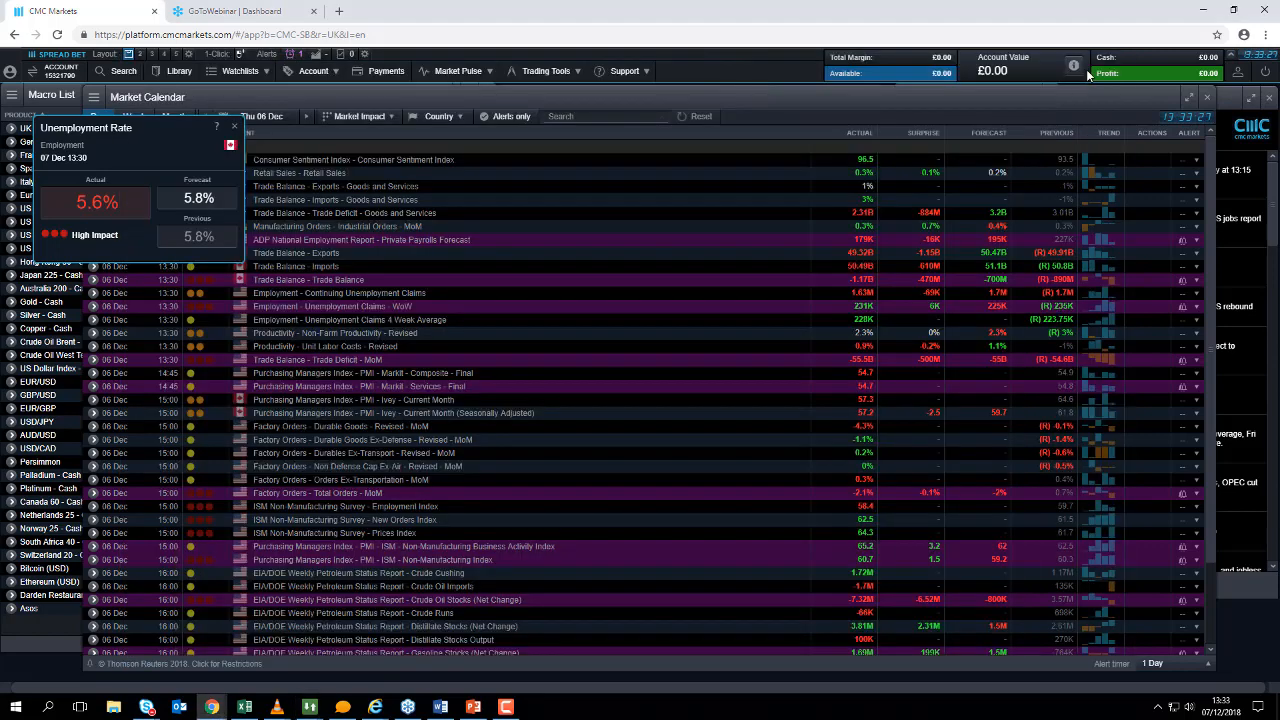
{"action": "mouse_move", "coordinate": [45, 628]}
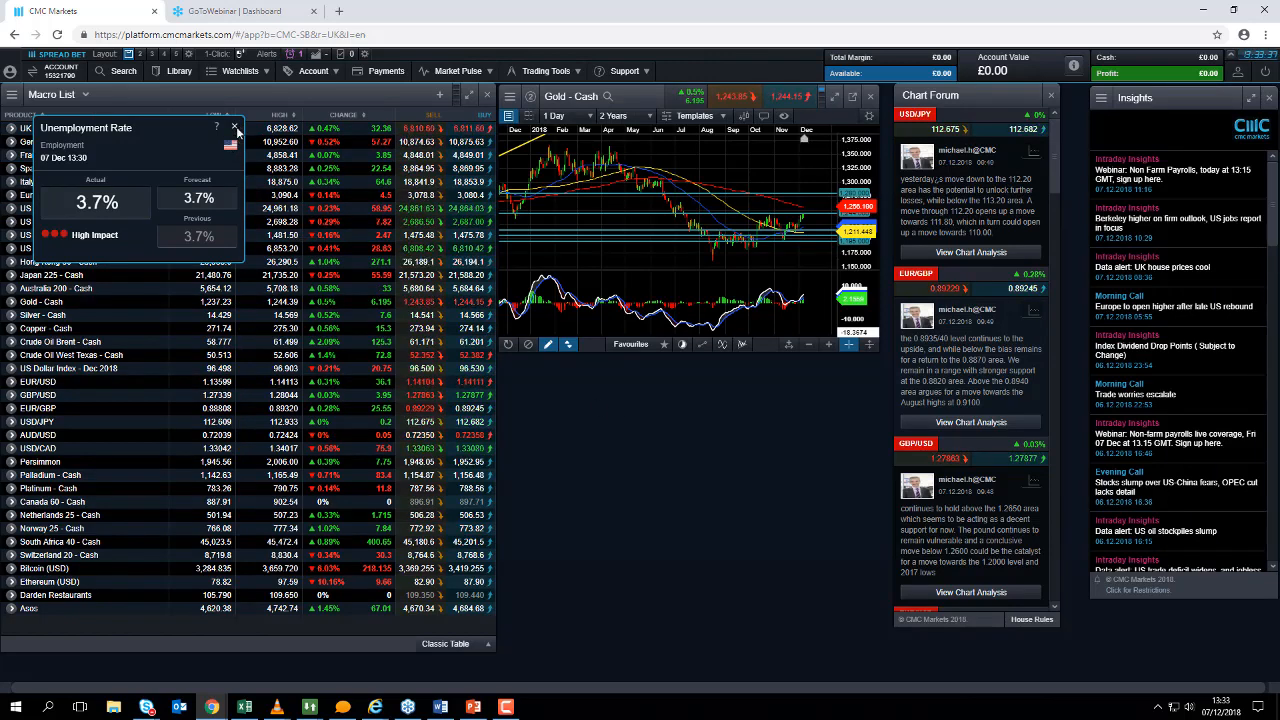
- Dismiss the Unemployment Rate pop-up and maximise the daily six-month USD/CAD chart
{"action": "left_click", "coordinate": [235, 128]}
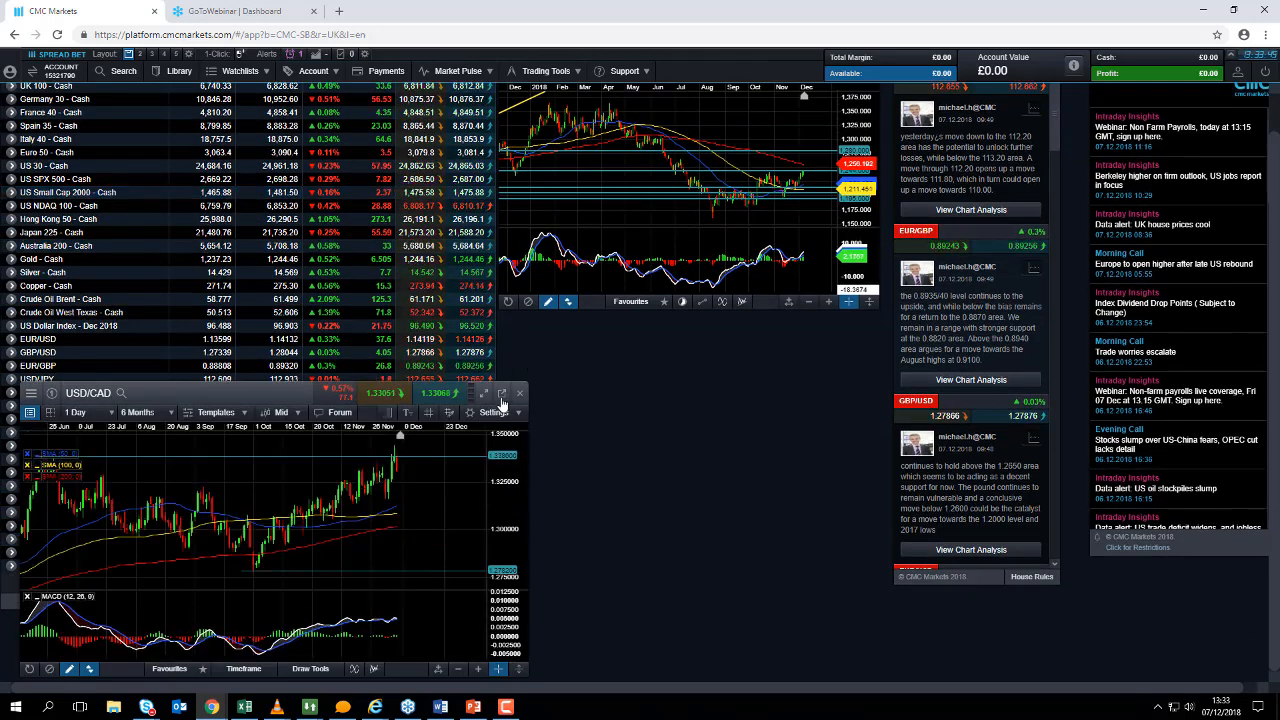
{"action": "left_click", "coordinate": [504, 392]}
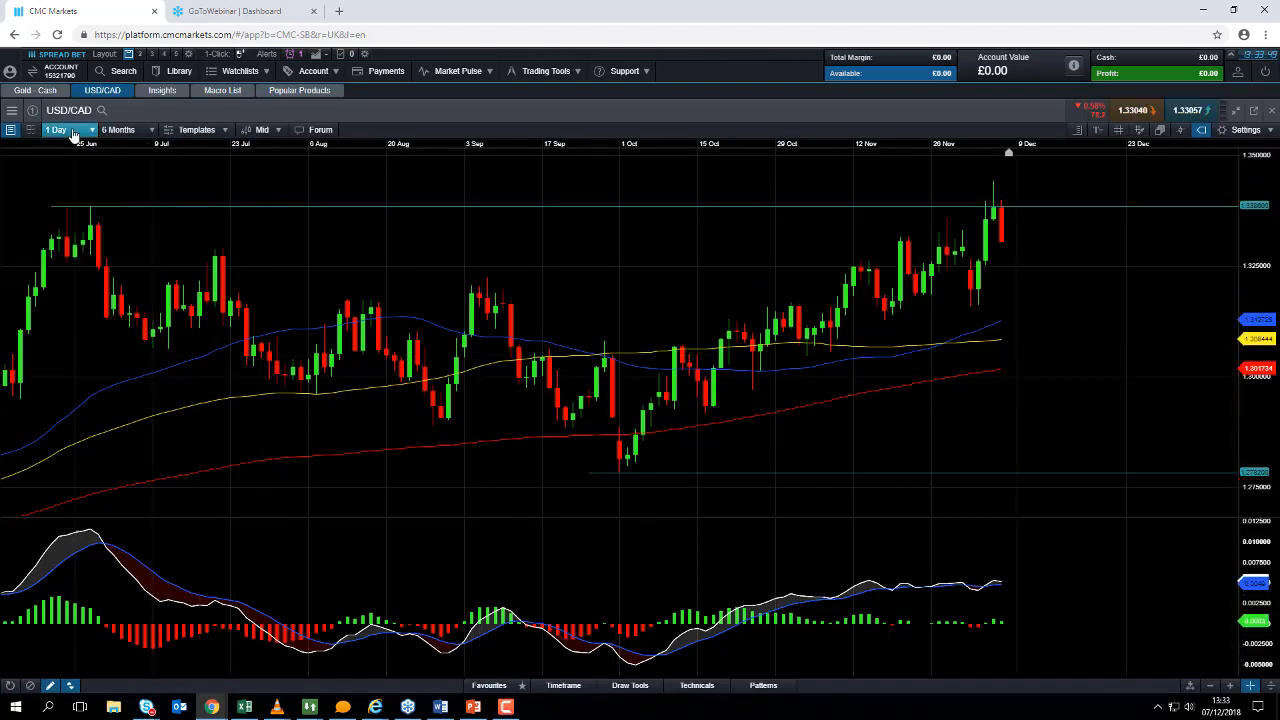
- Switch USD/CAD to 3-minute candles, then settle on hourly candles over eight days
{"action": "left_click", "coordinate": [68, 129]}
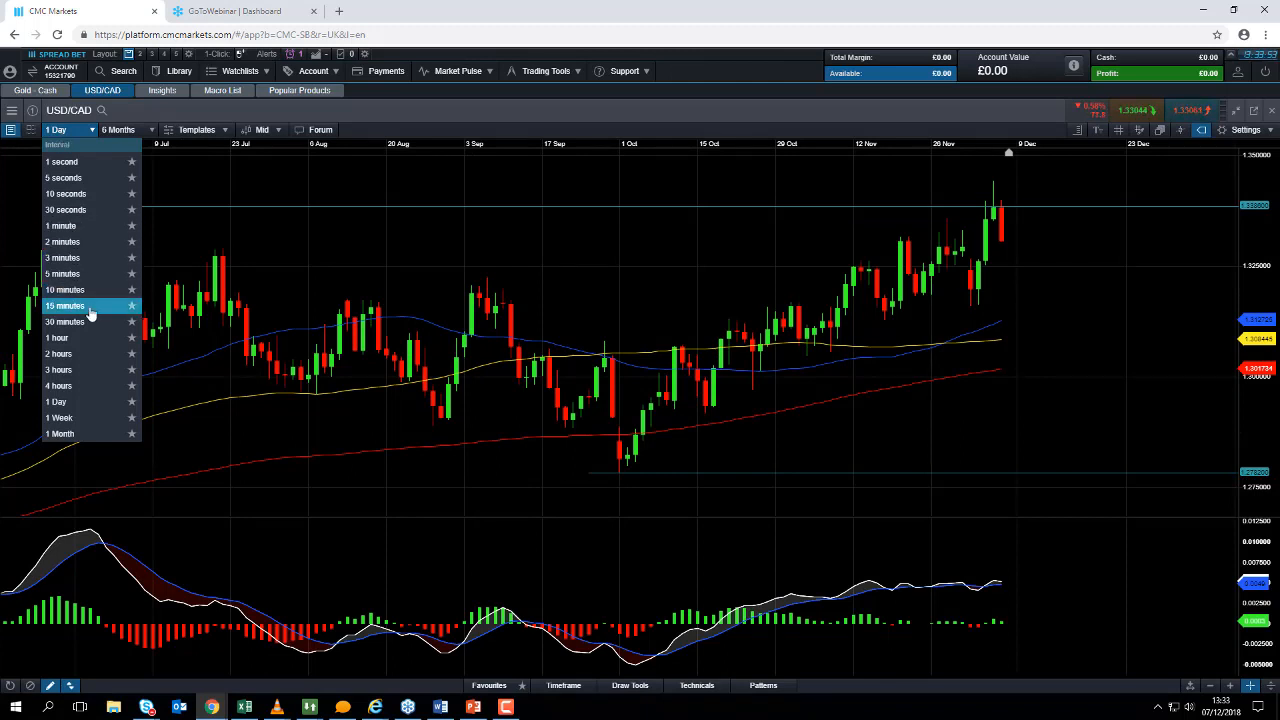
{"action": "mouse_move", "coordinate": [90, 322]}
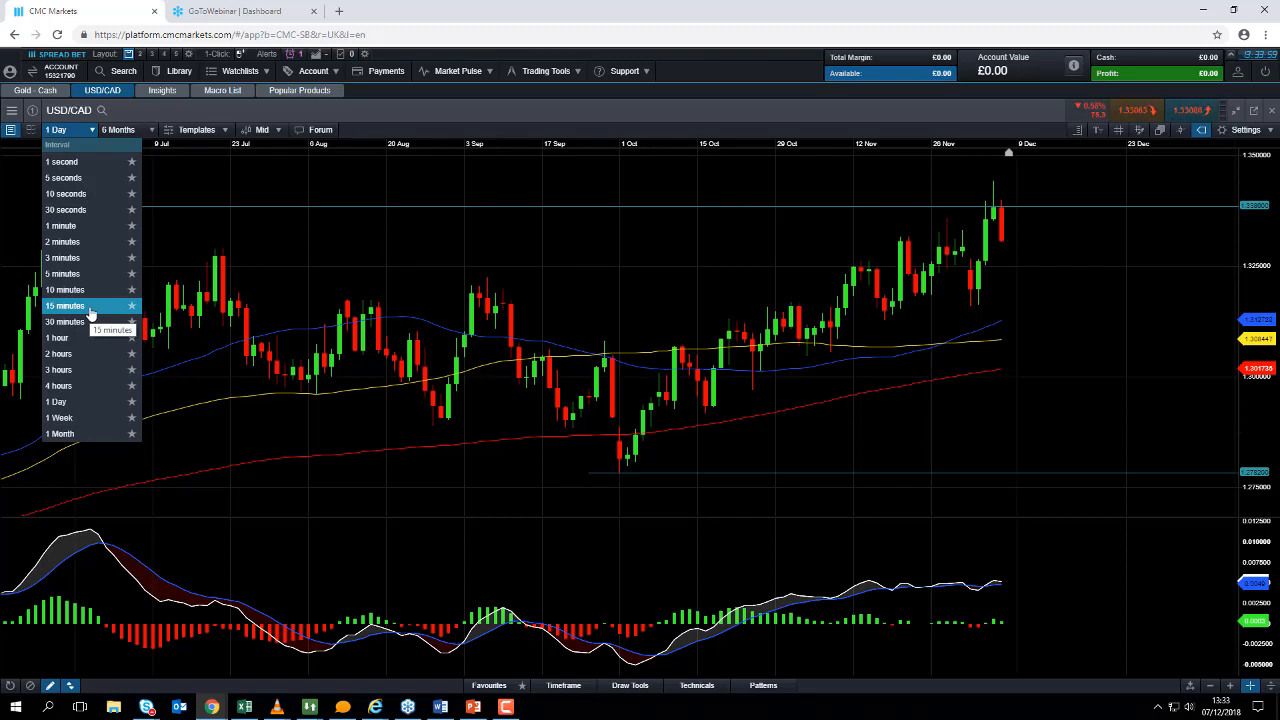
{"action": "left_click", "coordinate": [62, 258]}
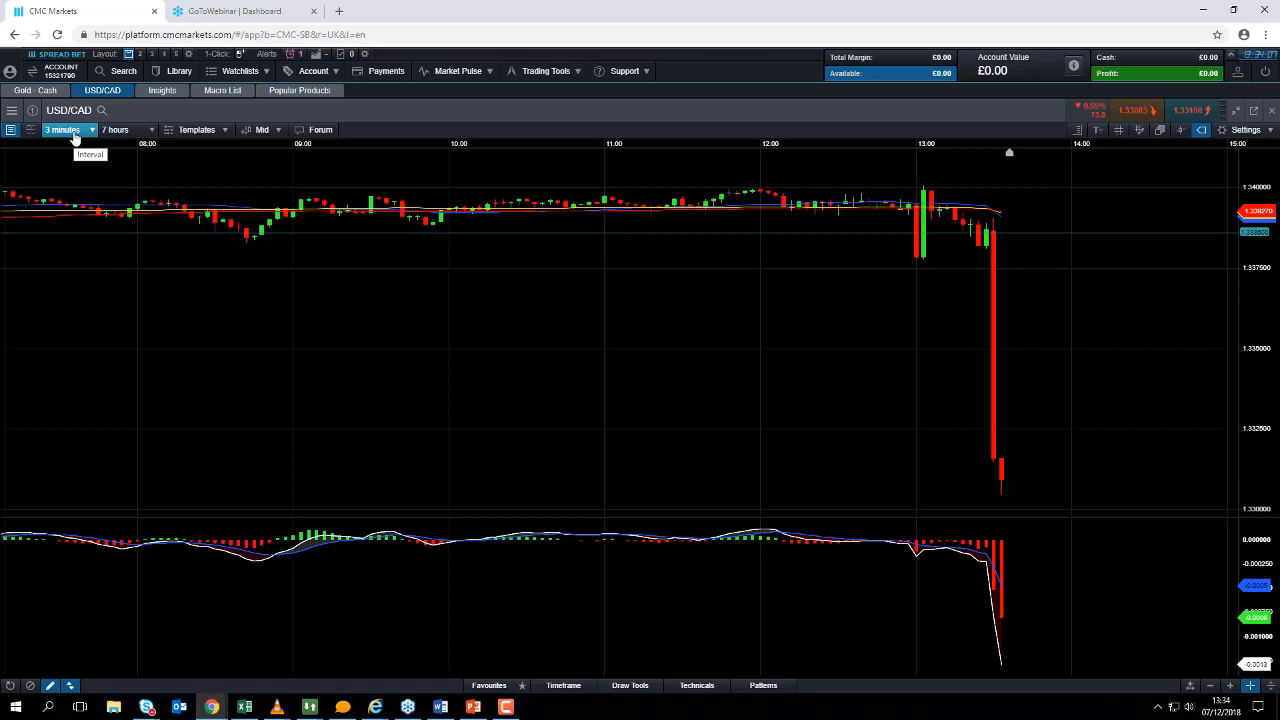
{"action": "left_click", "coordinate": [64, 129]}
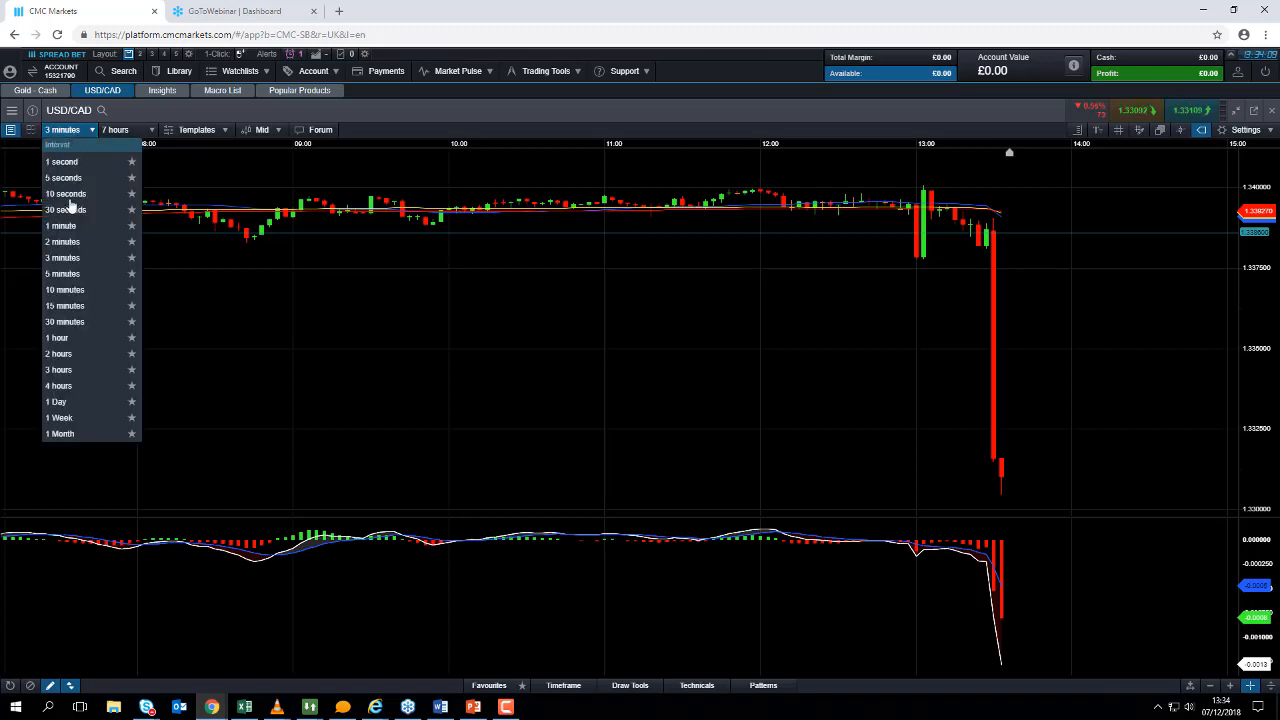
{"action": "mouse_move", "coordinate": [982, 263]}
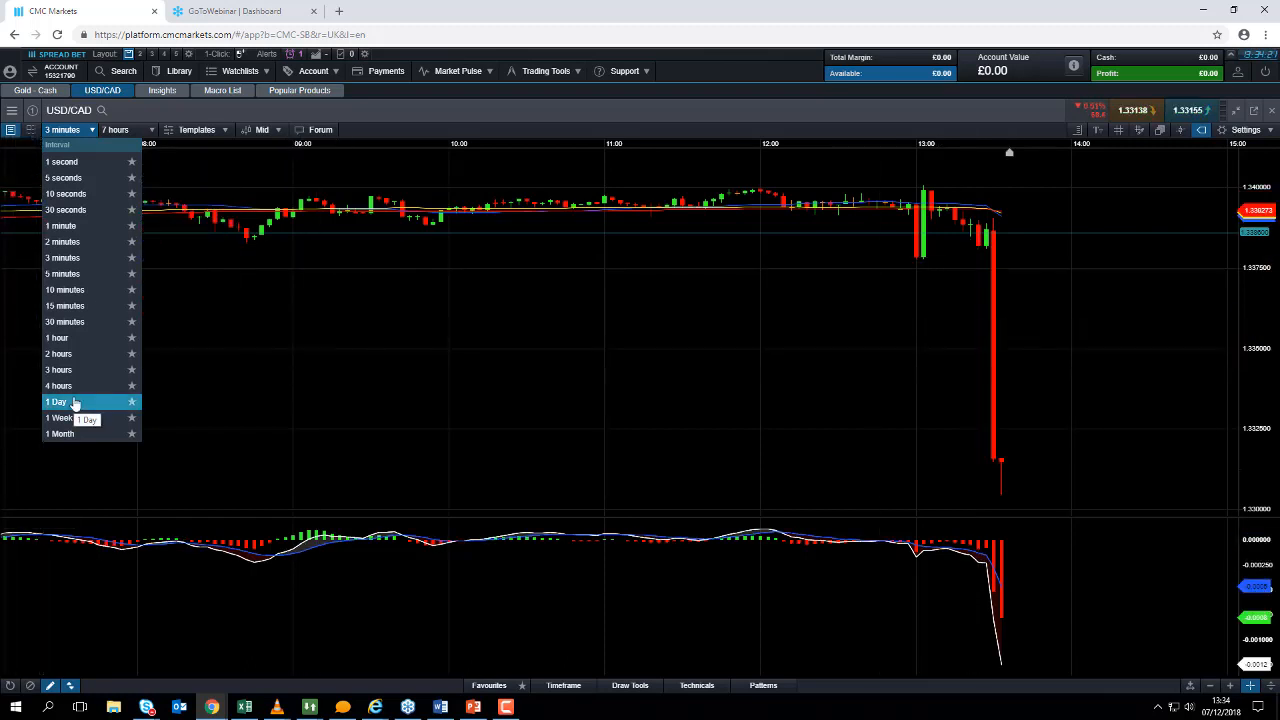
{"action": "mouse_move", "coordinate": [85, 321]}
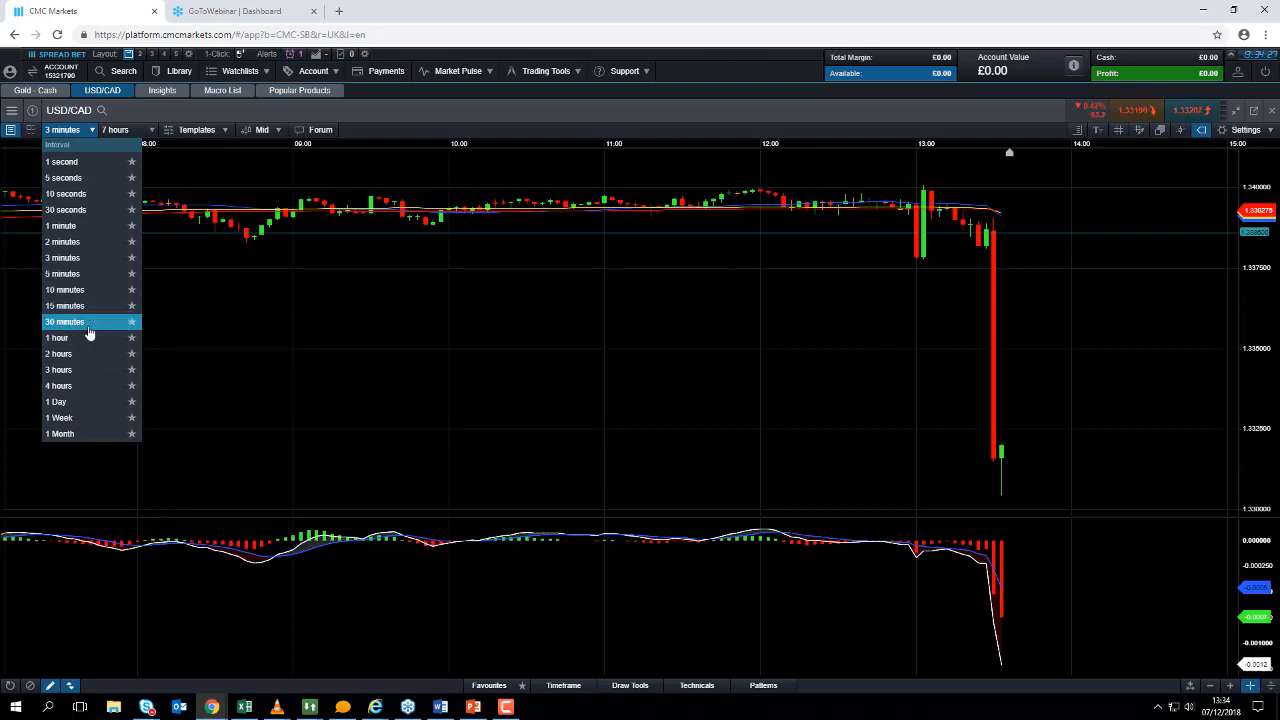
{"action": "left_click", "coordinate": [57, 338]}
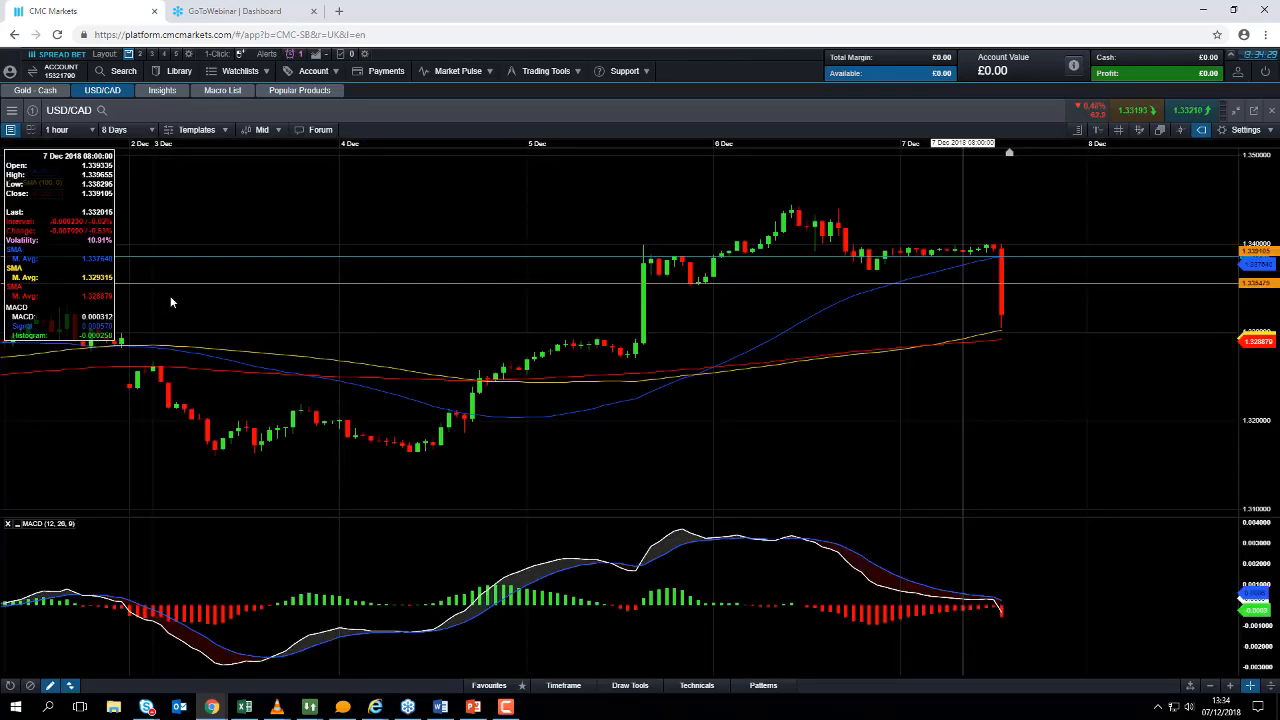
- Return USD/CAD to daily candles and widen the range to about eight months
{"action": "left_click", "coordinate": [57, 129]}
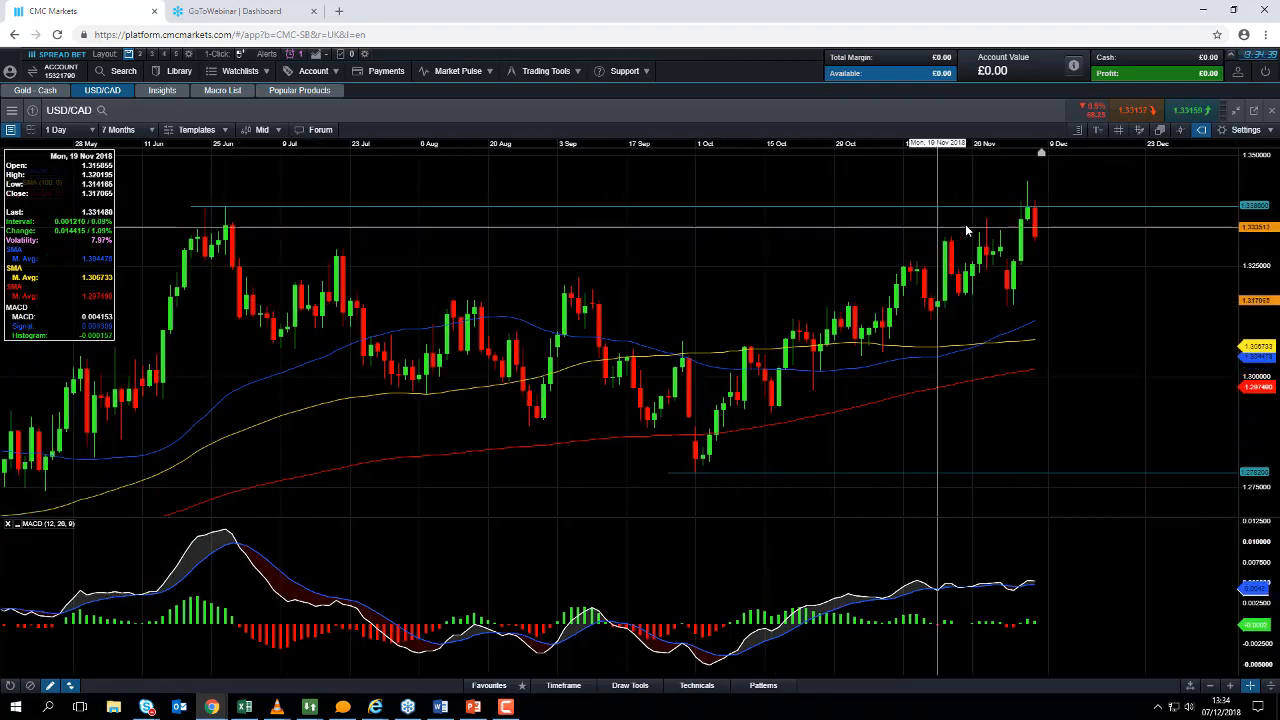
{"action": "left_click", "coordinate": [120, 129]}
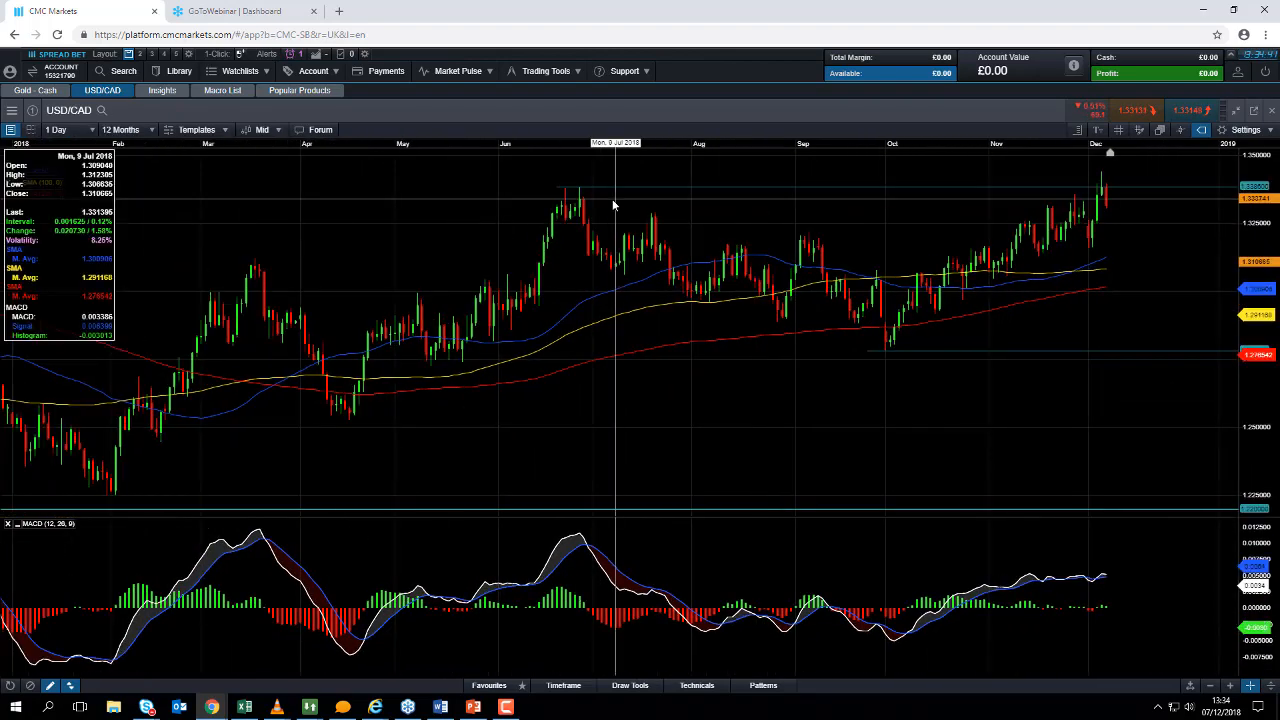
{"action": "left_click", "coordinate": [120, 129]}
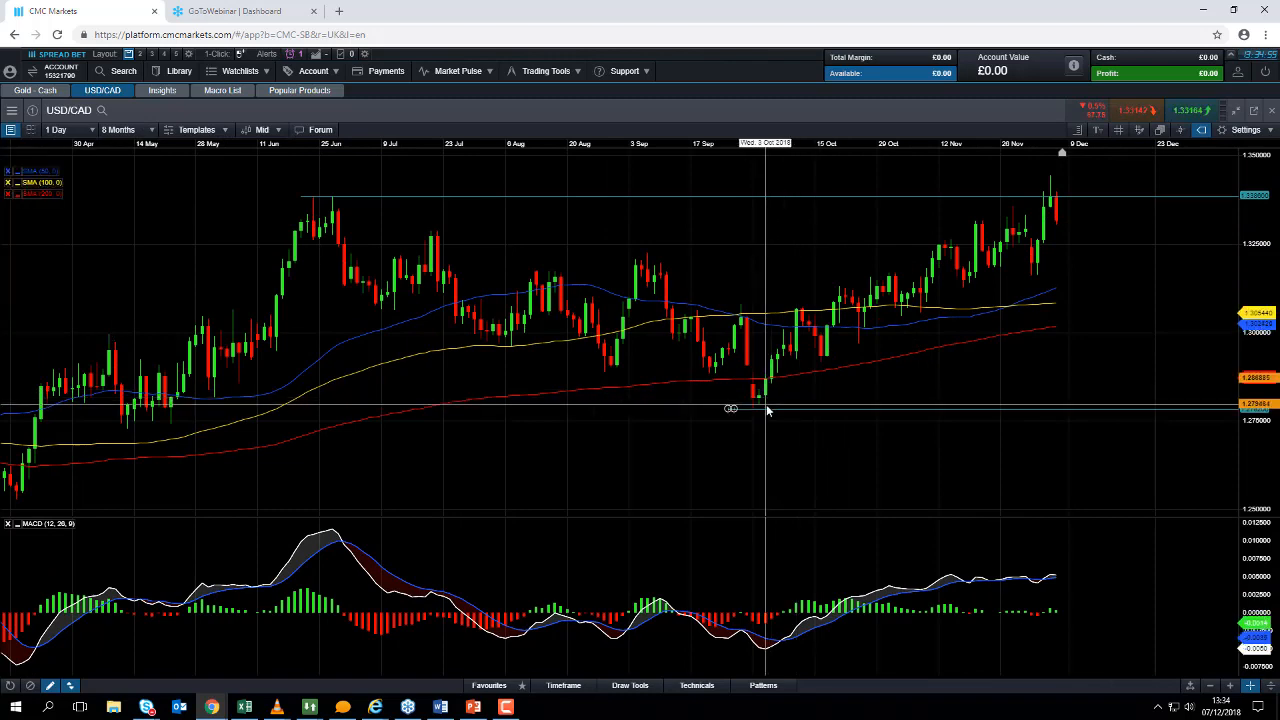
{"action": "mouse_move", "coordinate": [822, 318]}
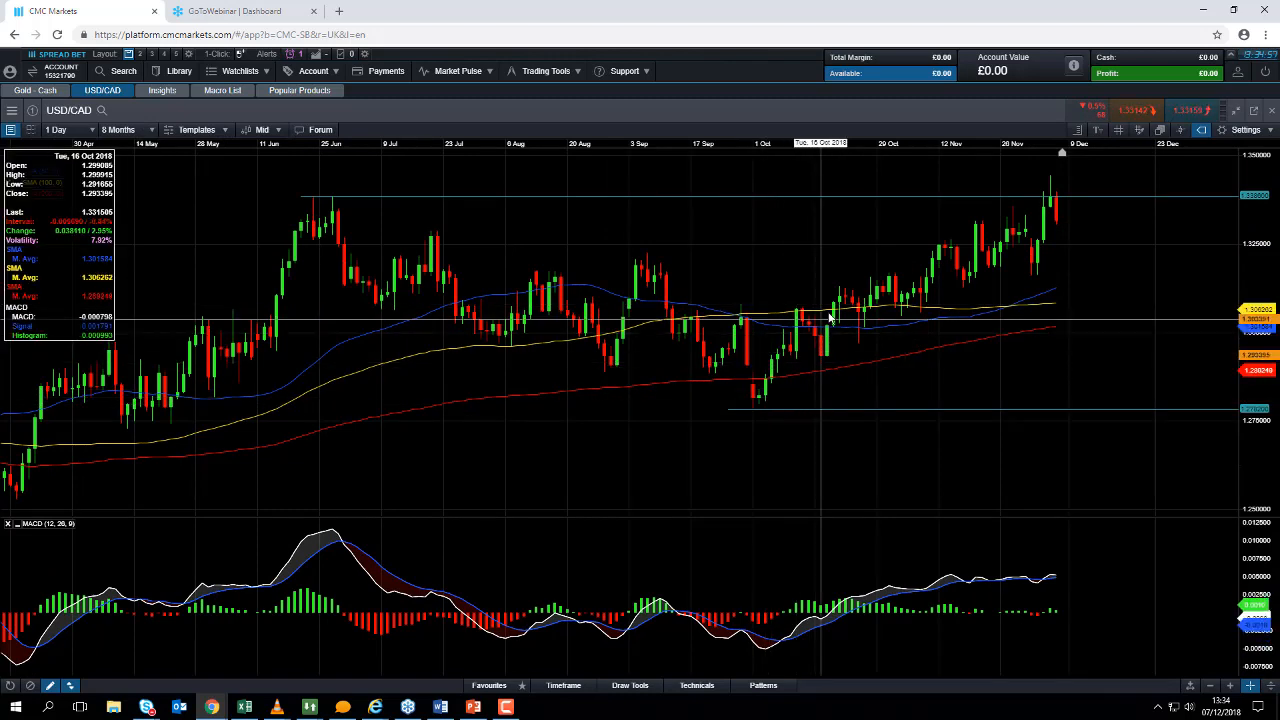
{"action": "mouse_move", "coordinate": [1048, 255]}
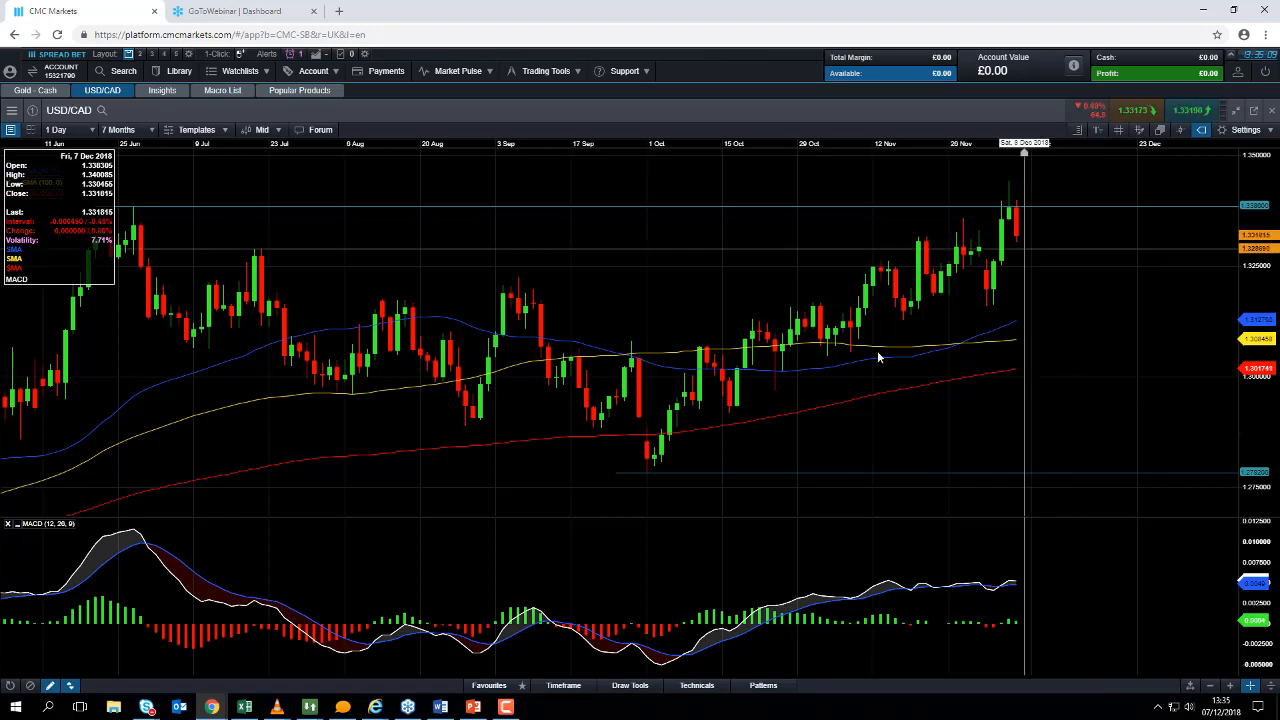
{"action": "mouse_move", "coordinate": [847, 353]}
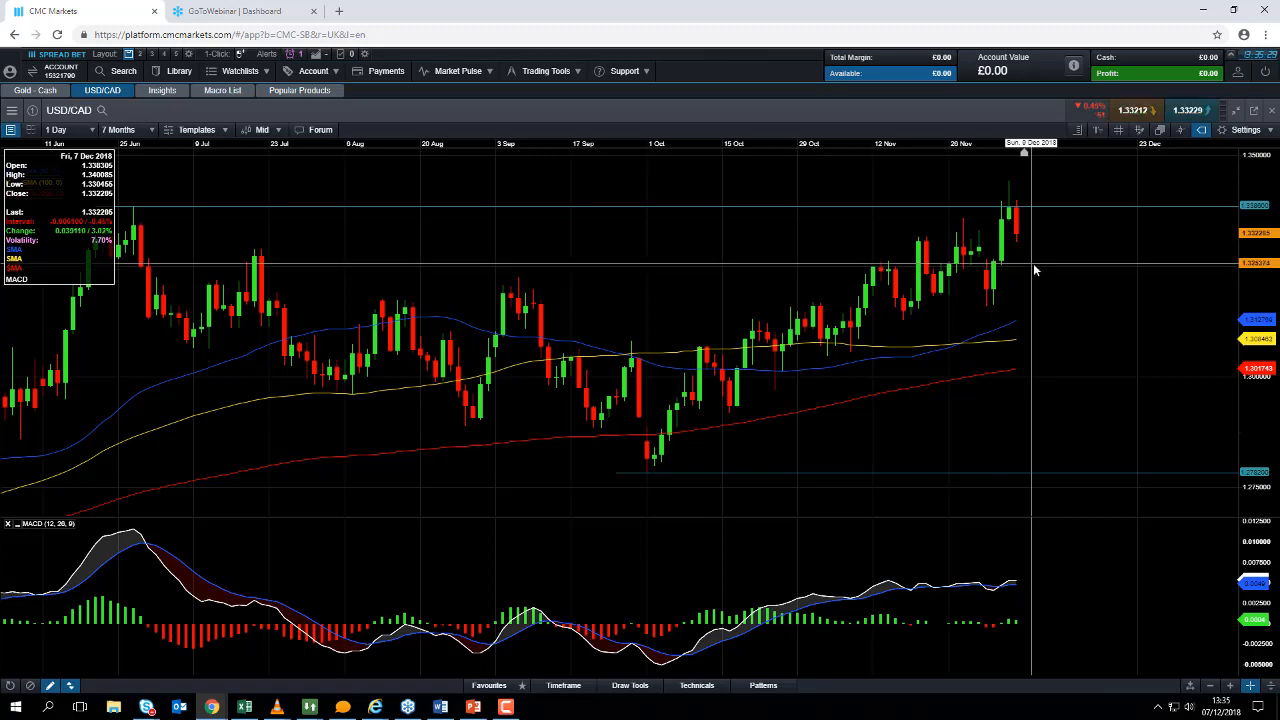
{"action": "mouse_move", "coordinate": [1044, 263]}
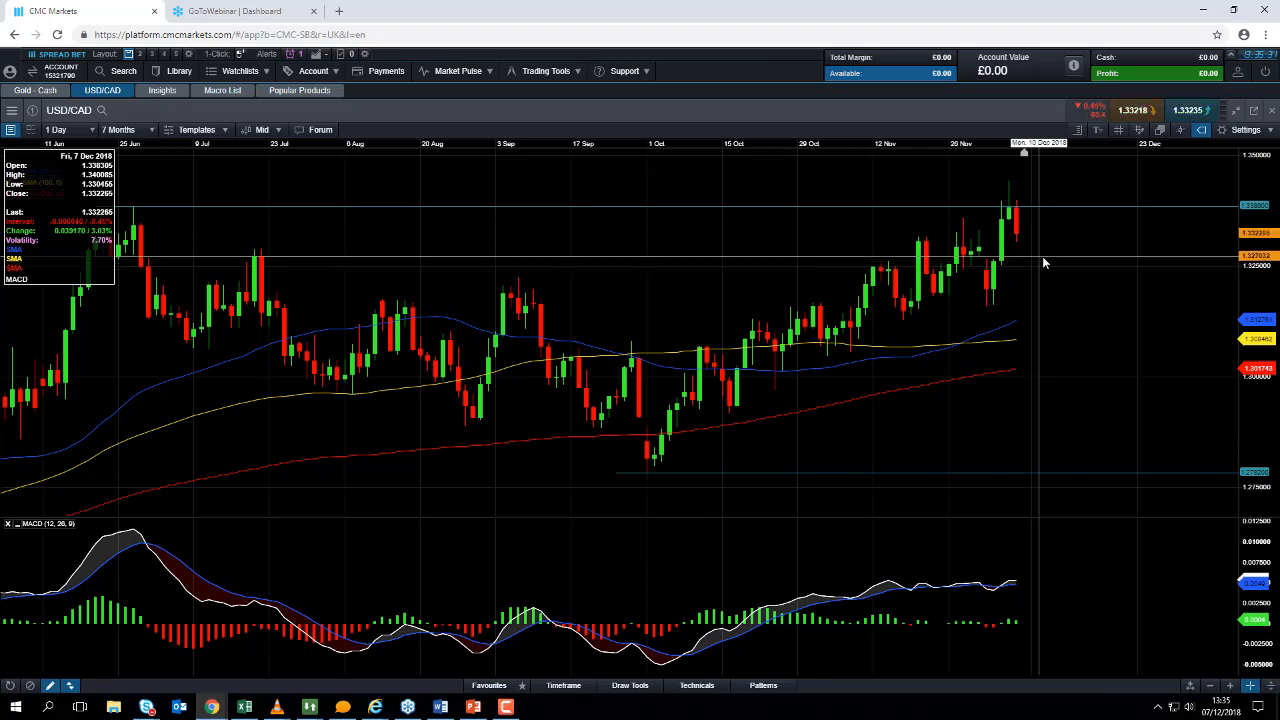
{"action": "mouse_move", "coordinate": [1005, 230]}
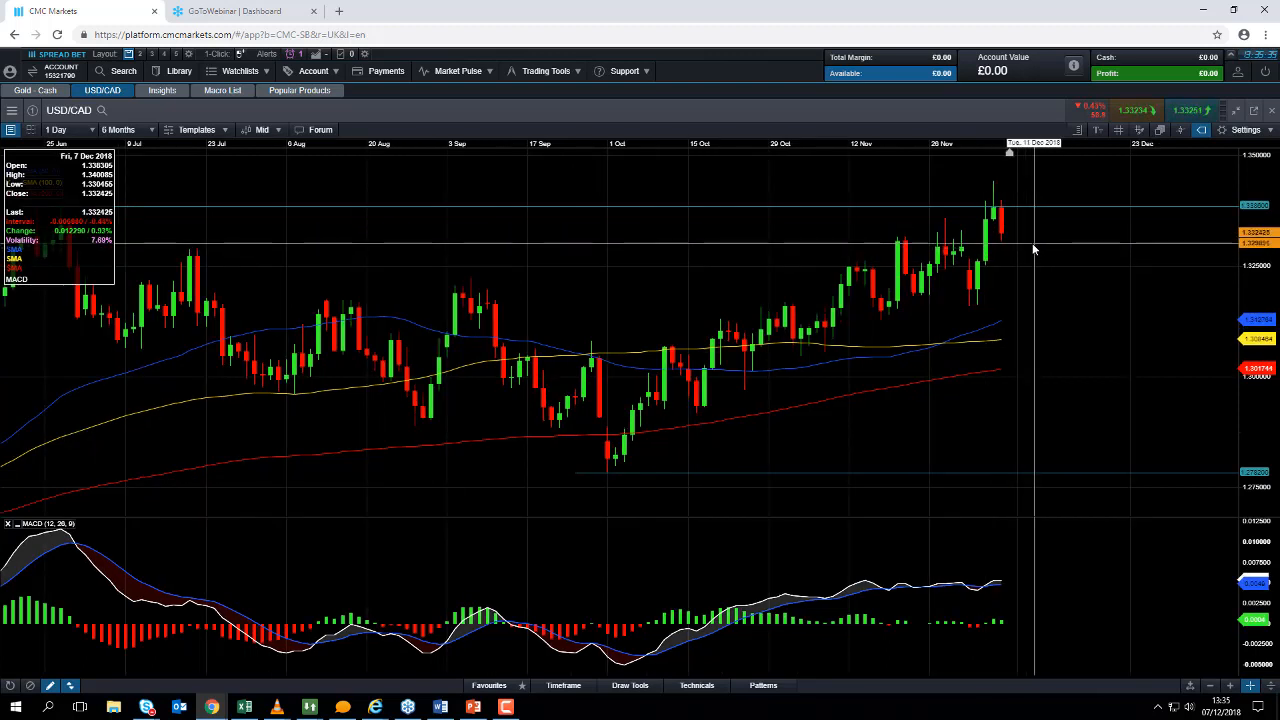
{"action": "mouse_move", "coordinate": [1010, 243]}
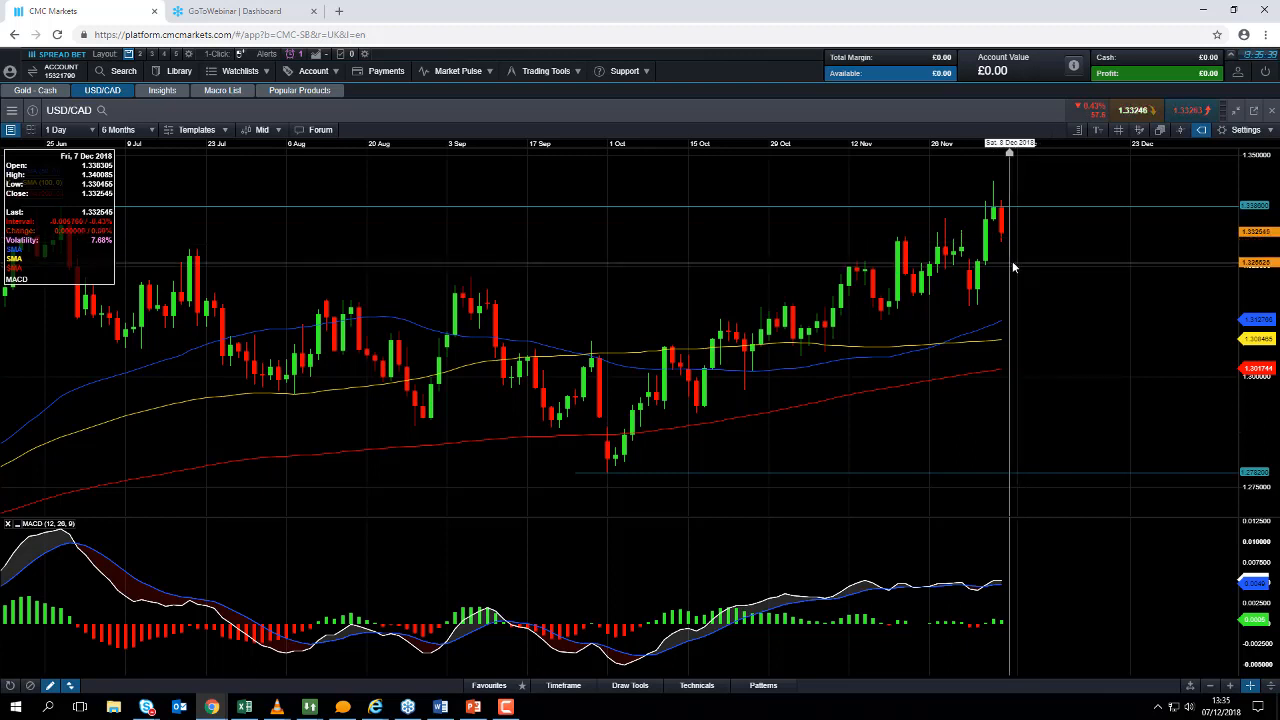
{"action": "mouse_move", "coordinate": [920, 270]}
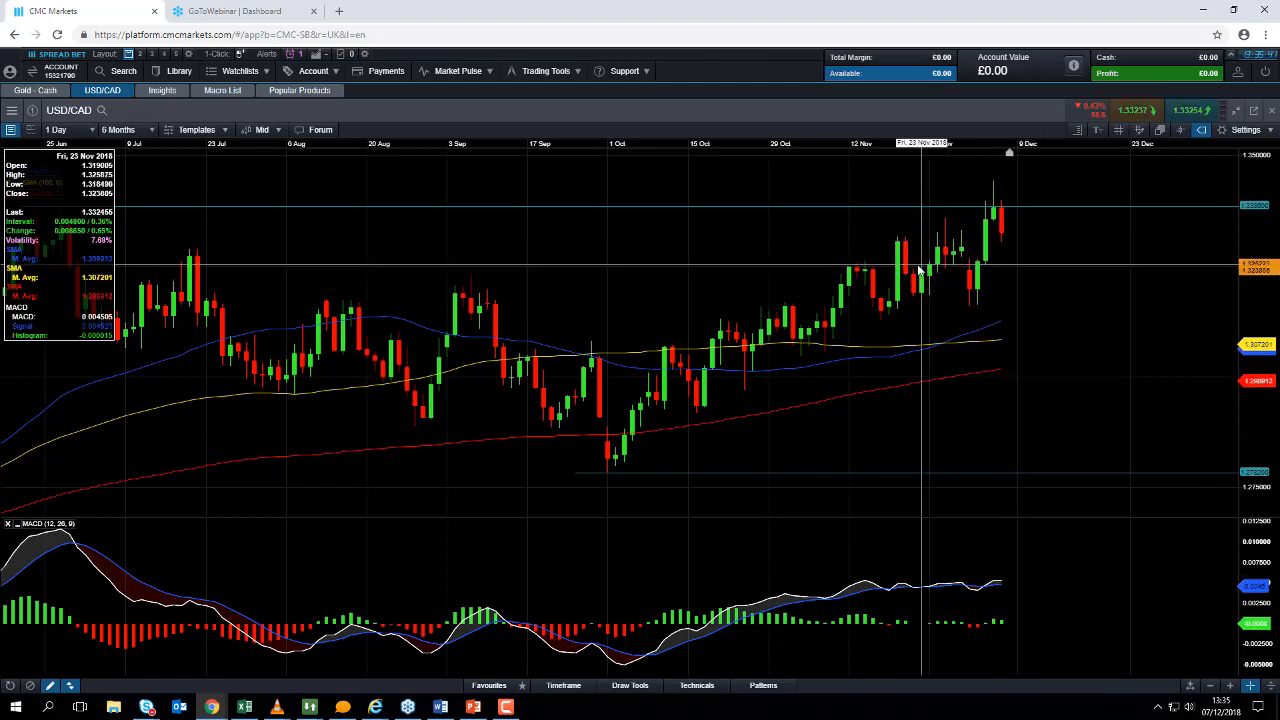
{"action": "mouse_move", "coordinate": [858, 270]}
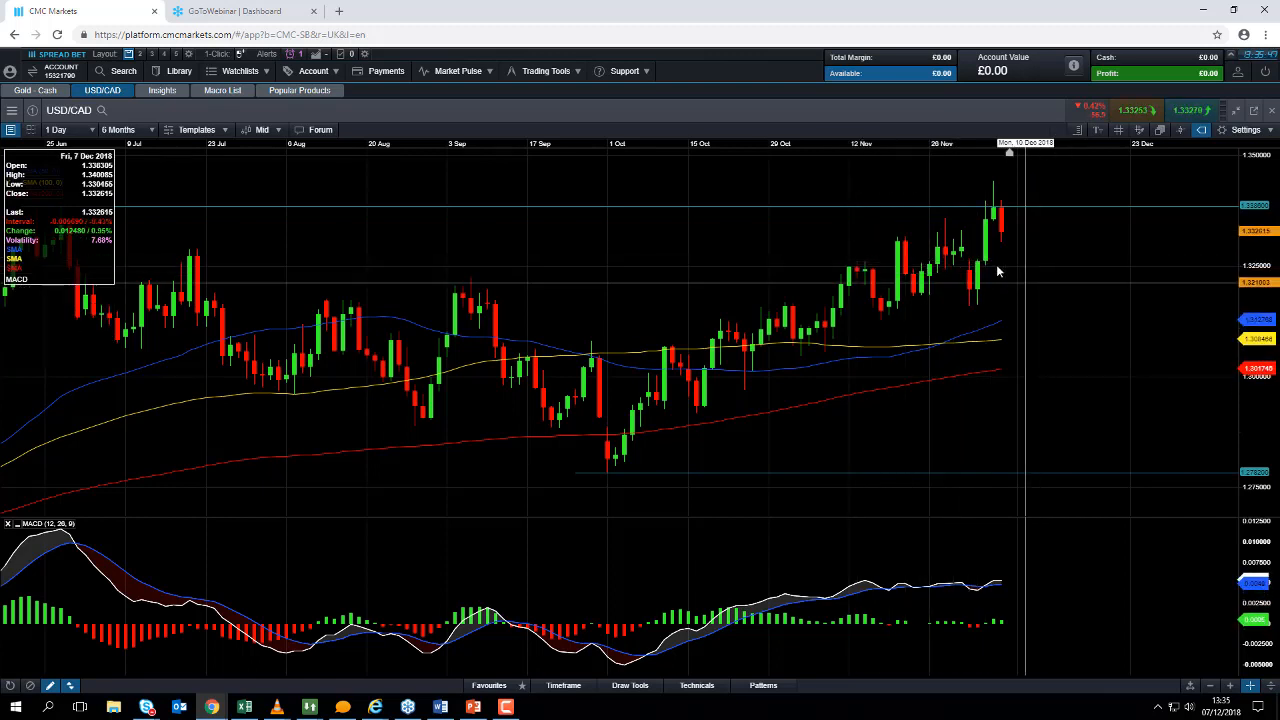
{"action": "mouse_move", "coordinate": [970, 322]}
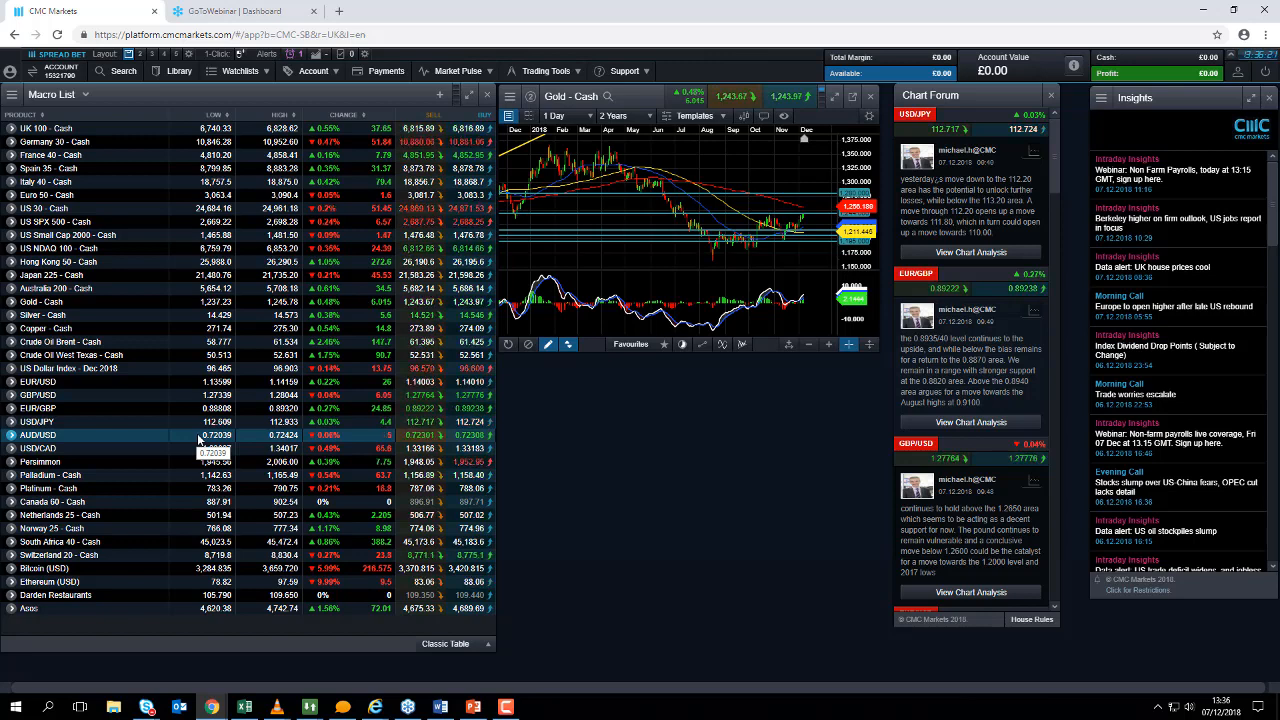
{"action": "left_click", "coordinate": [458, 71]}
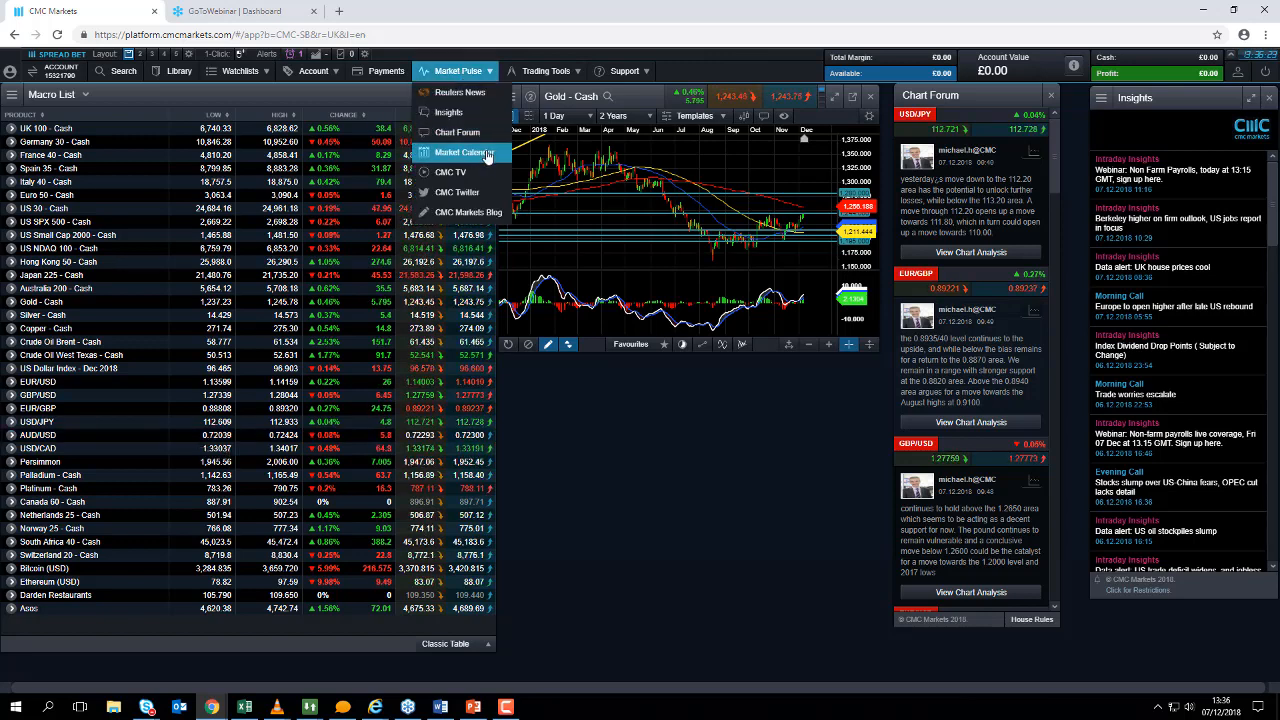
{"action": "left_click", "coordinate": [461, 152]}
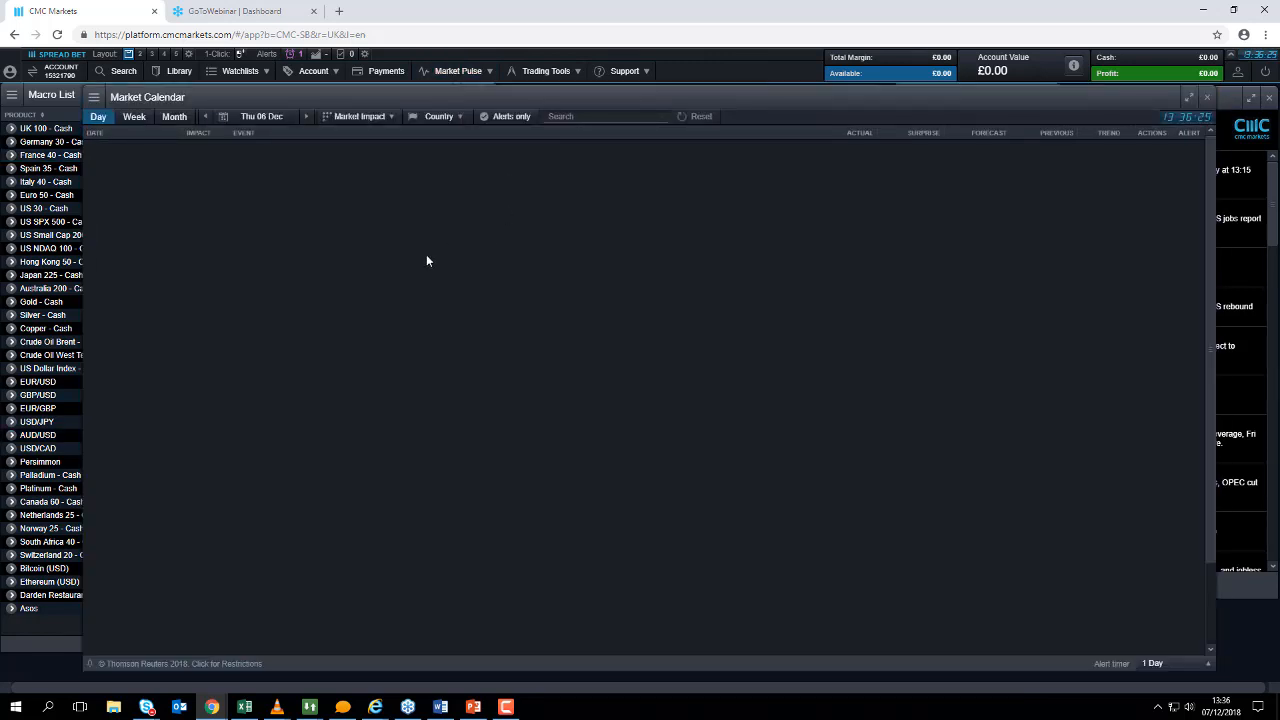
{"action": "left_click", "coordinate": [545, 70]}
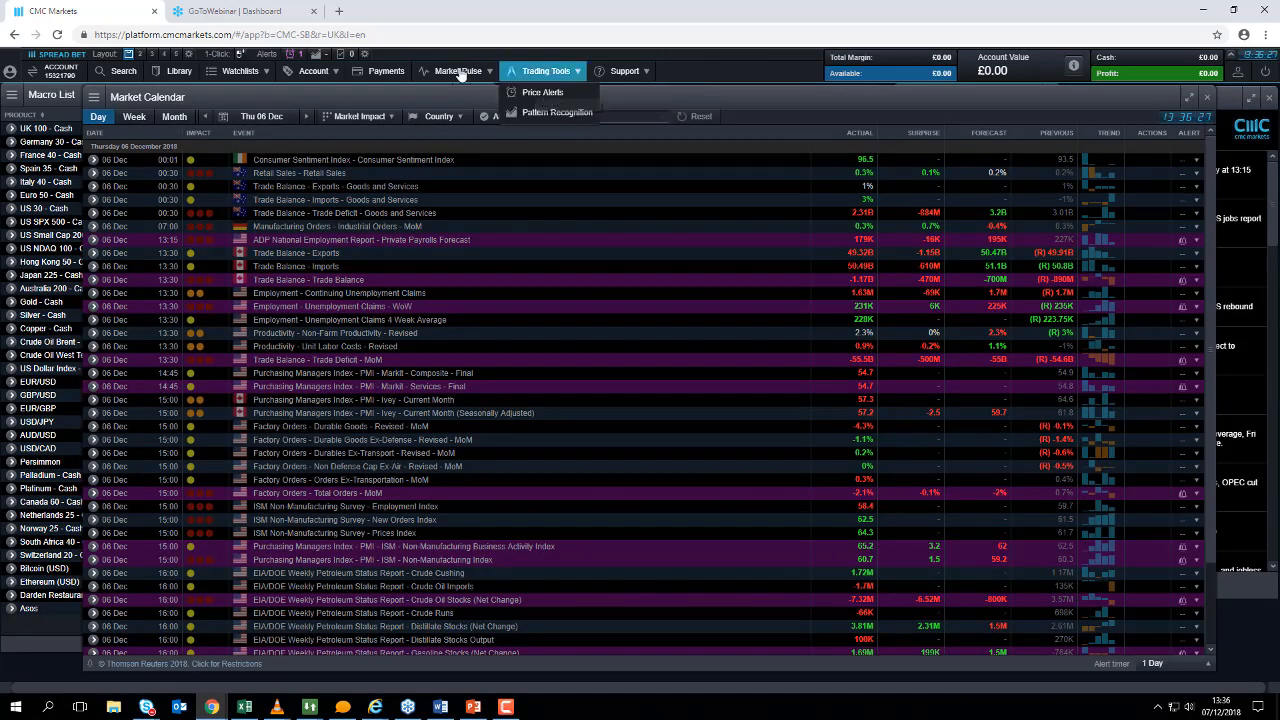
{"action": "left_click", "coordinate": [458, 71]}
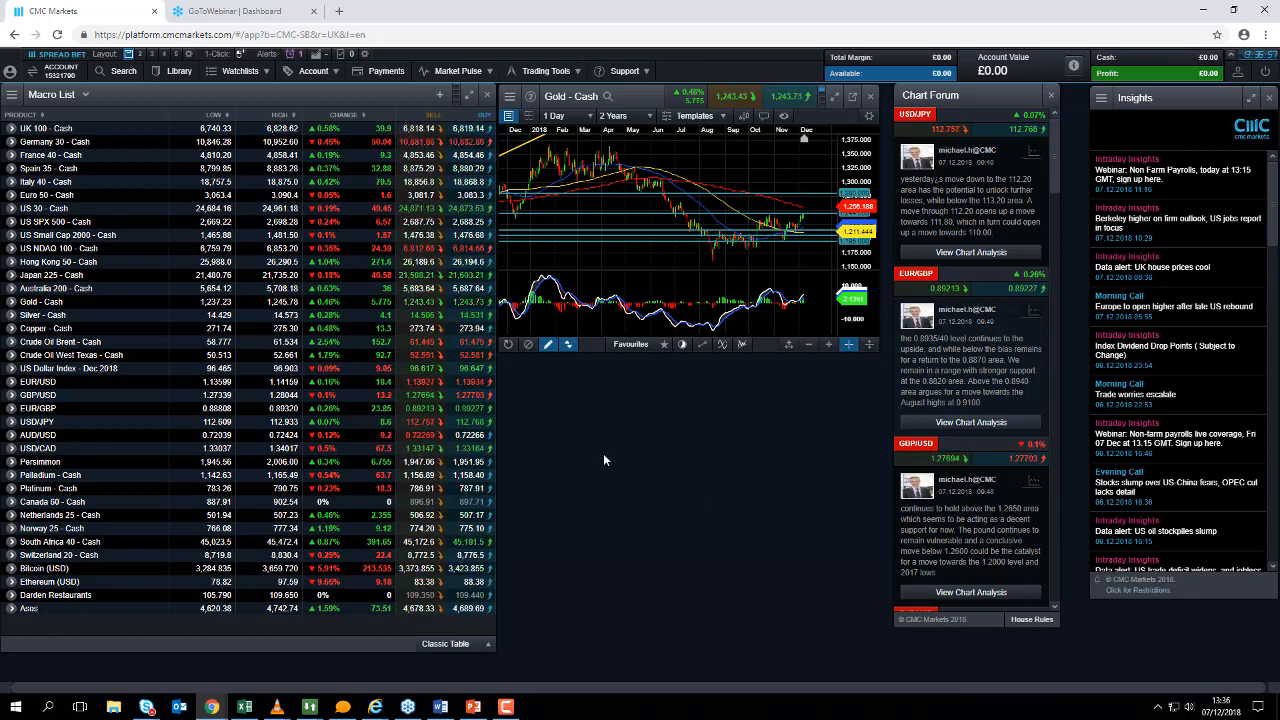
{"action": "mouse_move", "coordinate": [570, 445]}
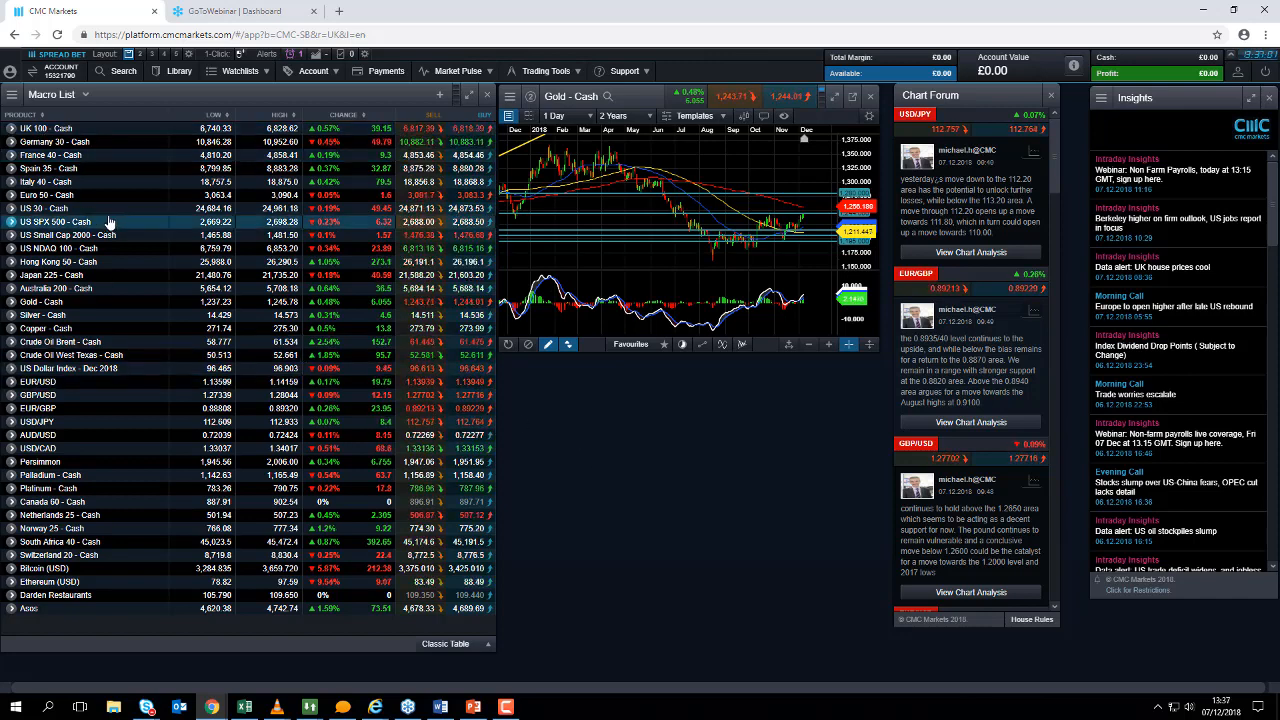
- Chart US SPX 500 - Cash from the Macro List, view 2-minute candles, then return to 1 Day
{"action": "right_click", "coordinate": [55, 221]}
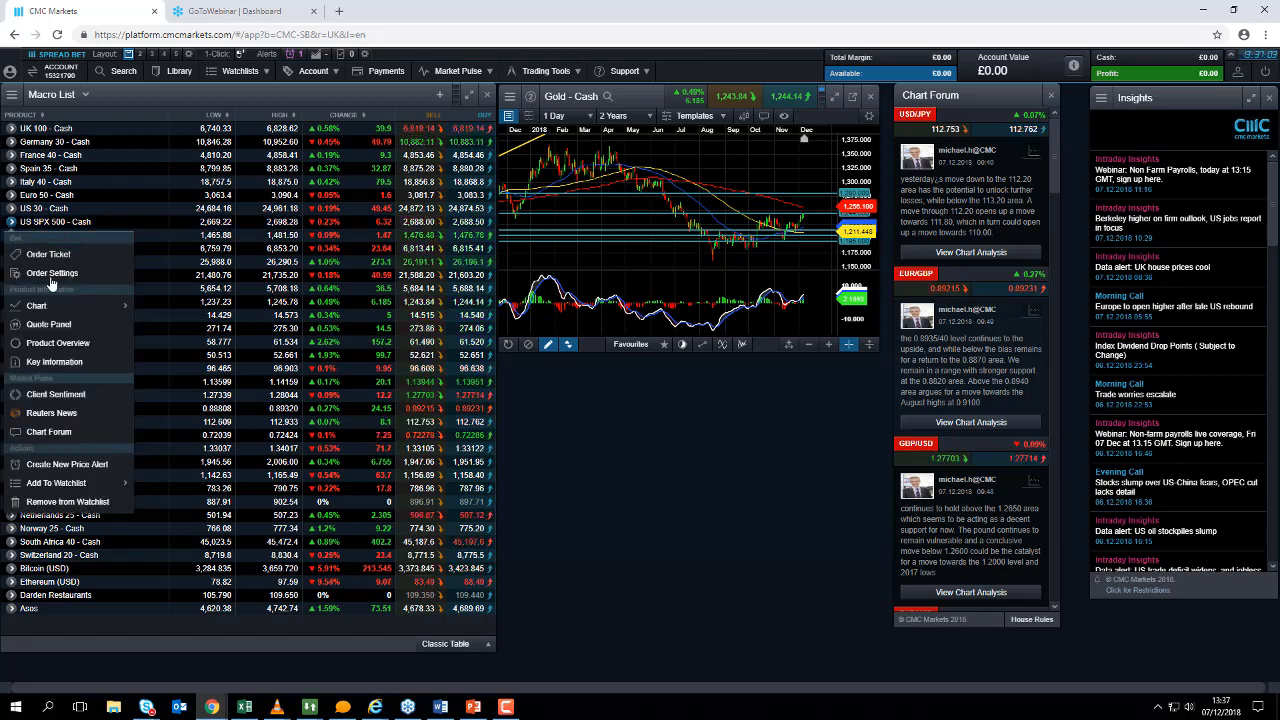
{"action": "left_click", "coordinate": [37, 305]}
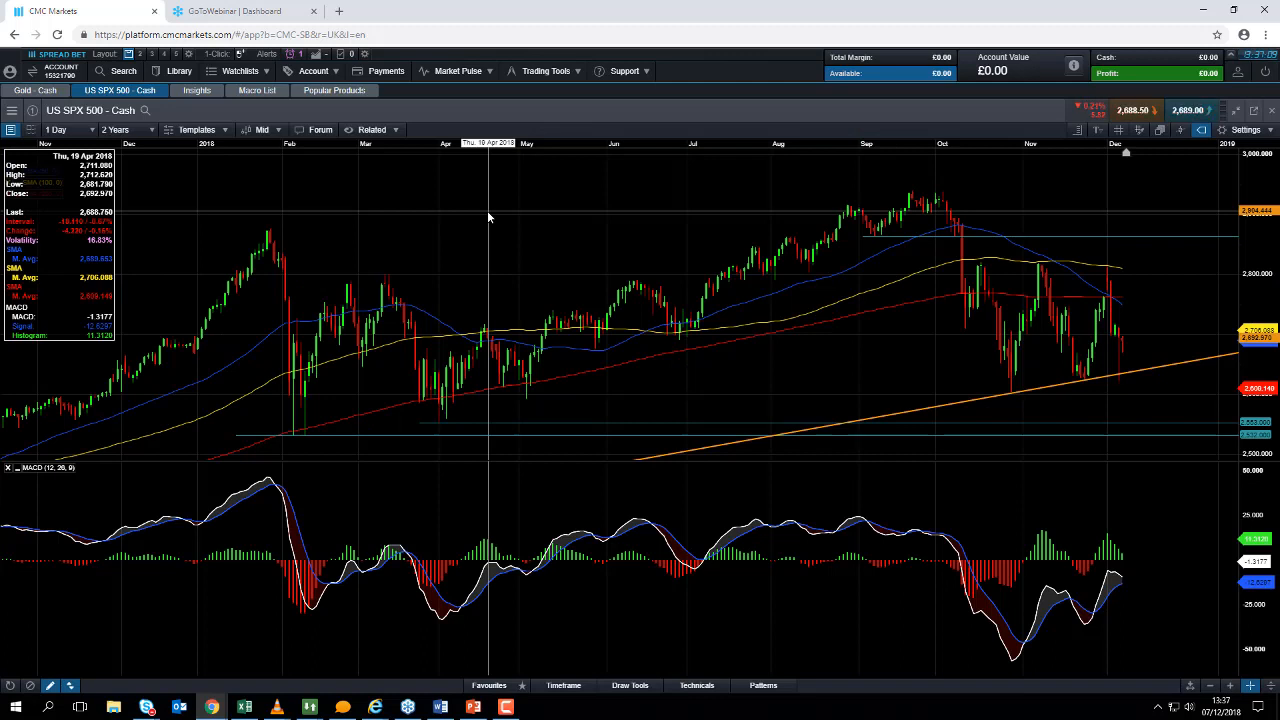
{"action": "left_click", "coordinate": [57, 129]}
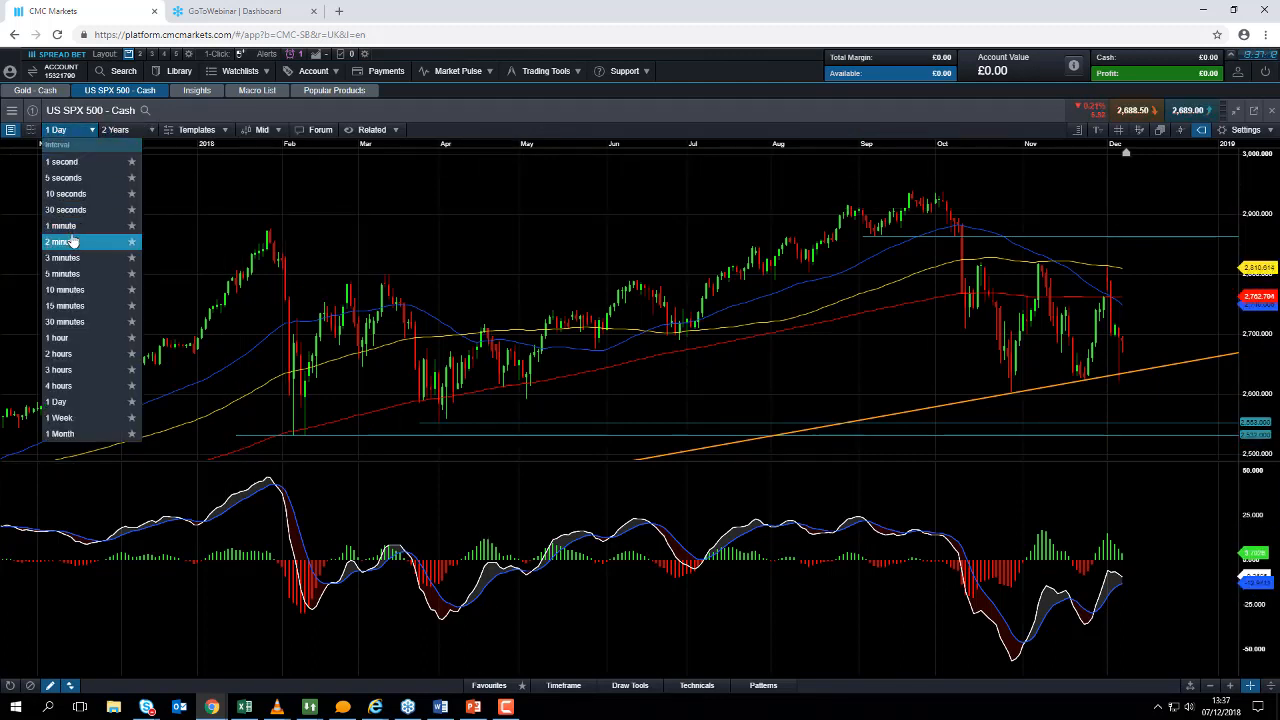
{"action": "left_click", "coordinate": [61, 241]}
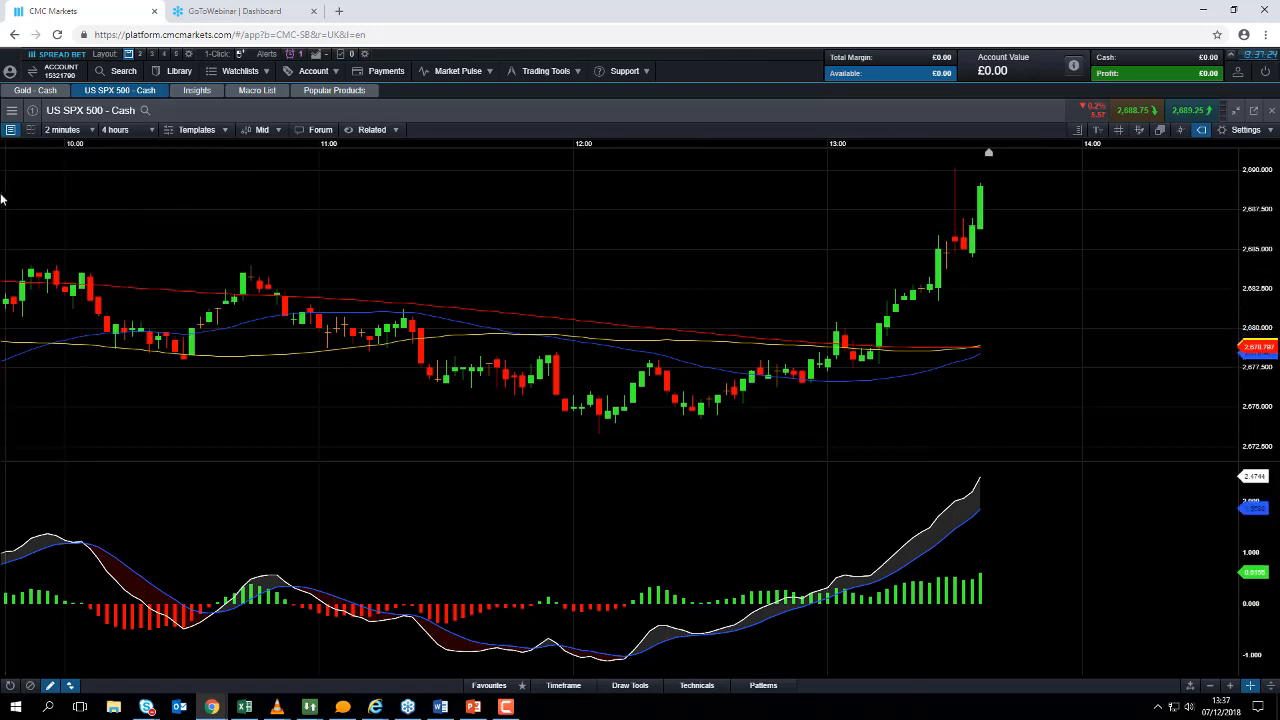
{"action": "left_click", "coordinate": [62, 129]}
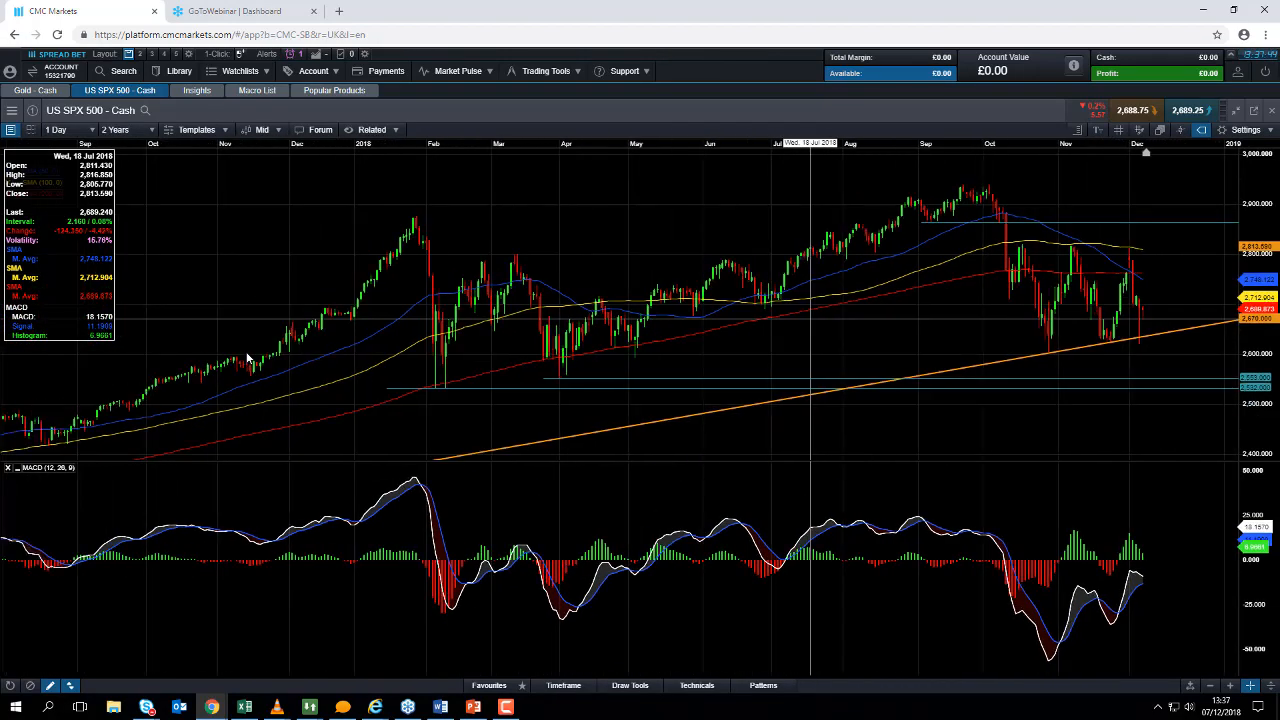
{"action": "left_click", "coordinate": [115, 129]}
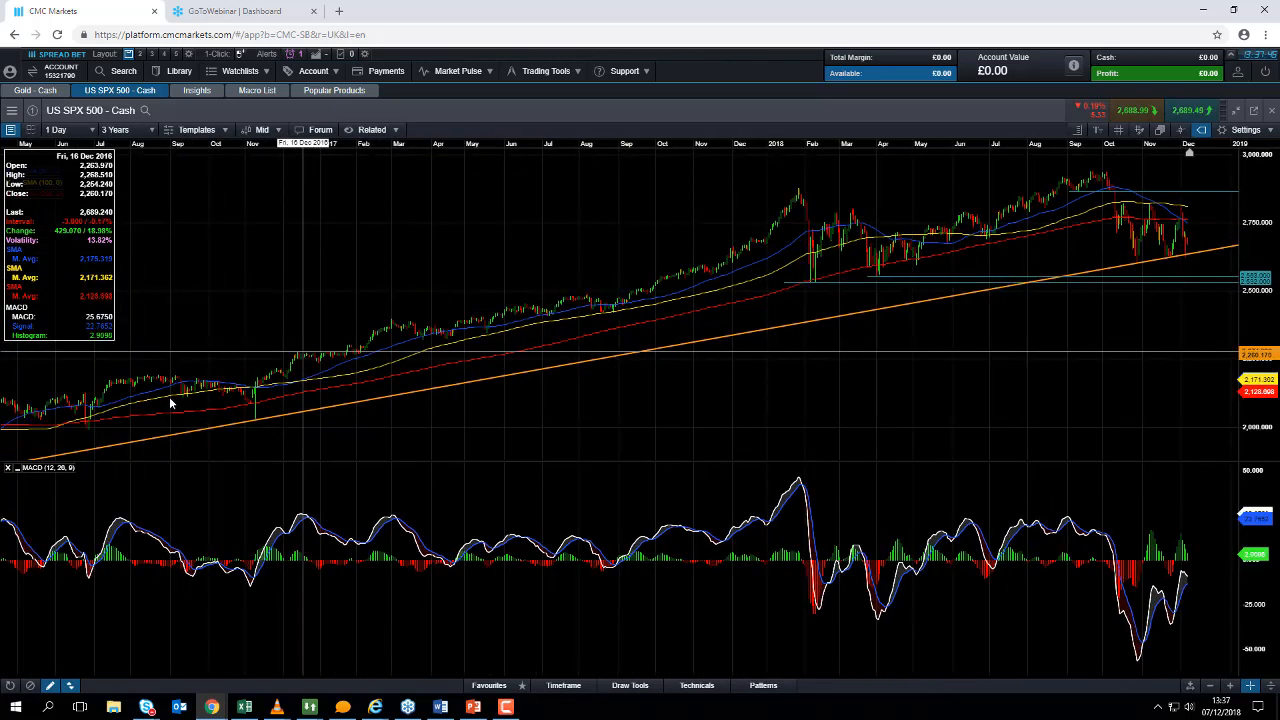
{"action": "left_click", "coordinate": [115, 129]}
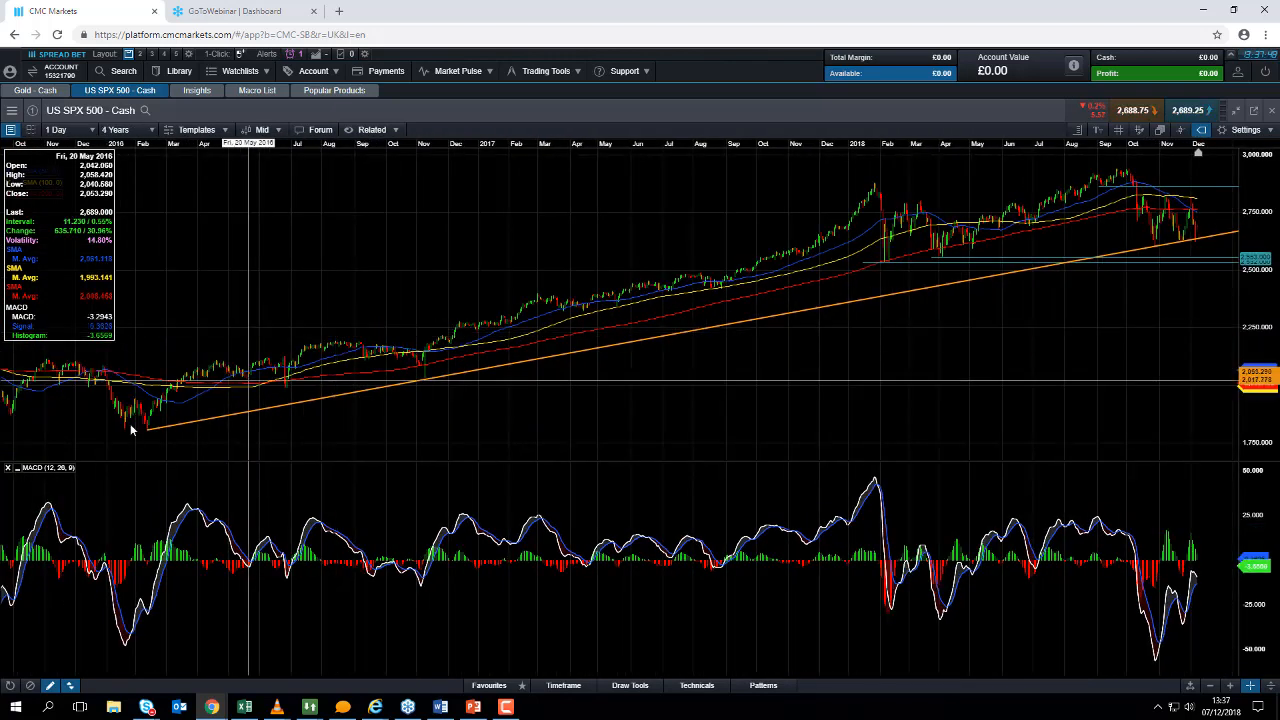
{"action": "mouse_move", "coordinate": [427, 365]}
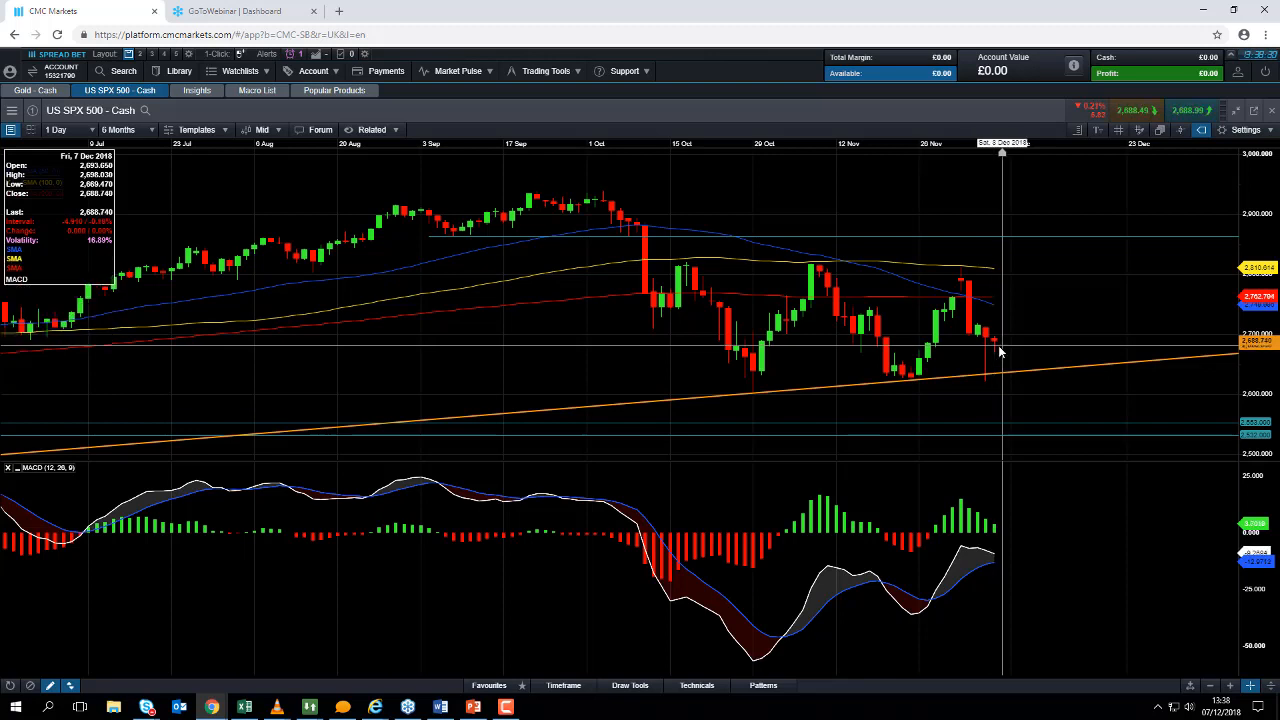
{"action": "mouse_move", "coordinate": [1015, 325]}
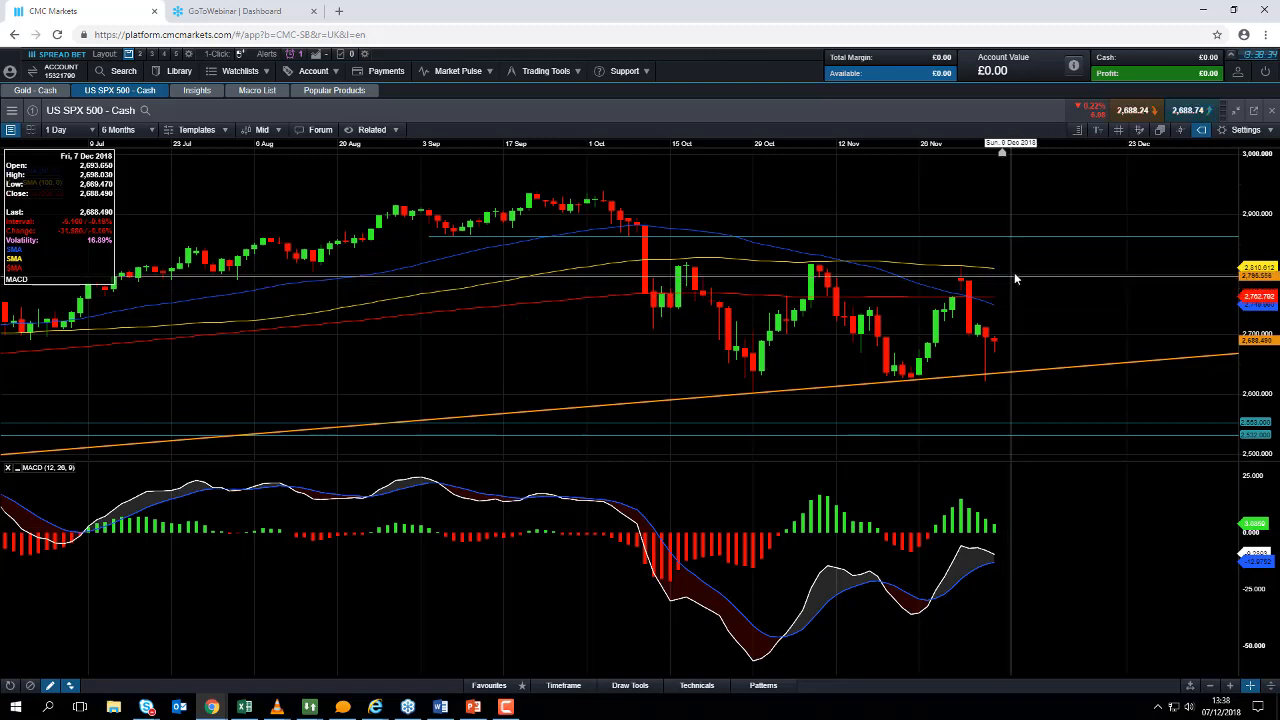
{"action": "mouse_move", "coordinate": [964, 278]}
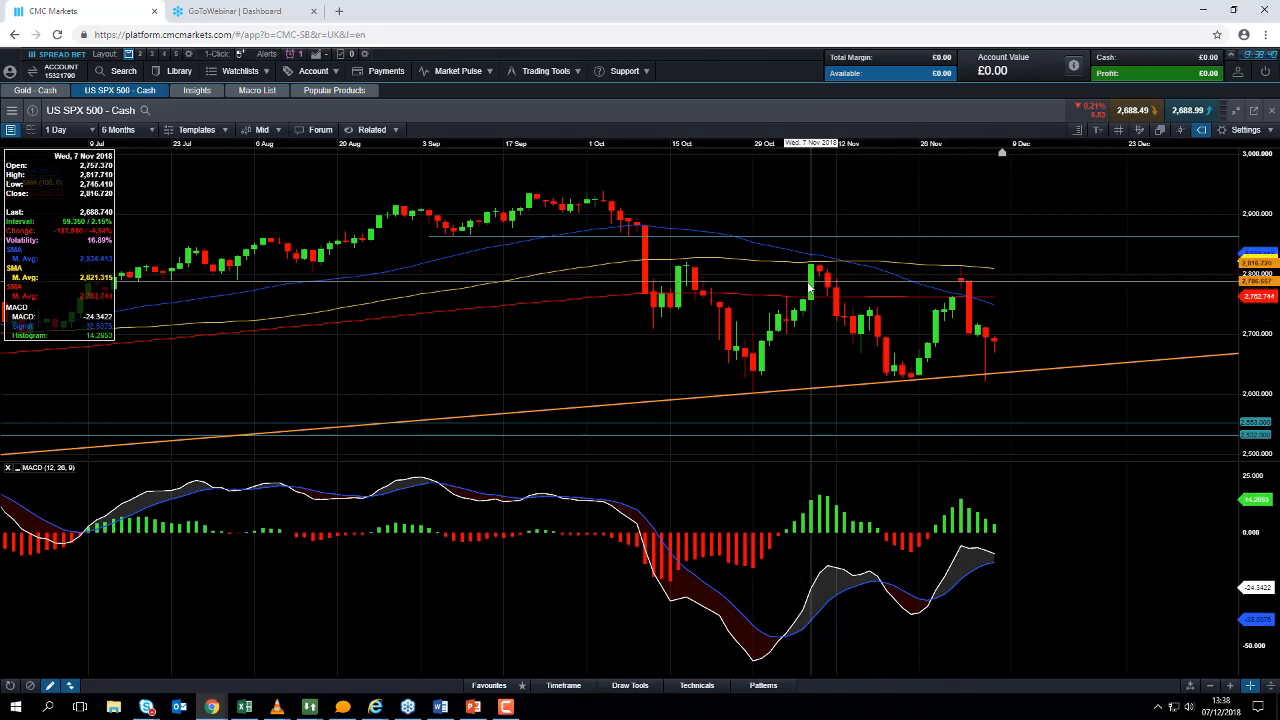
{"action": "mouse_move", "coordinate": [985, 285]}
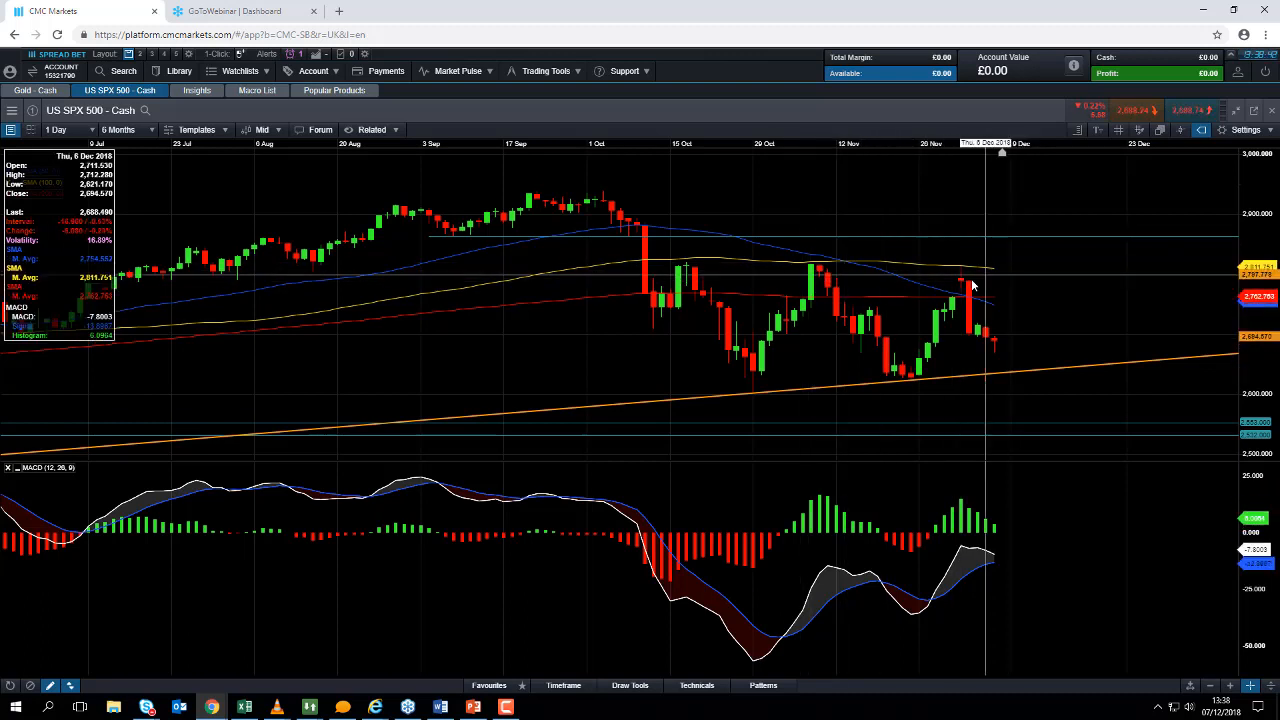
{"action": "mouse_move", "coordinate": [812, 272]}
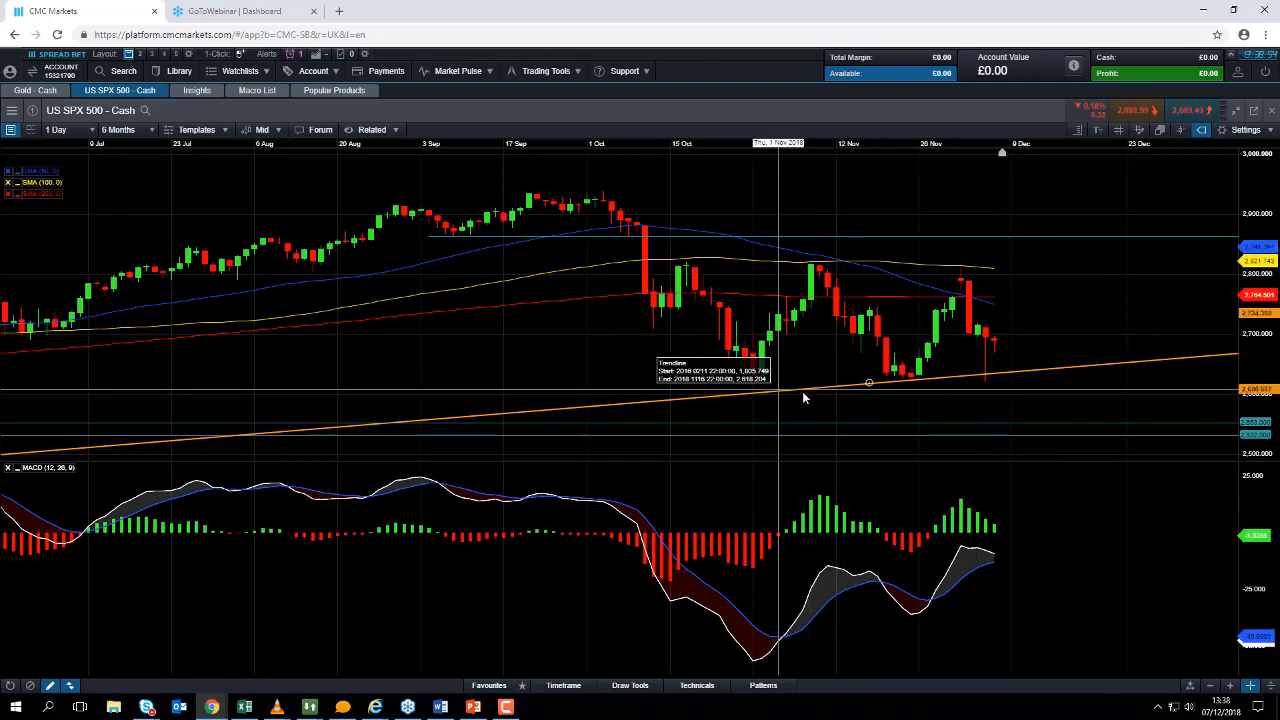
{"action": "mouse_move", "coordinate": [795, 390]}
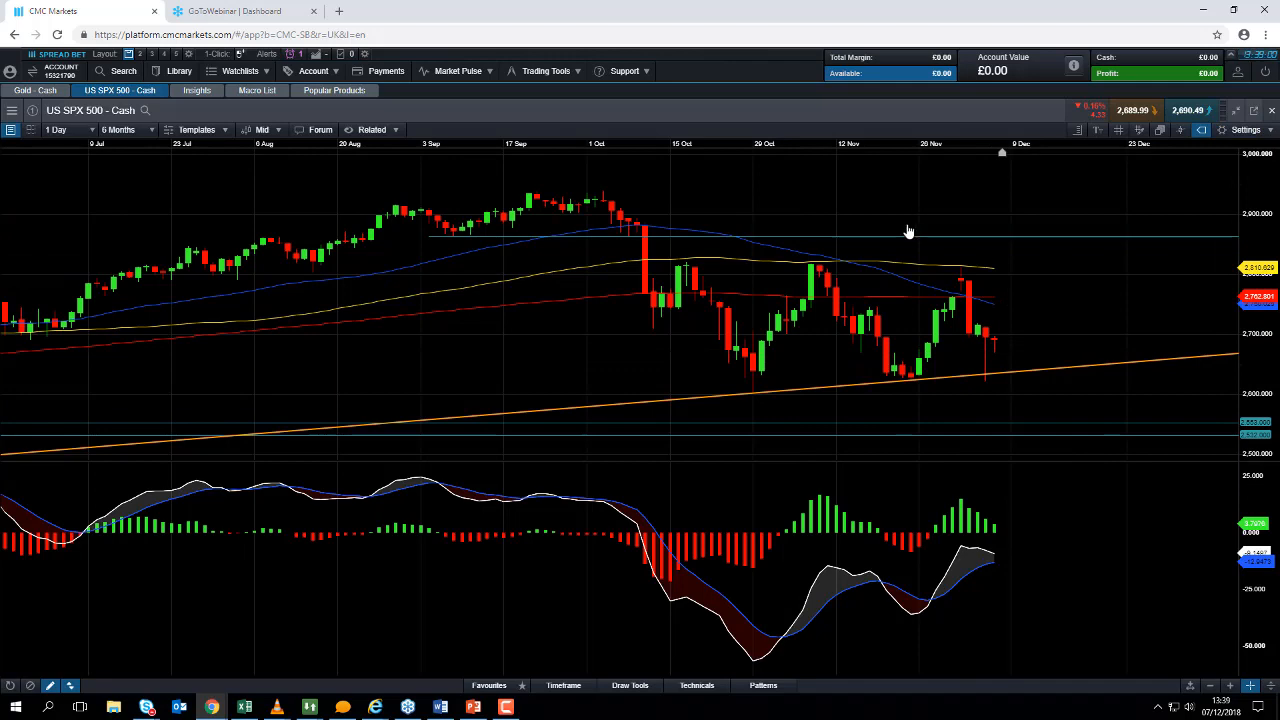
- Close the S&P 500 chart and view the US 30 daily chart maximised over eight months
{"action": "left_click", "coordinate": [197, 90]}
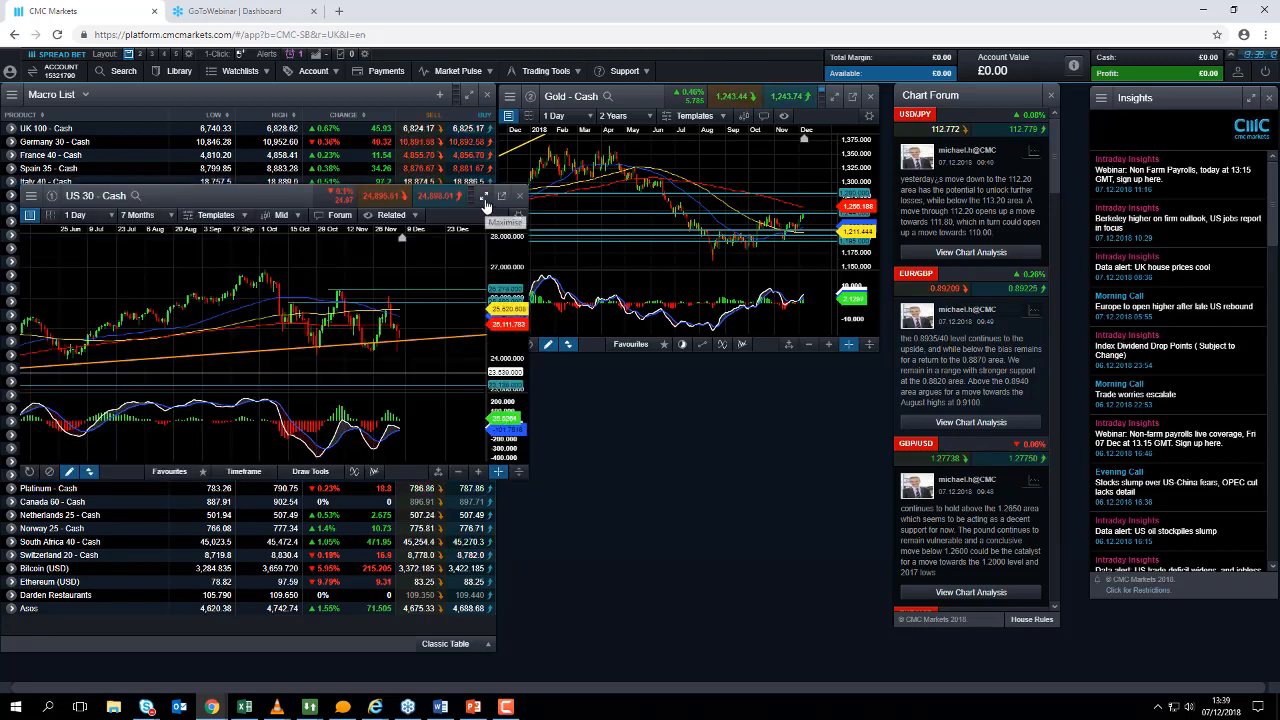
{"action": "left_click", "coordinate": [481, 196]}
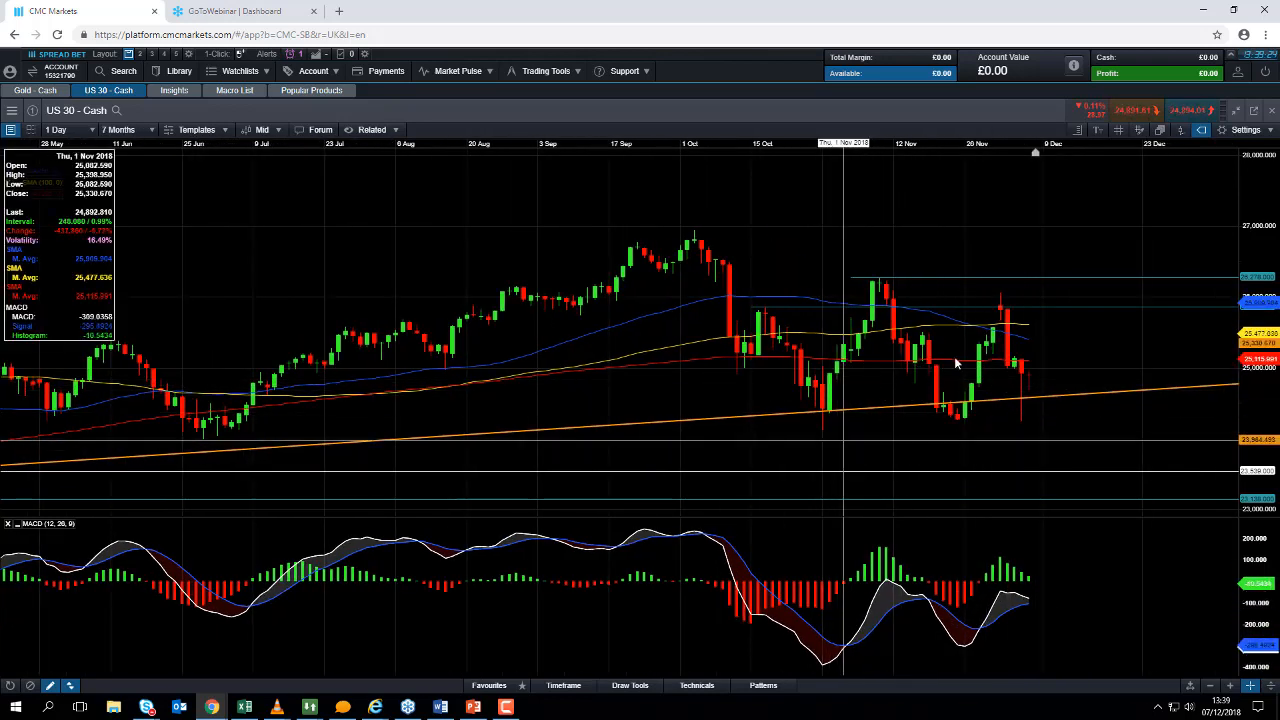
{"action": "left_click", "coordinate": [118, 129]}
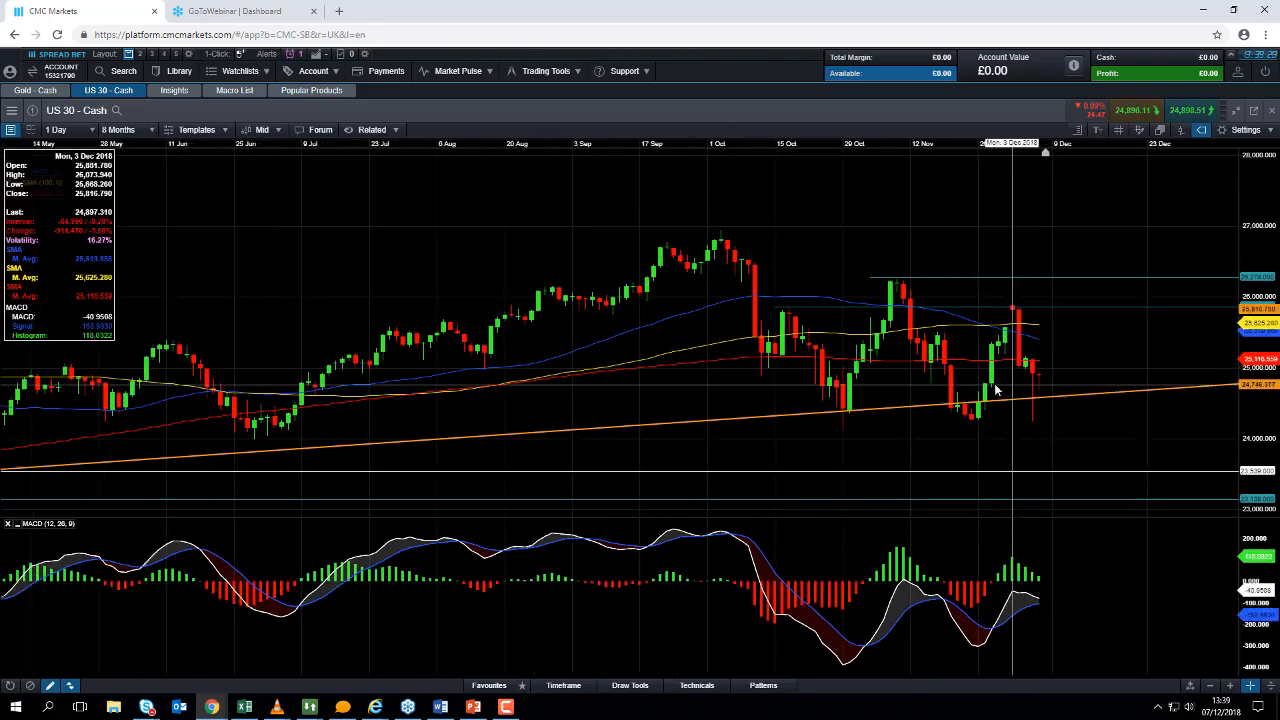
{"action": "left_click", "coordinate": [120, 129]}
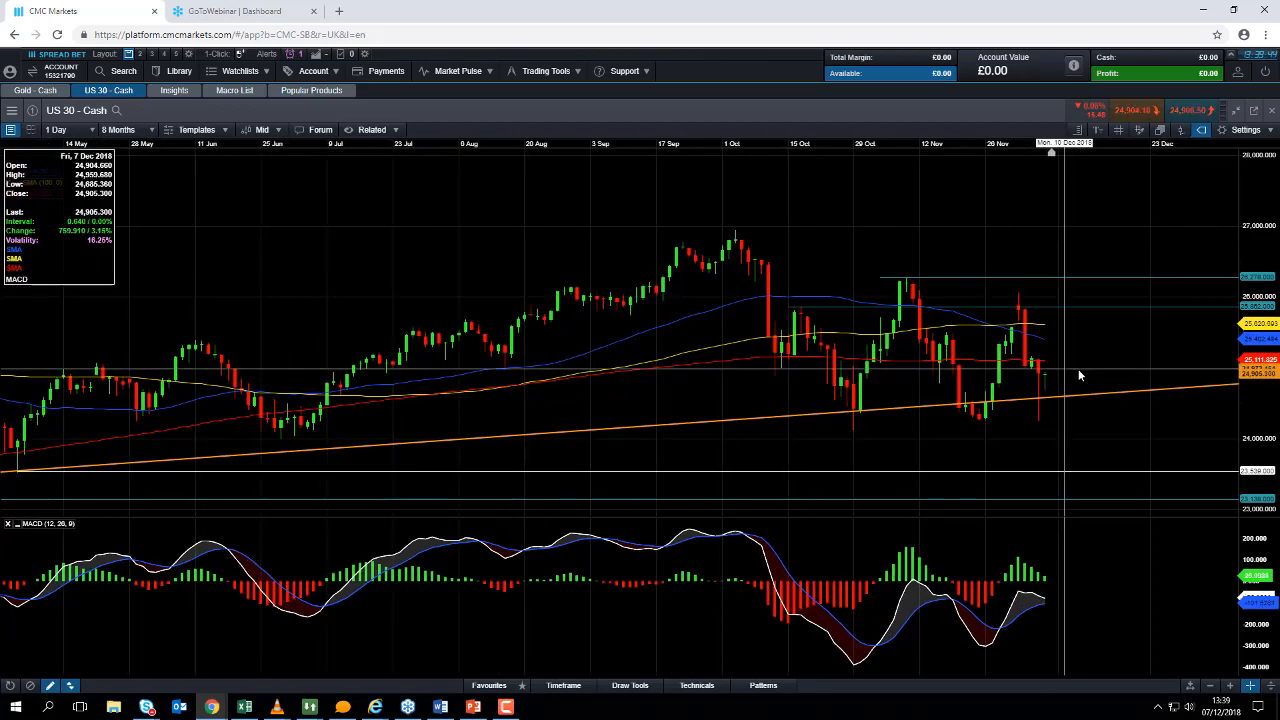
{"action": "mouse_move", "coordinate": [1080, 425]}
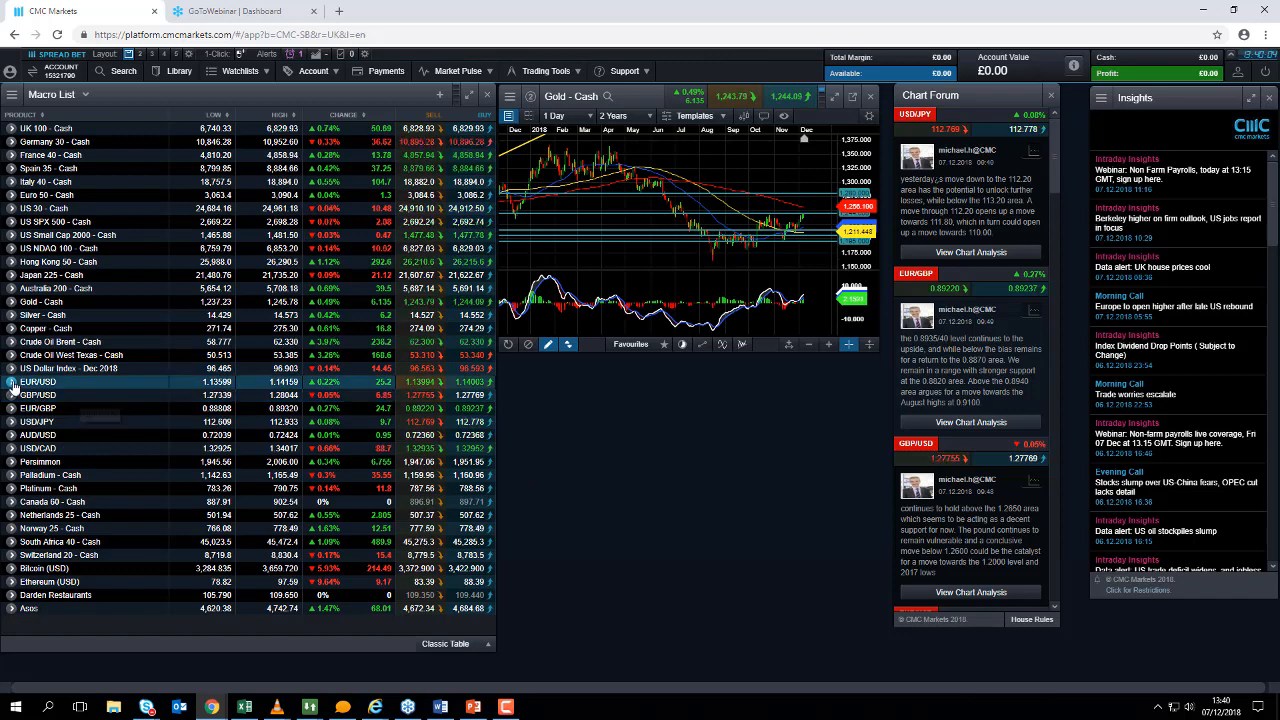
- Open a new EUR/USD chart from the Macro List and maximise it
{"action": "right_click", "coordinate": [37, 382]}
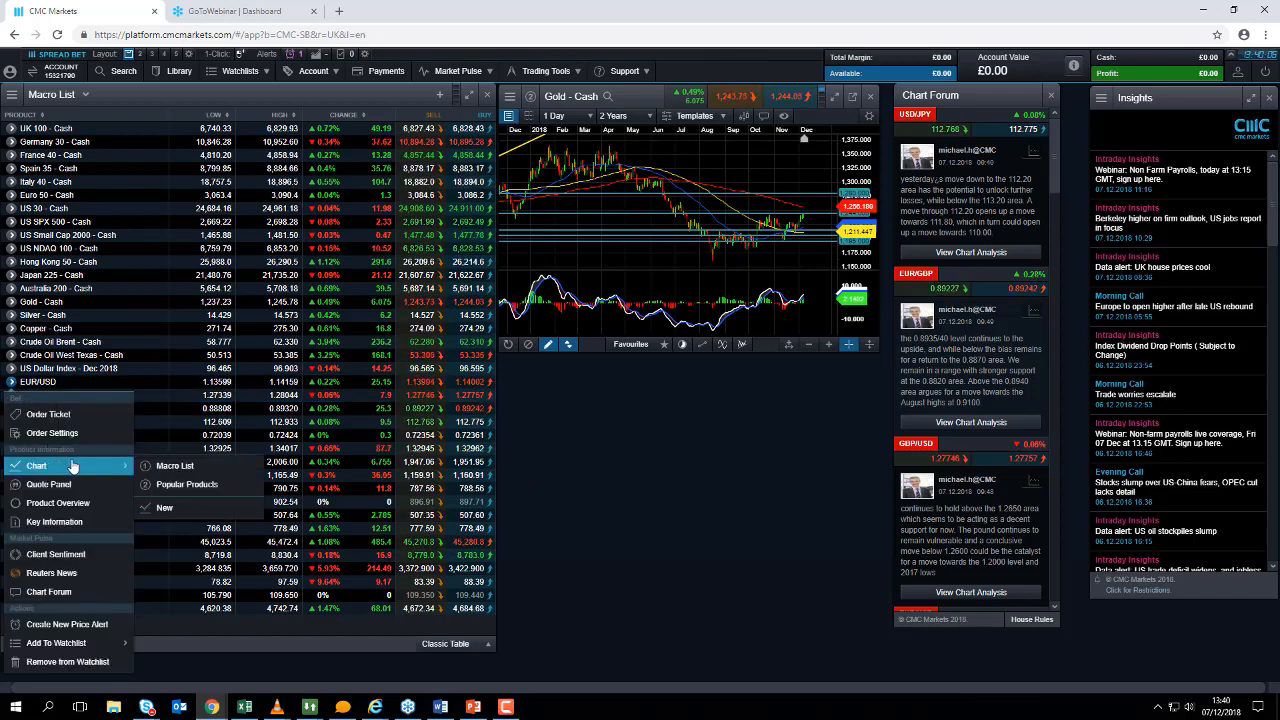
{"action": "left_click", "coordinate": [36, 465]}
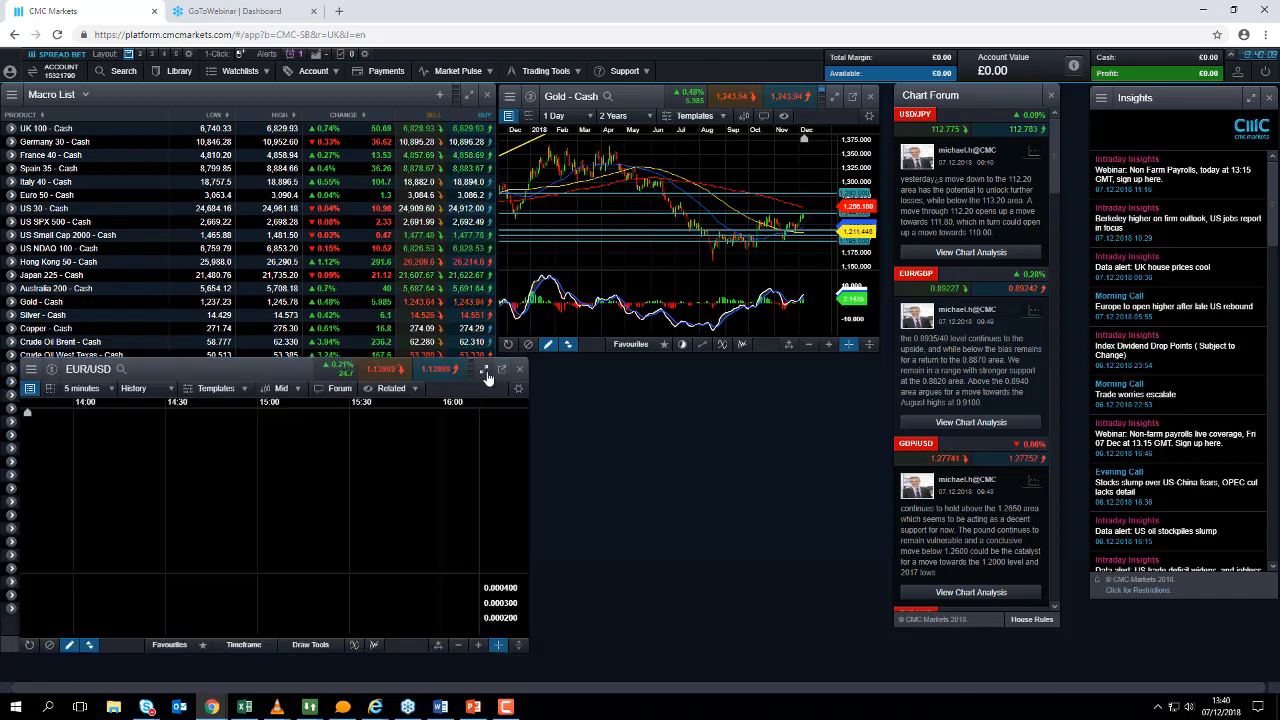
{"action": "left_click", "coordinate": [502, 369]}
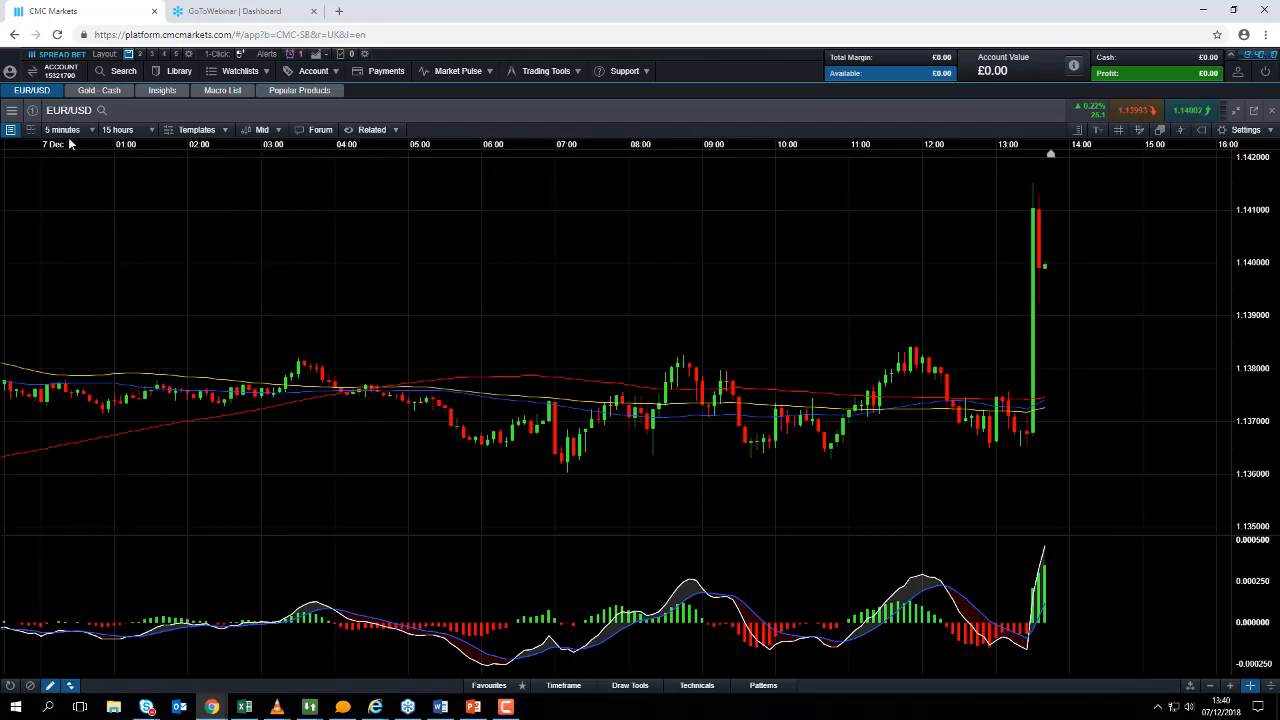
- Try daily candles on EUR/USD, then go back to 5-minute candles
{"action": "left_click", "coordinate": [62, 129]}
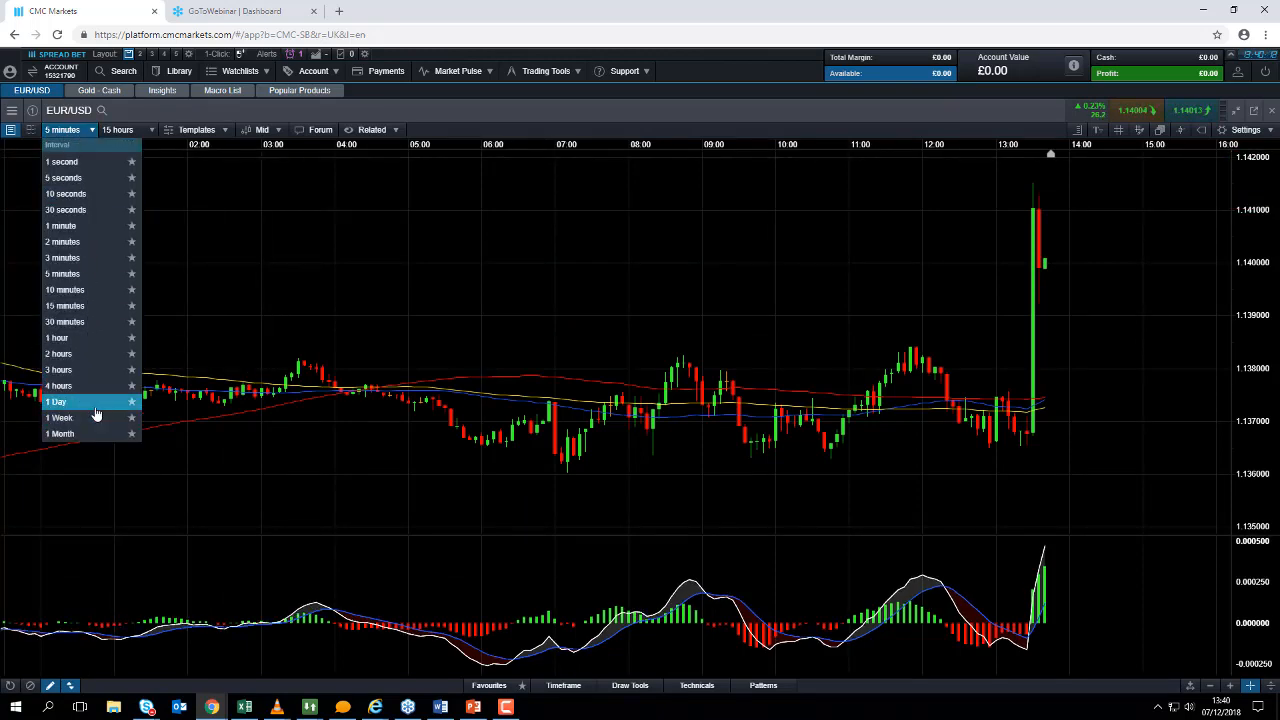
{"action": "left_click", "coordinate": [57, 401]}
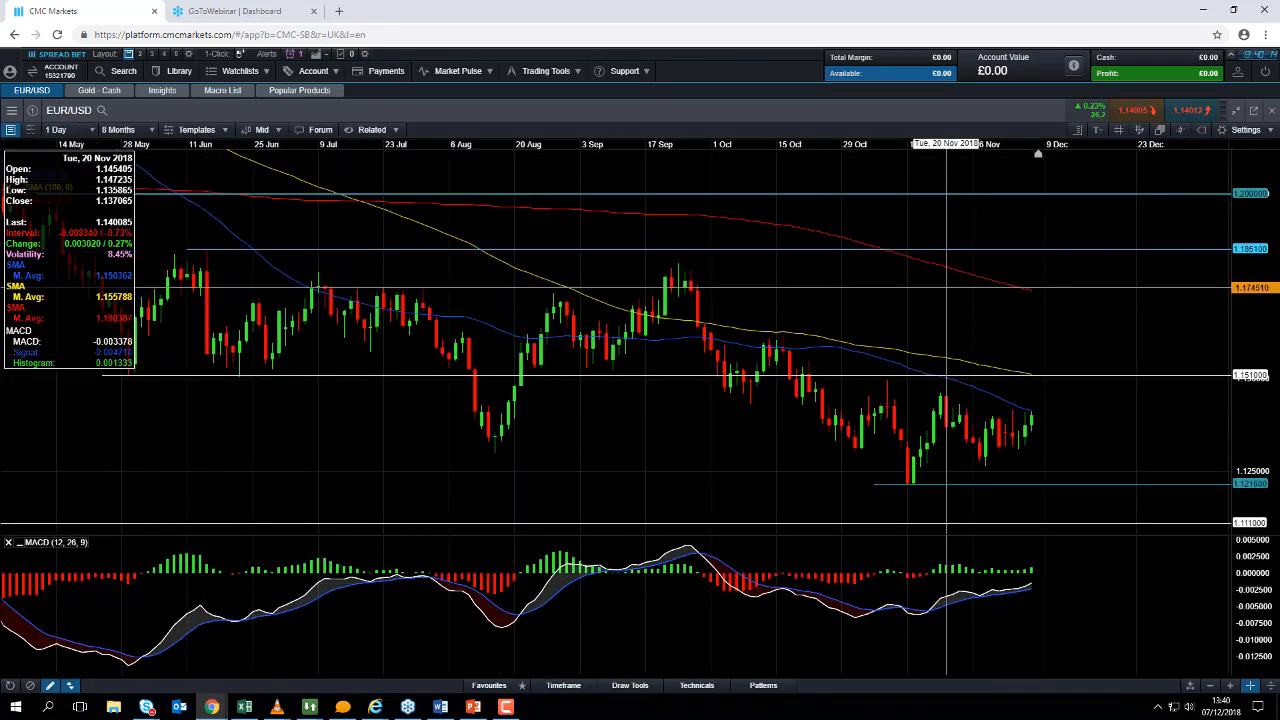
{"action": "left_click", "coordinate": [57, 130]}
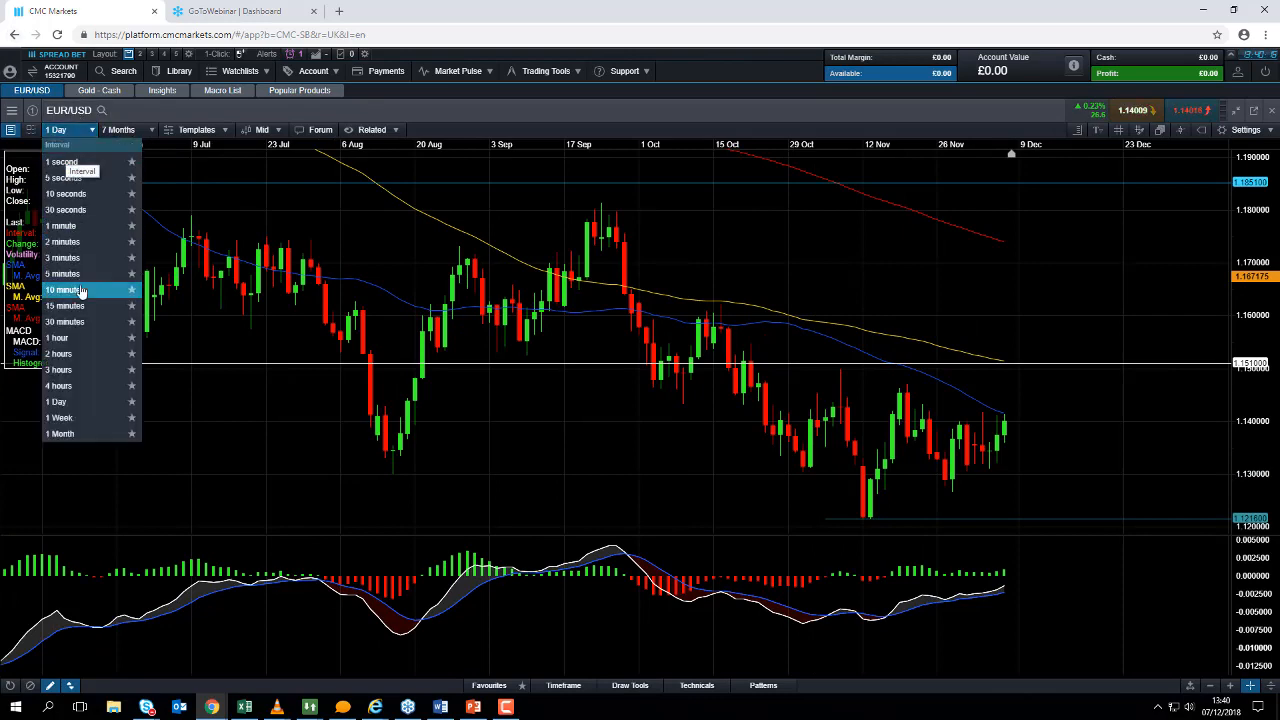
{"action": "left_click", "coordinate": [62, 274]}
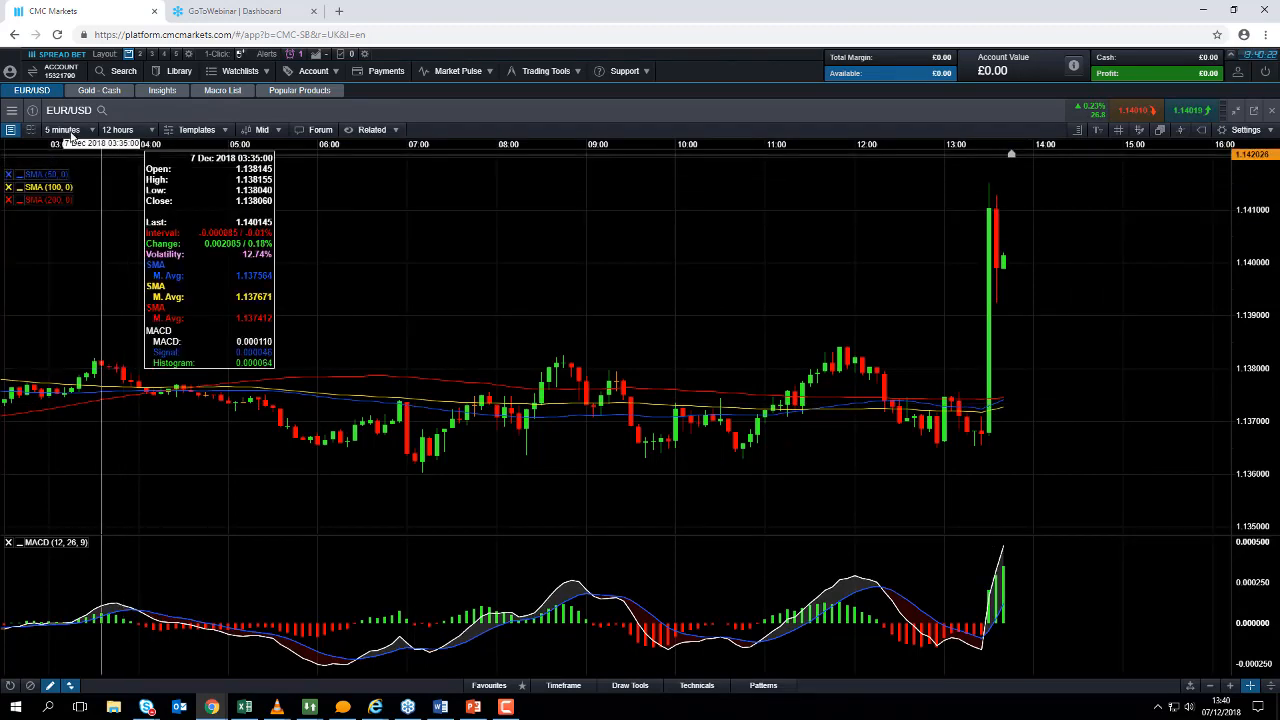
{"action": "left_click", "coordinate": [63, 129]}
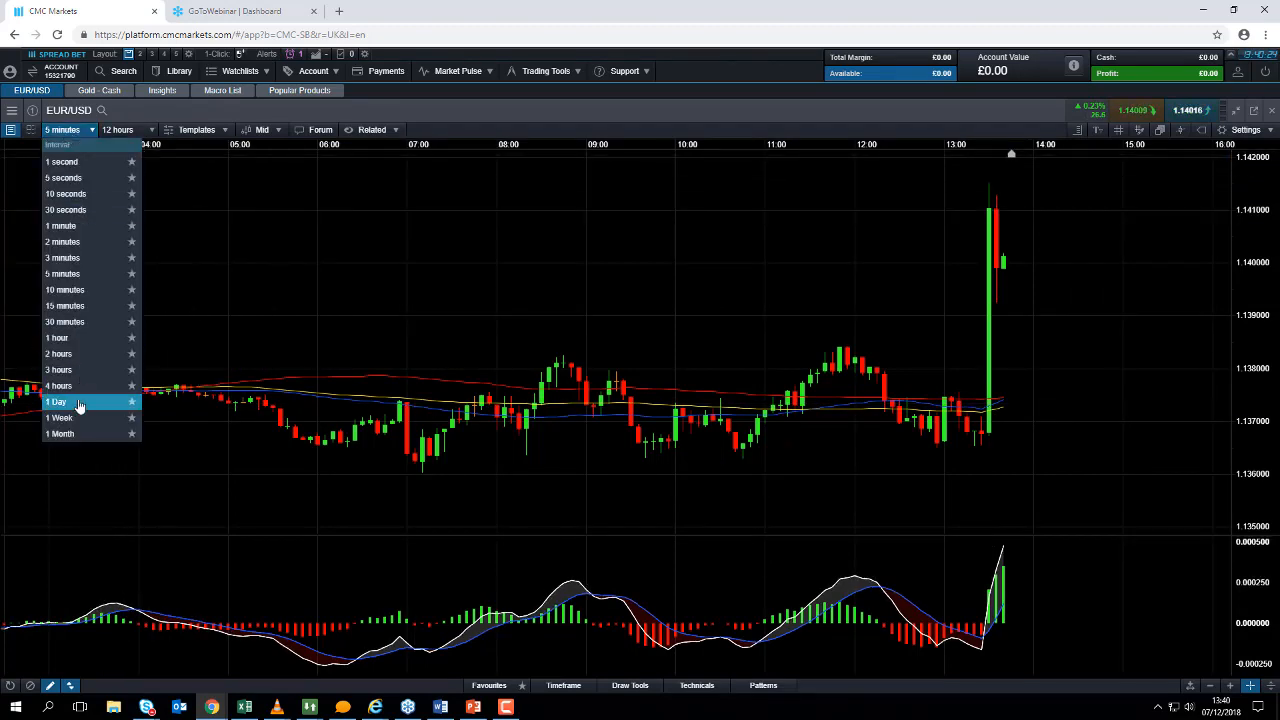
- Switch the EUR/USD chart to 1 Day candles spanning eight months
{"action": "left_click", "coordinate": [57, 401]}
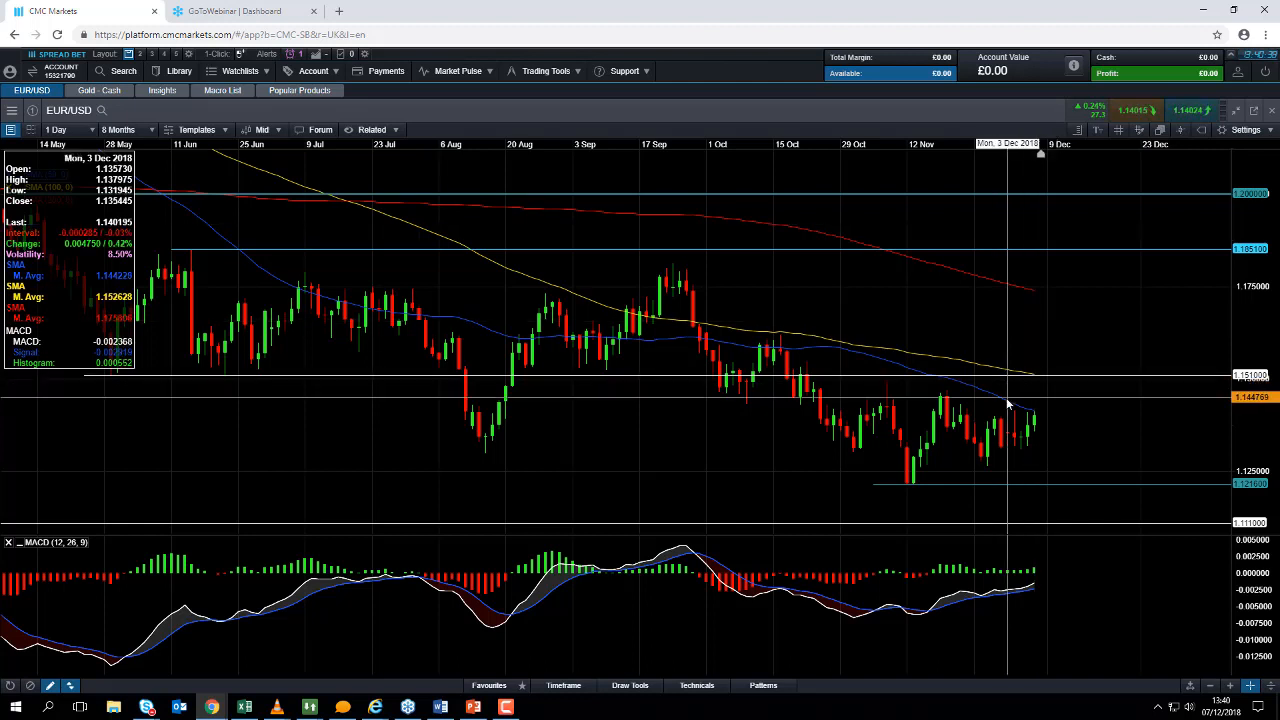
{"action": "mouse_move", "coordinate": [935, 490]}
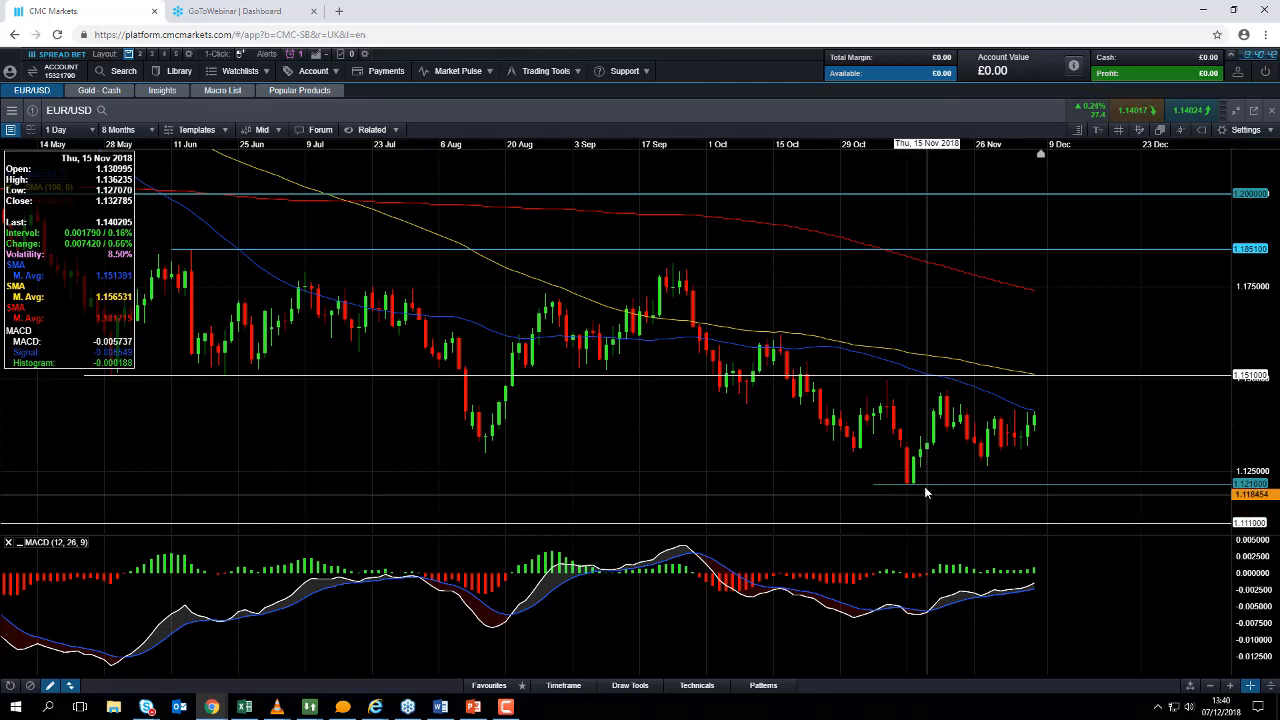
{"action": "mouse_move", "coordinate": [912, 507]}
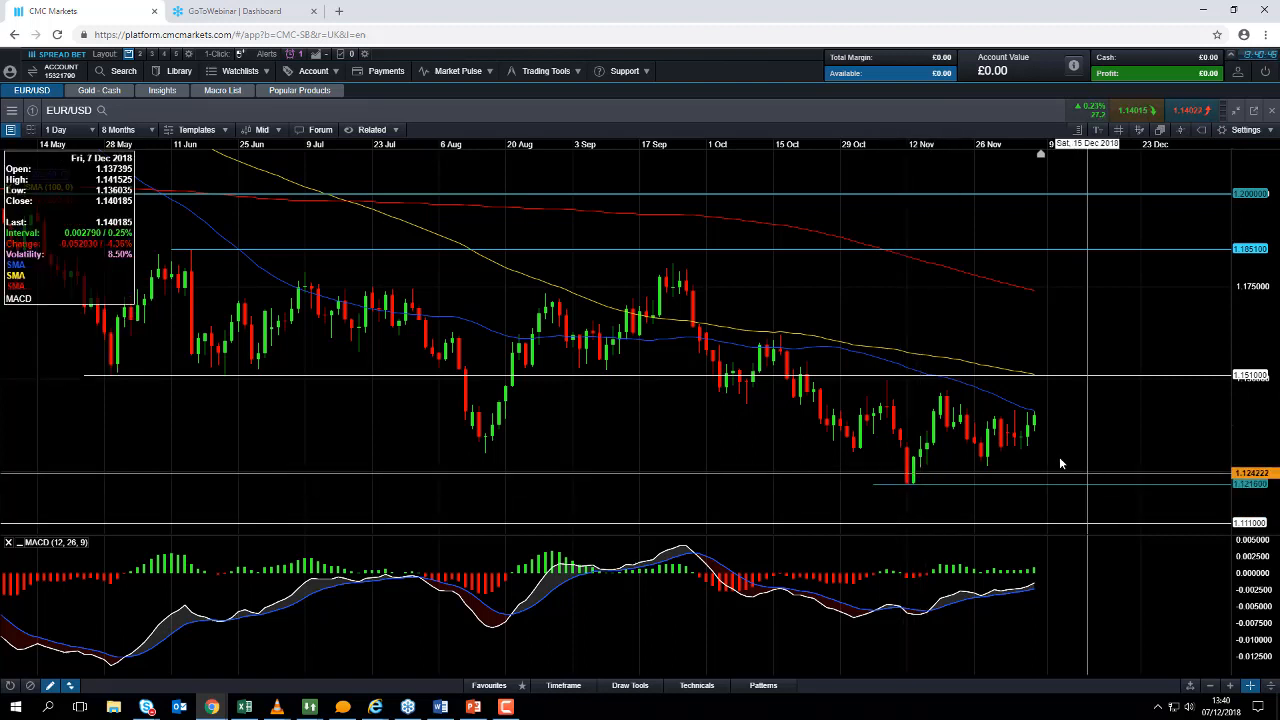
{"action": "mouse_move", "coordinate": [1035, 420]}
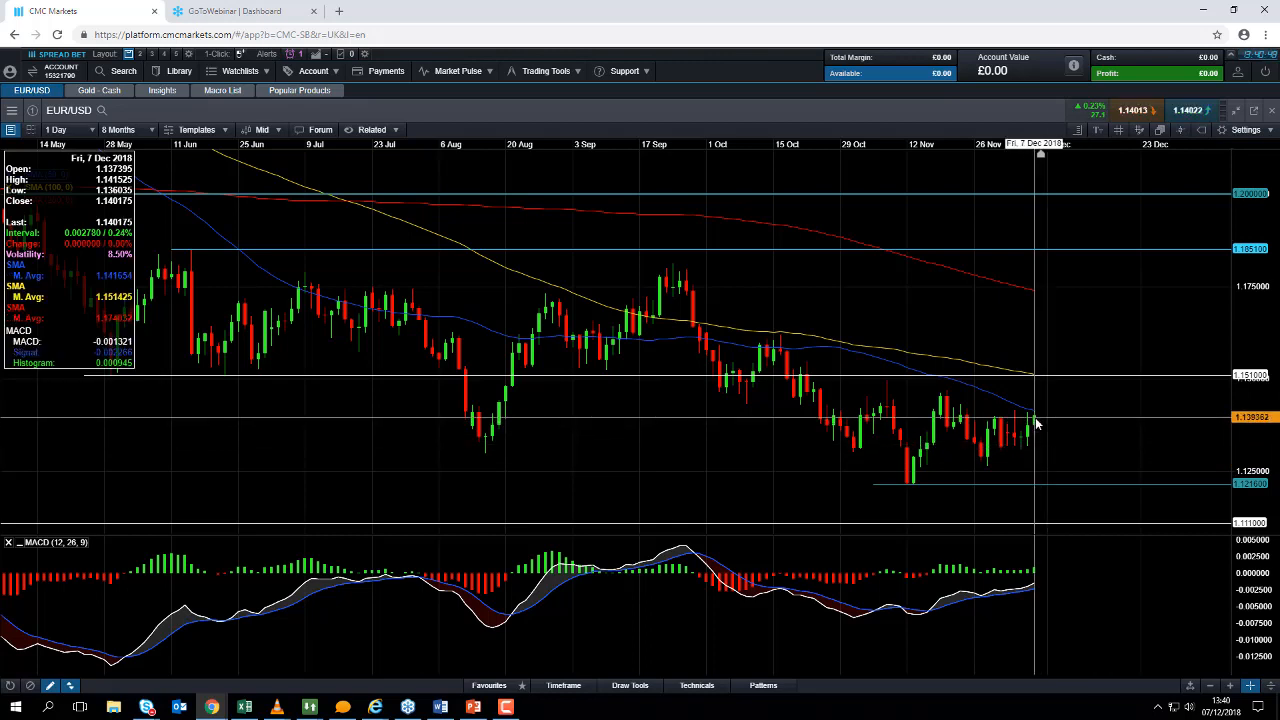
{"action": "mouse_move", "coordinate": [1013, 398]}
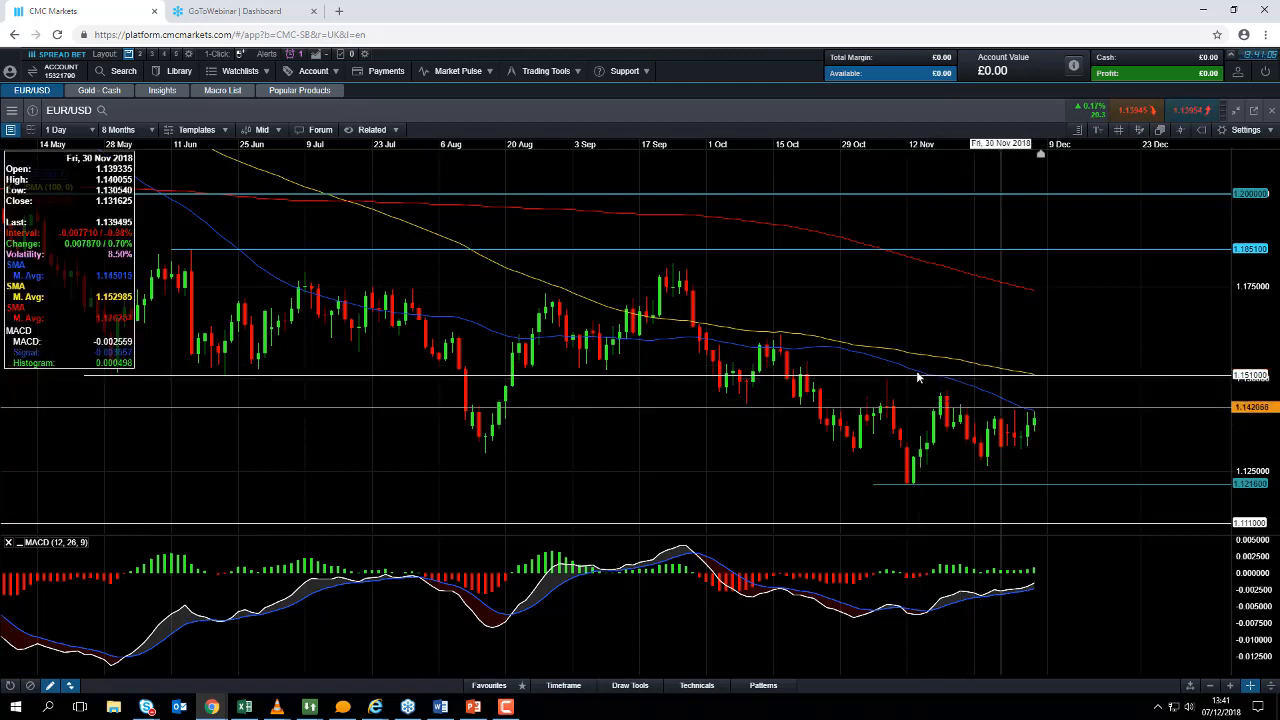
{"action": "mouse_move", "coordinate": [768, 375]}
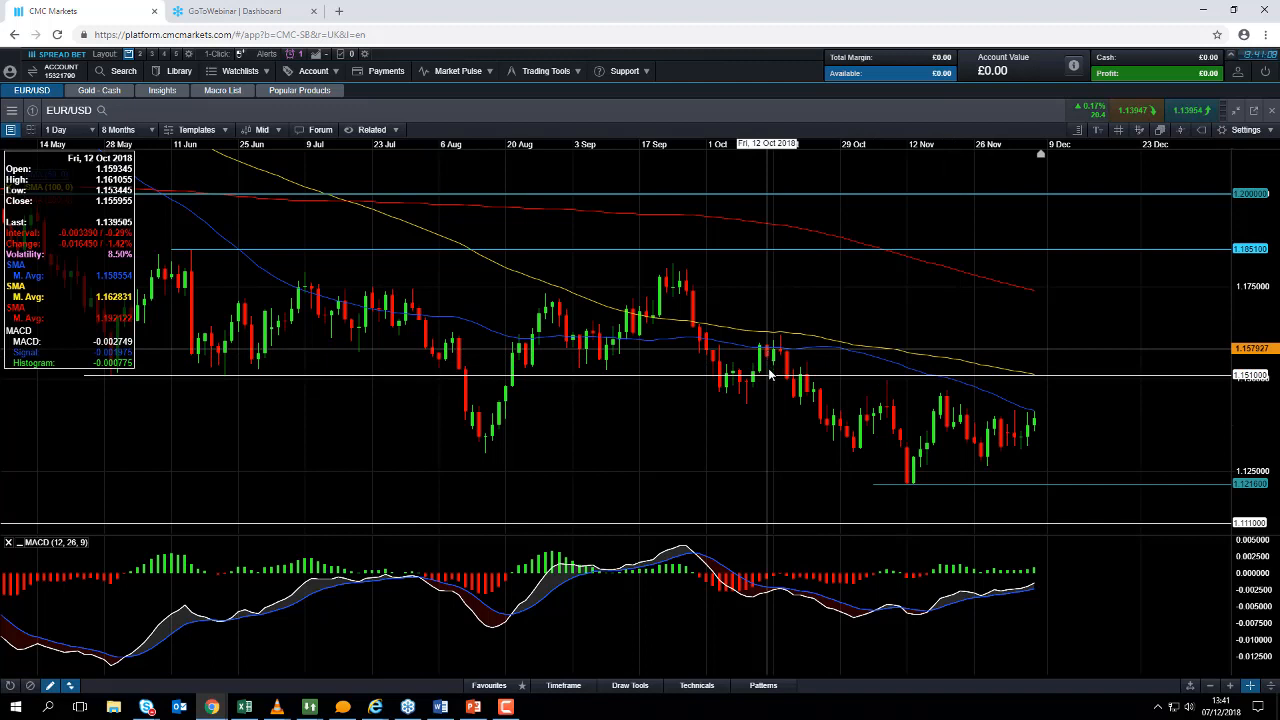
{"action": "mouse_move", "coordinate": [780, 355]}
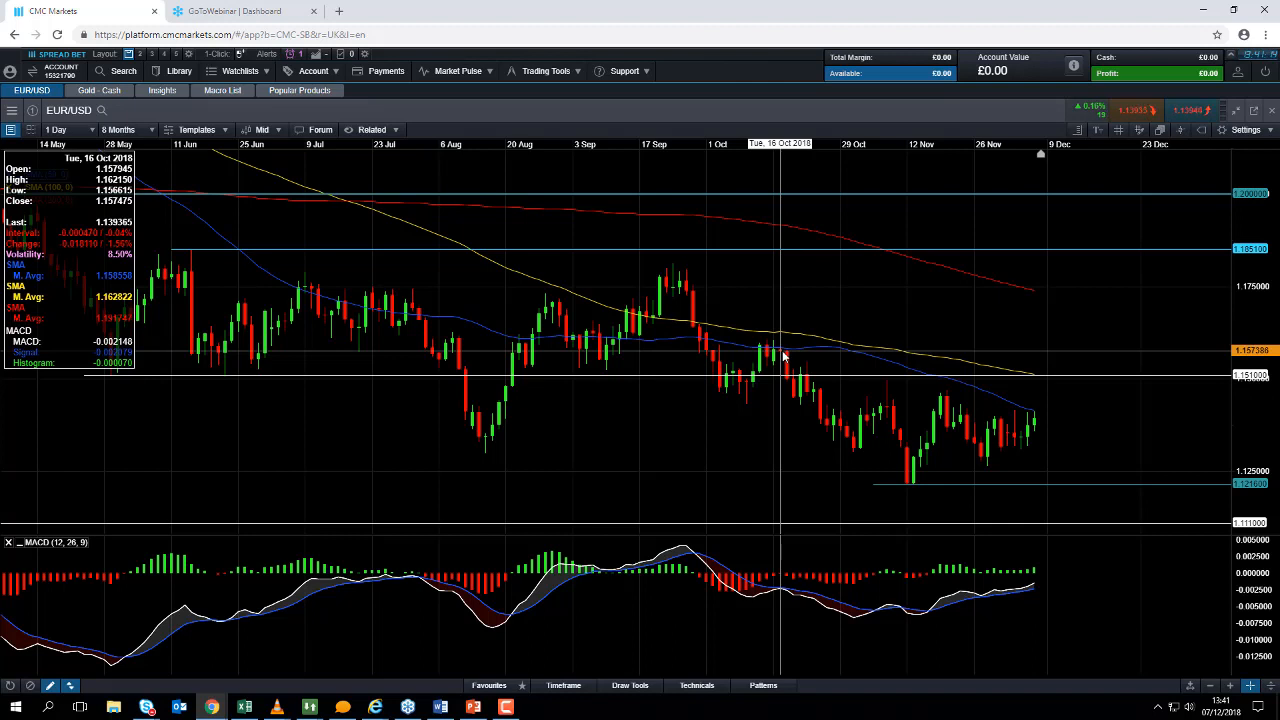
{"action": "mouse_move", "coordinate": [1073, 432]}
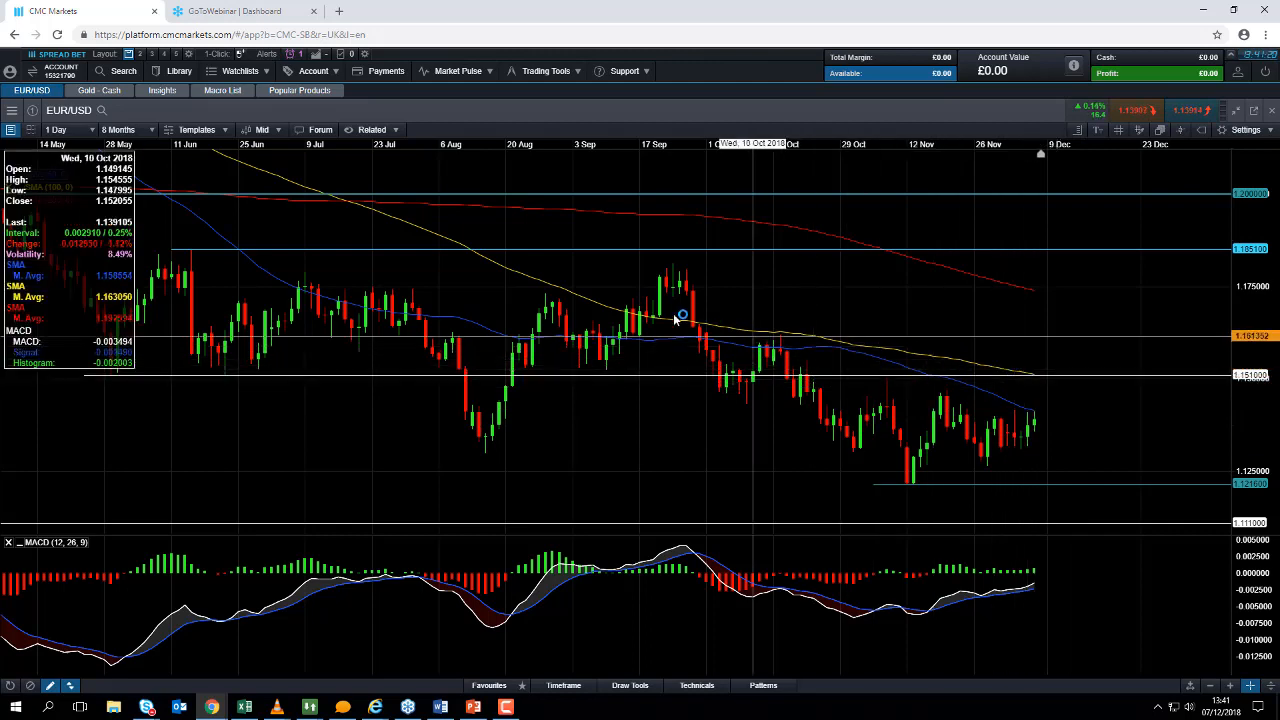
{"action": "mouse_move", "coordinate": [635, 310]}
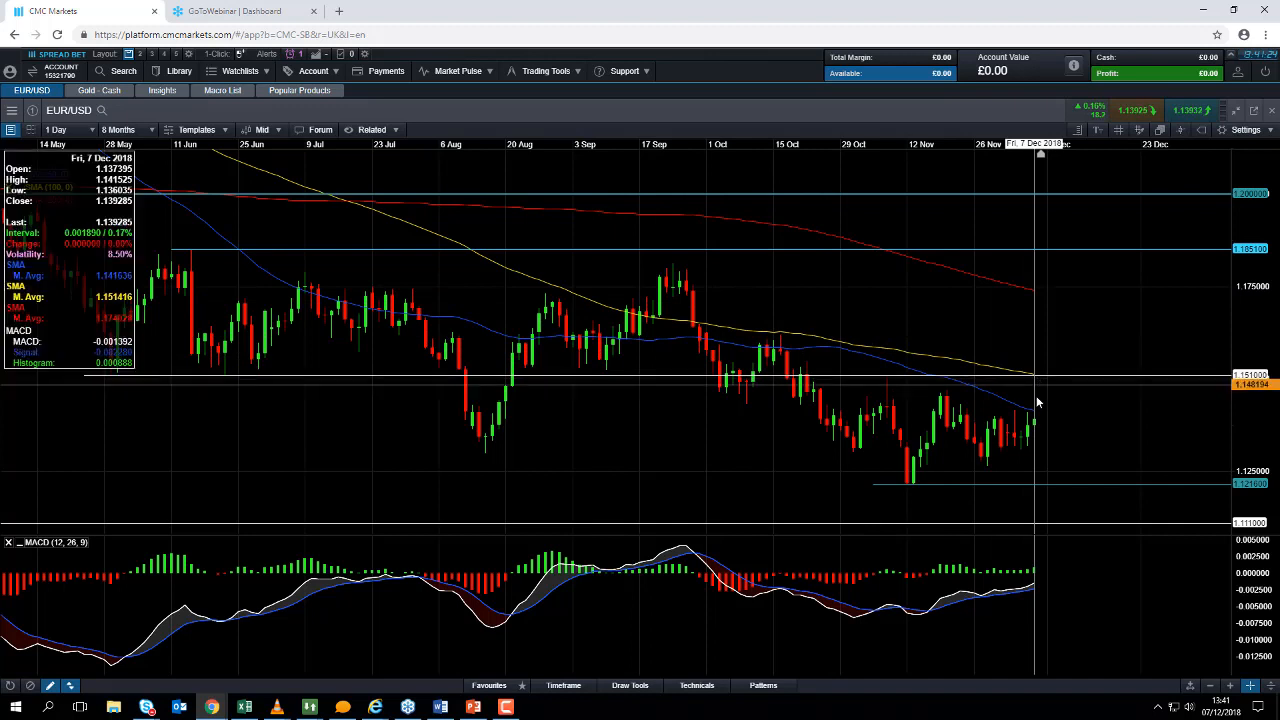
{"action": "mouse_move", "coordinate": [1062, 403]}
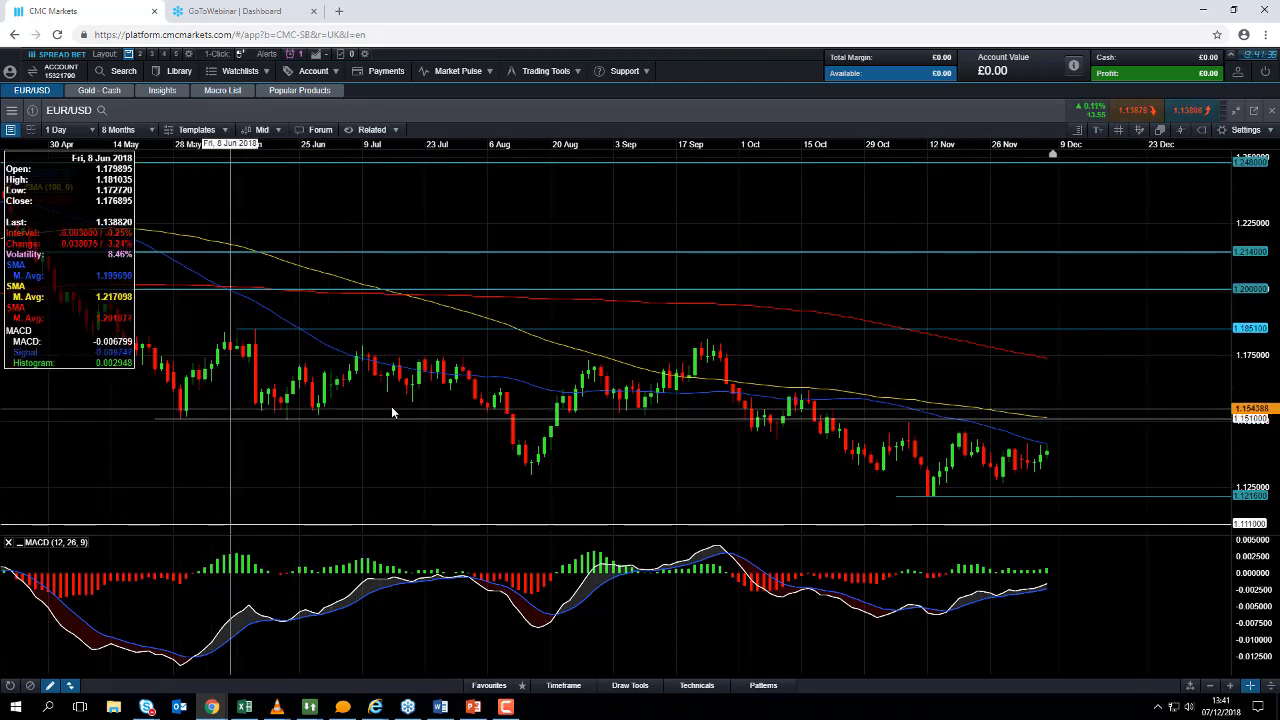
{"action": "mouse_move", "coordinate": [810, 415]}
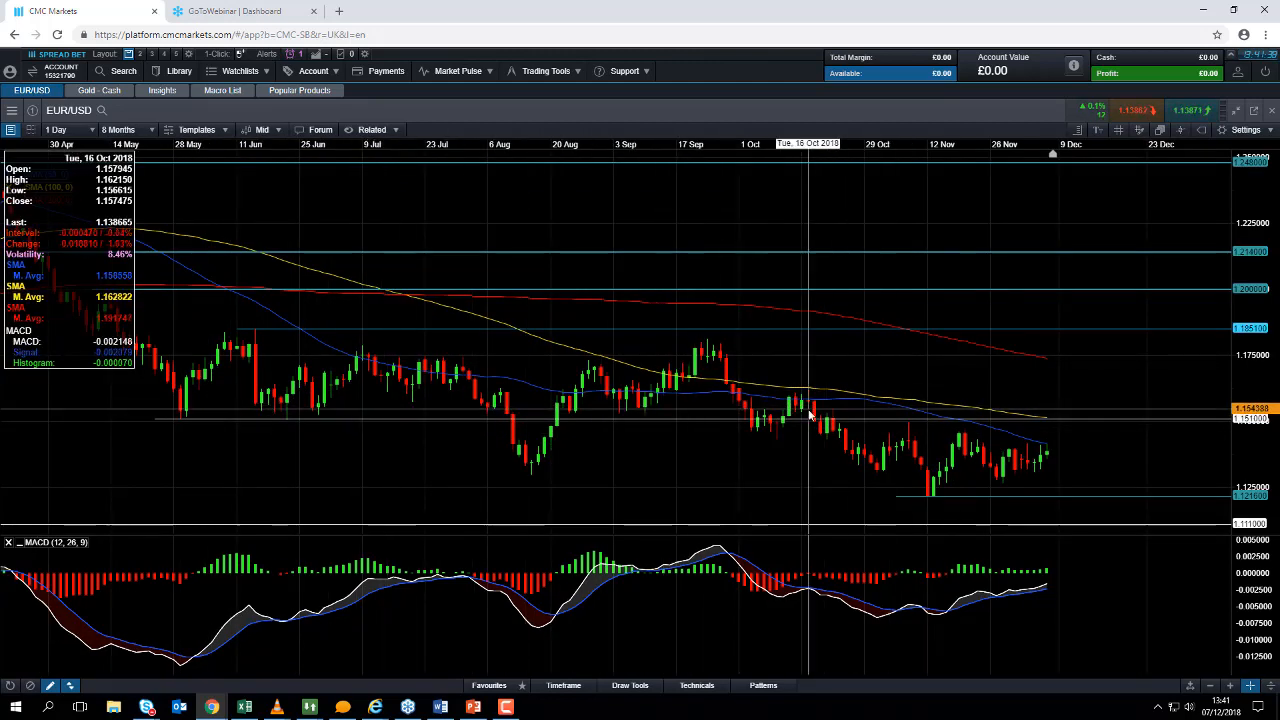
{"action": "mouse_move", "coordinate": [1072, 455]}
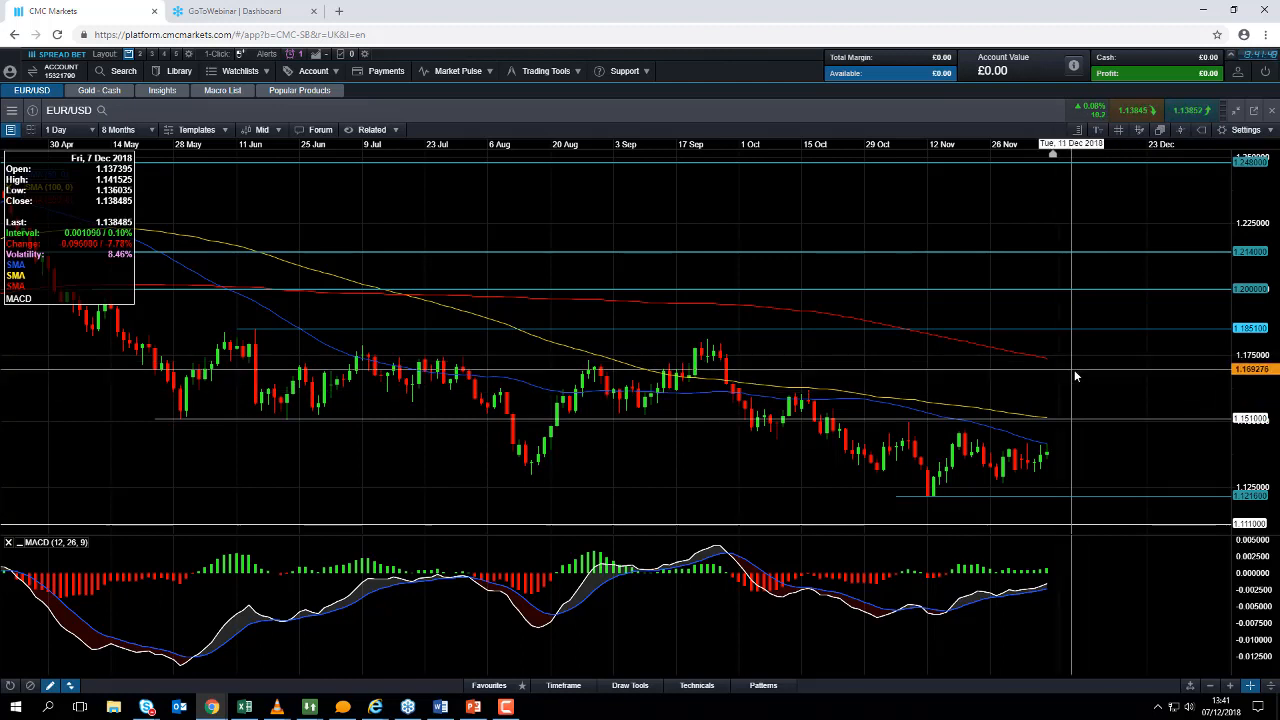
{"action": "mouse_move", "coordinate": [1051, 362]}
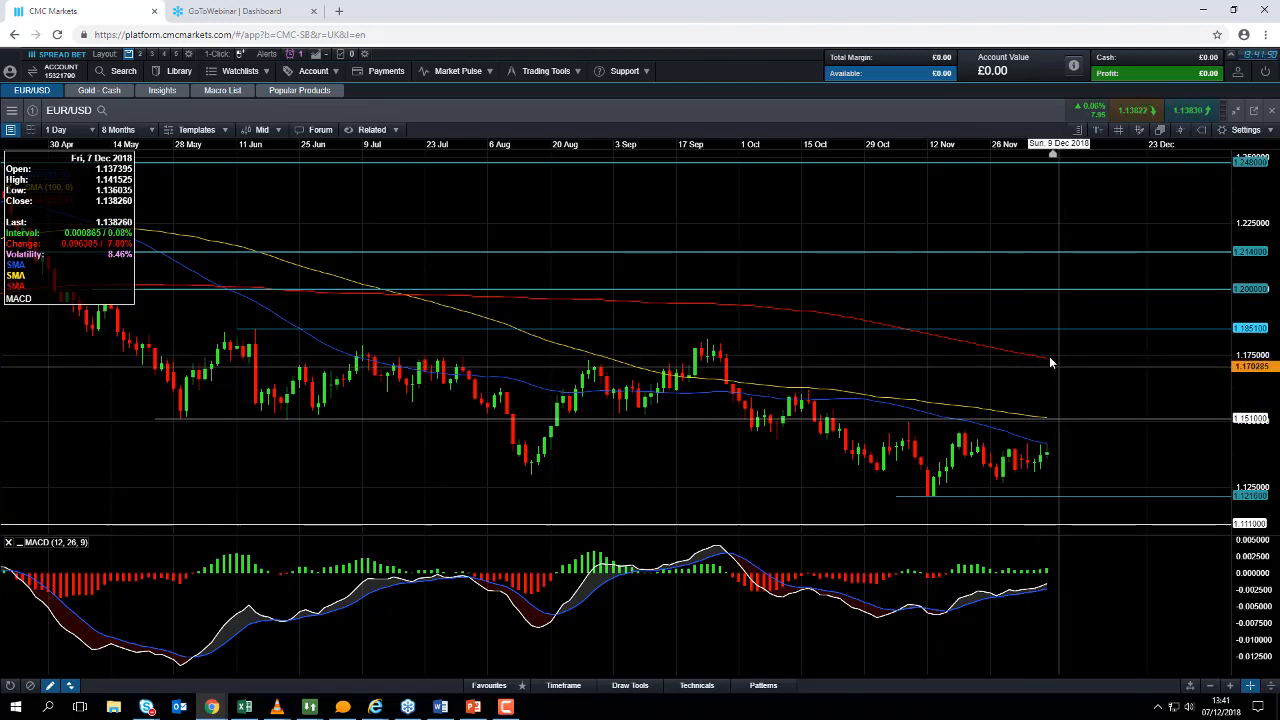
{"action": "mouse_move", "coordinate": [1048, 367]}
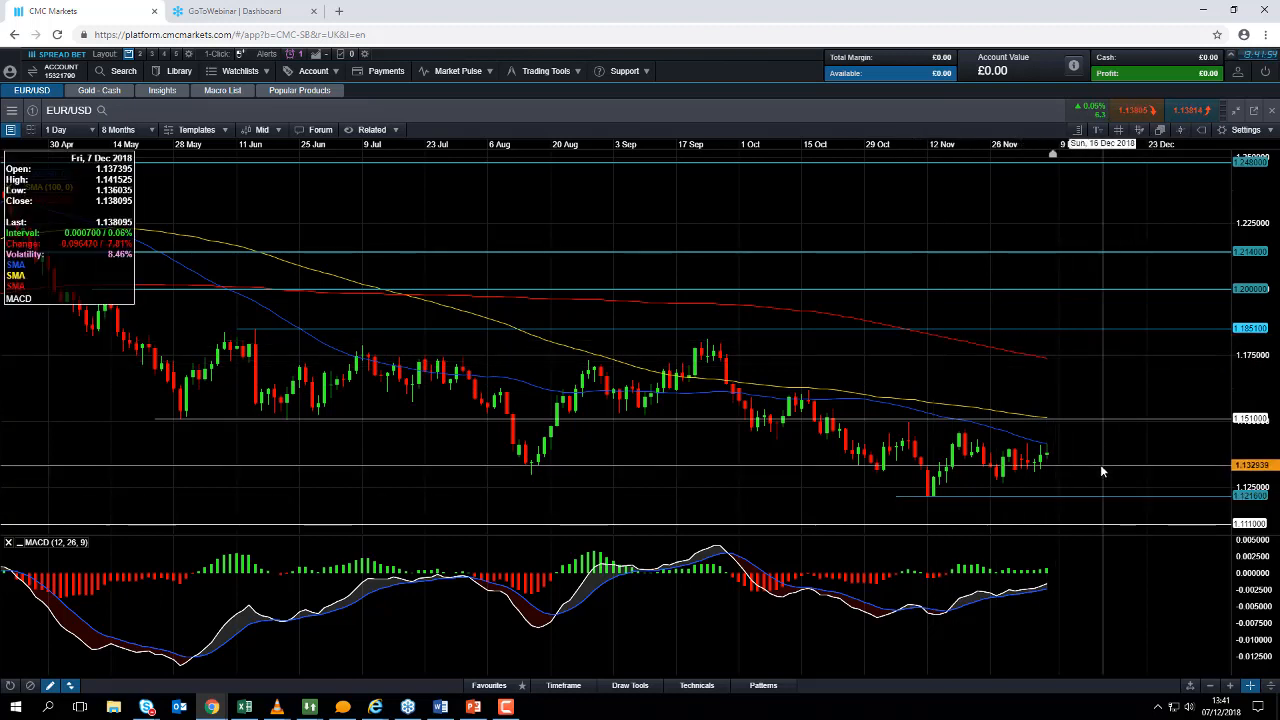
{"action": "mouse_move", "coordinate": [940, 515]}
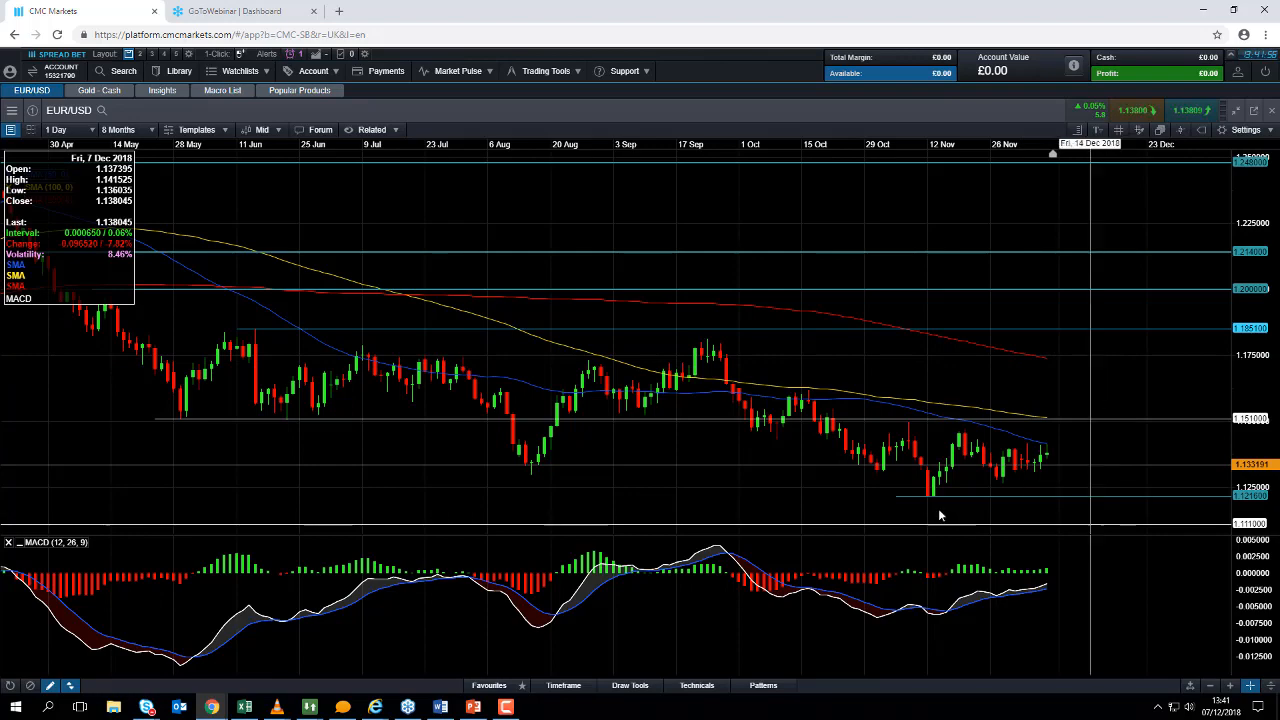
{"action": "mouse_move", "coordinate": [936, 508]}
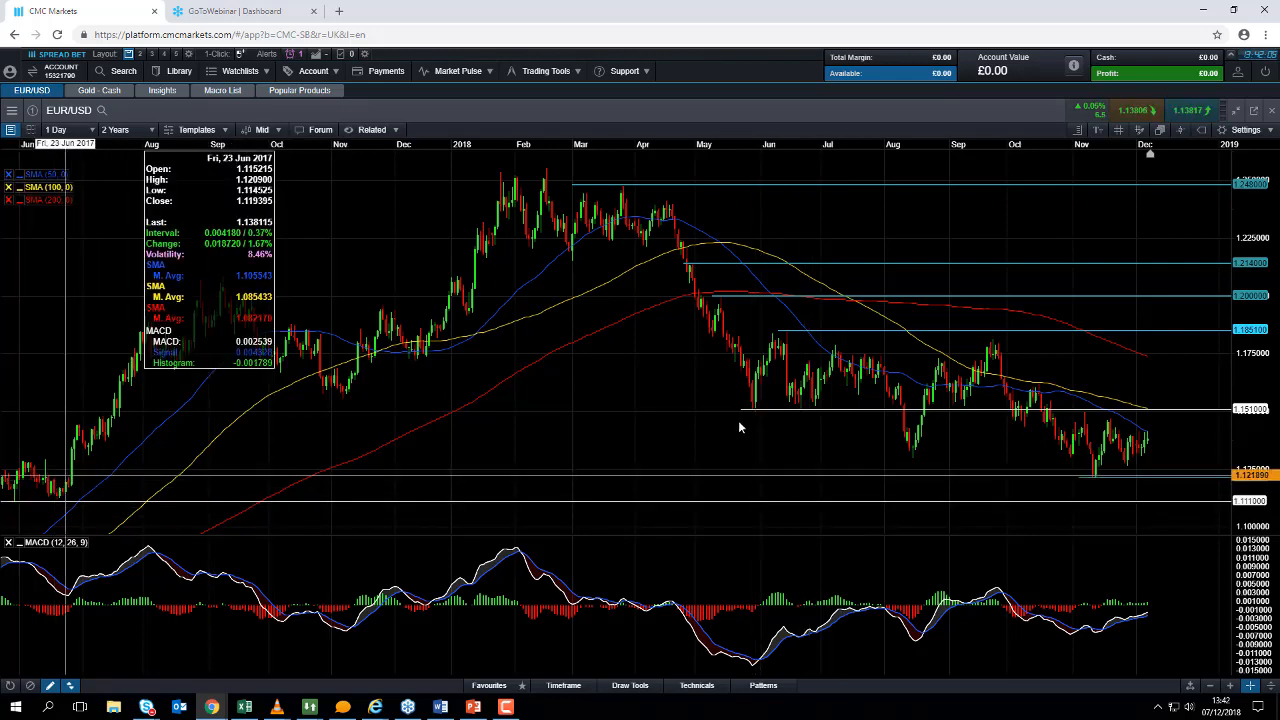
{"action": "mouse_move", "coordinate": [970, 470]}
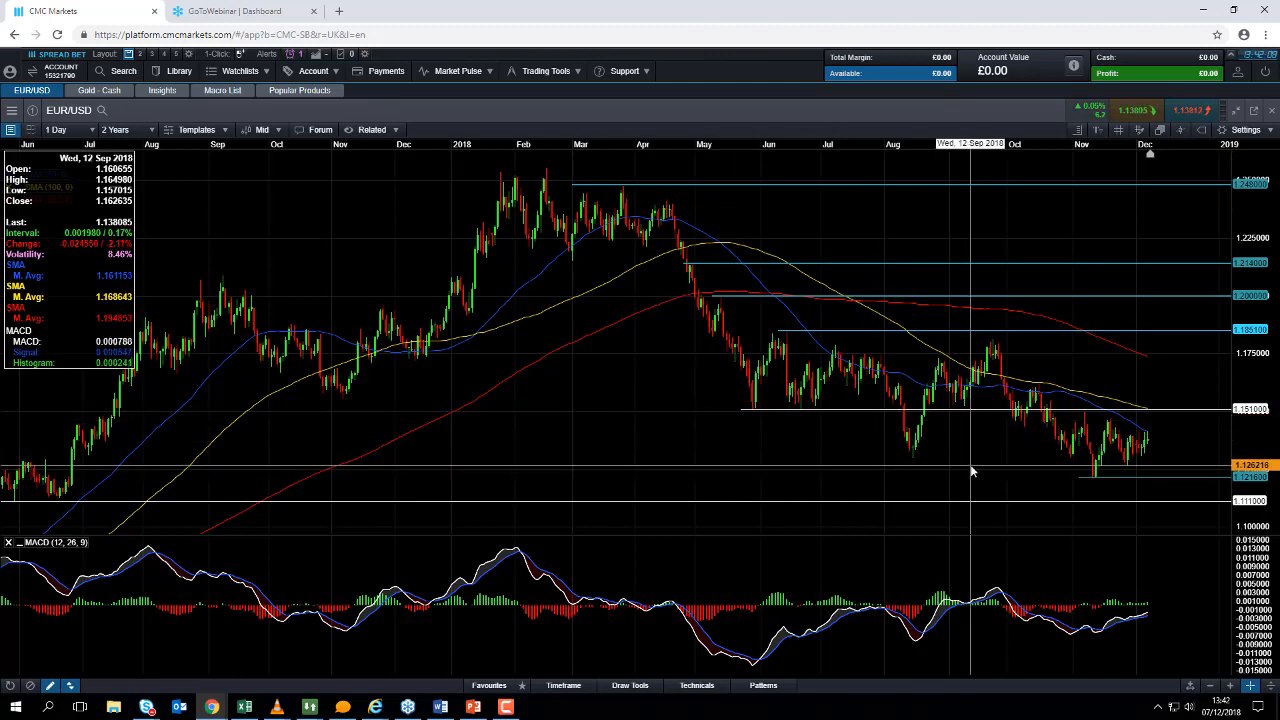
{"action": "mouse_move", "coordinate": [1110, 207]}
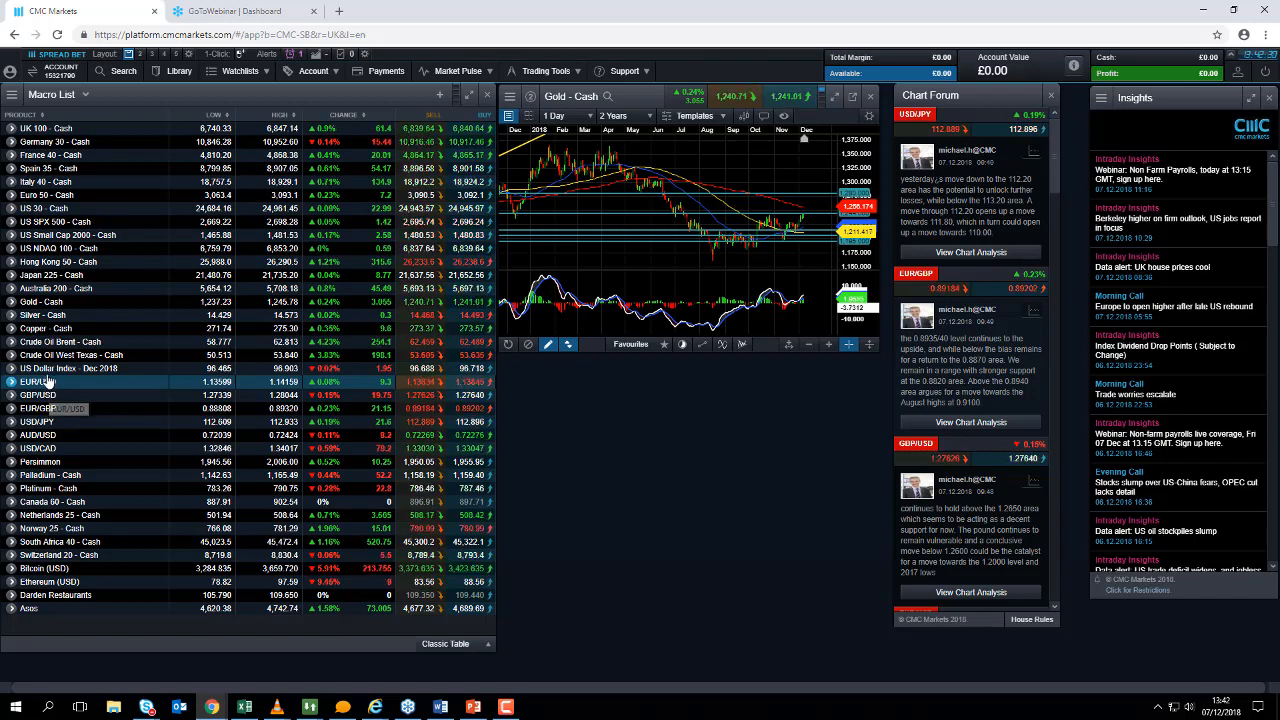
- Open the US Dollar Index - Dec 2018 Auto Saved Chart from the Macro List
{"action": "right_click", "coordinate": [65, 381]}
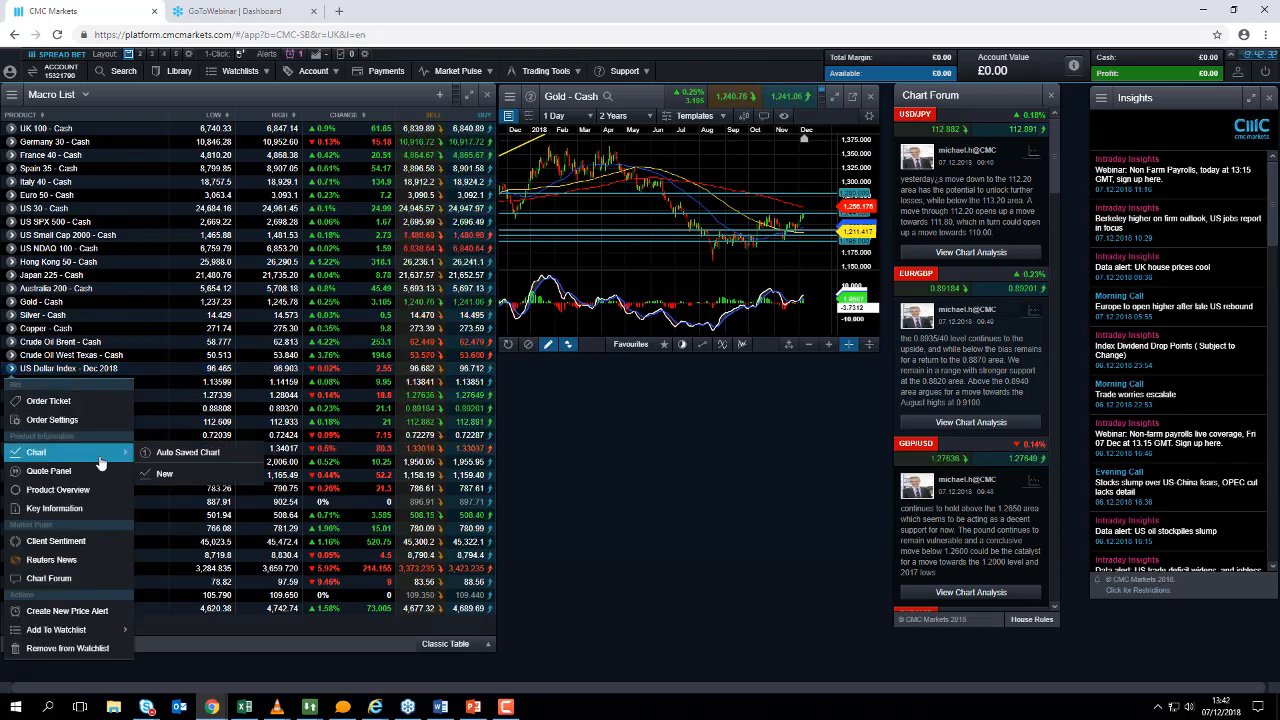
{"action": "left_click", "coordinate": [37, 452]}
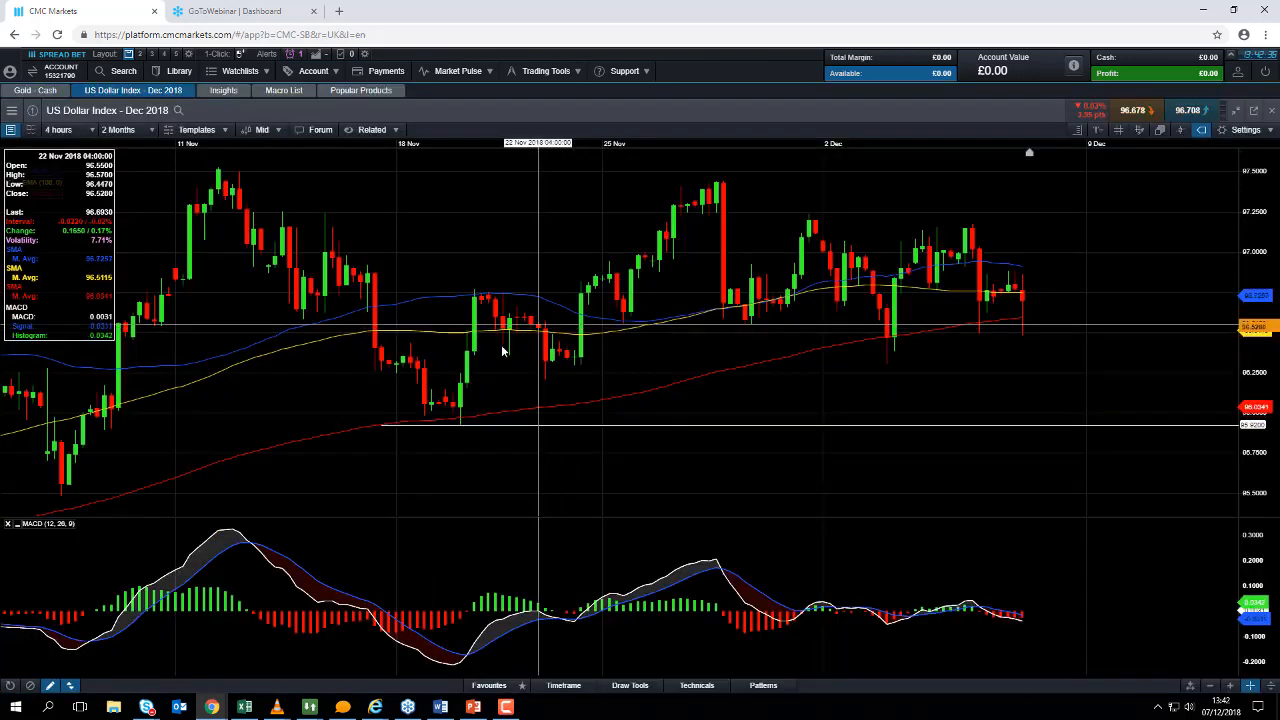
{"action": "mouse_move", "coordinate": [231, 247]}
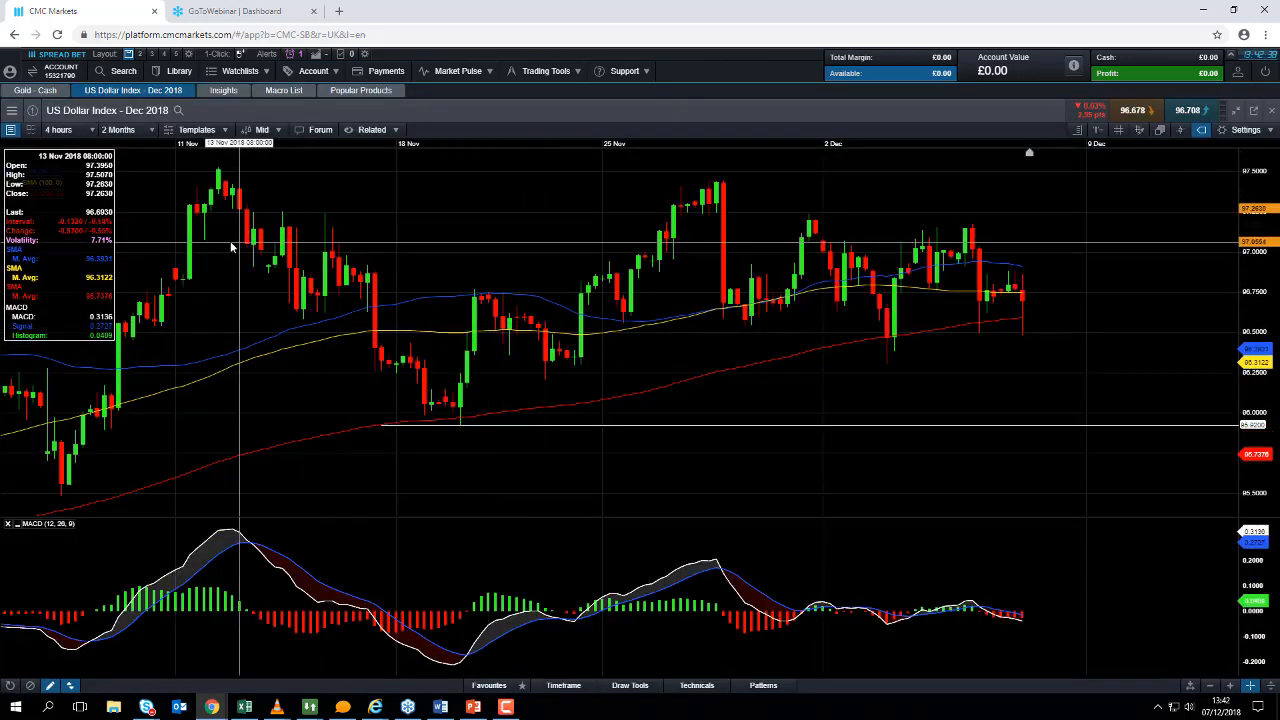
- Set the US Dollar Index chart to 2-minute candles over five hours
{"action": "left_click", "coordinate": [65, 129]}
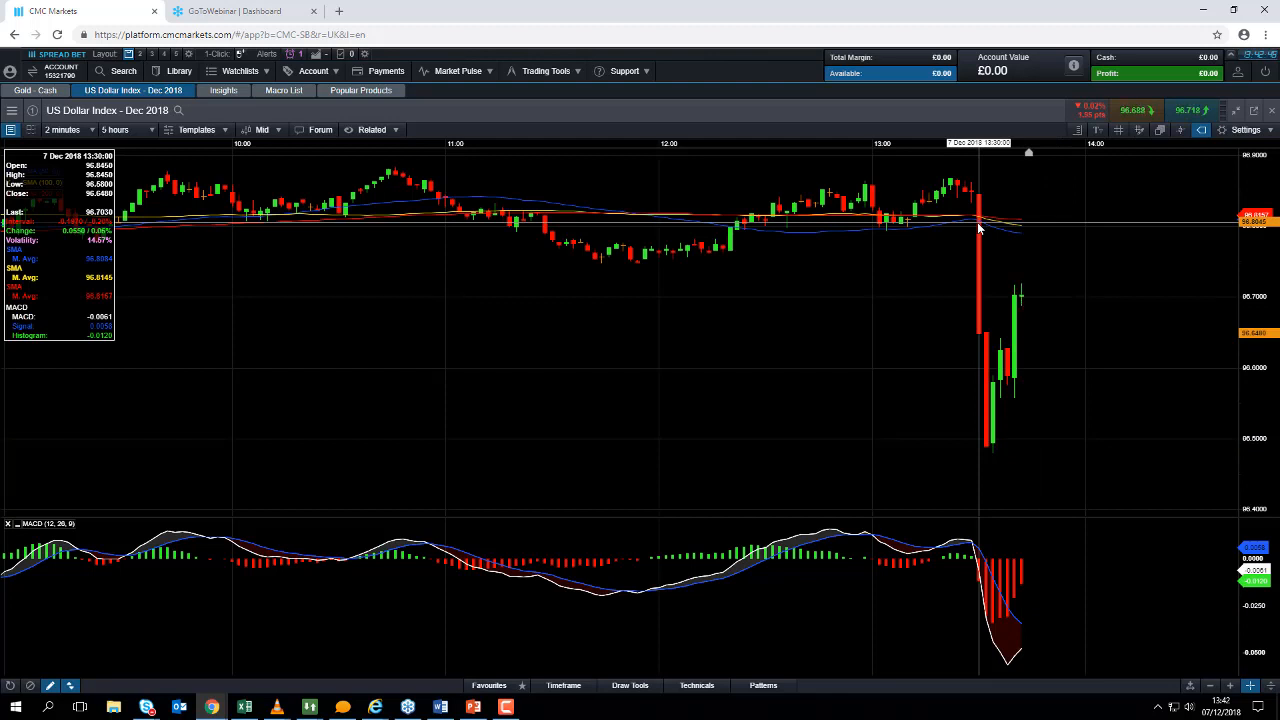
{"action": "mouse_move", "coordinate": [953, 203]}
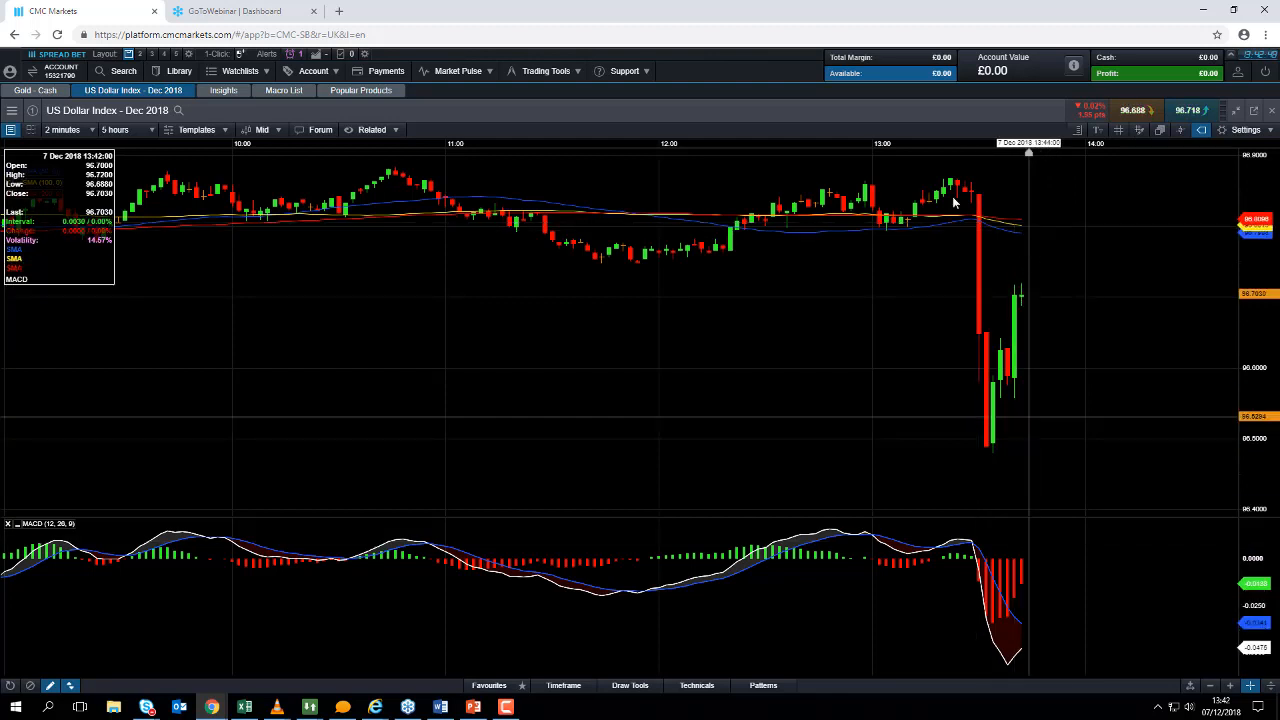
- Return the Dollar Index chart to 4-hour candles and extend the range to three months
{"action": "left_click", "coordinate": [63, 130]}
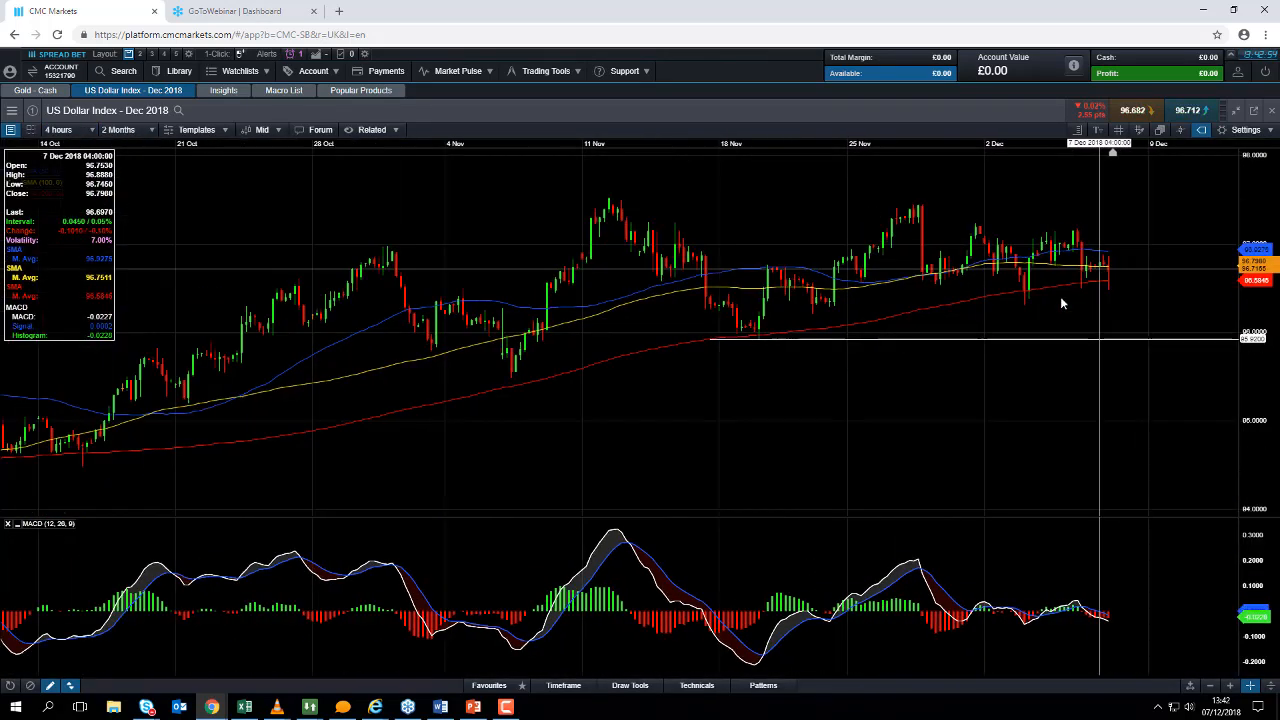
{"action": "left_click", "coordinate": [118, 129]}
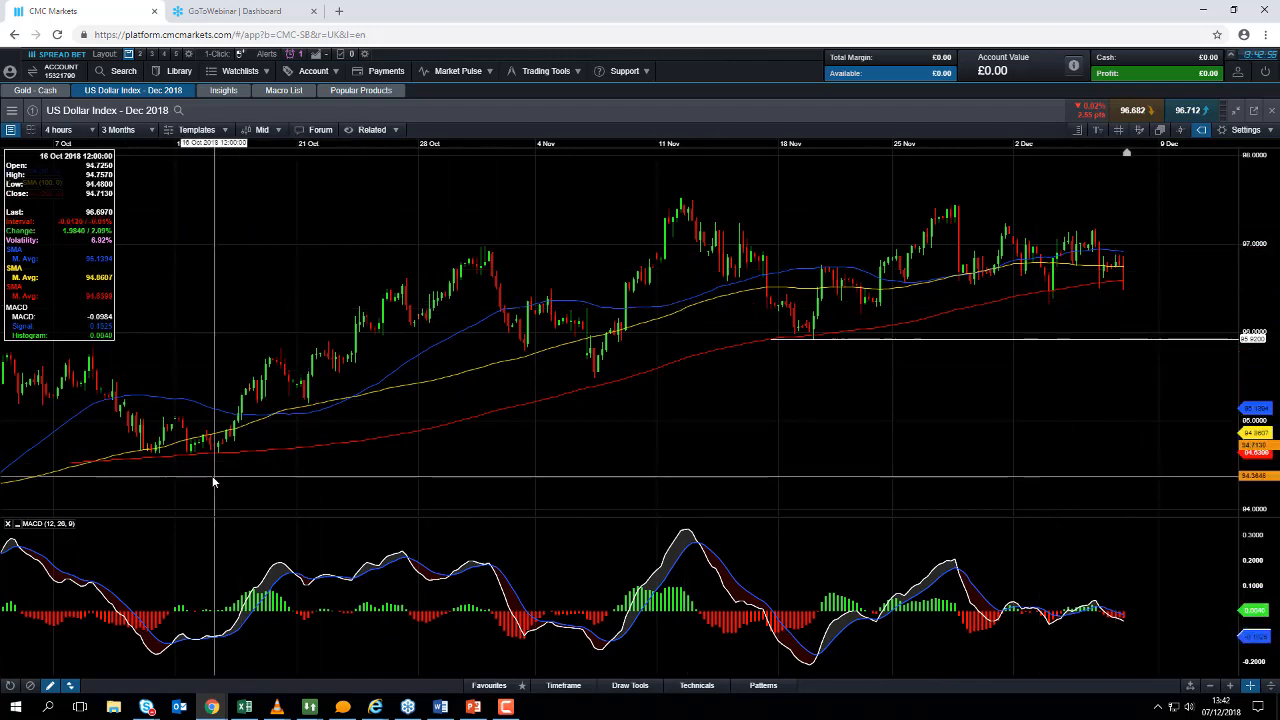
{"action": "mouse_move", "coordinate": [790, 320]}
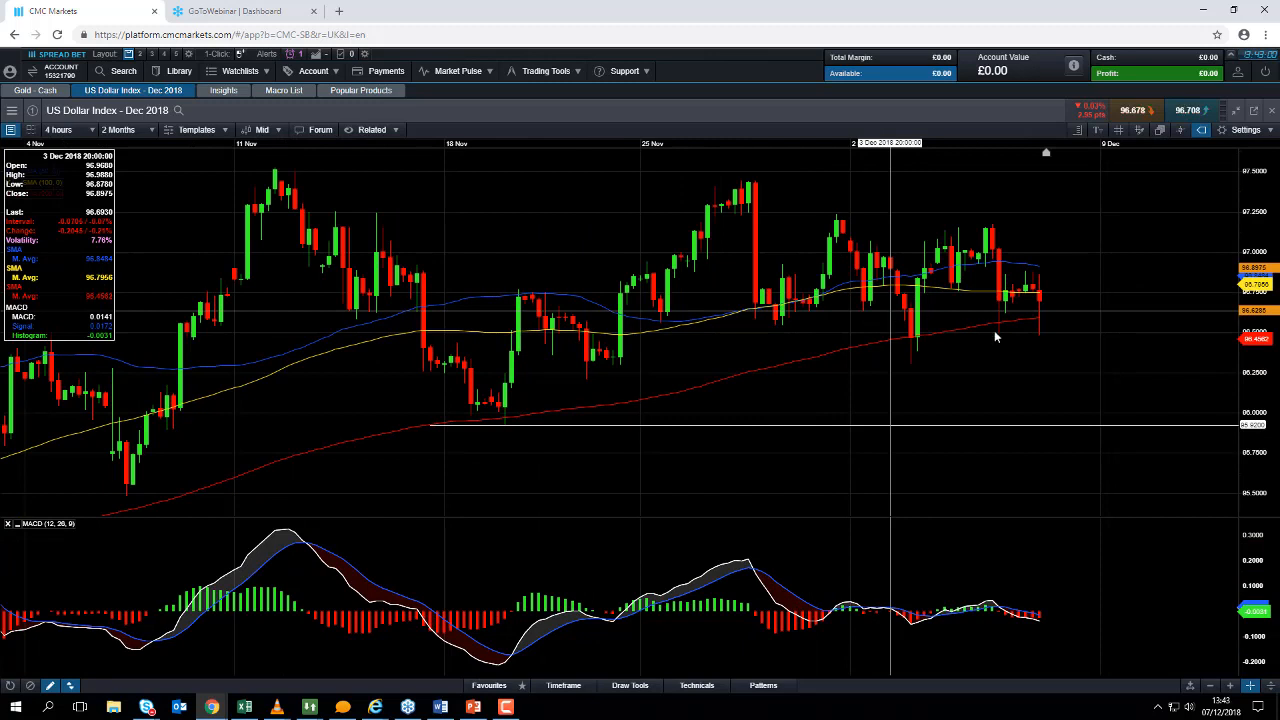
{"action": "mouse_move", "coordinate": [943, 377]}
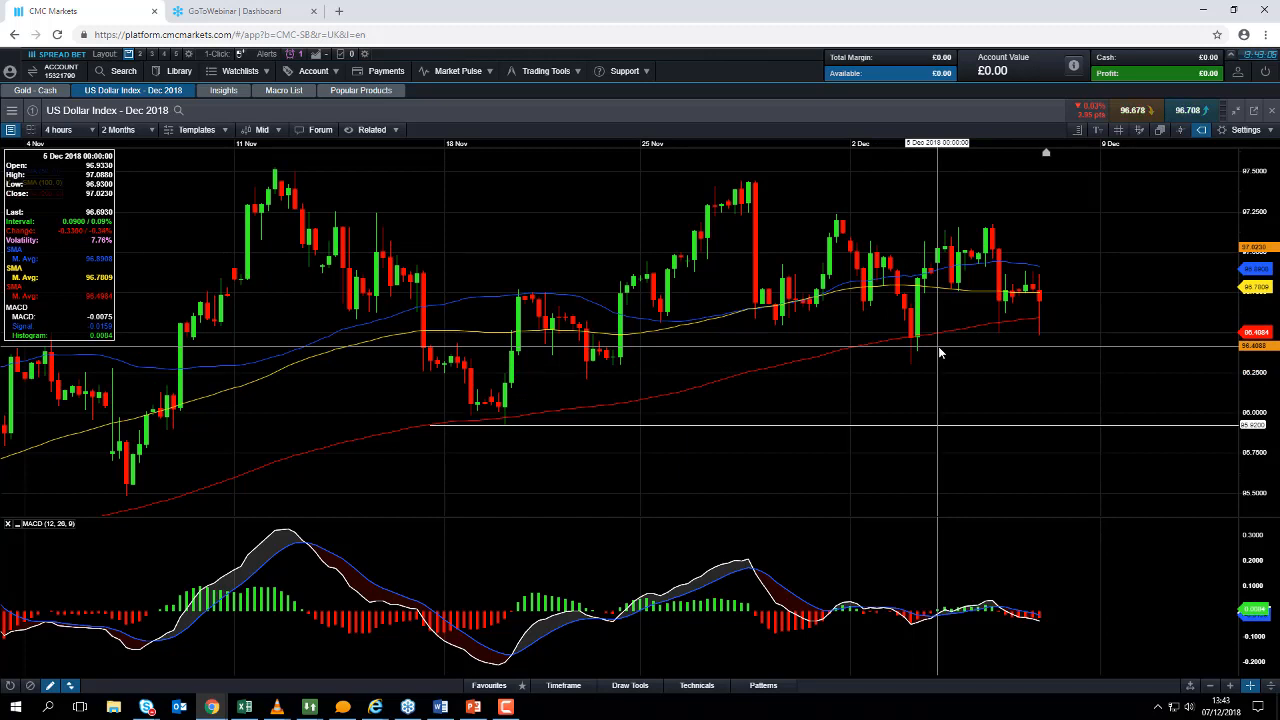
{"action": "mouse_move", "coordinate": [740, 229]}
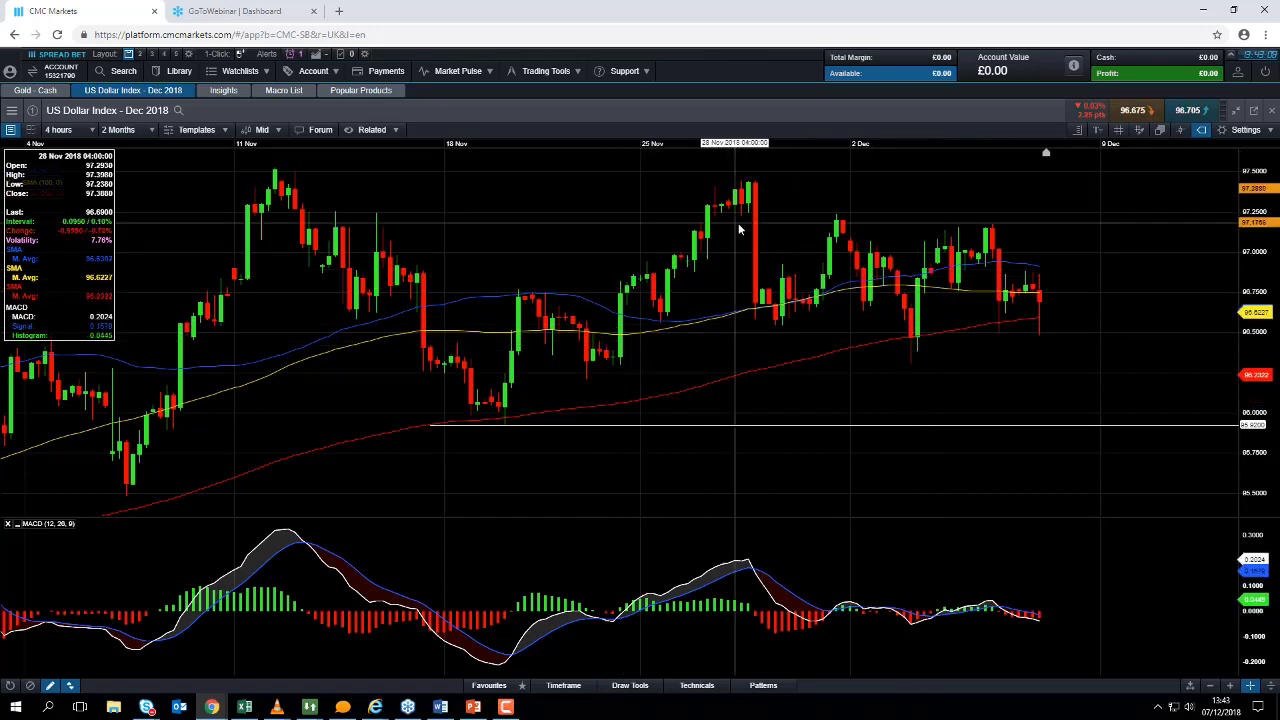
{"action": "mouse_move", "coordinate": [740, 205]}
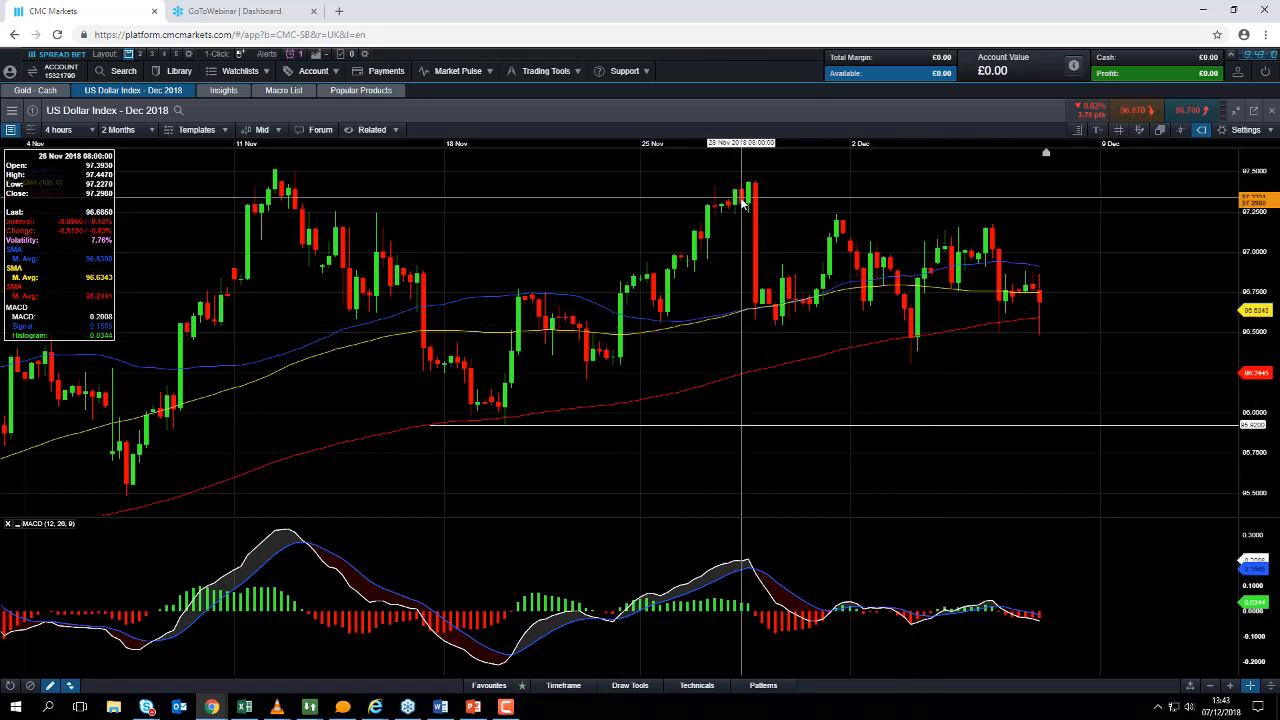
{"action": "mouse_move", "coordinate": [268, 170]}
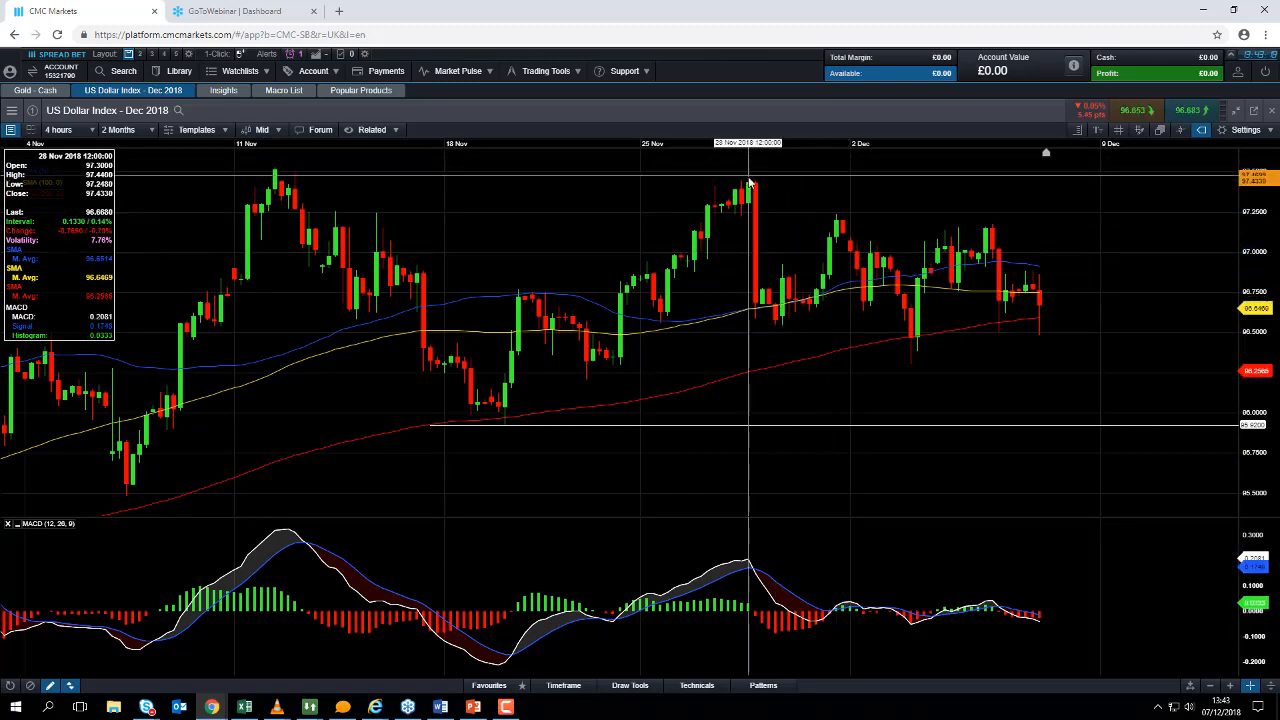
{"action": "mouse_move", "coordinate": [985, 243]}
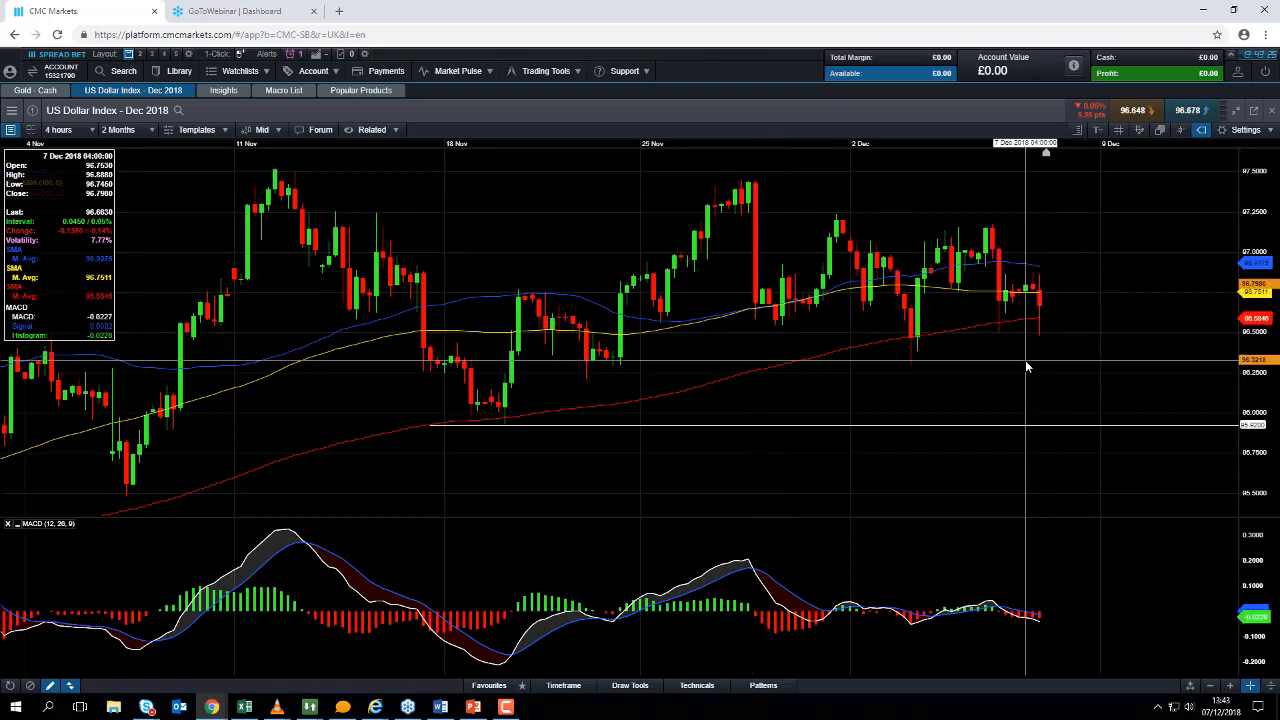
{"action": "mouse_move", "coordinate": [1031, 374]}
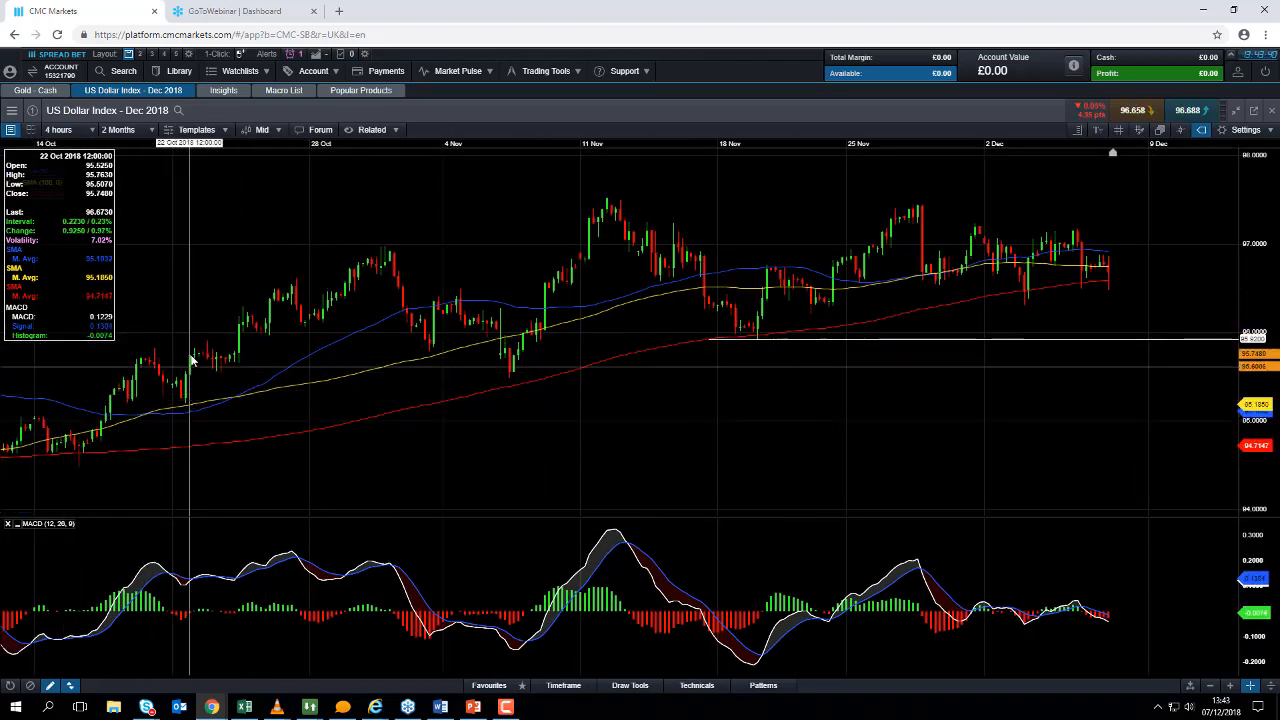
{"action": "mouse_move", "coordinate": [280, 285]}
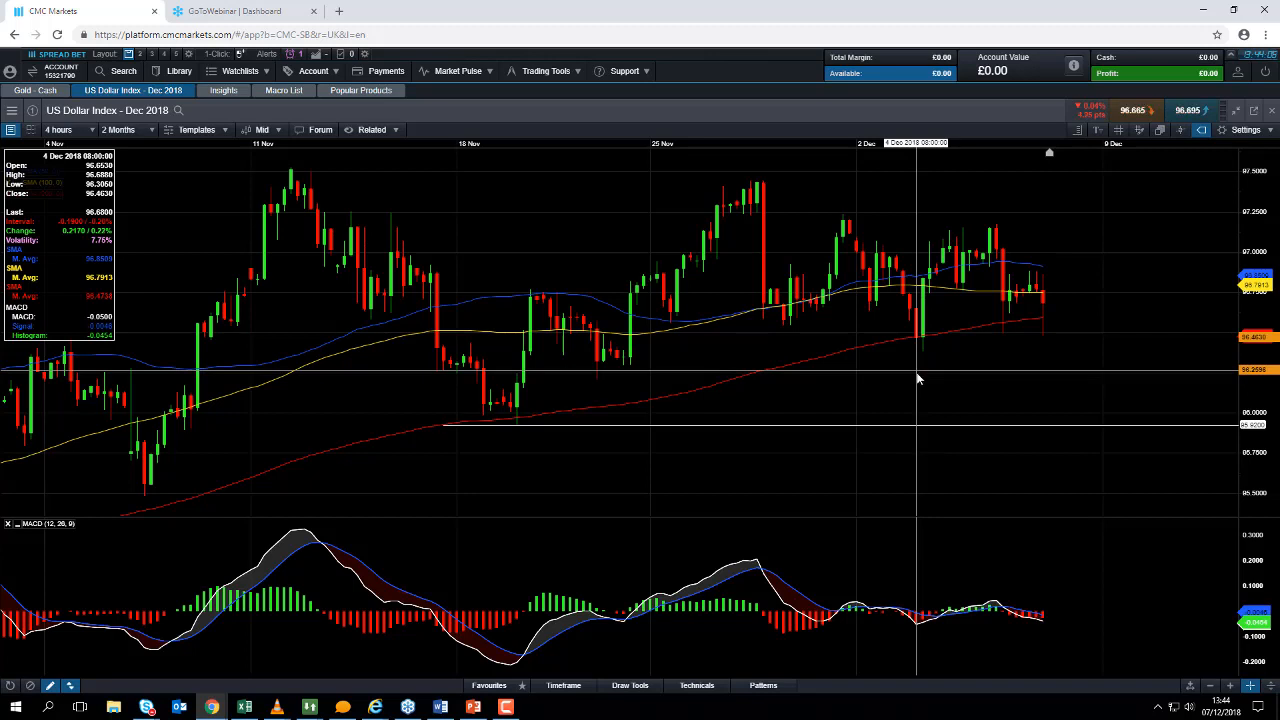
{"action": "mouse_move", "coordinate": [920, 374]}
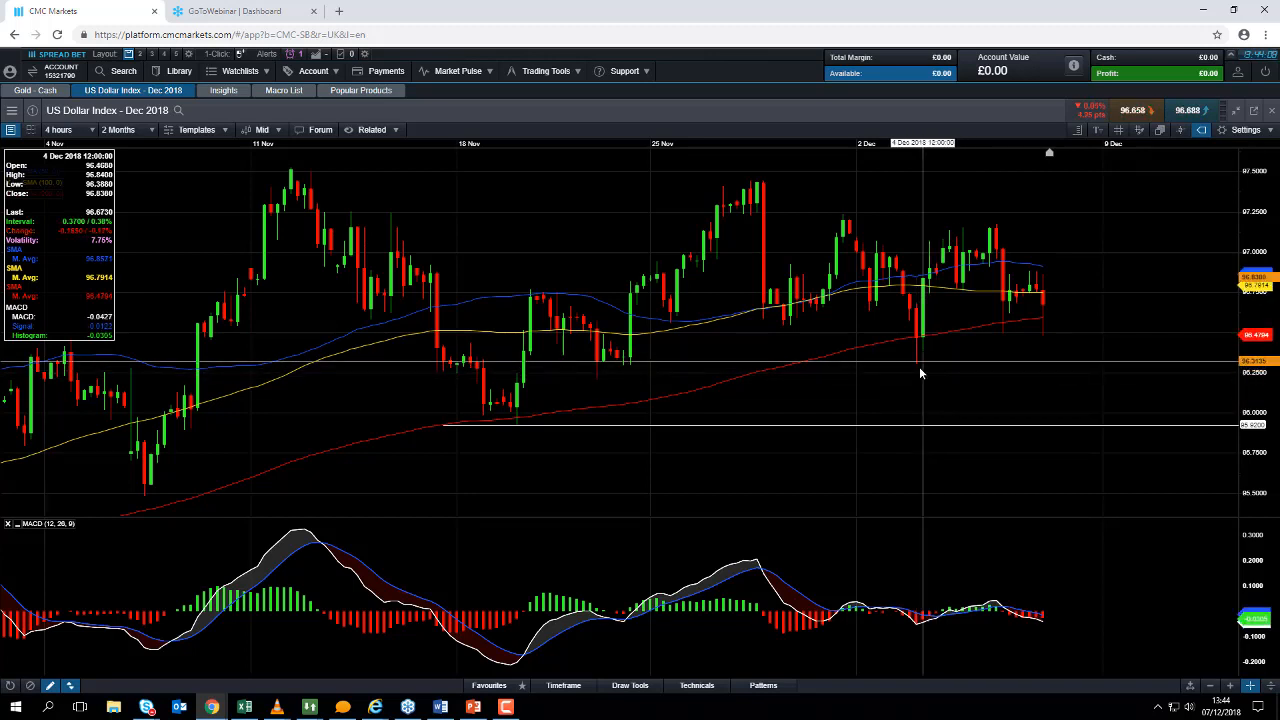
{"action": "mouse_move", "coordinate": [919, 368]}
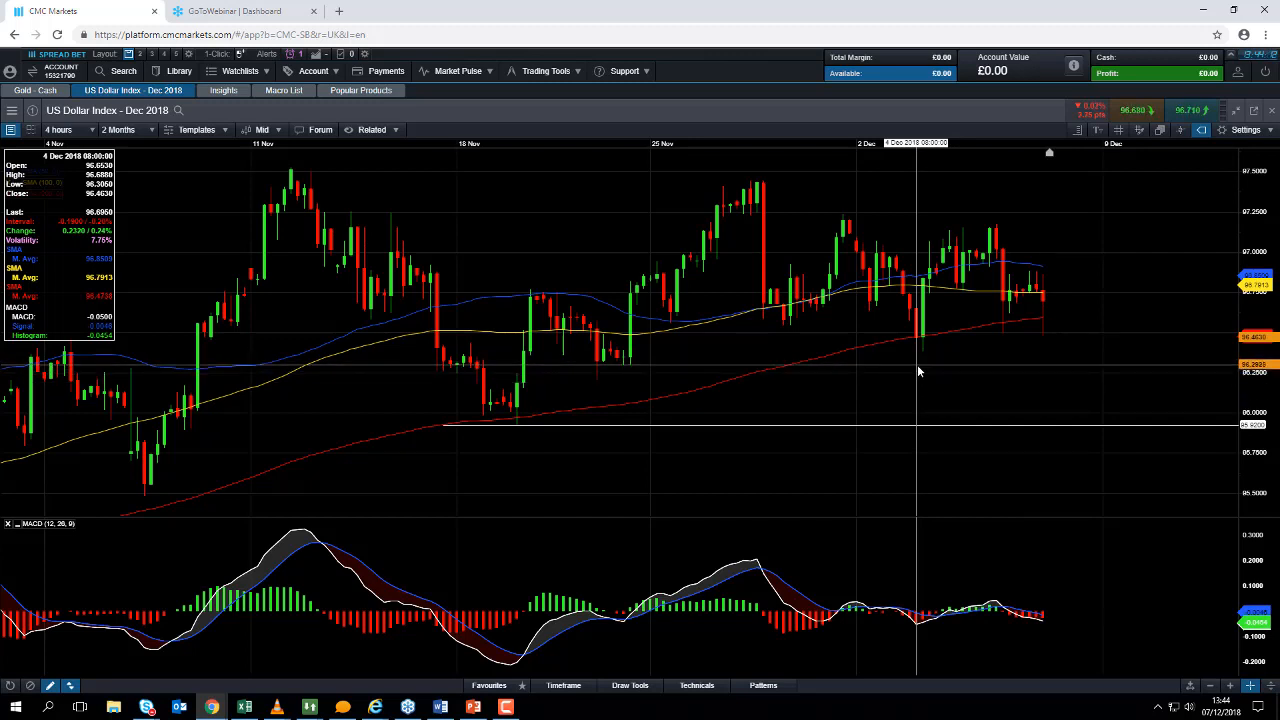
{"action": "mouse_move", "coordinate": [583, 428]}
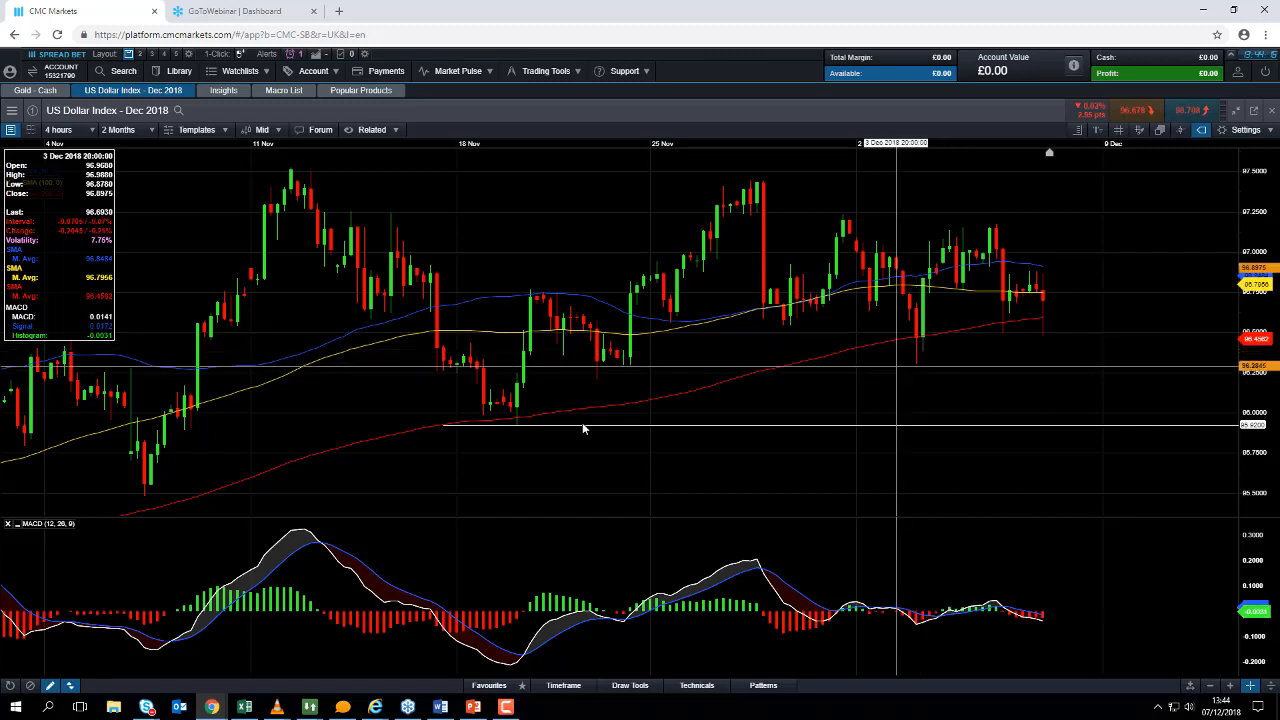
{"action": "mouse_move", "coordinate": [518, 470]}
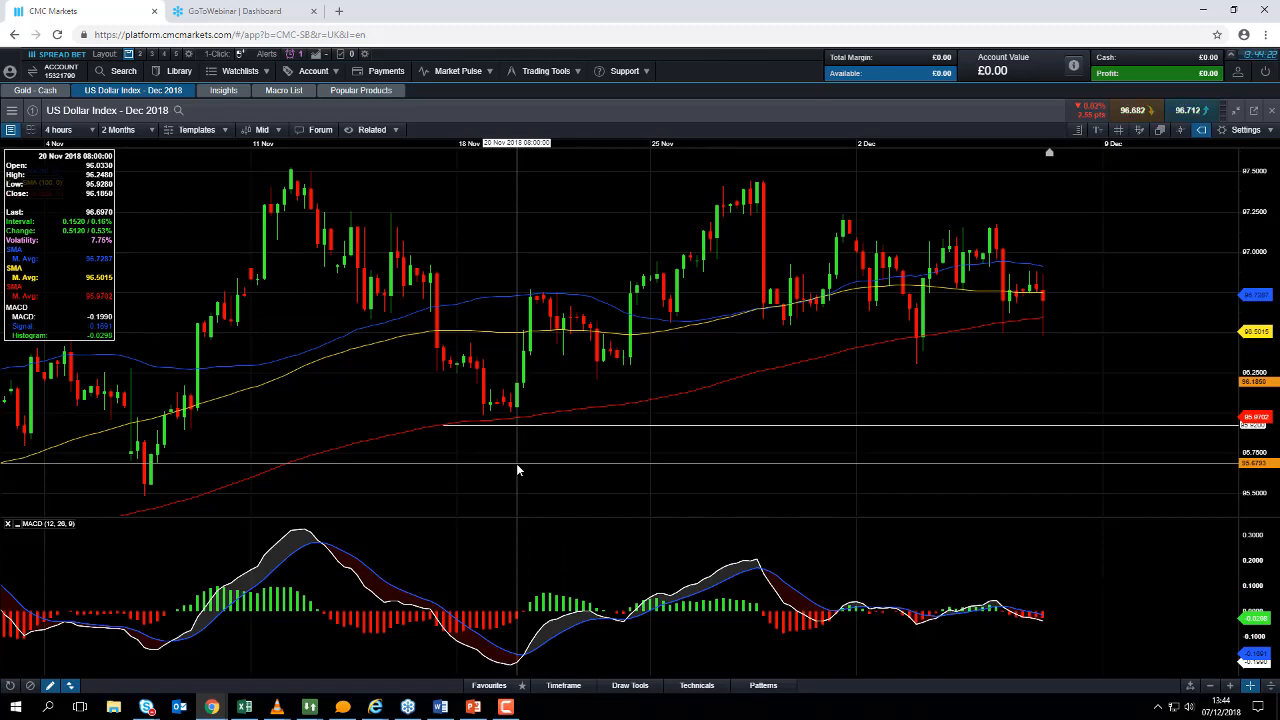
{"action": "mouse_move", "coordinate": [615, 432]}
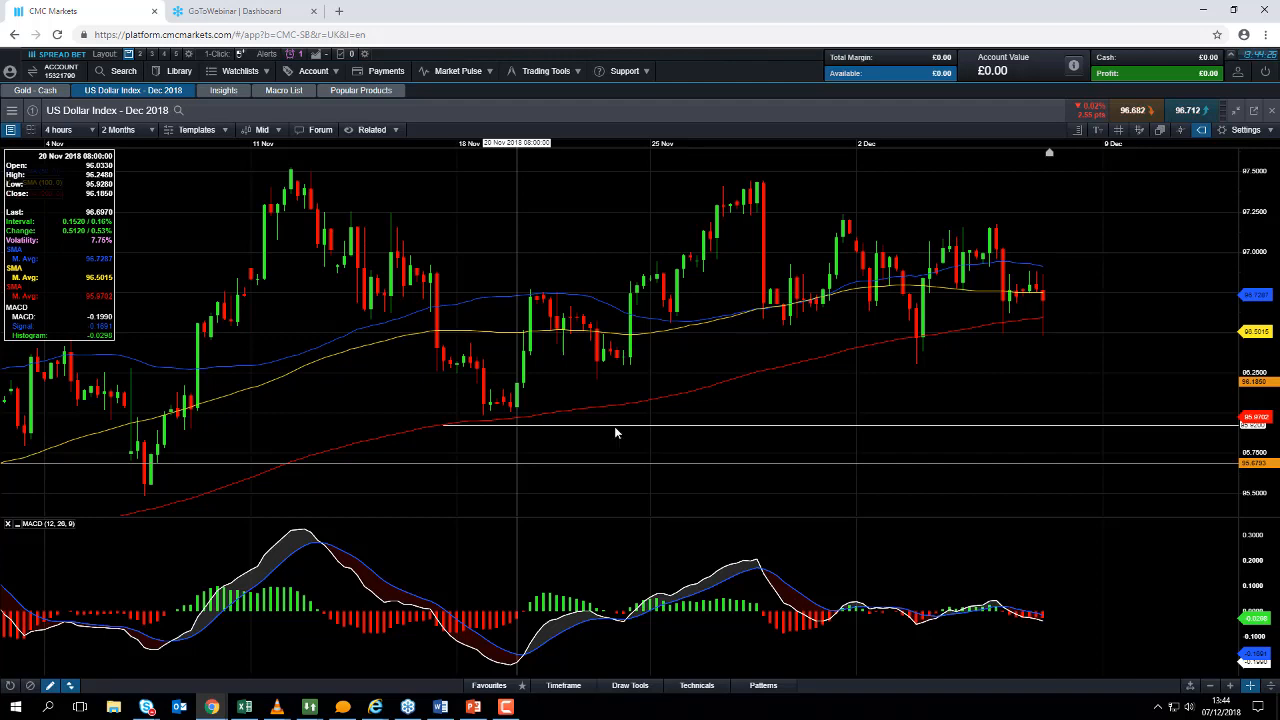
{"action": "mouse_move", "coordinate": [893, 194]}
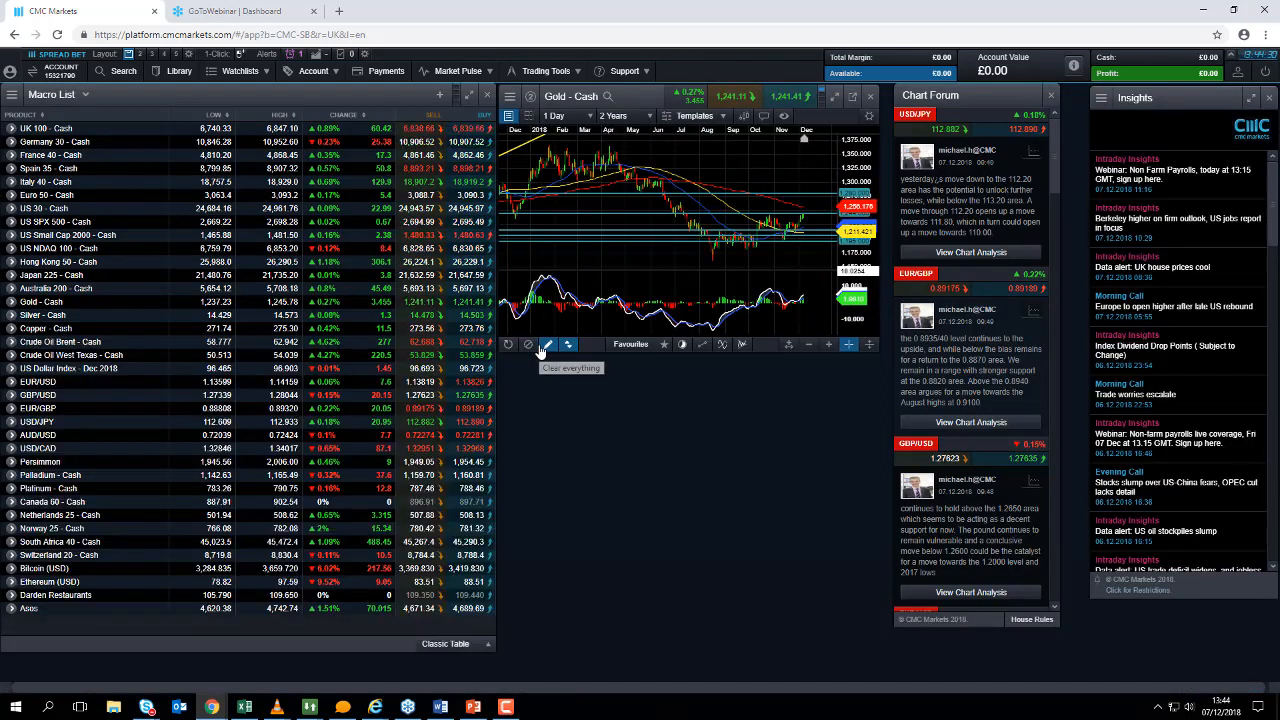
{"action": "mouse_move", "coordinate": [547, 344]}
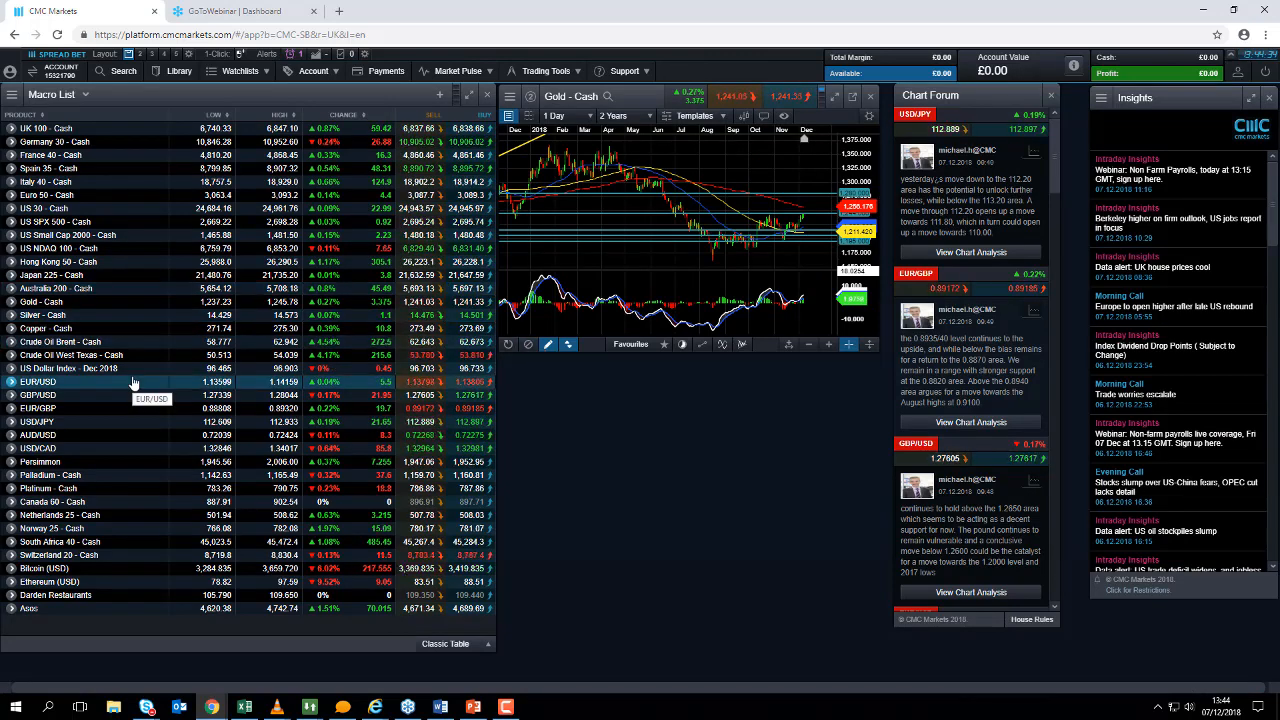
- Open the Crude Oil Brent - Cash chart from the Macro List and maximise it
{"action": "right_click", "coordinate": [60, 341]}
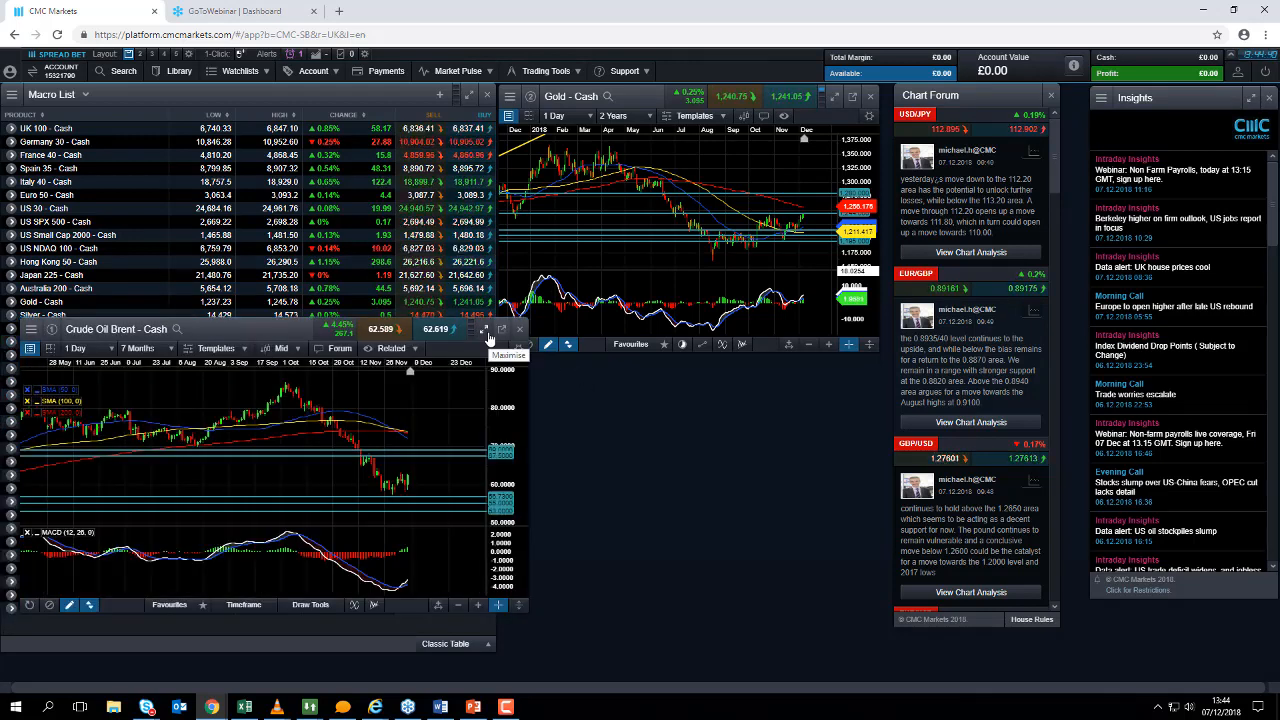
{"action": "left_click", "coordinate": [487, 329]}
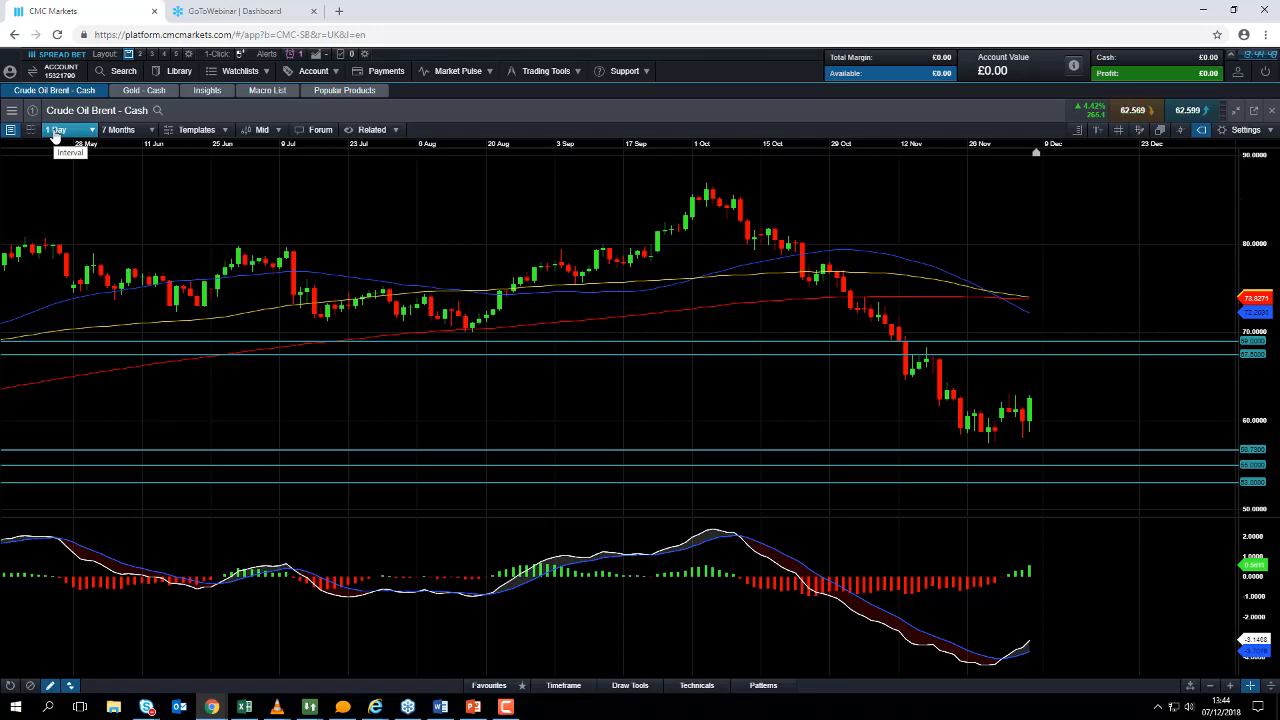
- Switch the Brent chart interval to 2-minute candles
{"action": "left_click", "coordinate": [67, 130]}
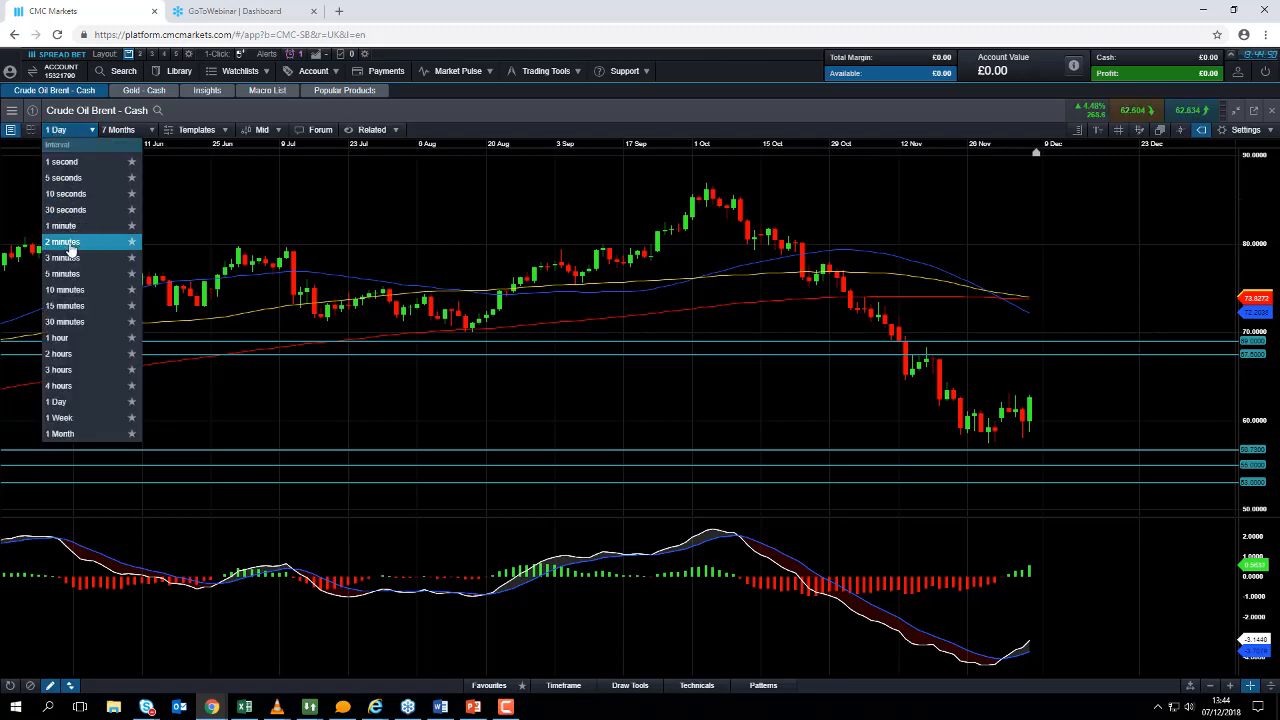
{"action": "left_click", "coordinate": [63, 241]}
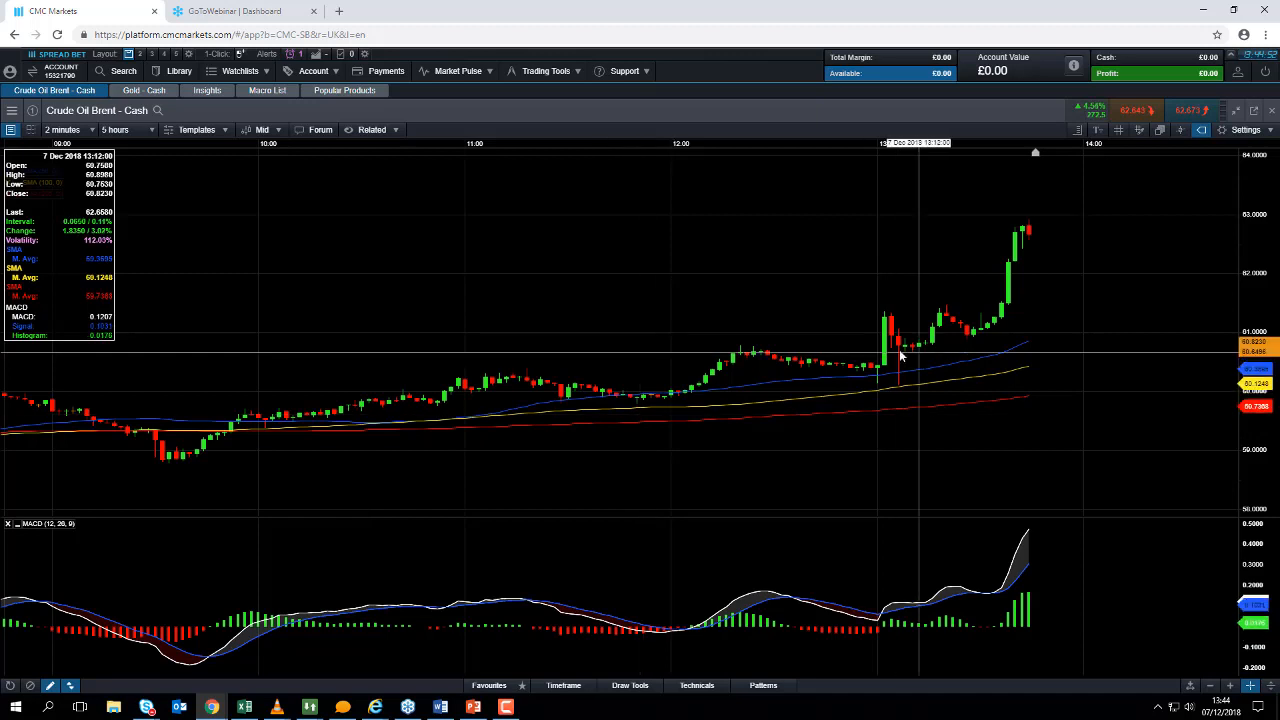
{"action": "left_click", "coordinate": [137, 129]}
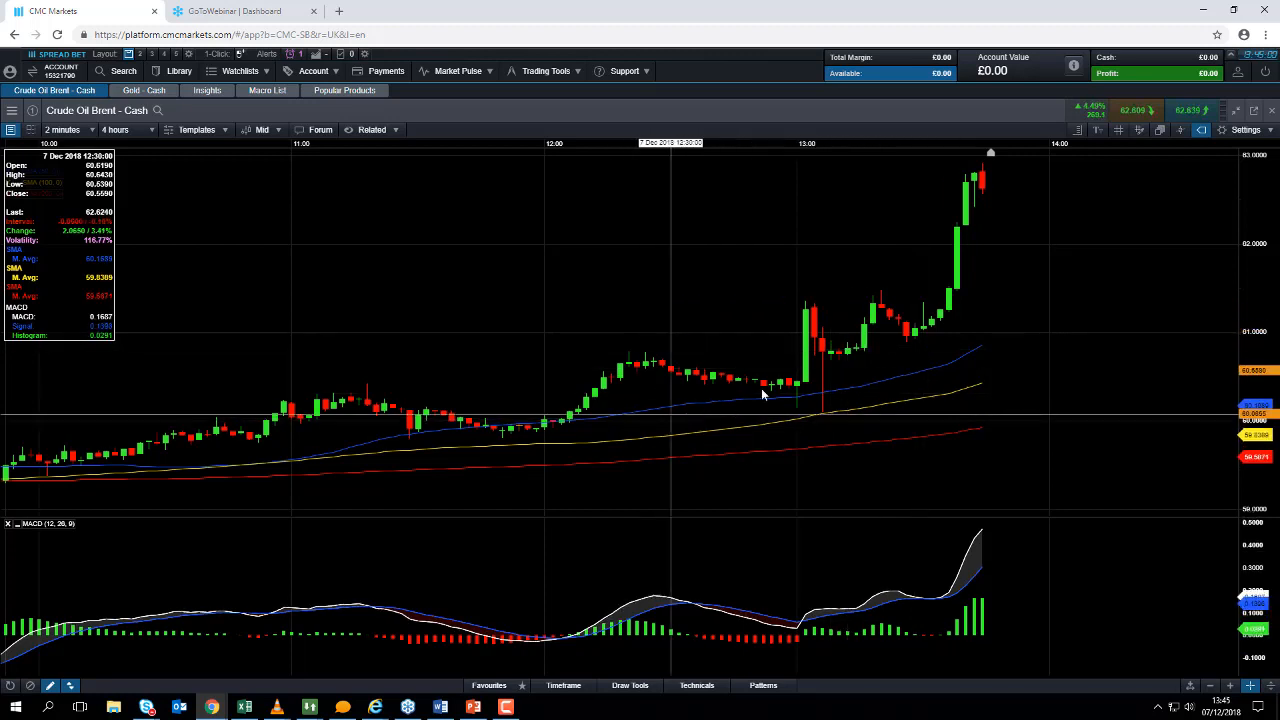
{"action": "mouse_move", "coordinate": [925, 347]}
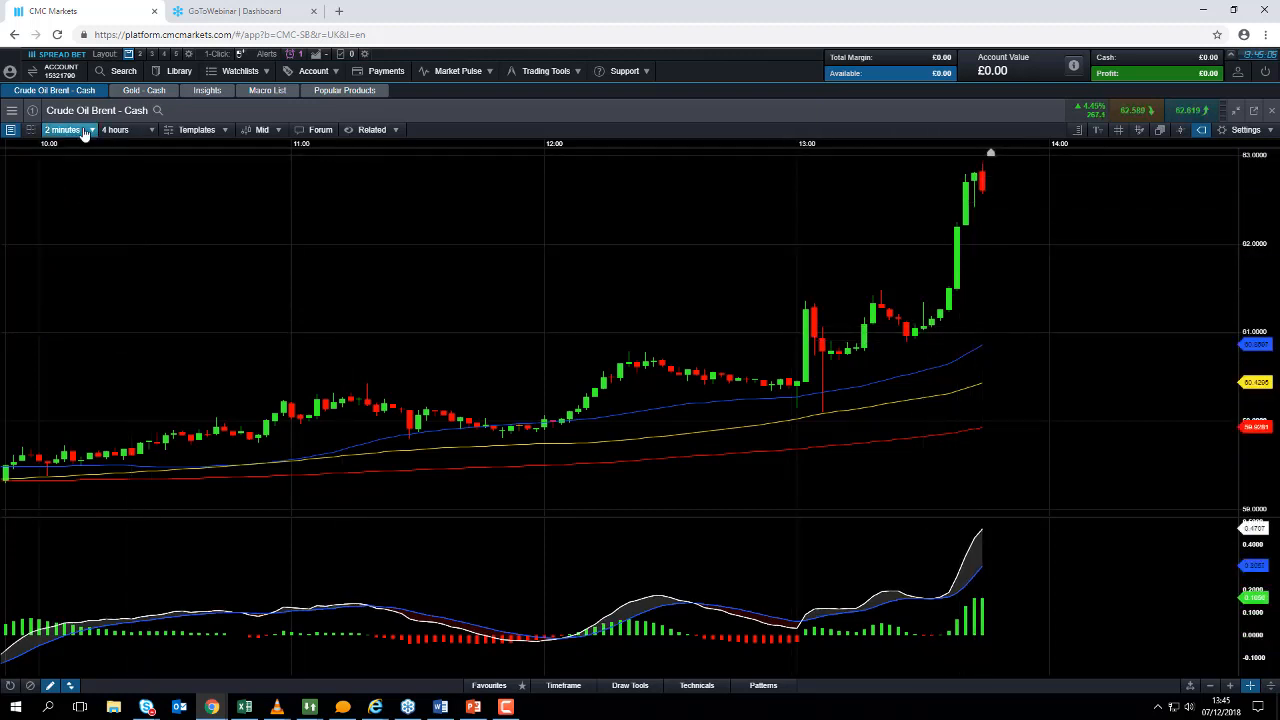
- Set the Brent chart to 1 Day candles over a 3 Months period
{"action": "left_click", "coordinate": [63, 129]}
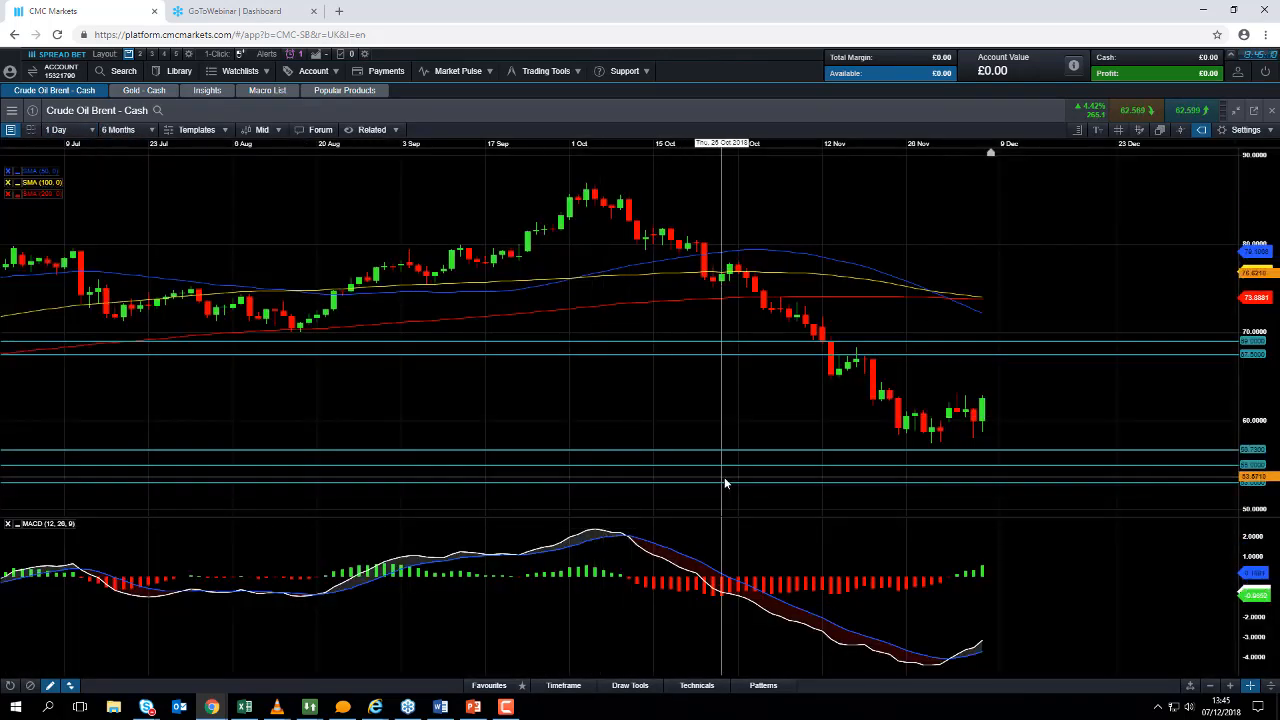
{"action": "mouse_move", "coordinate": [590, 377]}
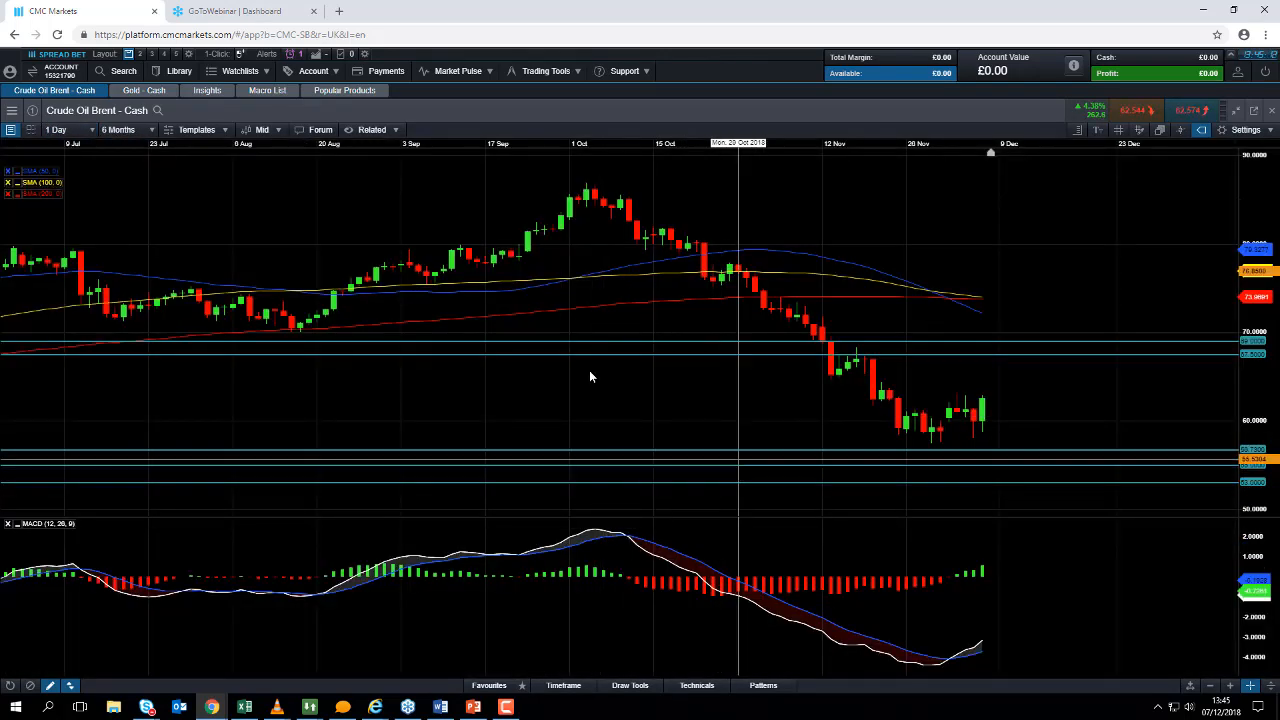
{"action": "mouse_move", "coordinate": [612, 329]}
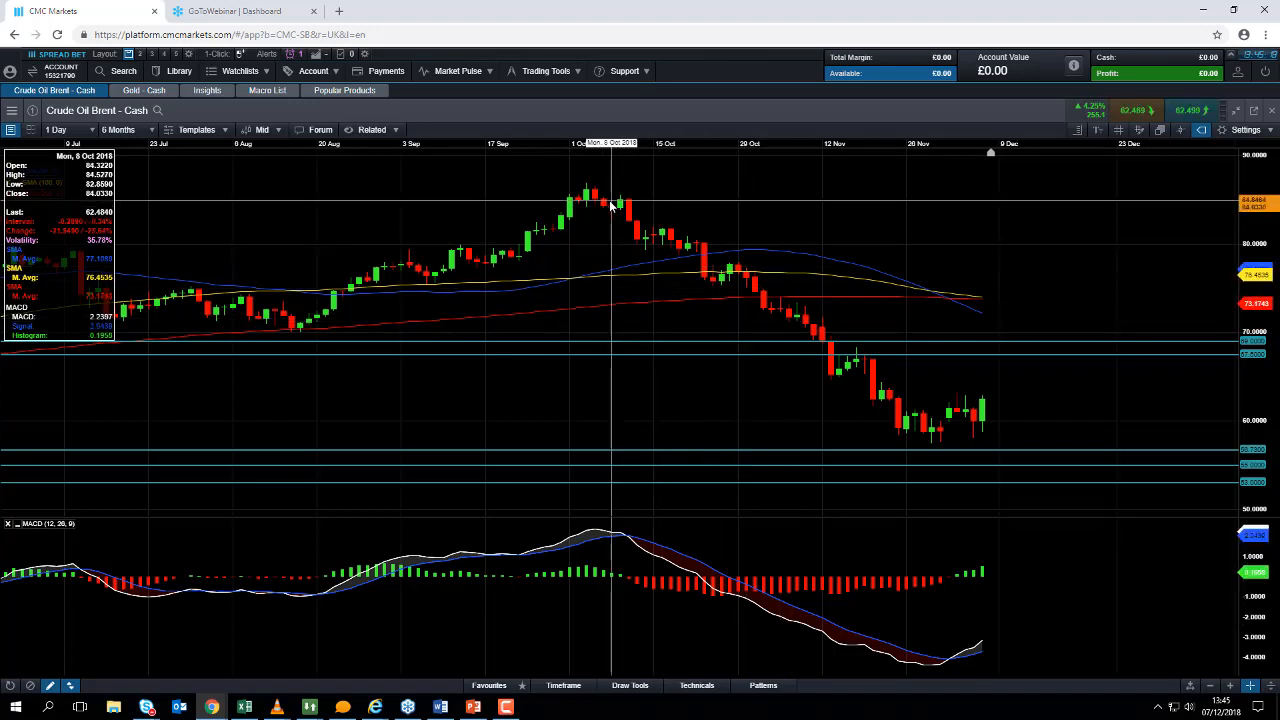
{"action": "mouse_move", "coordinate": [815, 387]}
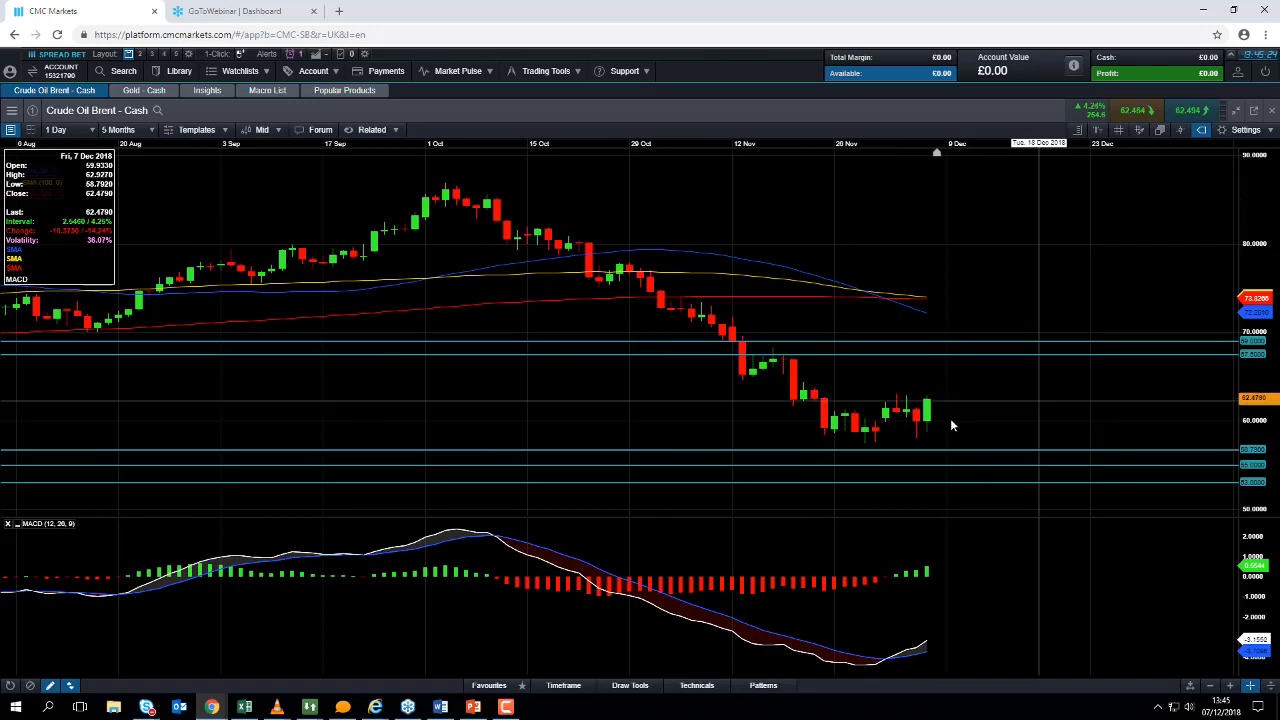
{"action": "mouse_move", "coordinate": [875, 441]}
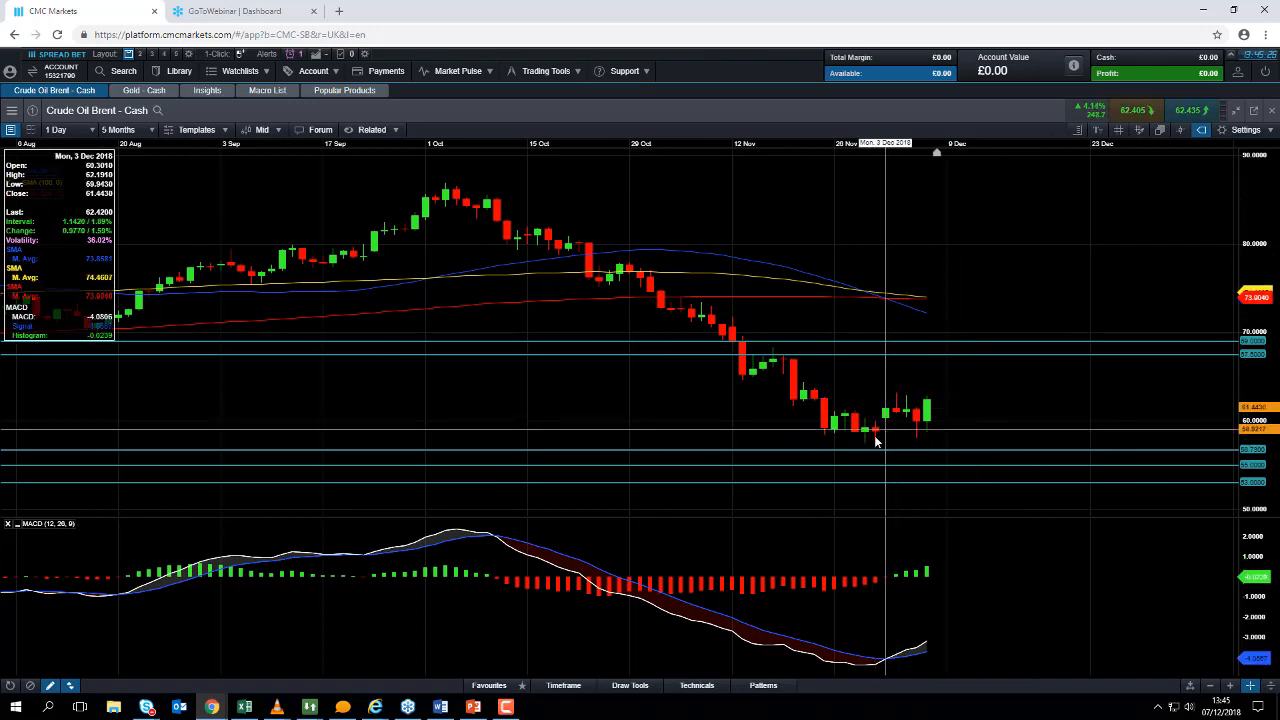
{"action": "mouse_move", "coordinate": [897, 441]}
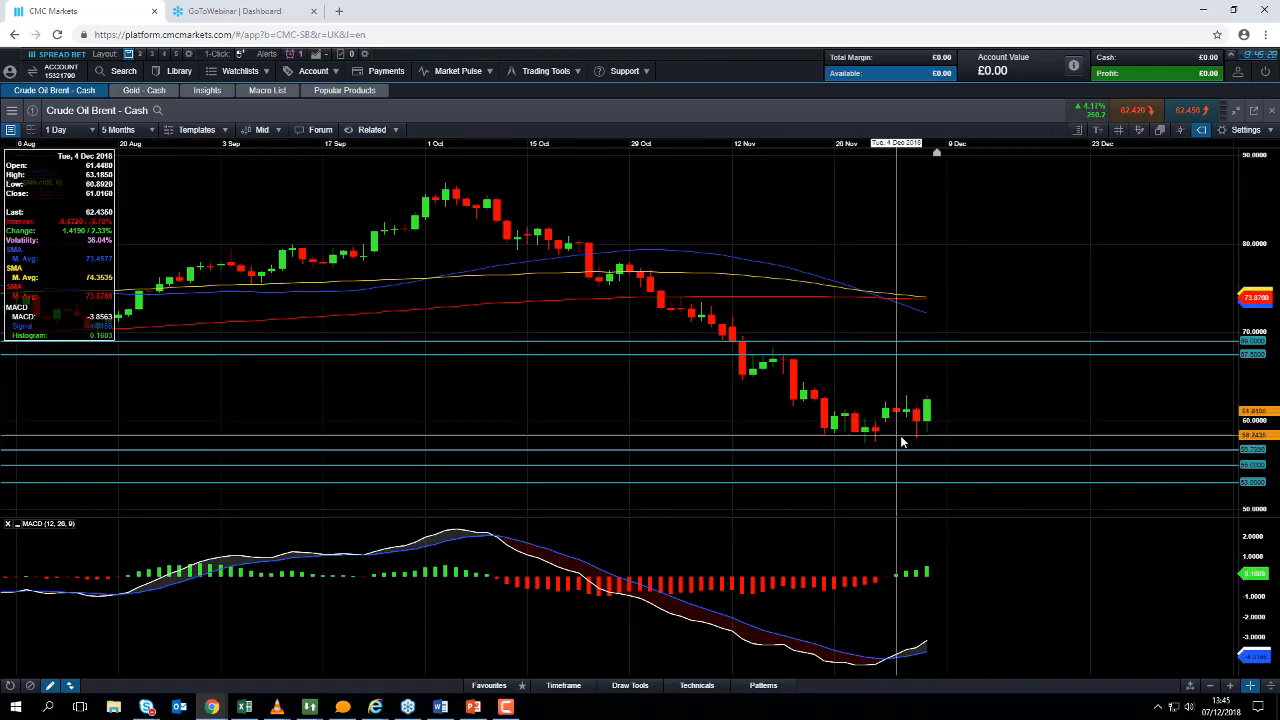
{"action": "left_click", "coordinate": [121, 129]}
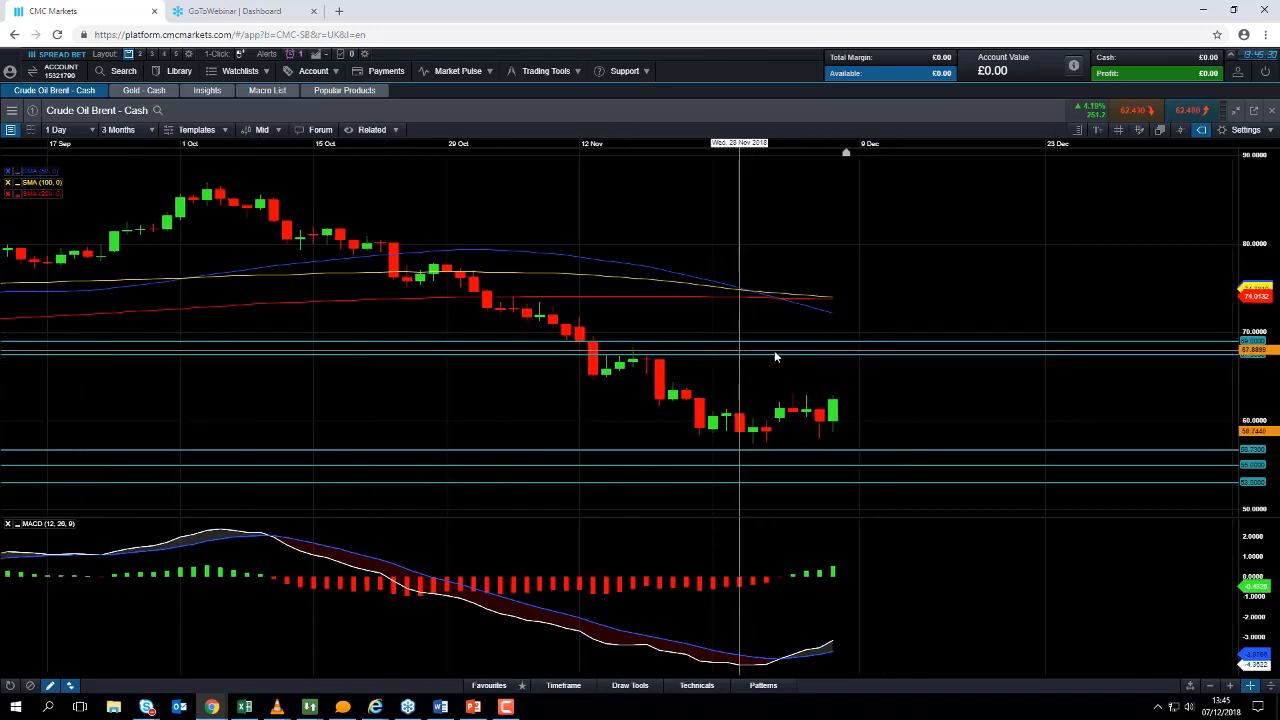
{"action": "mouse_move", "coordinate": [740, 370]}
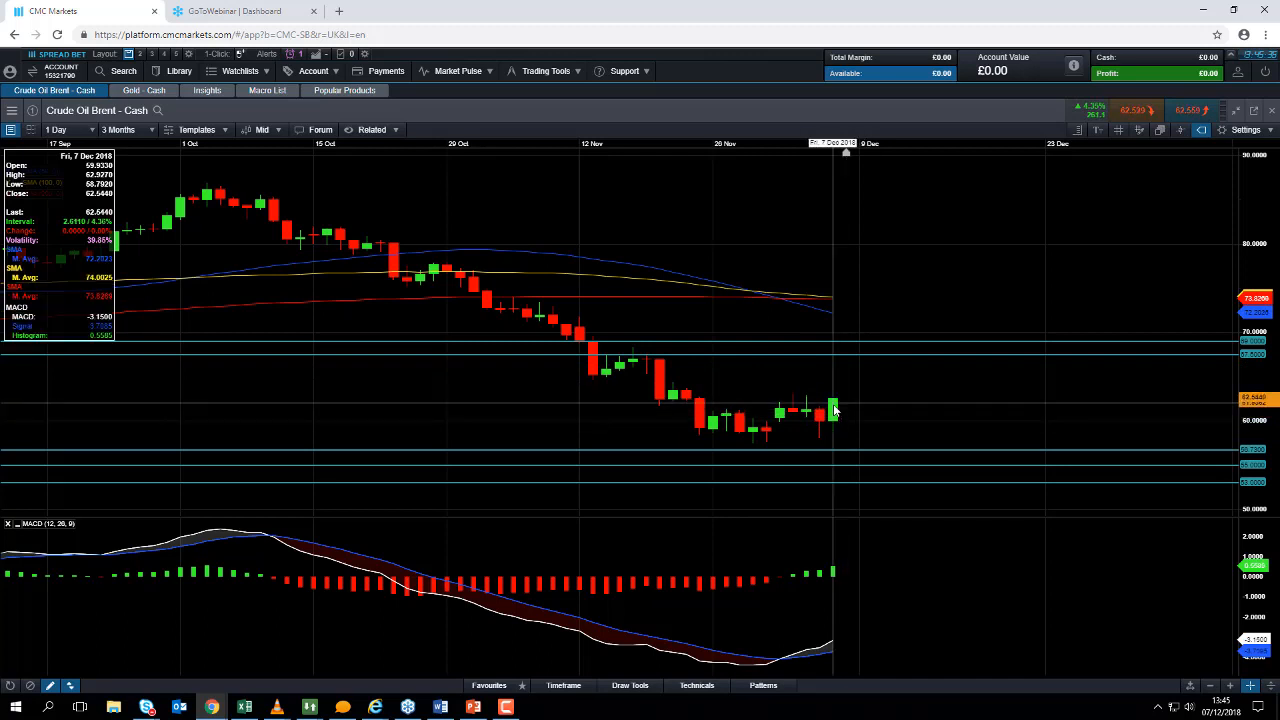
{"action": "mouse_move", "coordinate": [845, 405]}
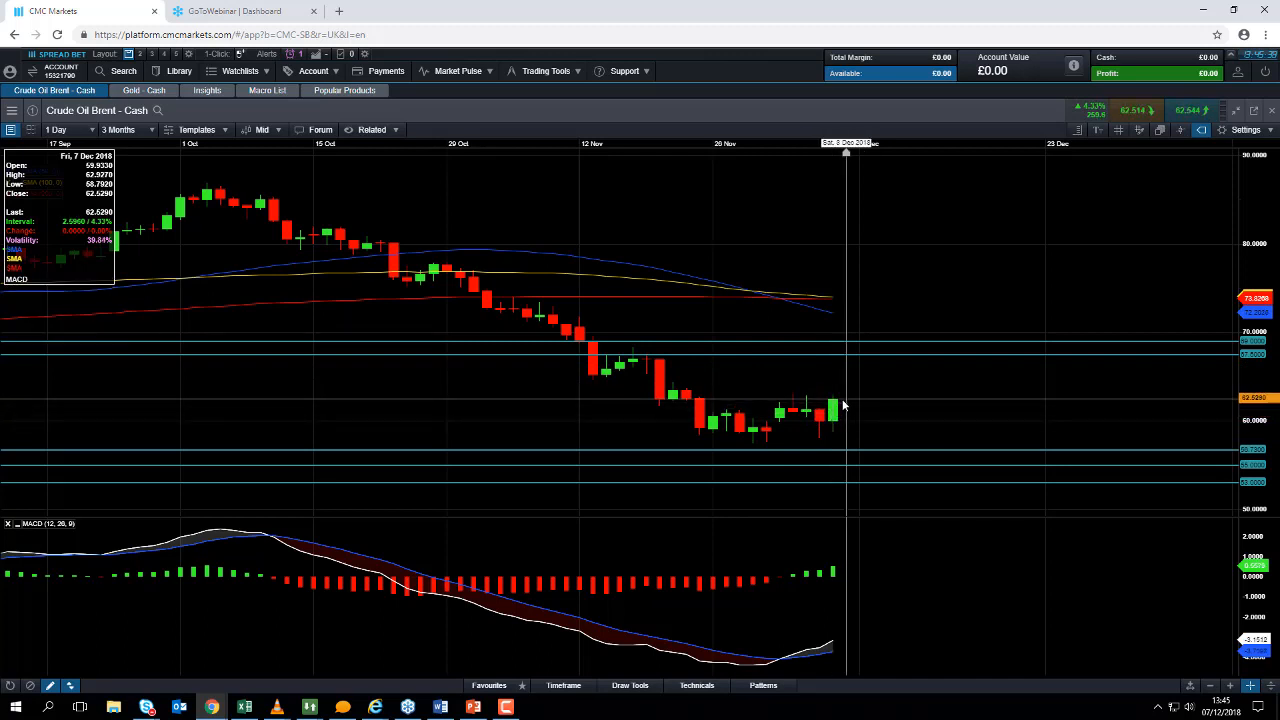
{"action": "left_click", "coordinate": [118, 129]}
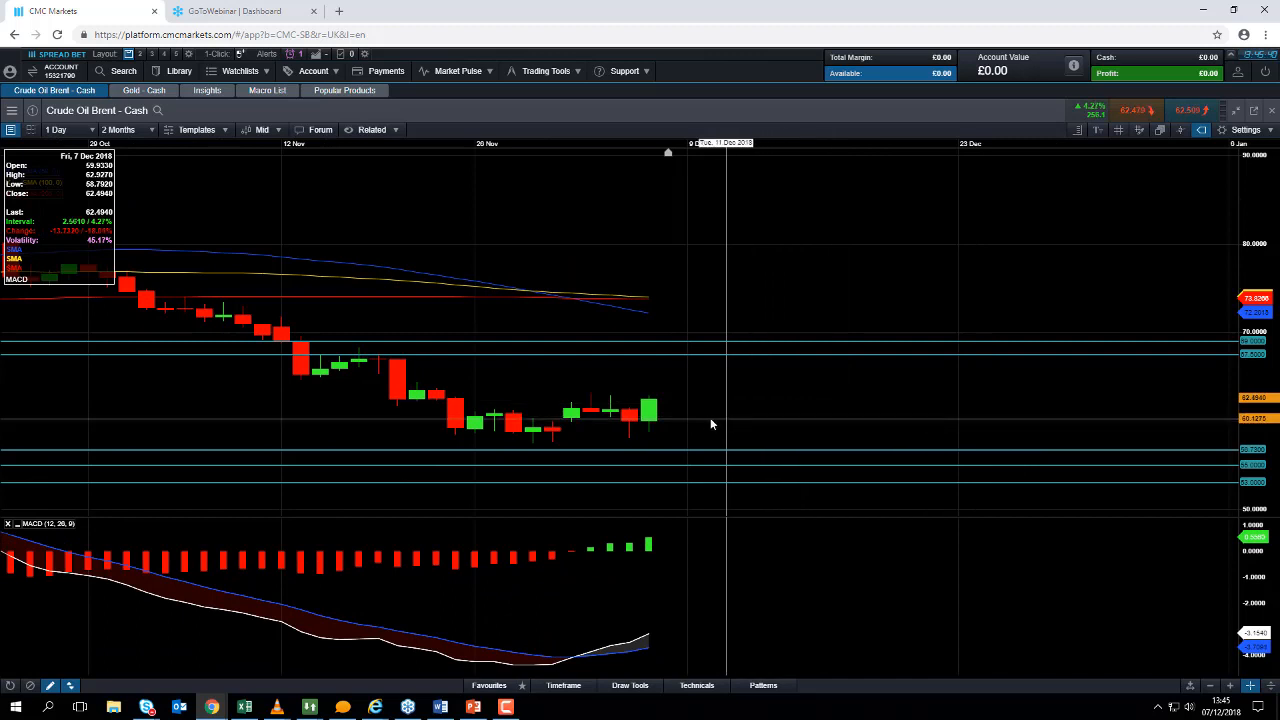
{"action": "mouse_move", "coordinate": [658, 414]}
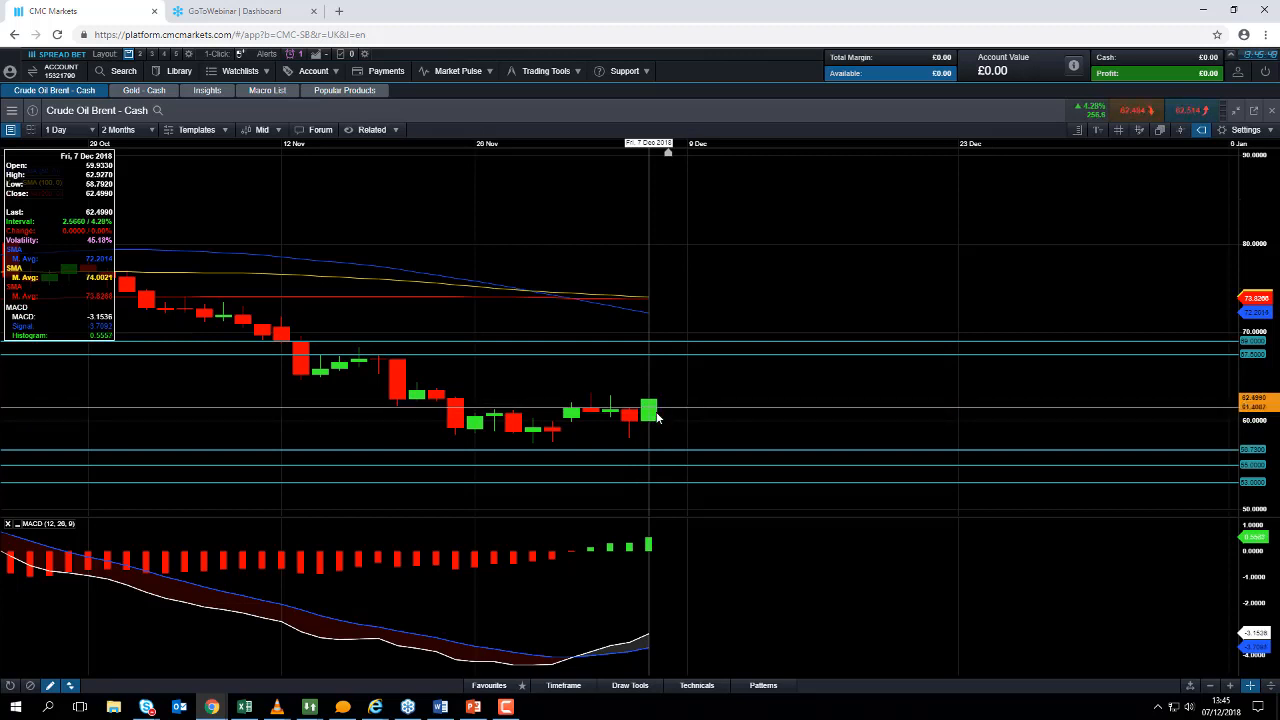
{"action": "mouse_move", "coordinate": [631, 422]}
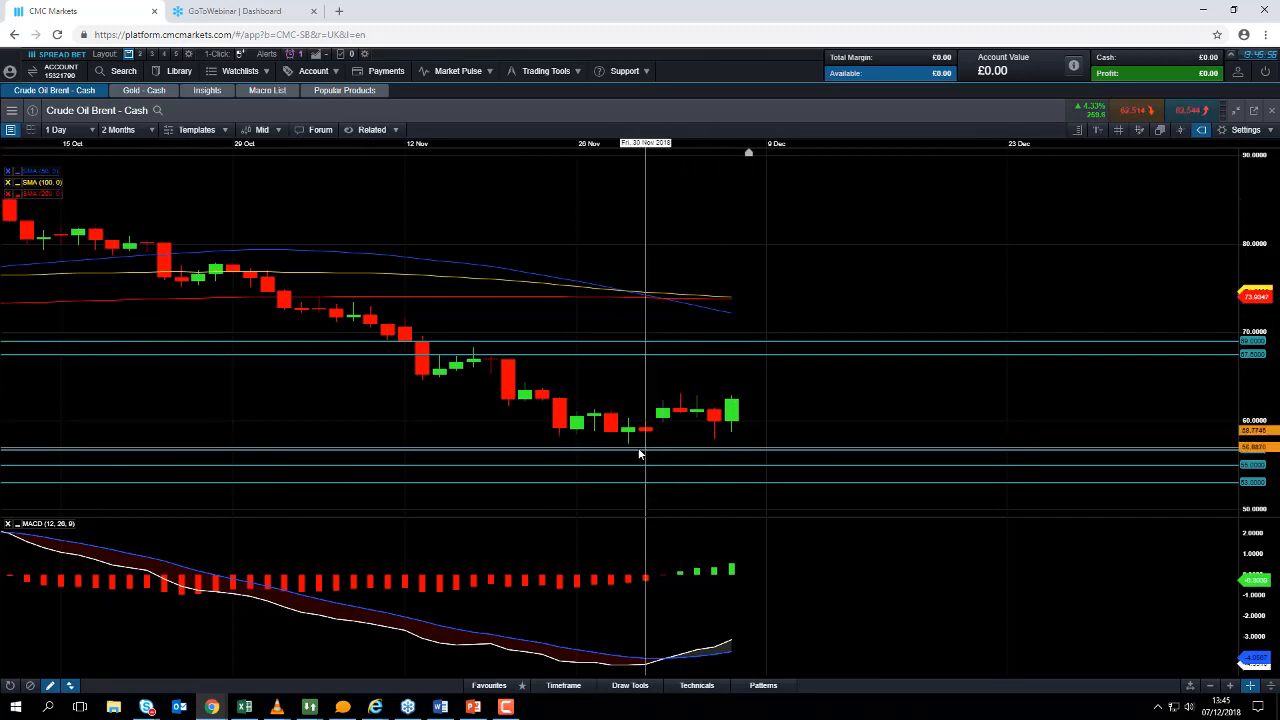
{"action": "mouse_move", "coordinate": [630, 455]}
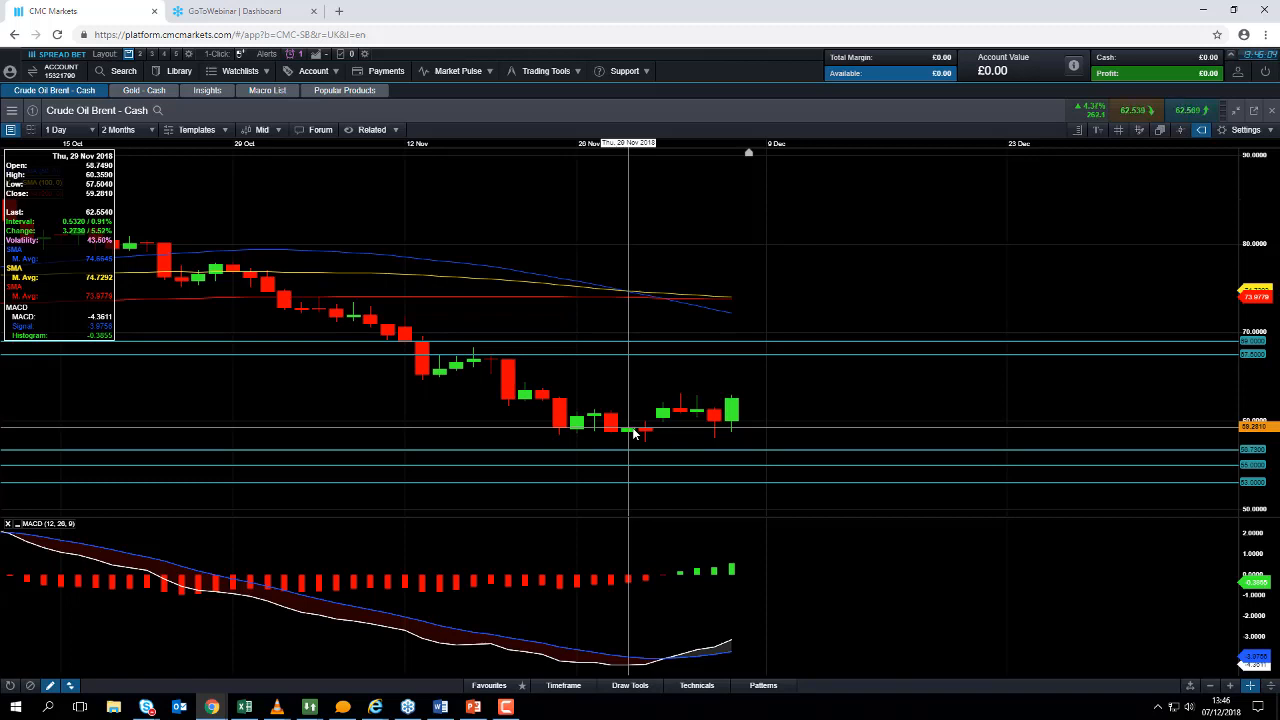
{"action": "mouse_move", "coordinate": [645, 437]}
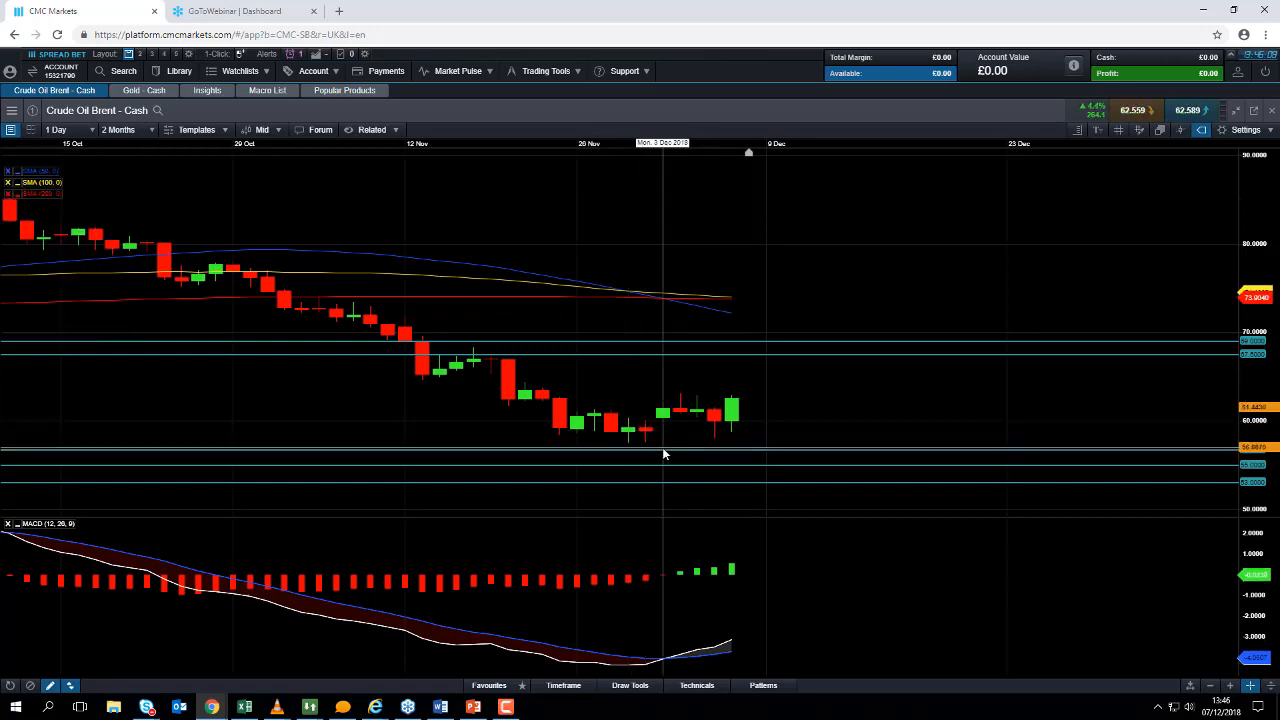
{"action": "mouse_move", "coordinate": [765, 394]}
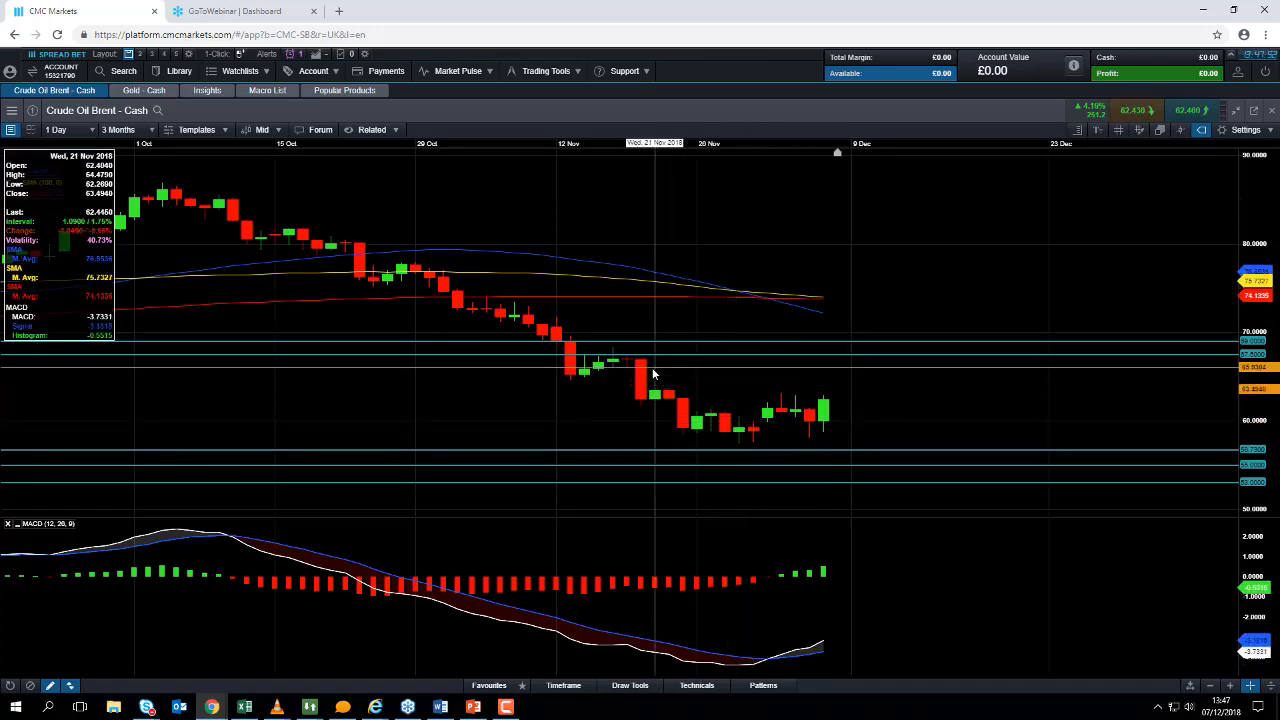
{"action": "mouse_move", "coordinate": [641, 380]}
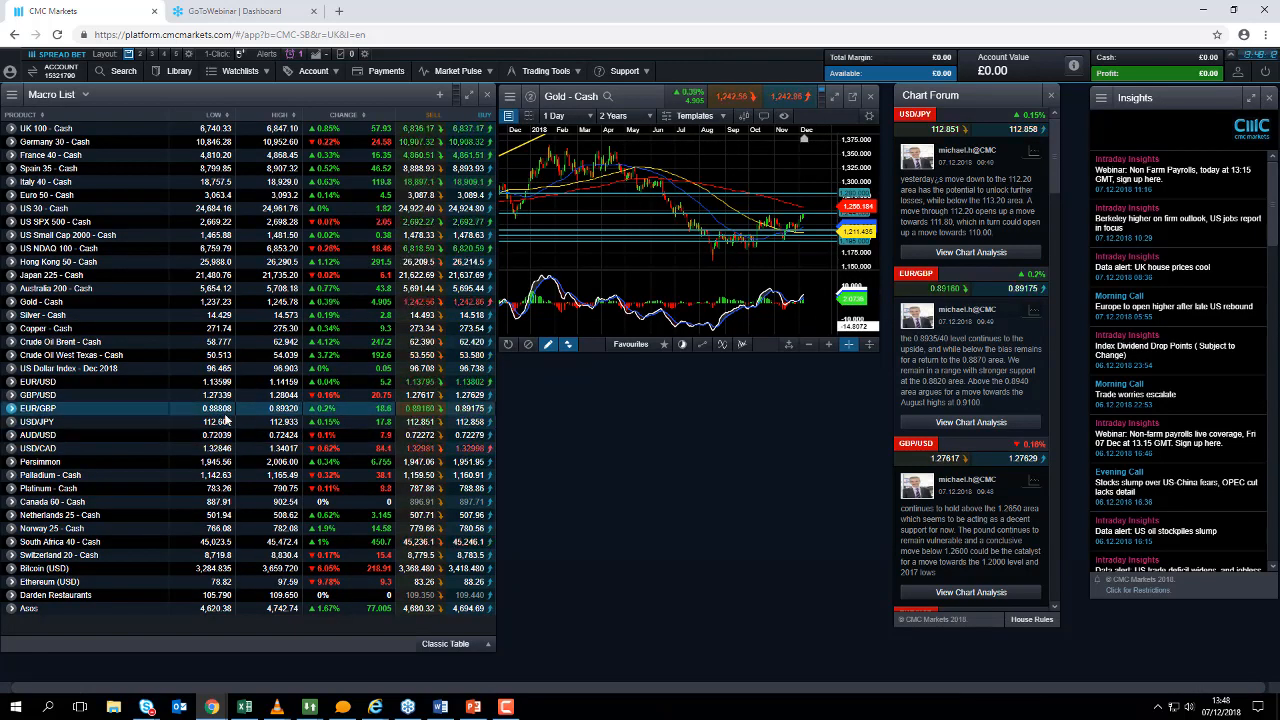
- Open the Crude Oil West Texas - Cash chart and maximise it
{"action": "right_click", "coordinate": [220, 408]}
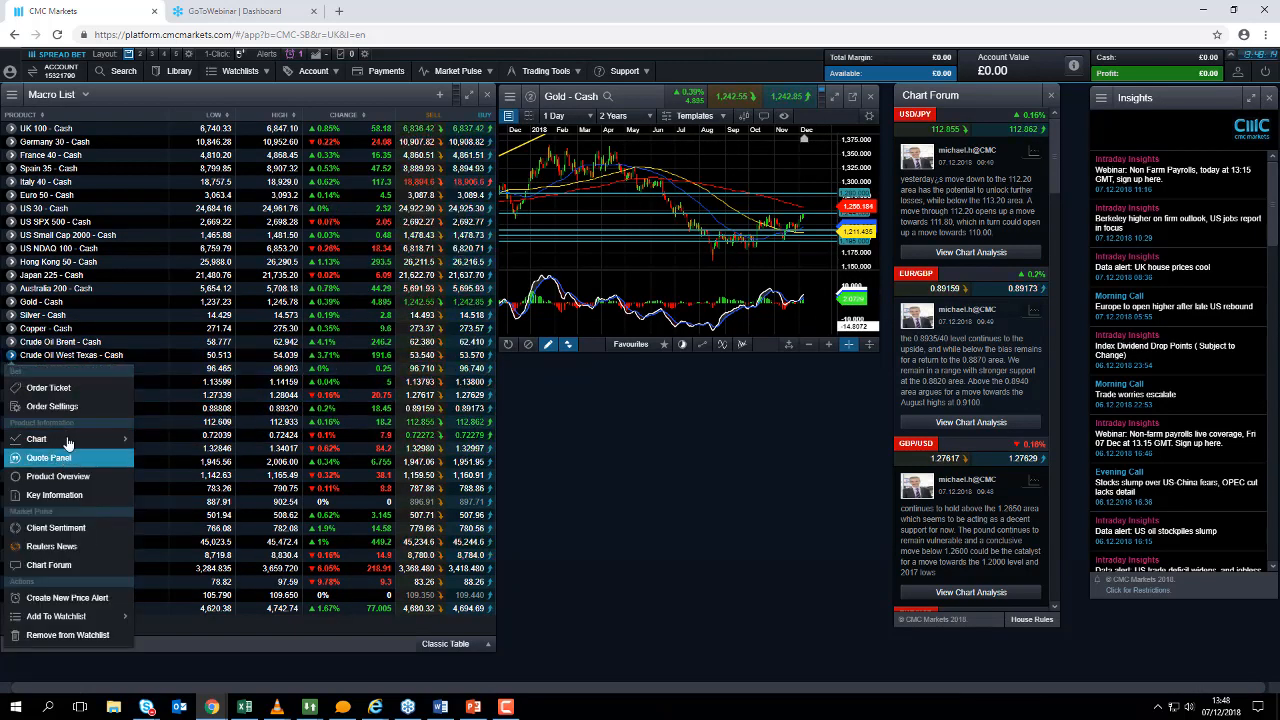
{"action": "left_click", "coordinate": [36, 439]}
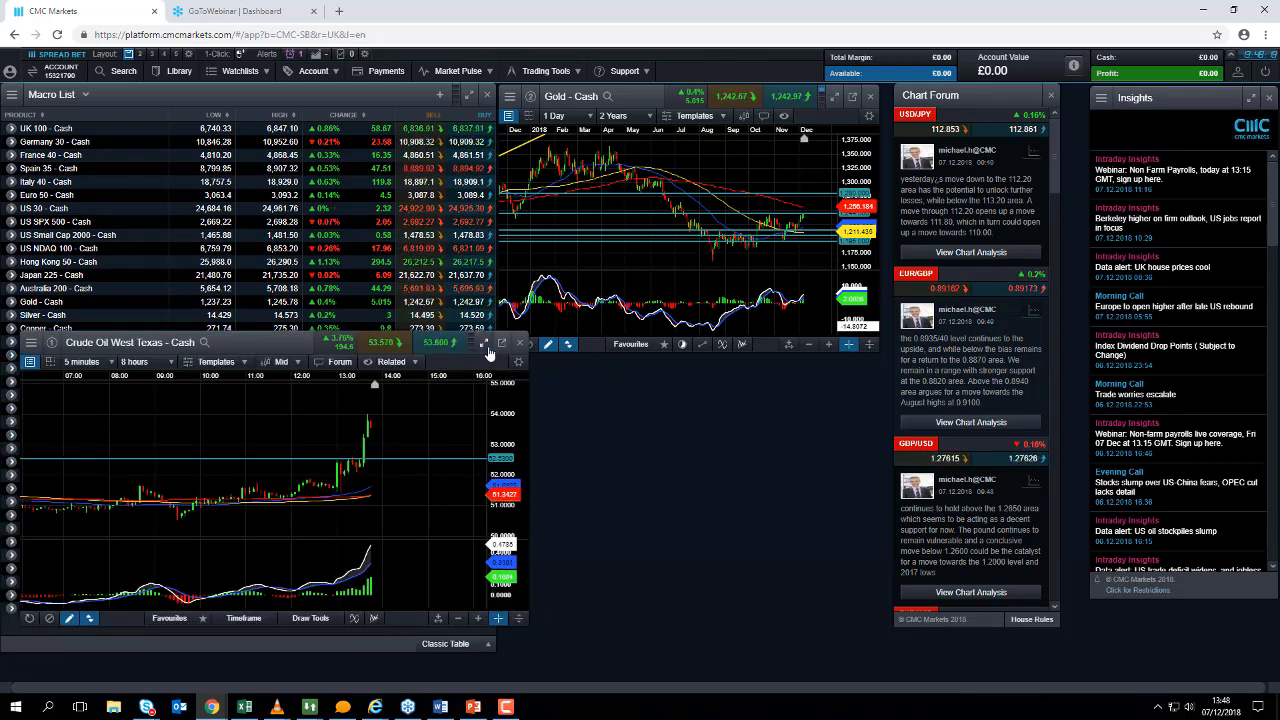
{"action": "left_click", "coordinate": [503, 343]}
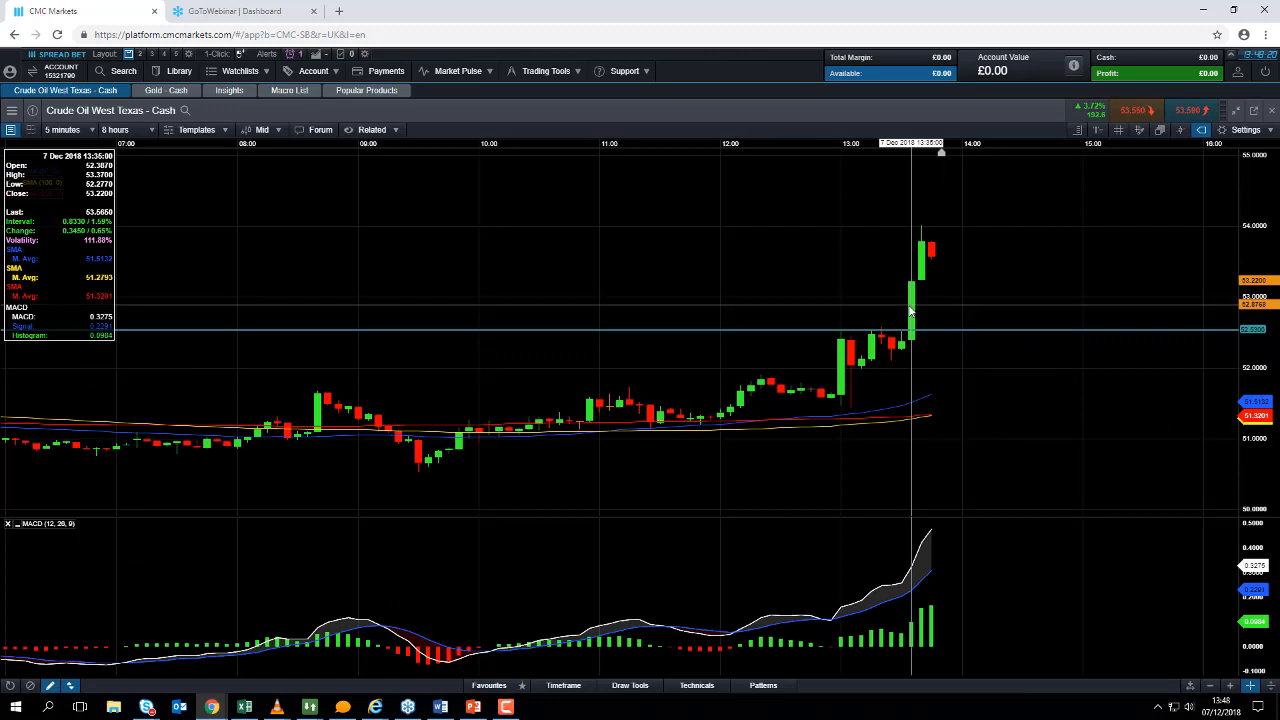
- Set the WTI chart to 1 Day candles and a 4 Months period
{"action": "left_click", "coordinate": [65, 129]}
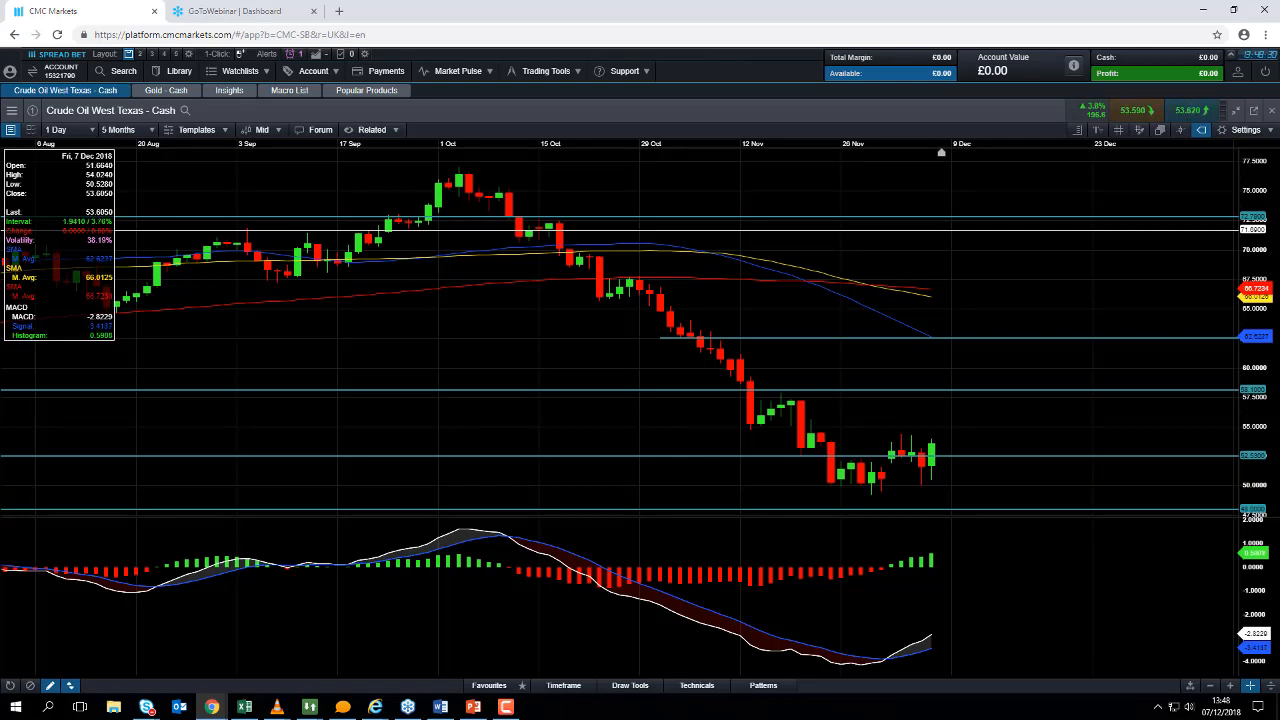
{"action": "mouse_move", "coordinate": [1108, 528]}
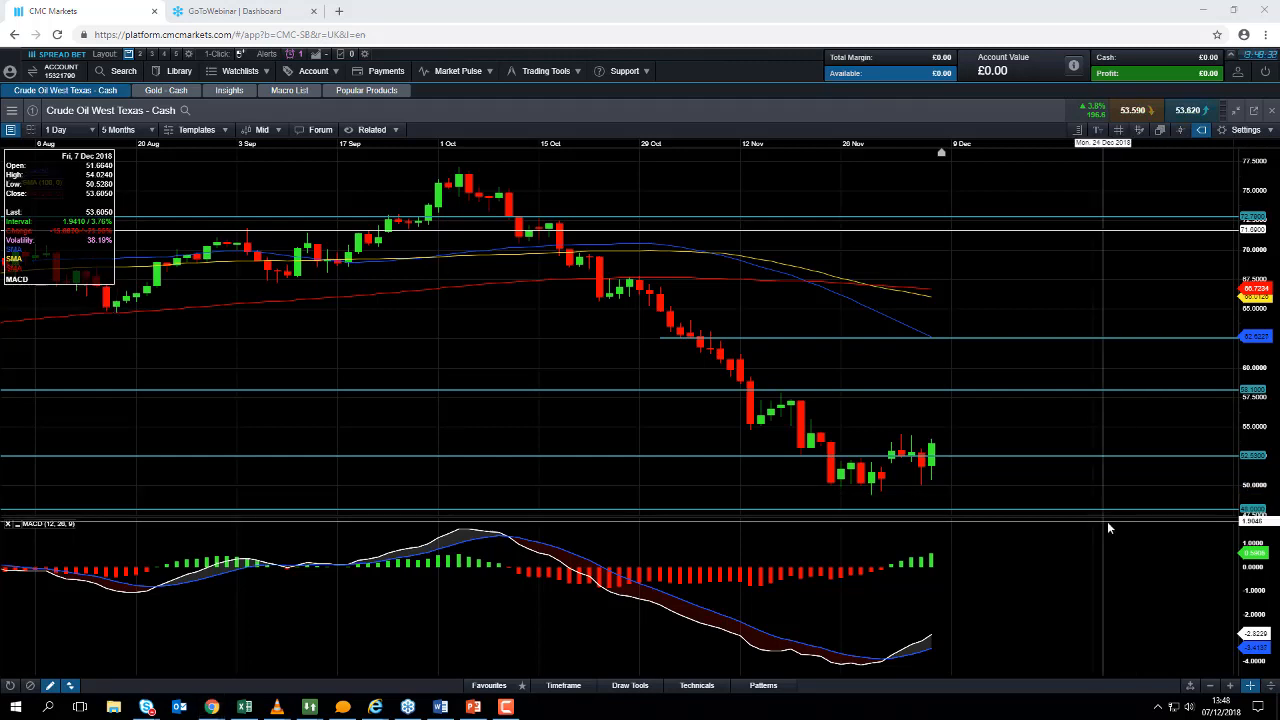
{"action": "mouse_move", "coordinate": [615, 330]}
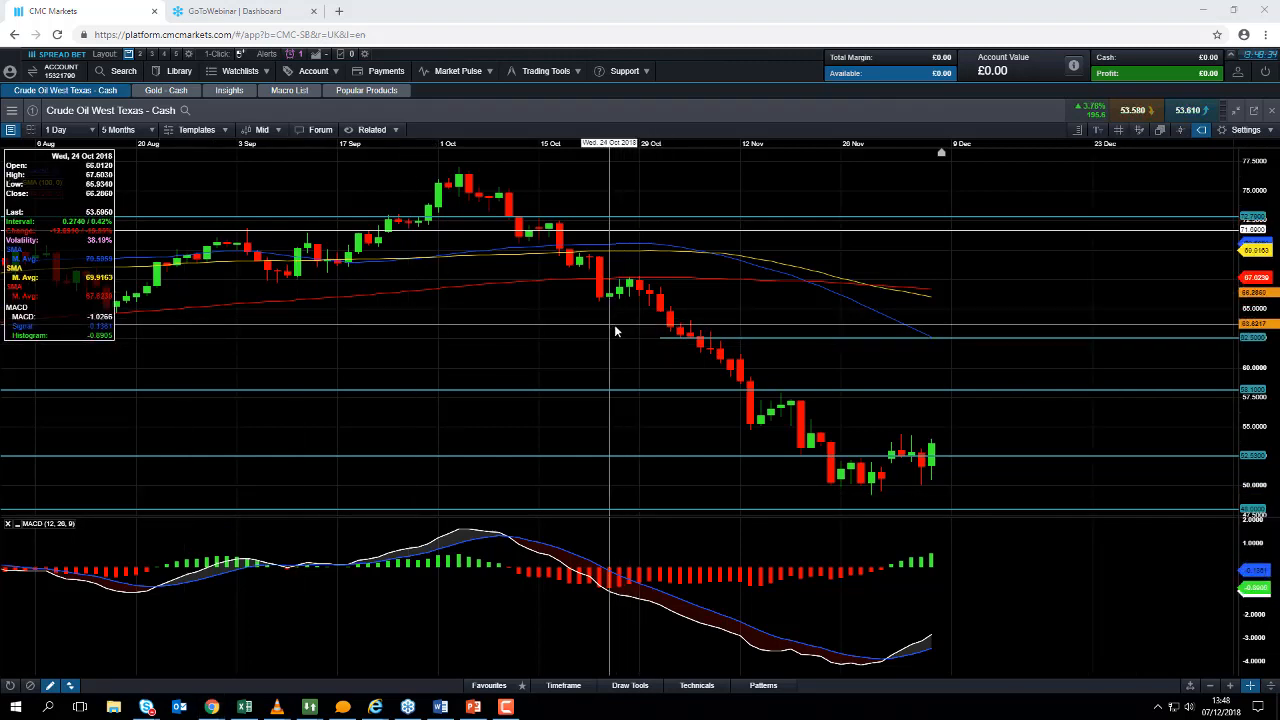
{"action": "mouse_move", "coordinate": [490, 210]}
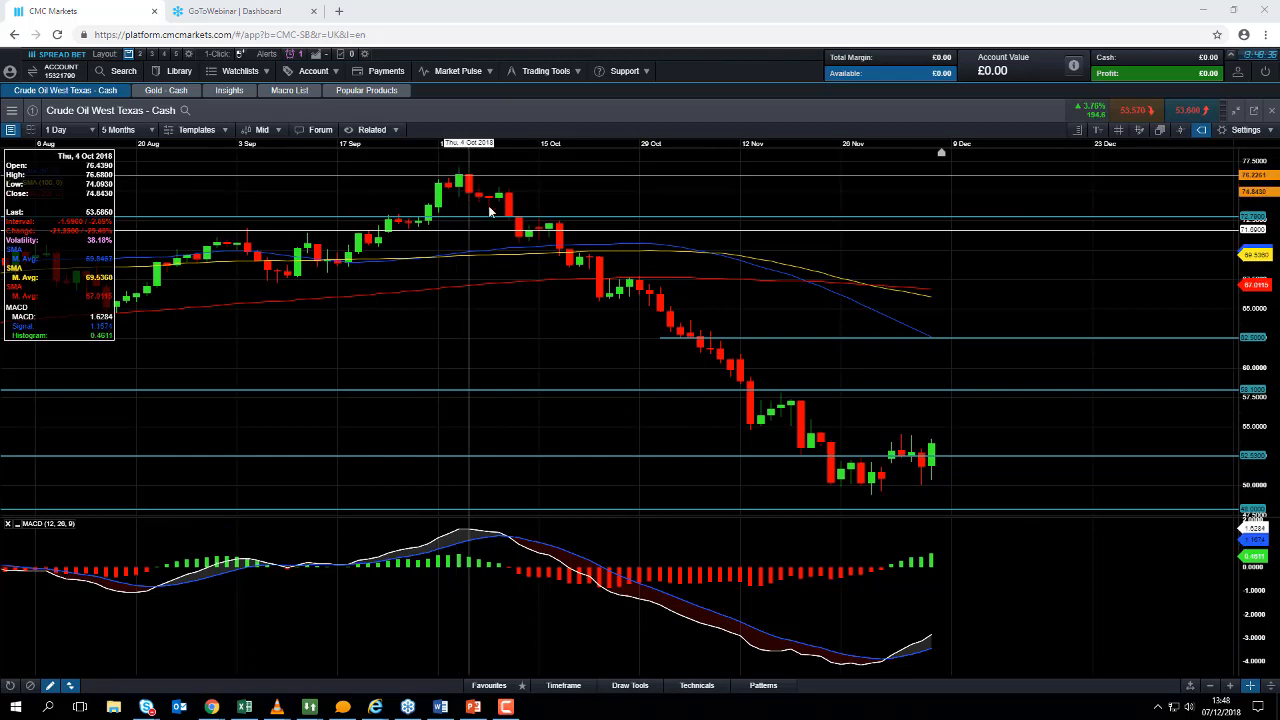
{"action": "mouse_move", "coordinate": [637, 275]}
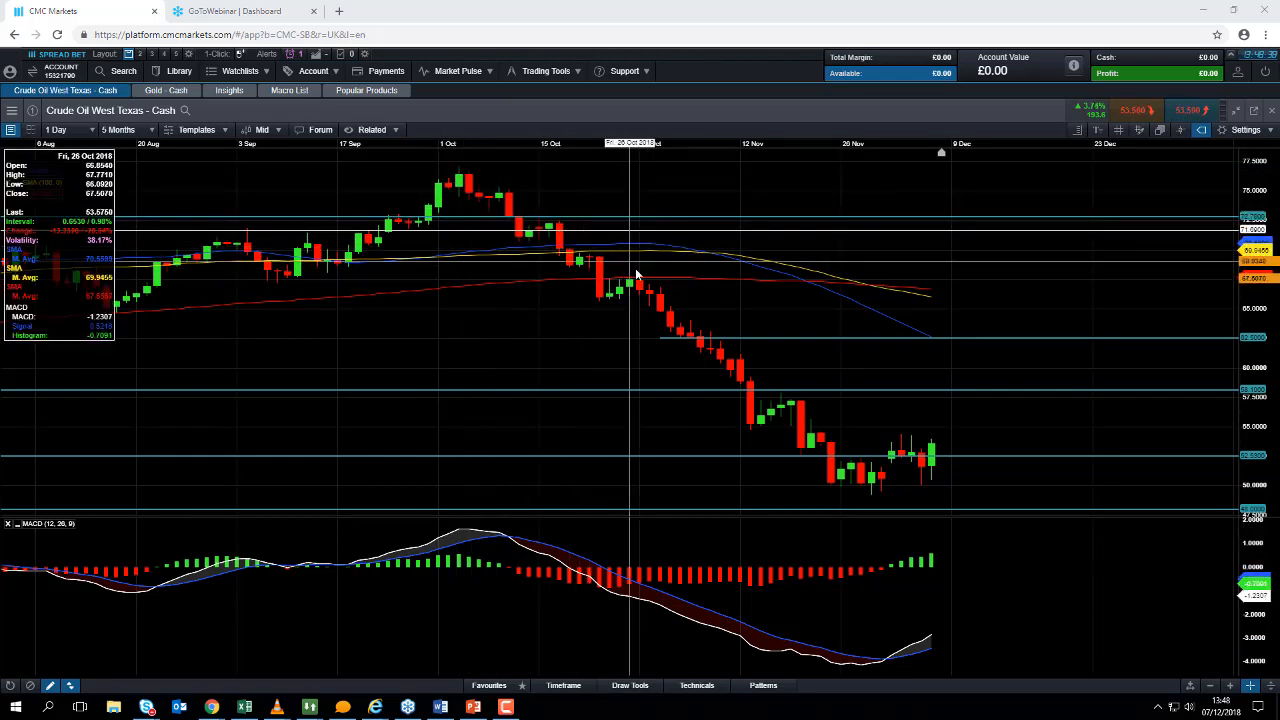
{"action": "mouse_move", "coordinate": [843, 485]}
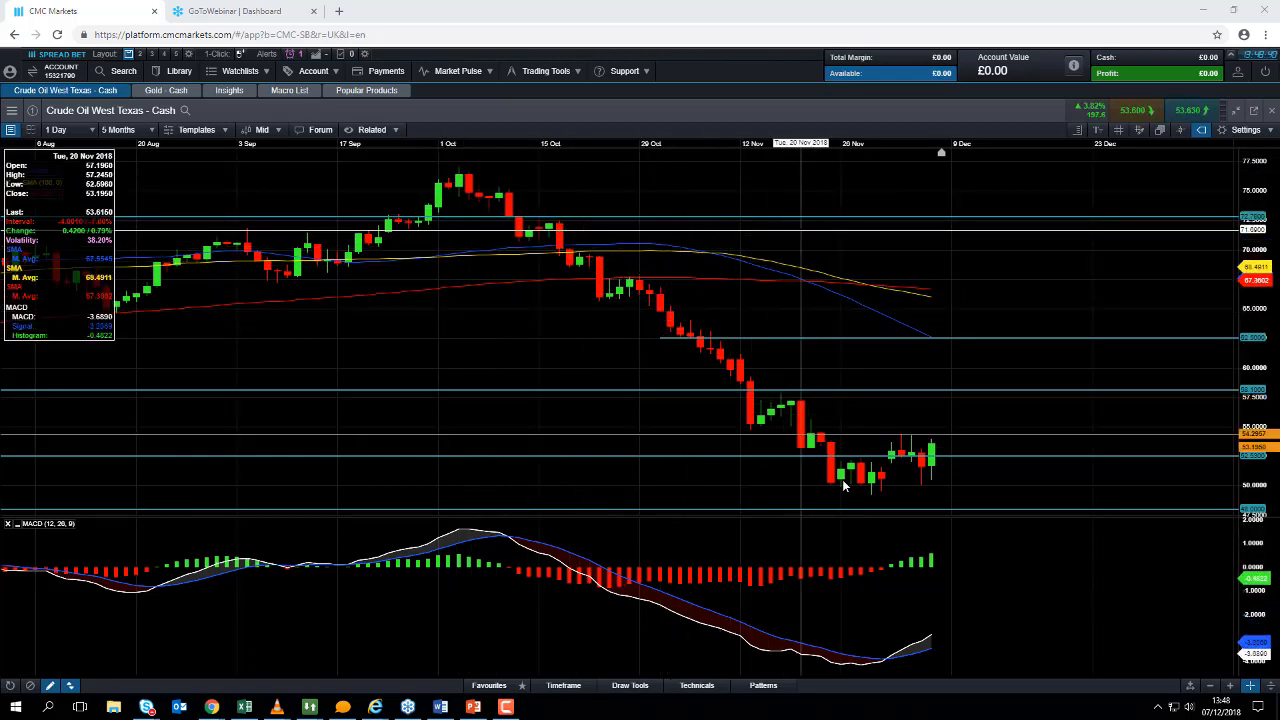
{"action": "left_click", "coordinate": [118, 129]}
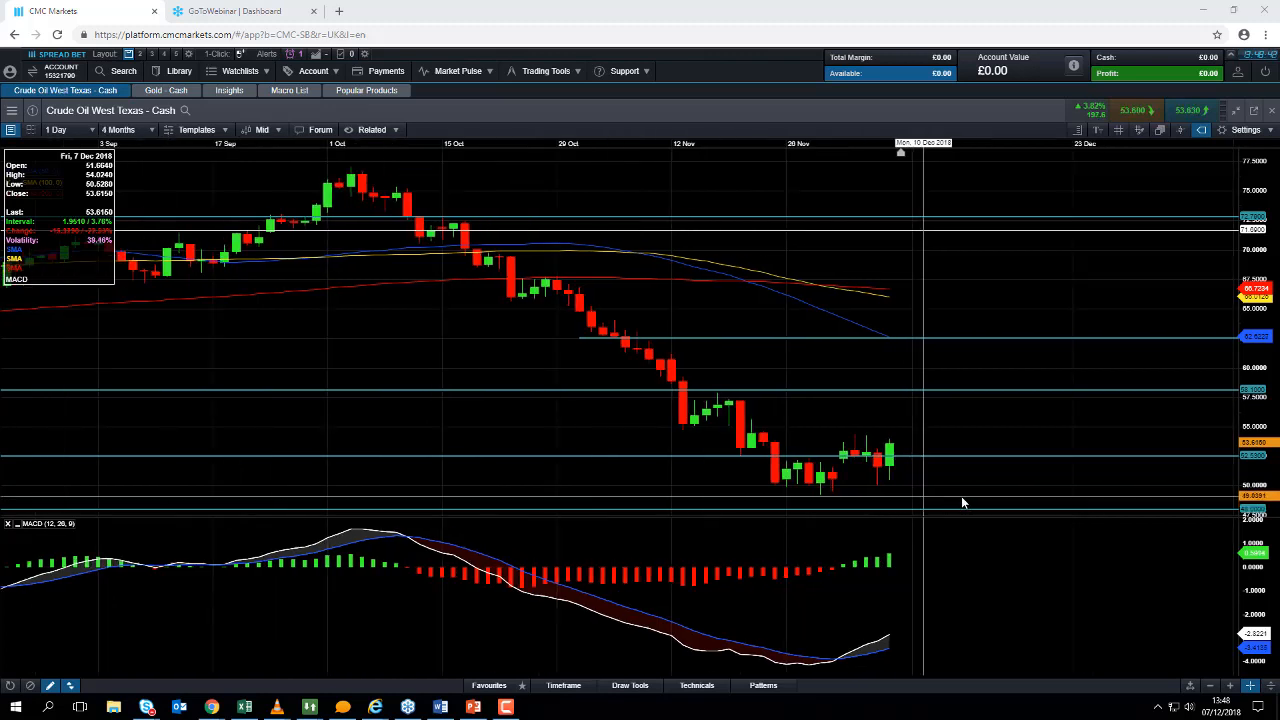
{"action": "mouse_move", "coordinate": [820, 508]}
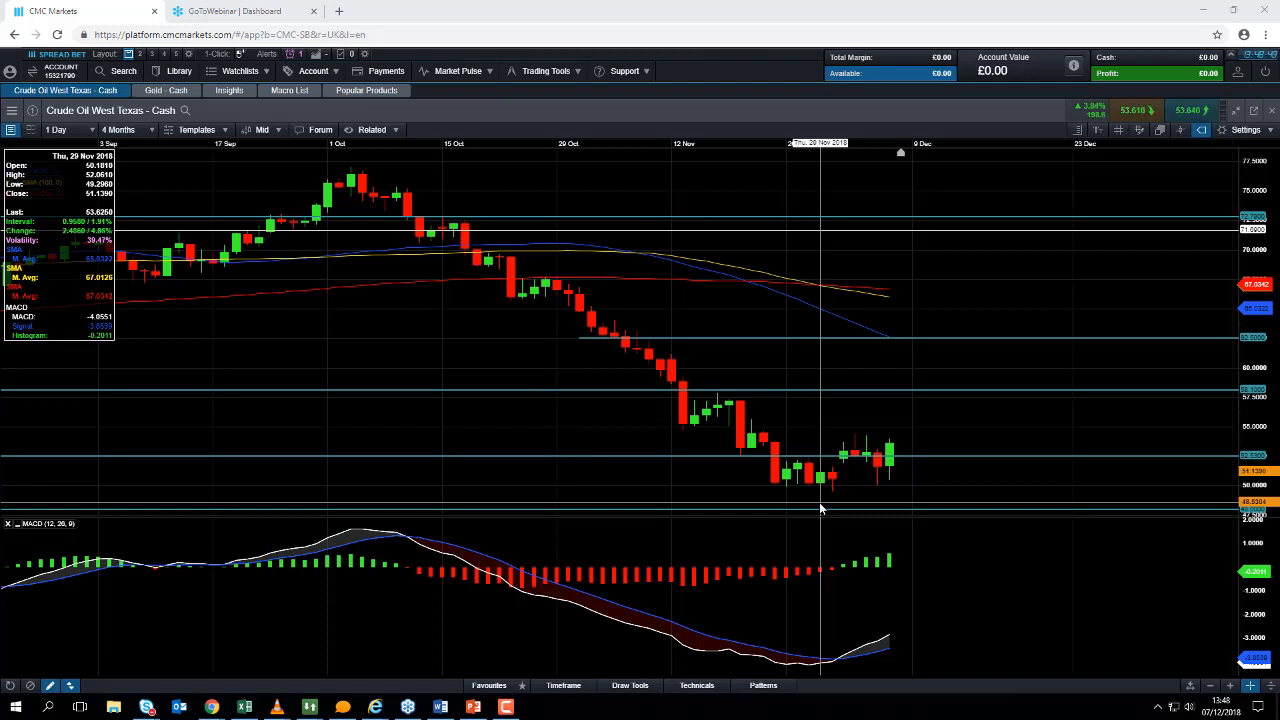
{"action": "mouse_move", "coordinate": [855, 499]}
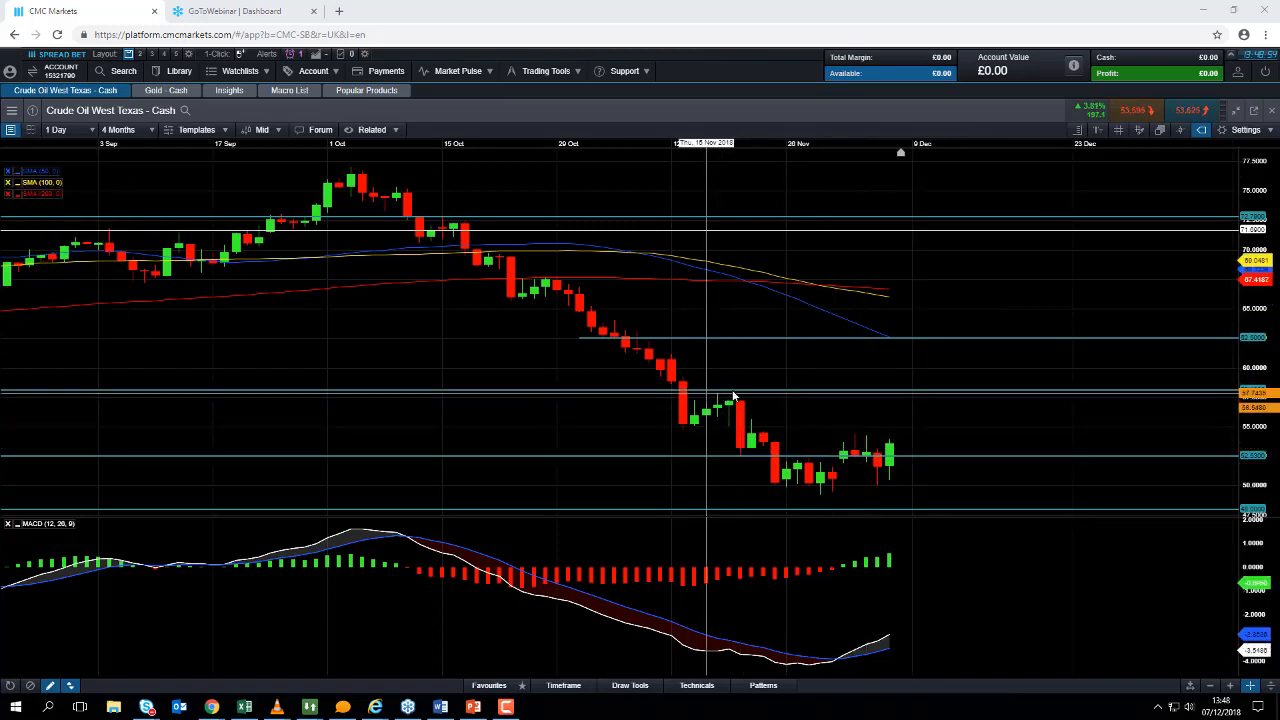
{"action": "mouse_move", "coordinate": [742, 428]}
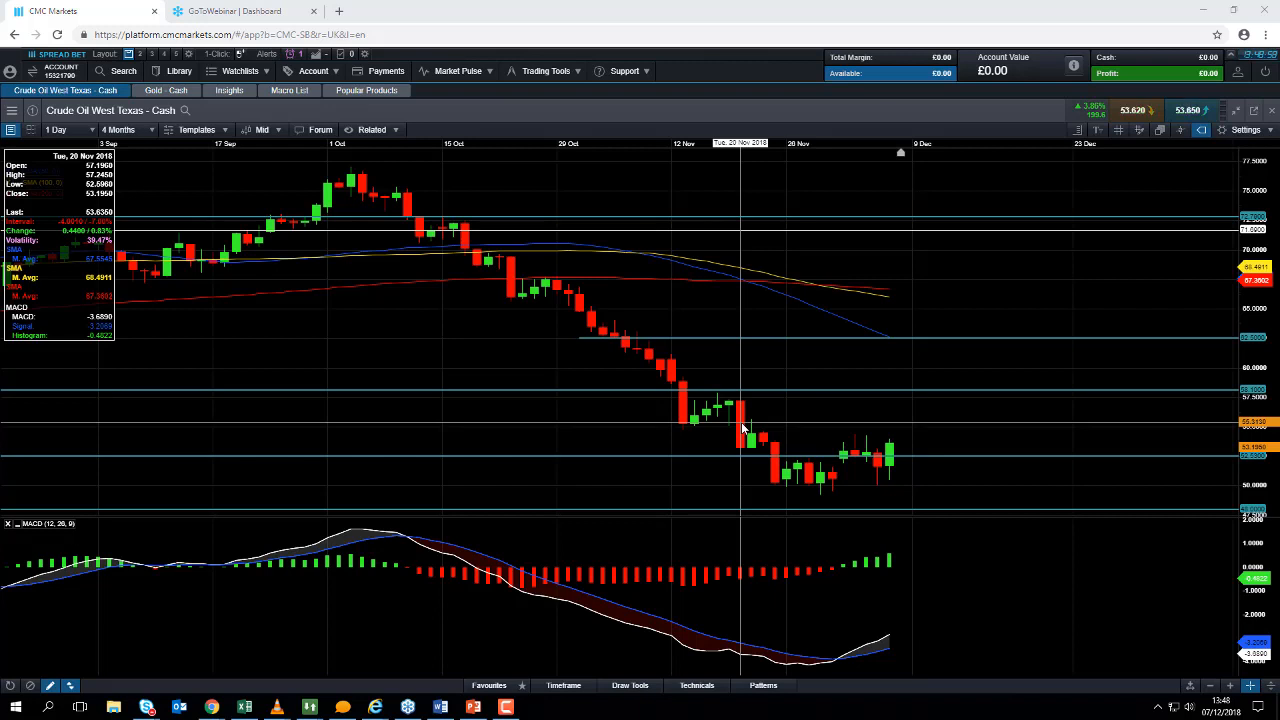
{"action": "mouse_move", "coordinate": [738, 430]}
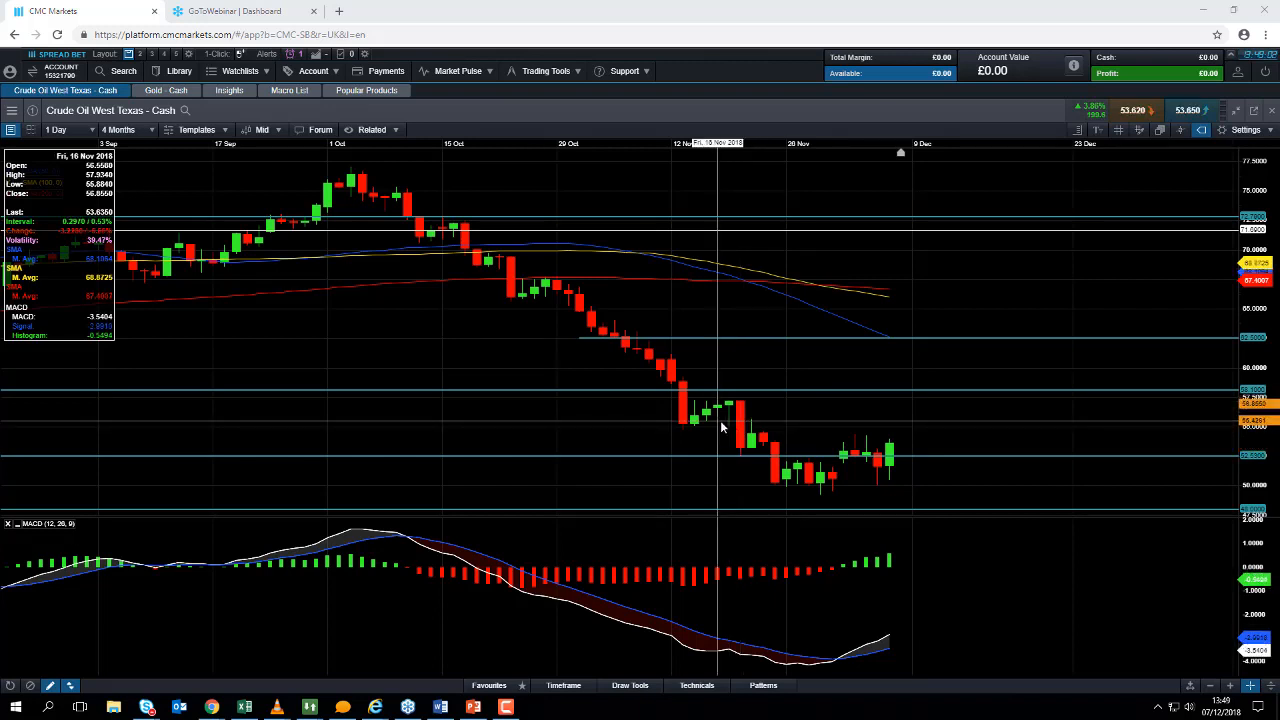
{"action": "mouse_move", "coordinate": [843, 452]}
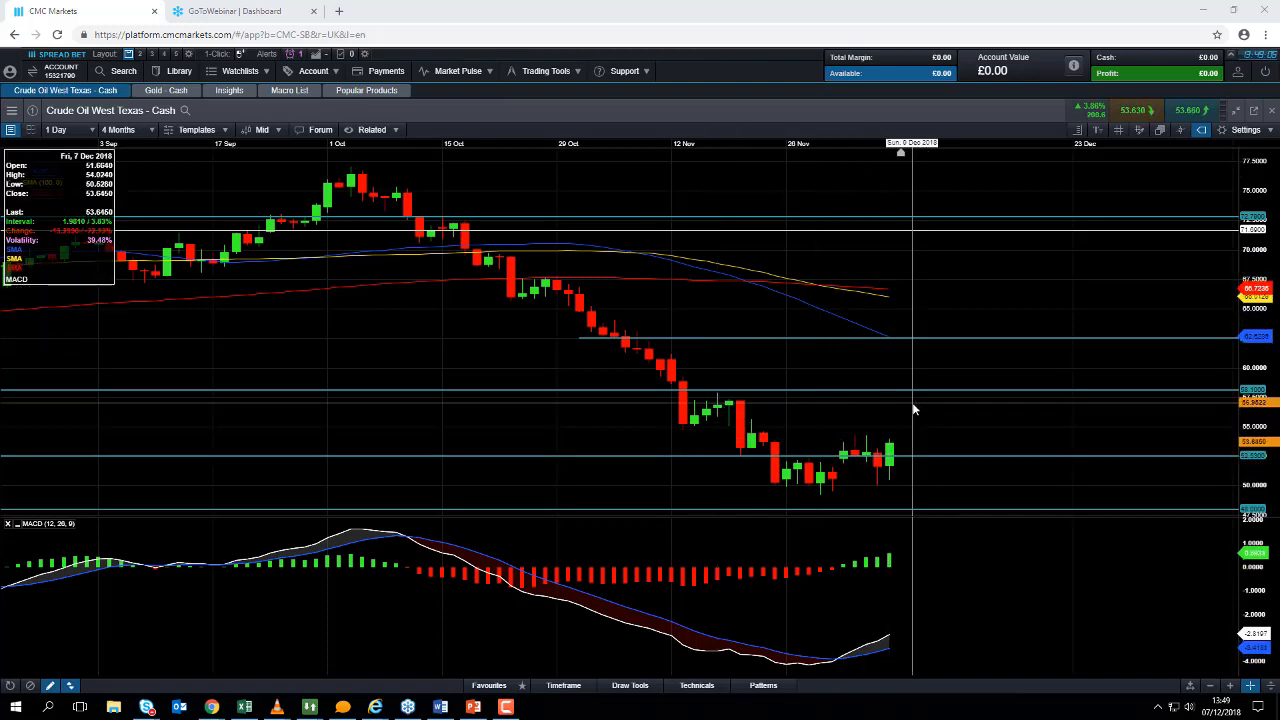
{"action": "mouse_move", "coordinate": [715, 405]}
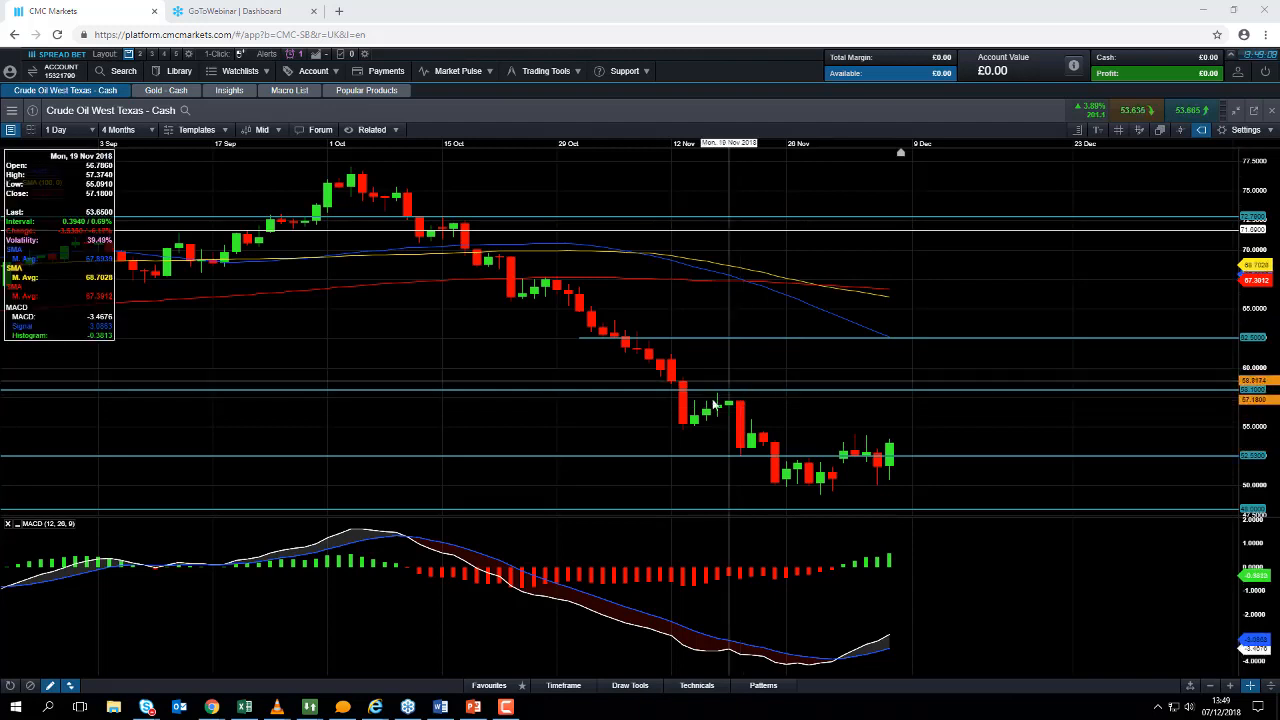
{"action": "mouse_move", "coordinate": [730, 378]}
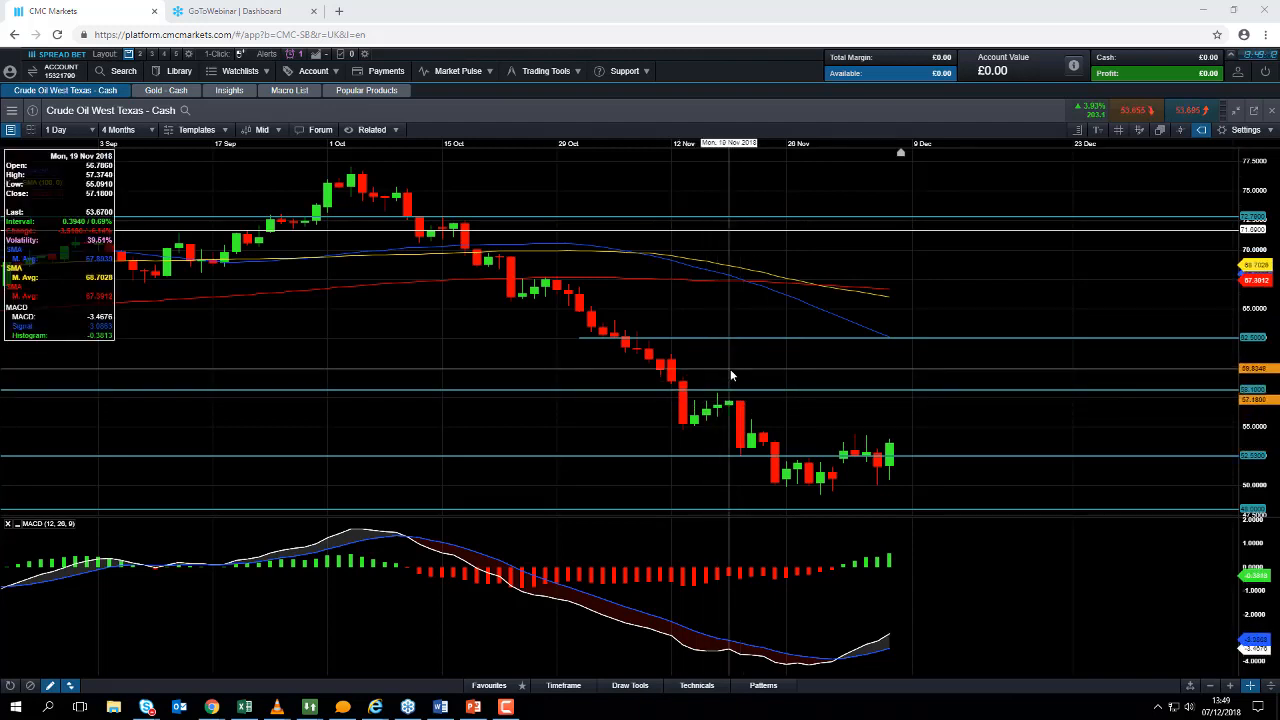
{"action": "mouse_move", "coordinate": [740, 375]}
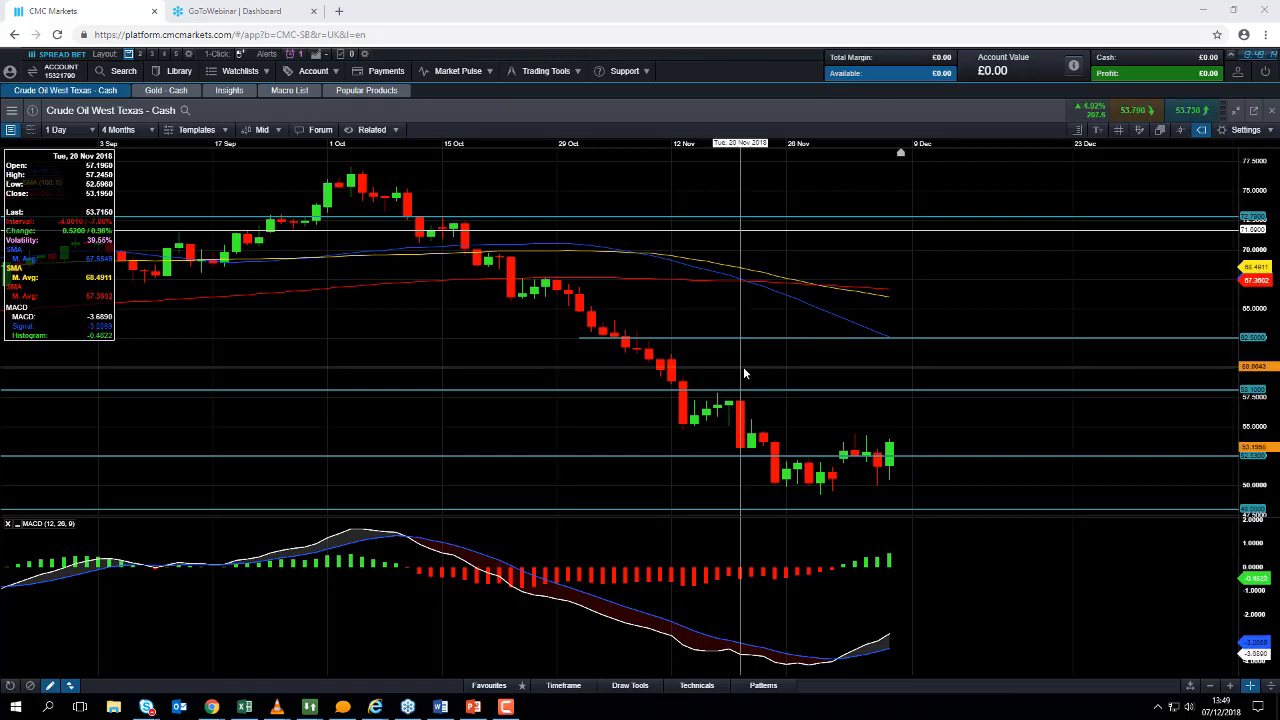
- Extend the WTI chart period to 2 Years, then close the chart window
{"action": "left_click", "coordinate": [118, 129]}
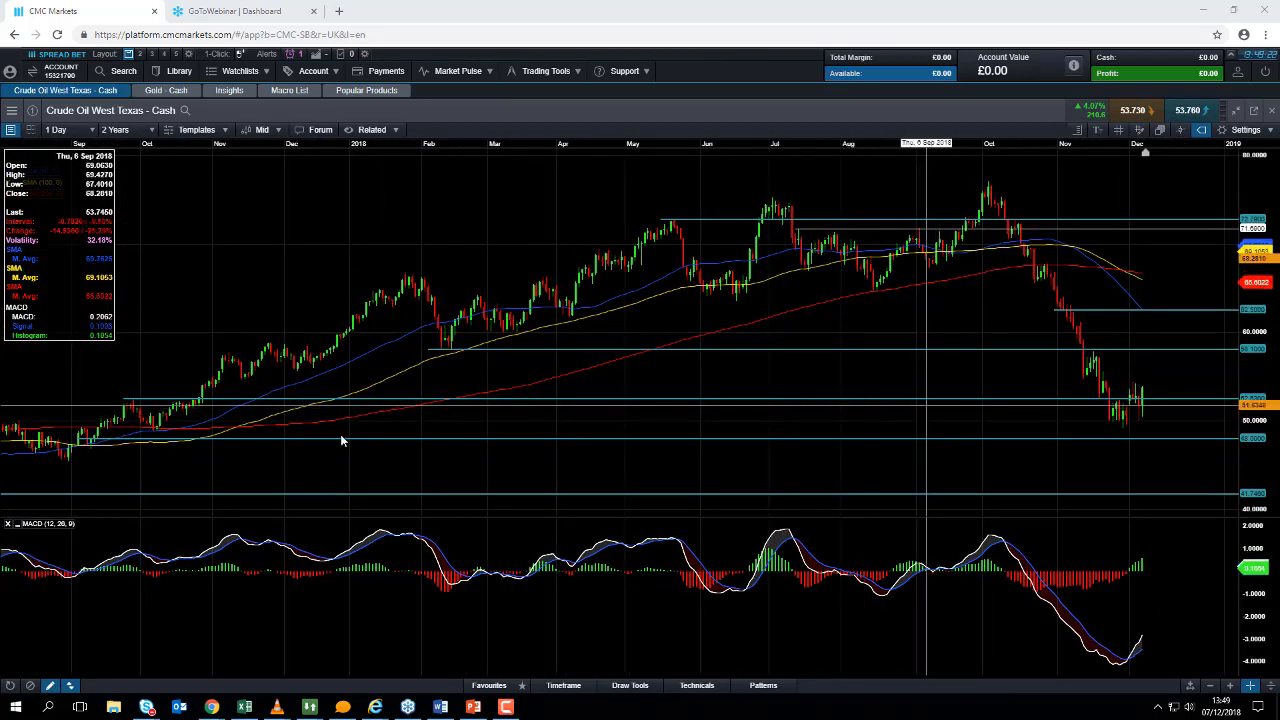
{"action": "mouse_move", "coordinate": [160, 428]}
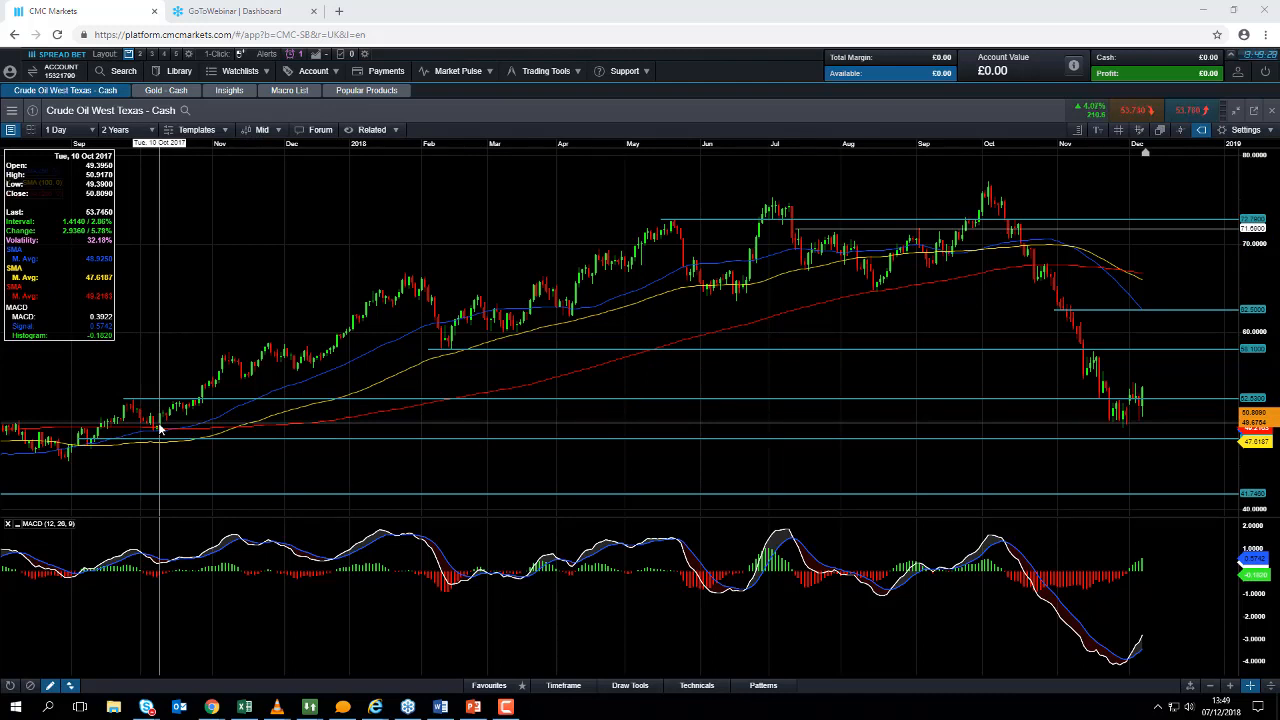
{"action": "mouse_move", "coordinate": [1120, 432]}
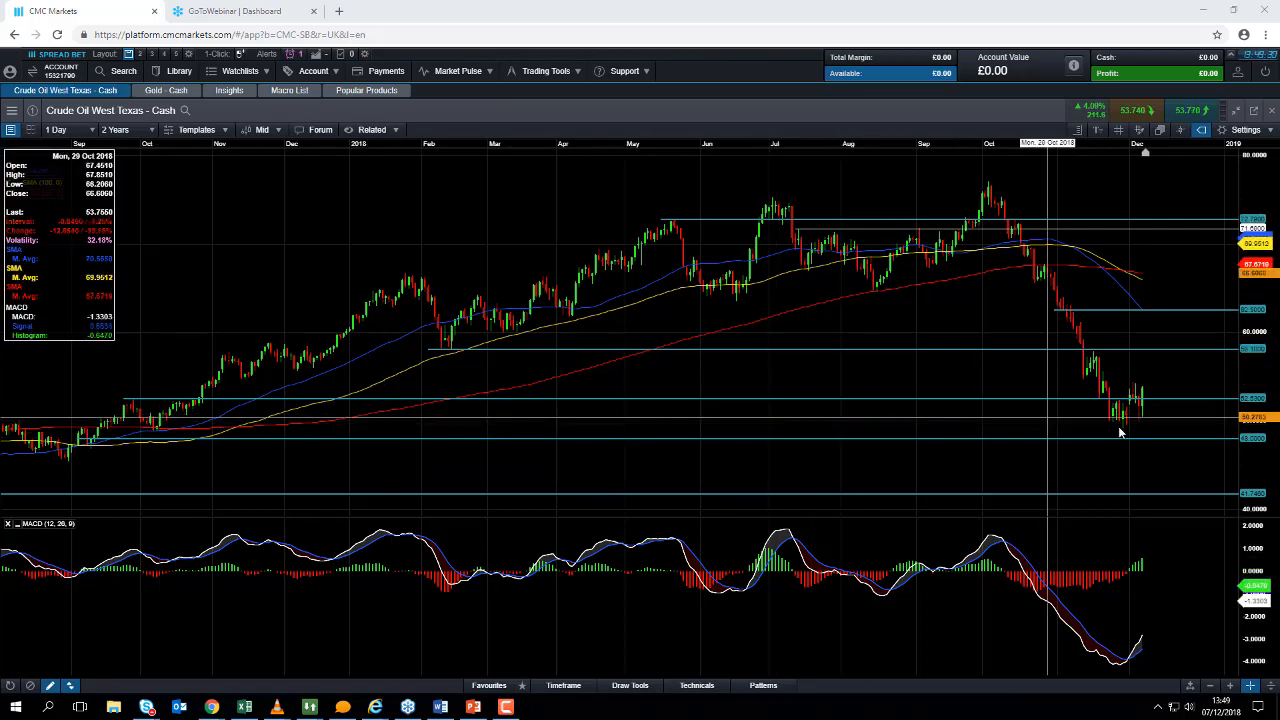
{"action": "mouse_move", "coordinate": [343, 495]}
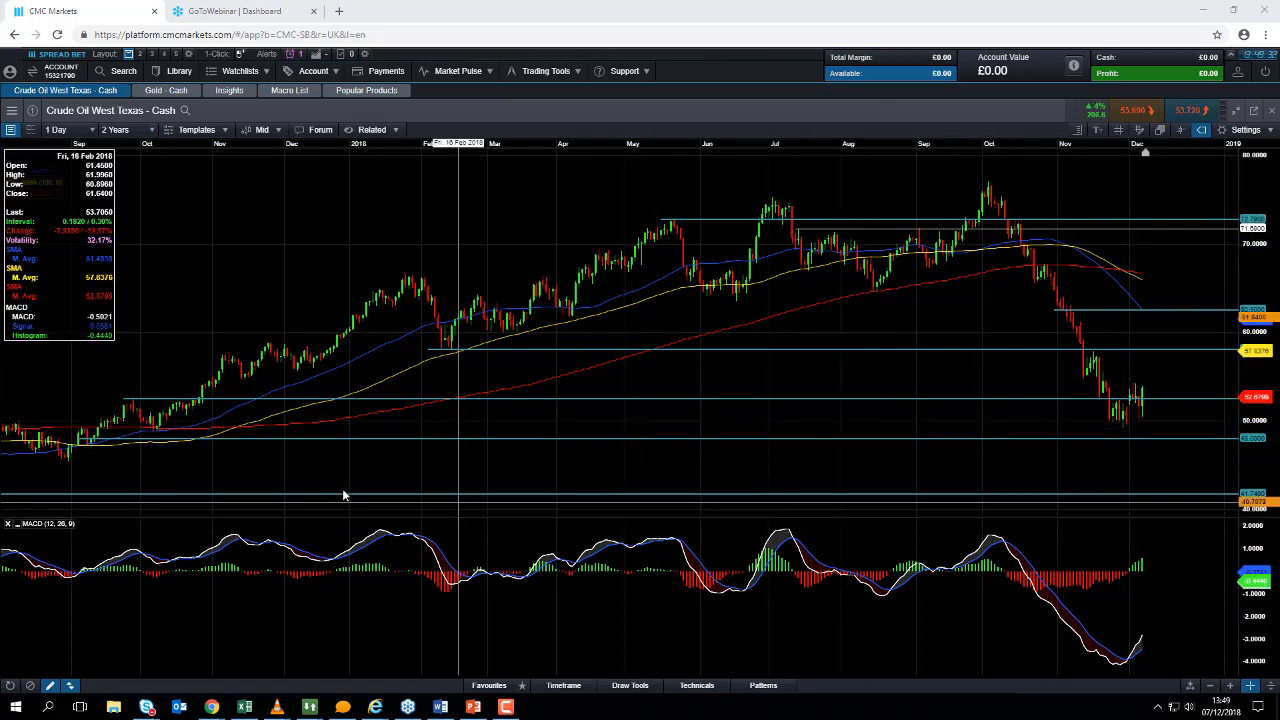
{"action": "left_click", "coordinate": [114, 129]}
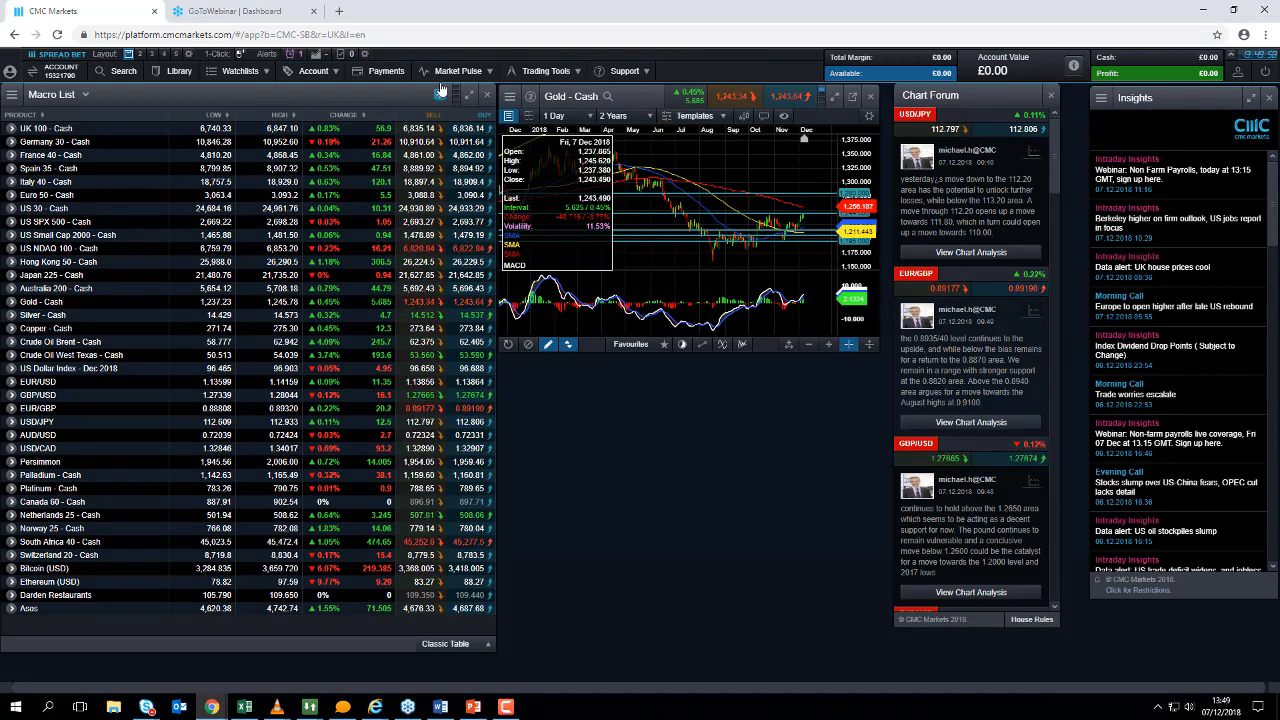
{"action": "left_click", "coordinate": [458, 71]}
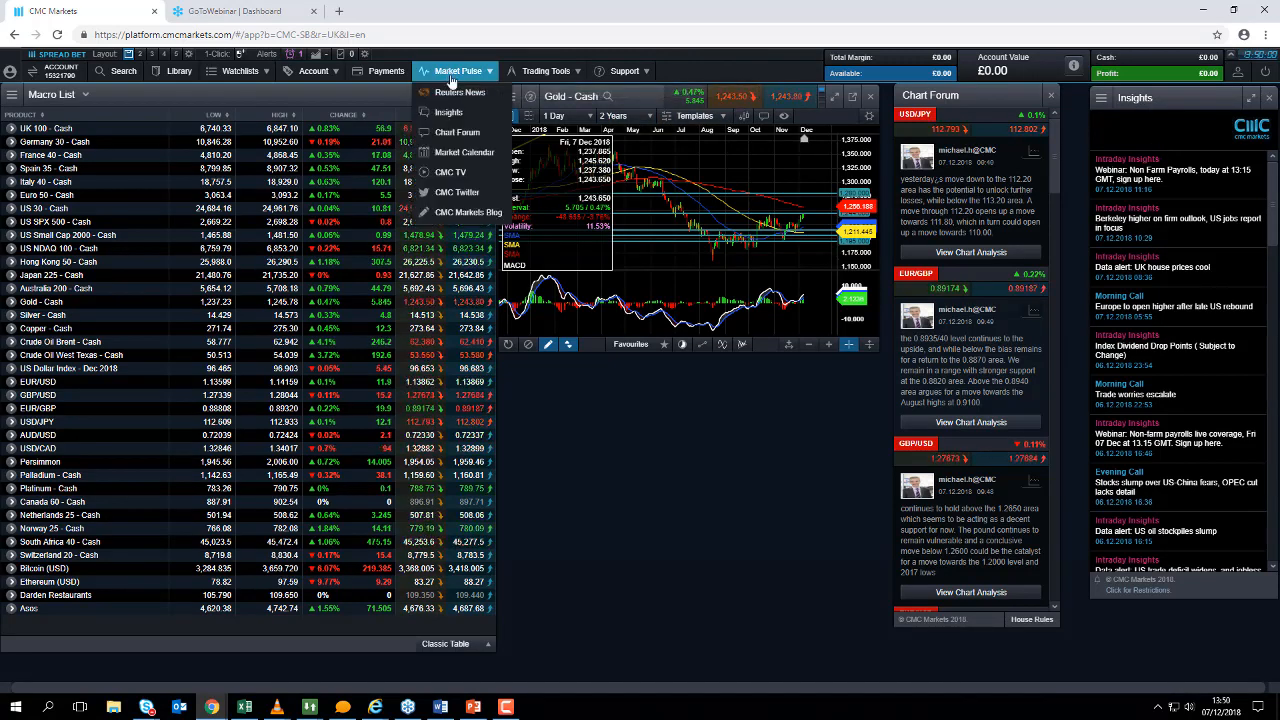
{"action": "mouse_move", "coordinate": [449, 111]}
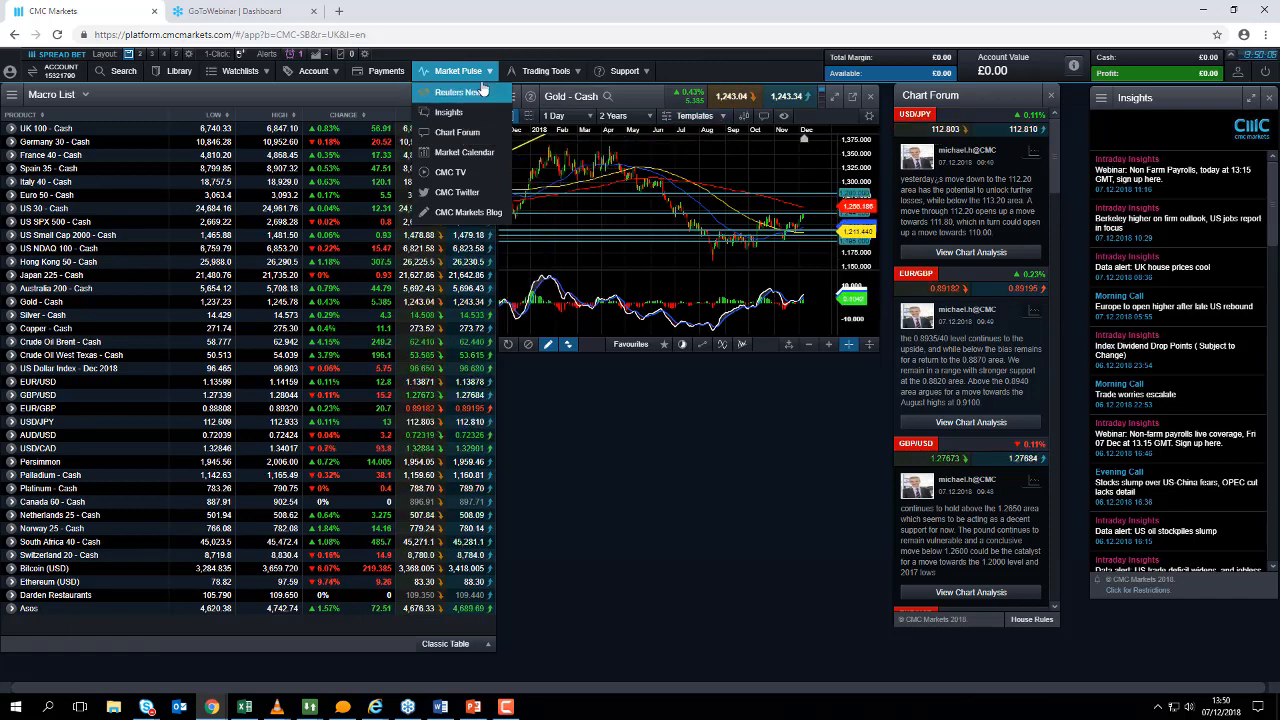
{"action": "mouse_move", "coordinate": [458, 71]}
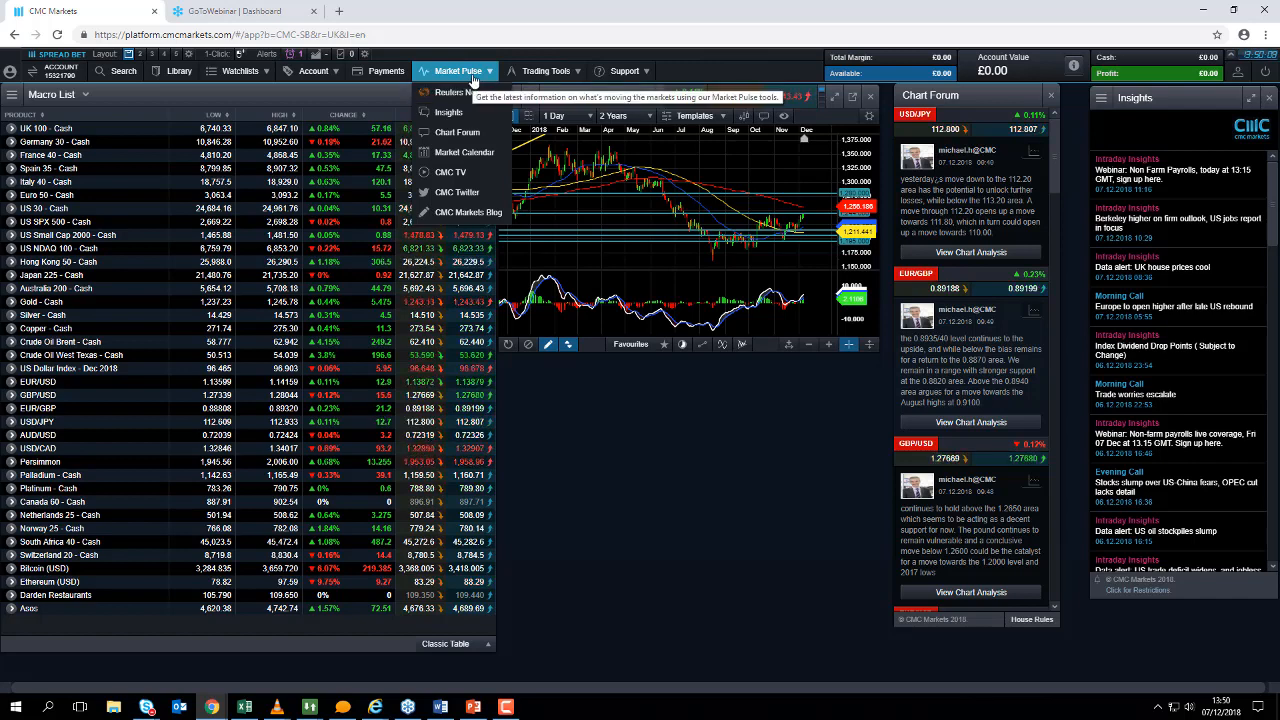
{"action": "mouse_move", "coordinate": [458, 132]}
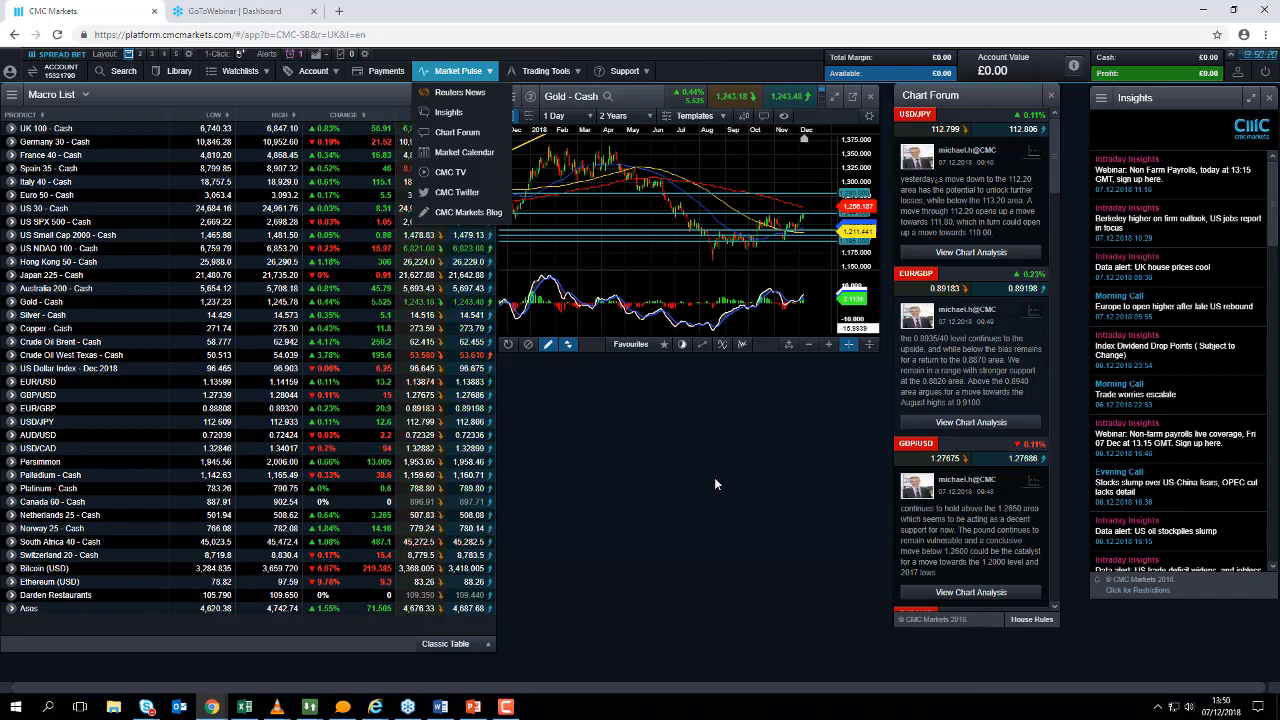
{"action": "left_click", "coordinate": [457, 71]}
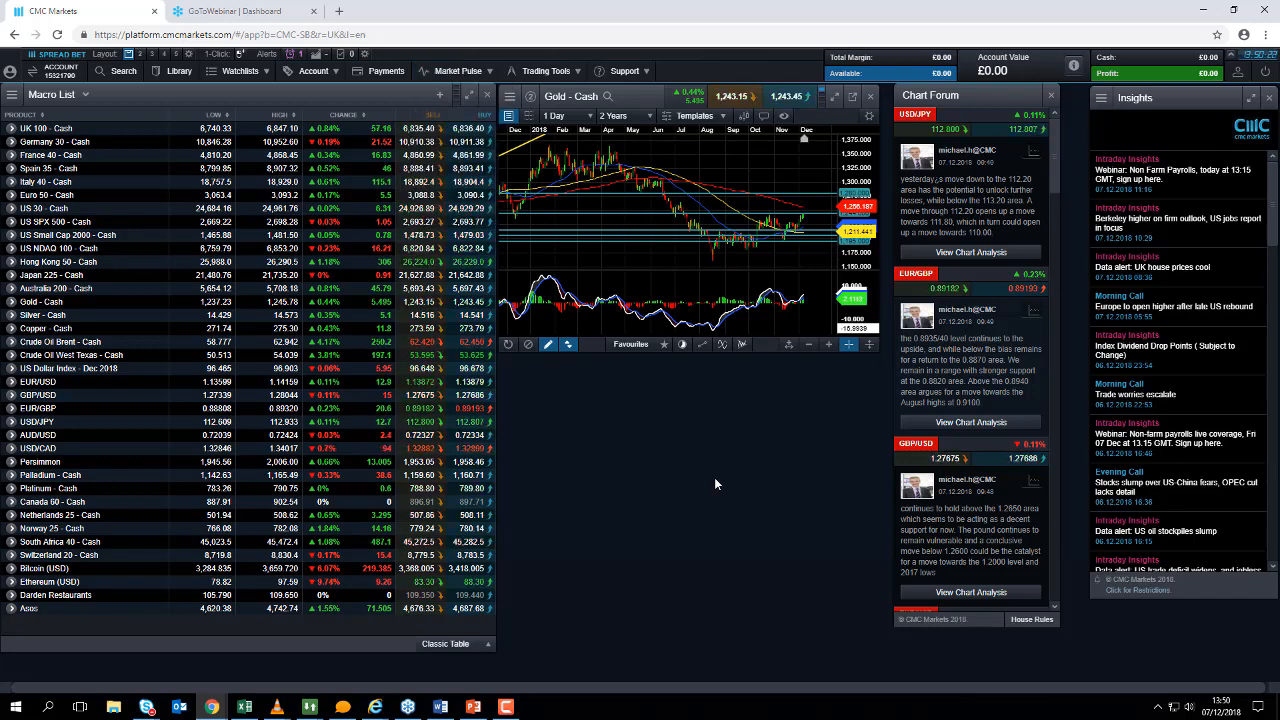